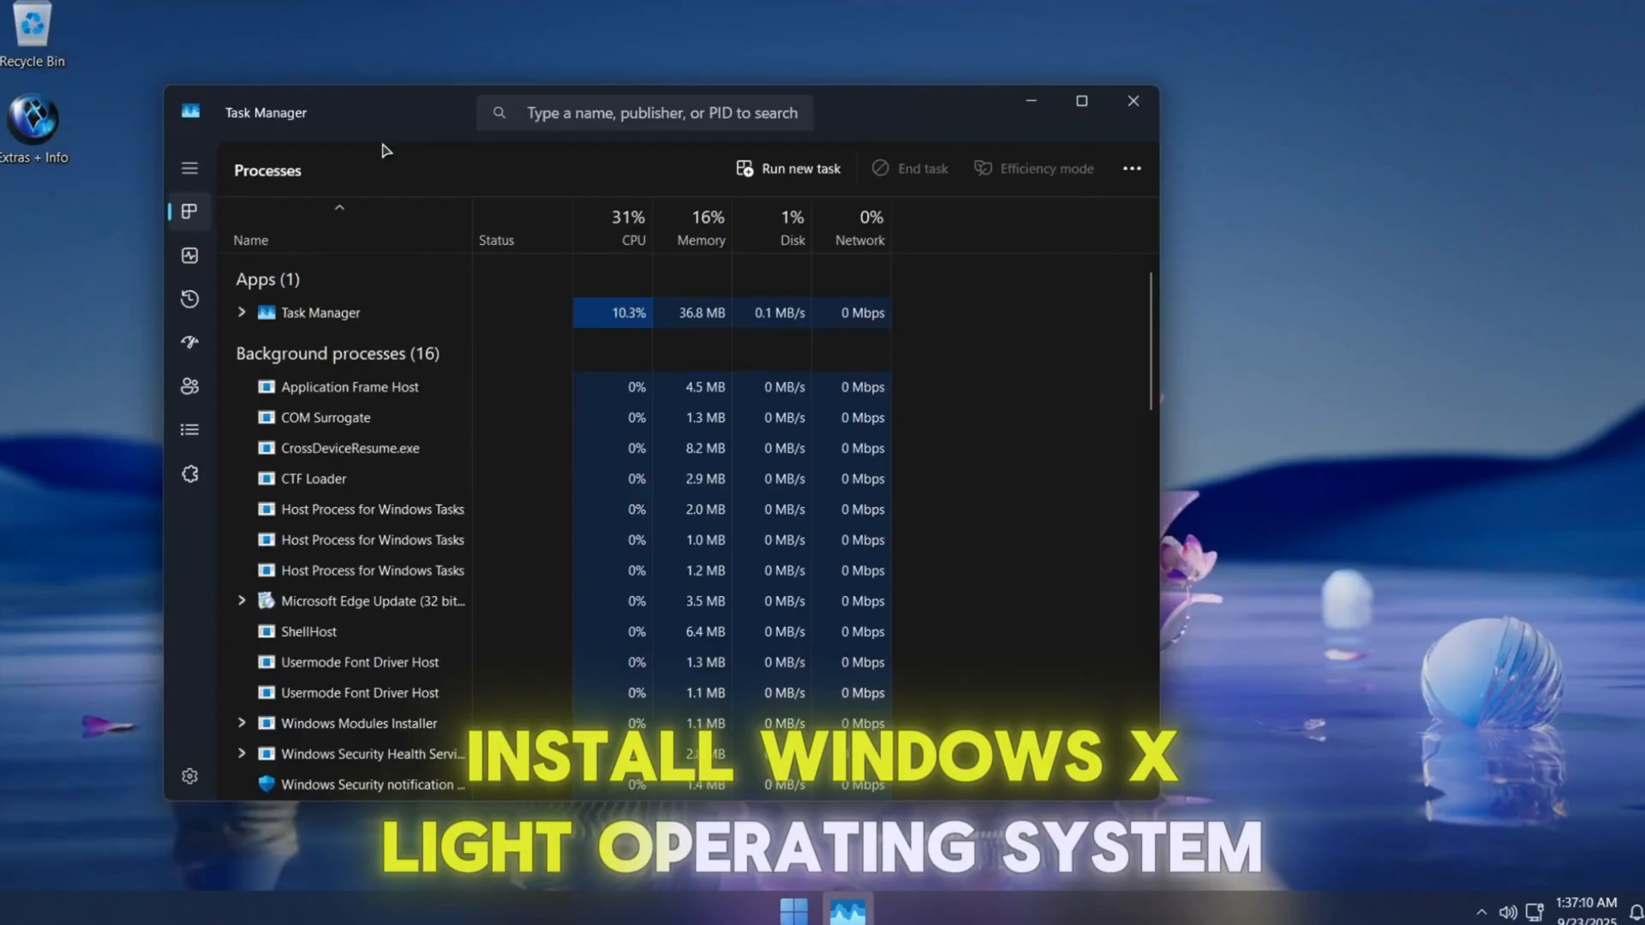
# - View the CPU performance graph in Task Manager, then return to the processes list
pyautogui.click(188, 255)
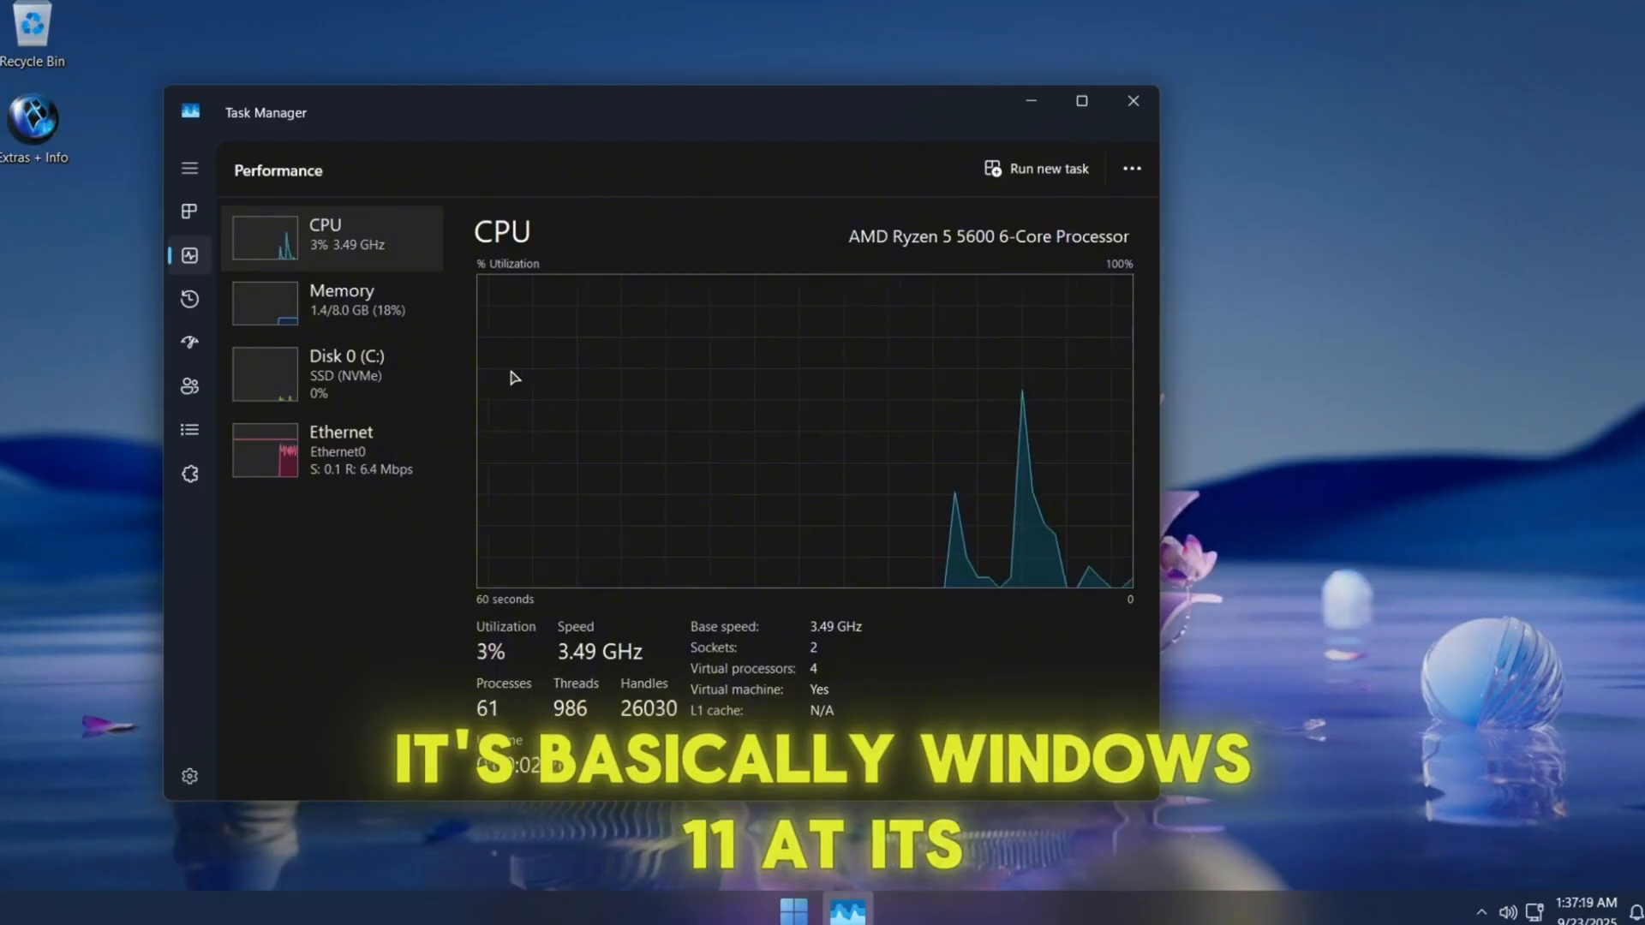
pyautogui.click(190, 214)
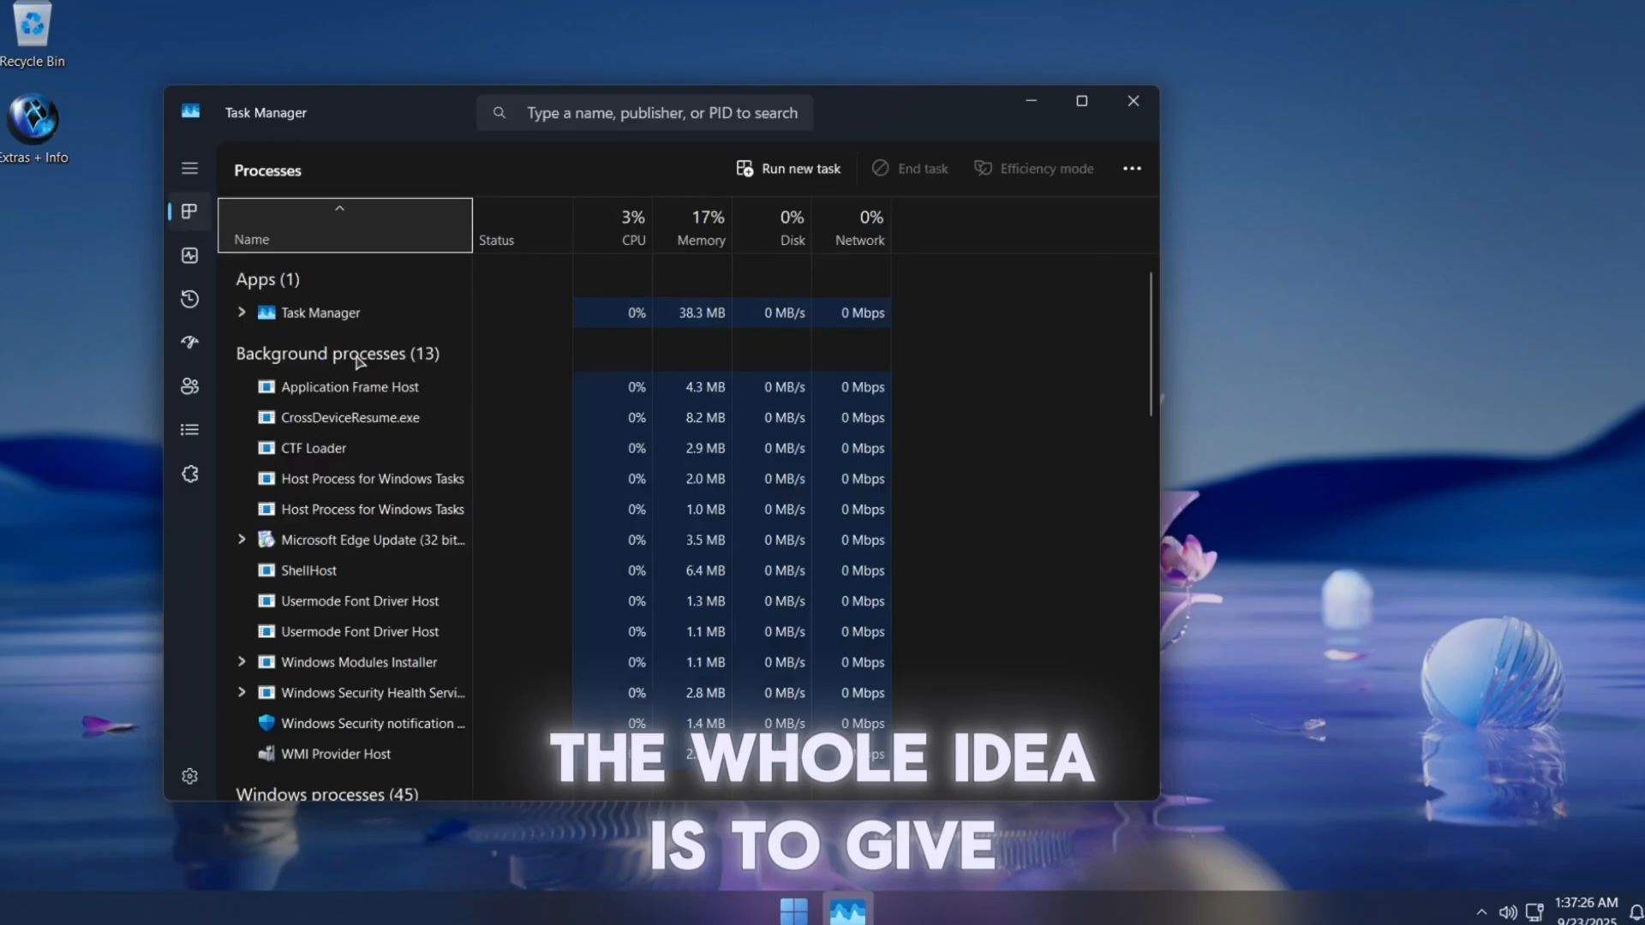
pyautogui.scroll(-3)
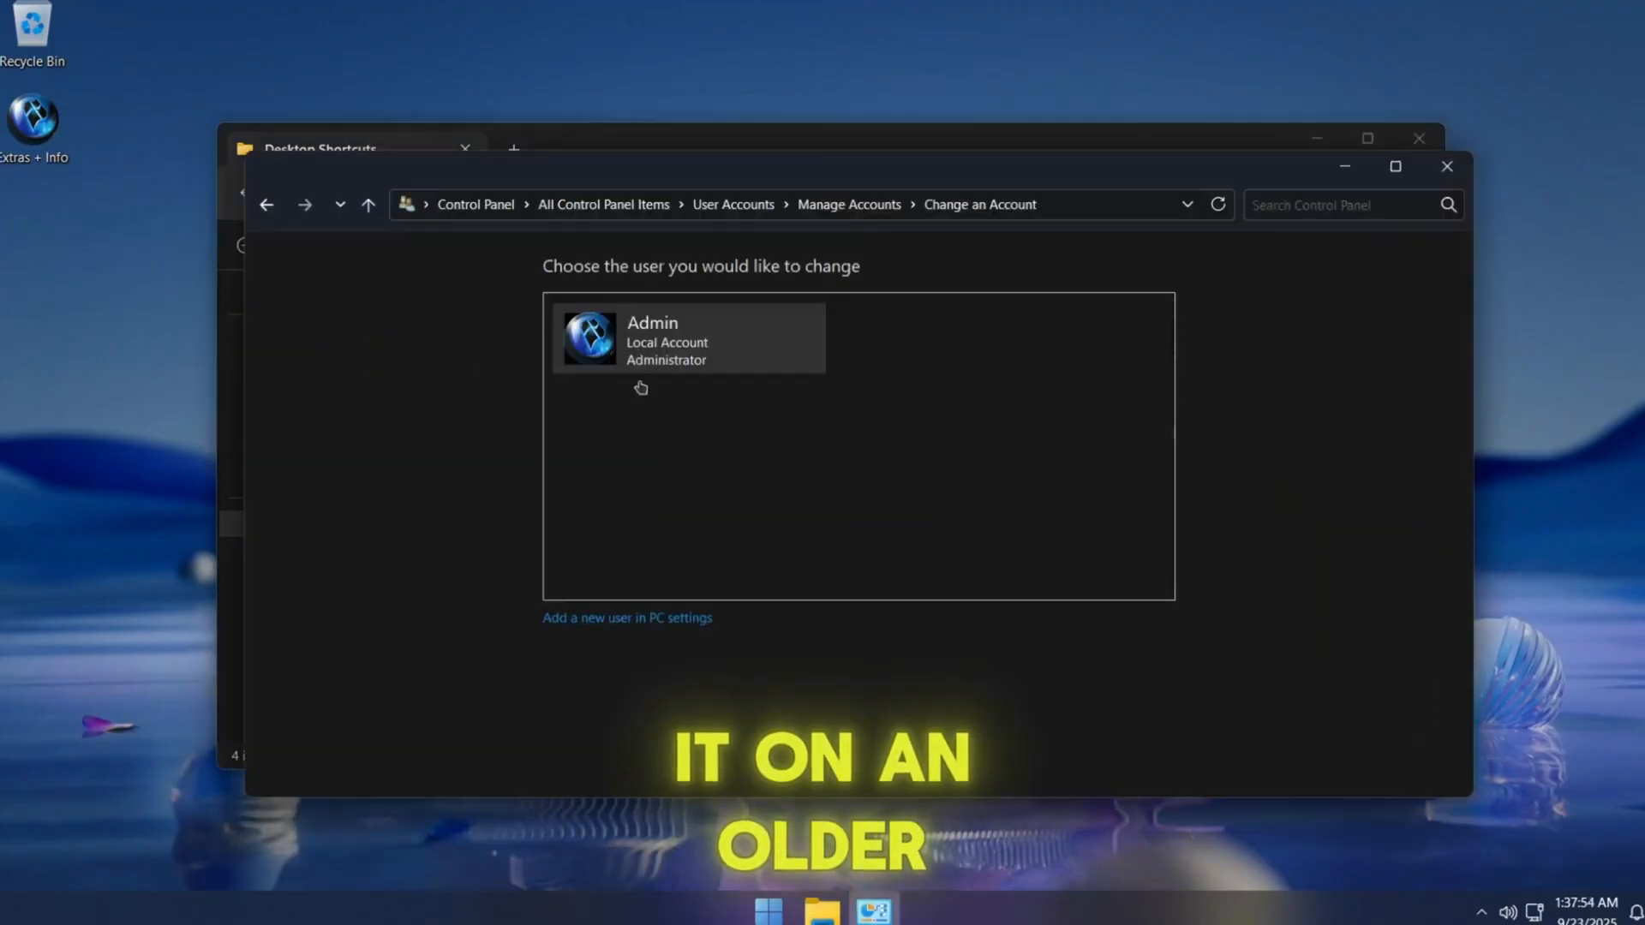
# - Open the rename page for the Admin account and focus the new-name box
pyautogui.click(687, 338)
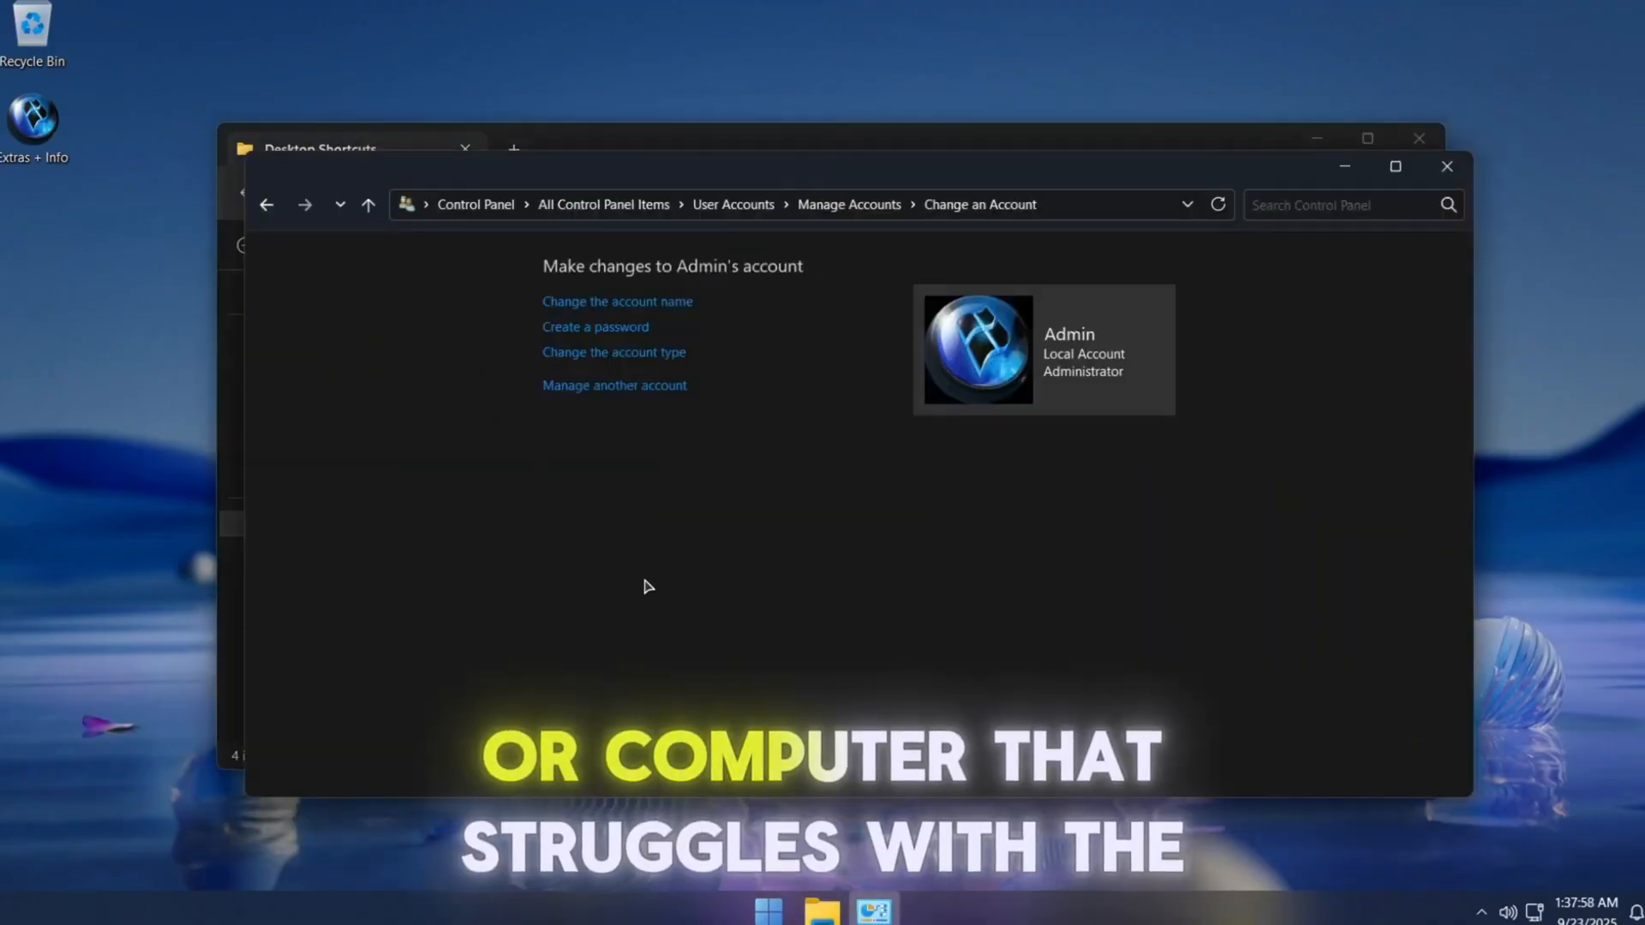
pyautogui.click(617, 300)
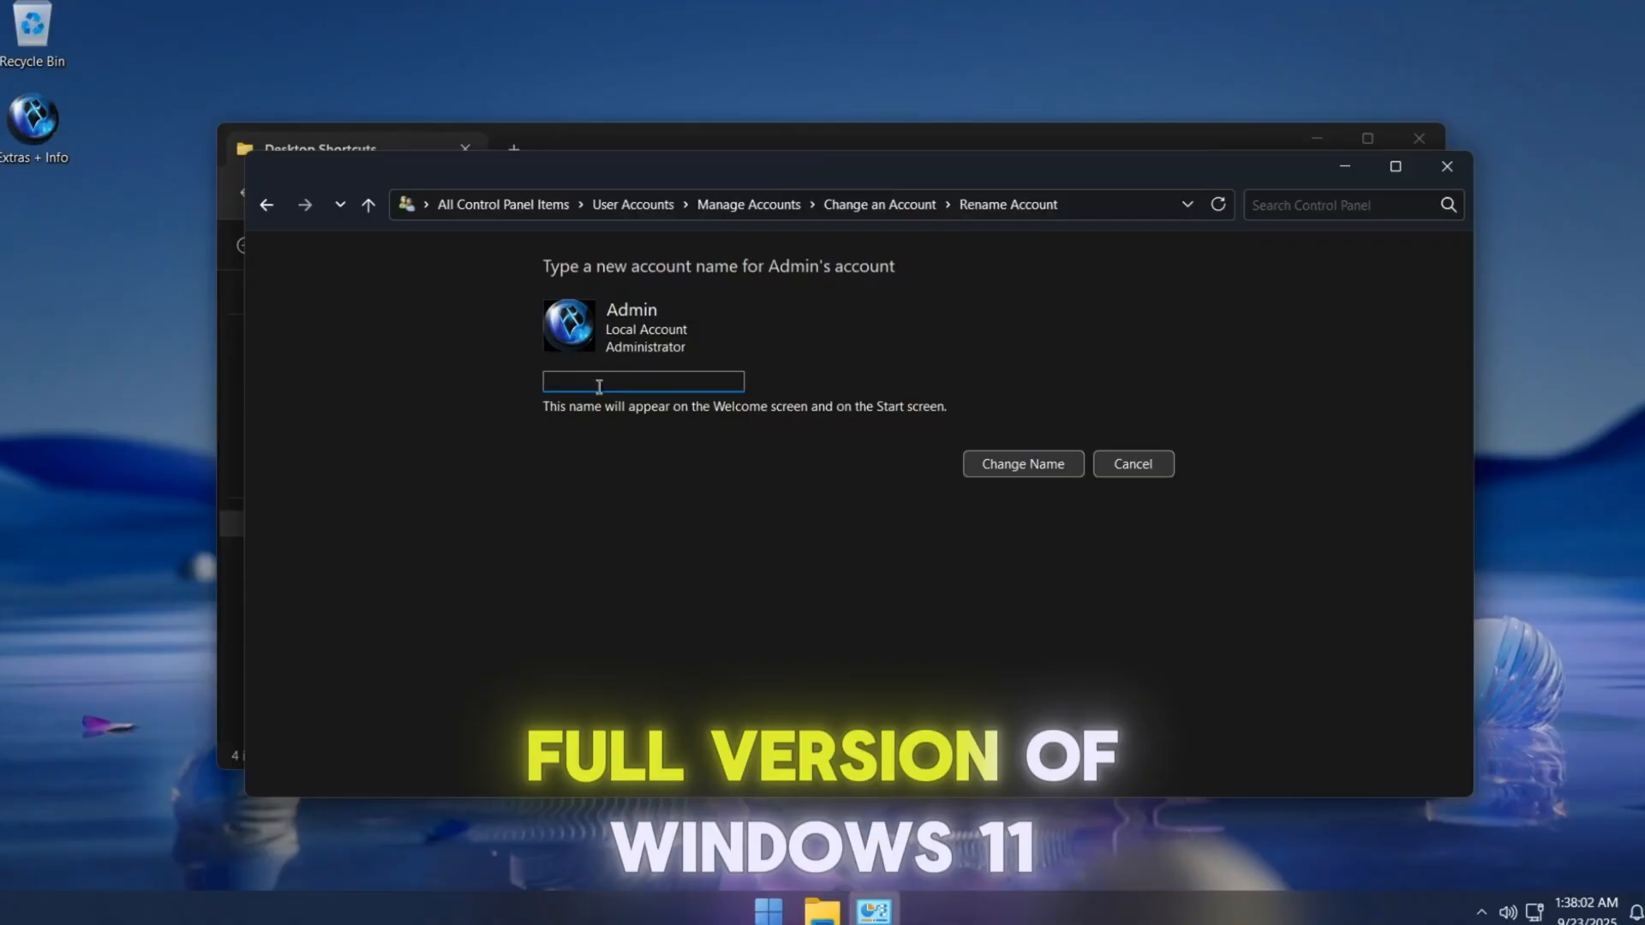
pyautogui.click(1021, 463)
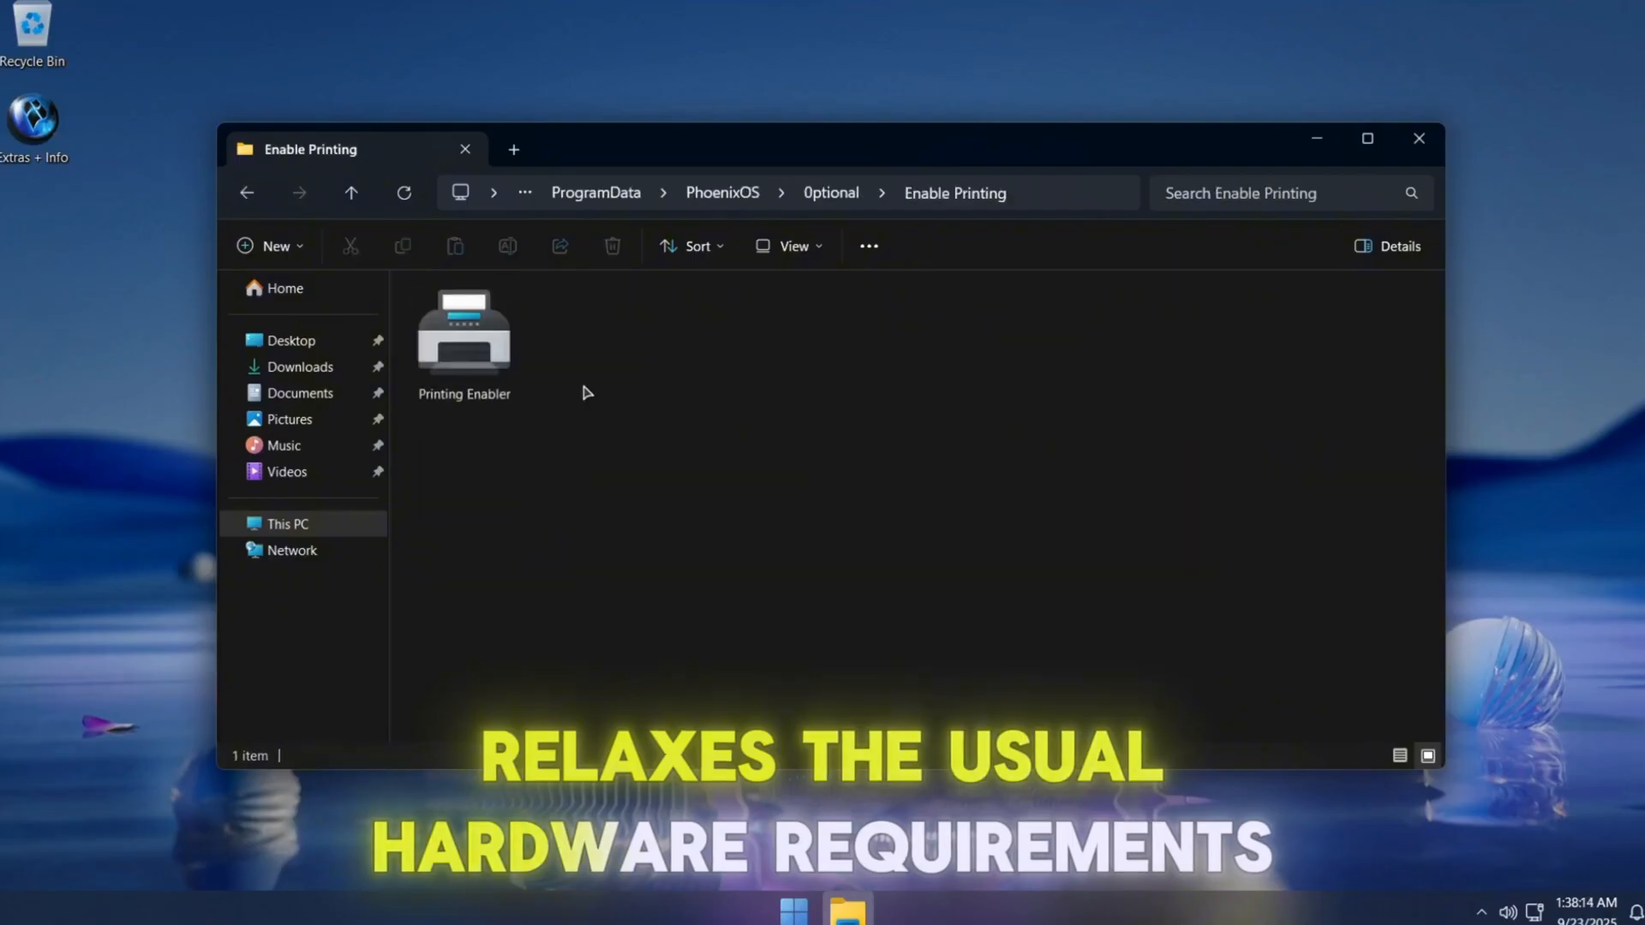
# - Run the Printing Enabler, then try the Guides folder's Our Guides shortcut and dismiss its error
pyautogui.doubleClick(463, 336)
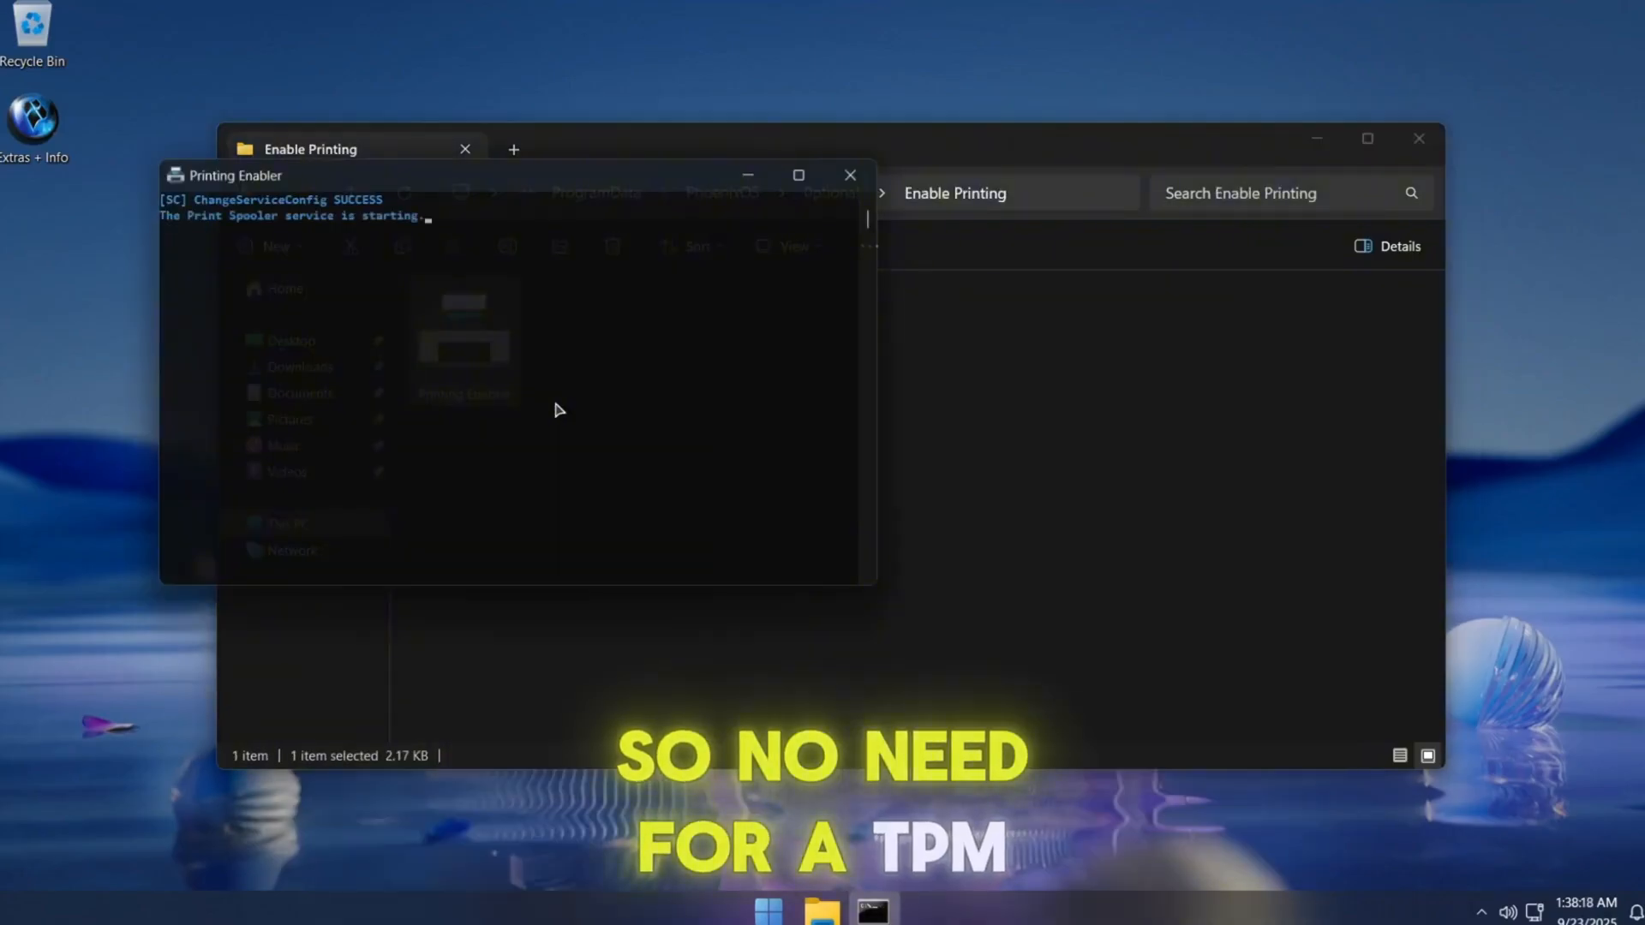
pyautogui.click(850, 175)
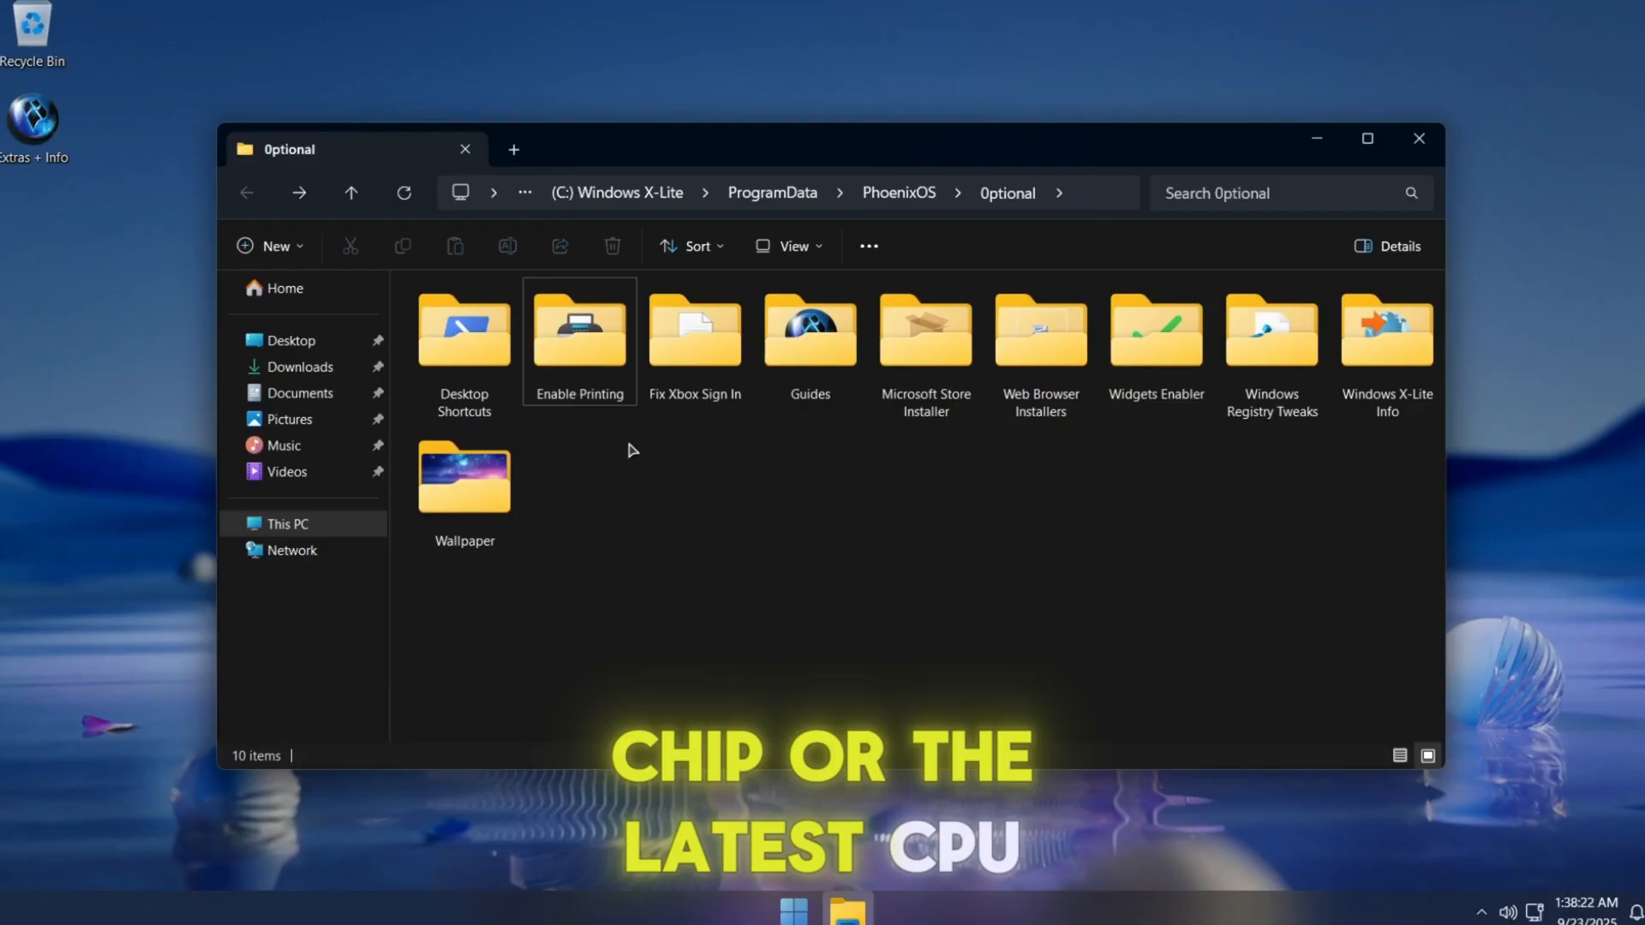
pyautogui.doubleClick(695, 328)
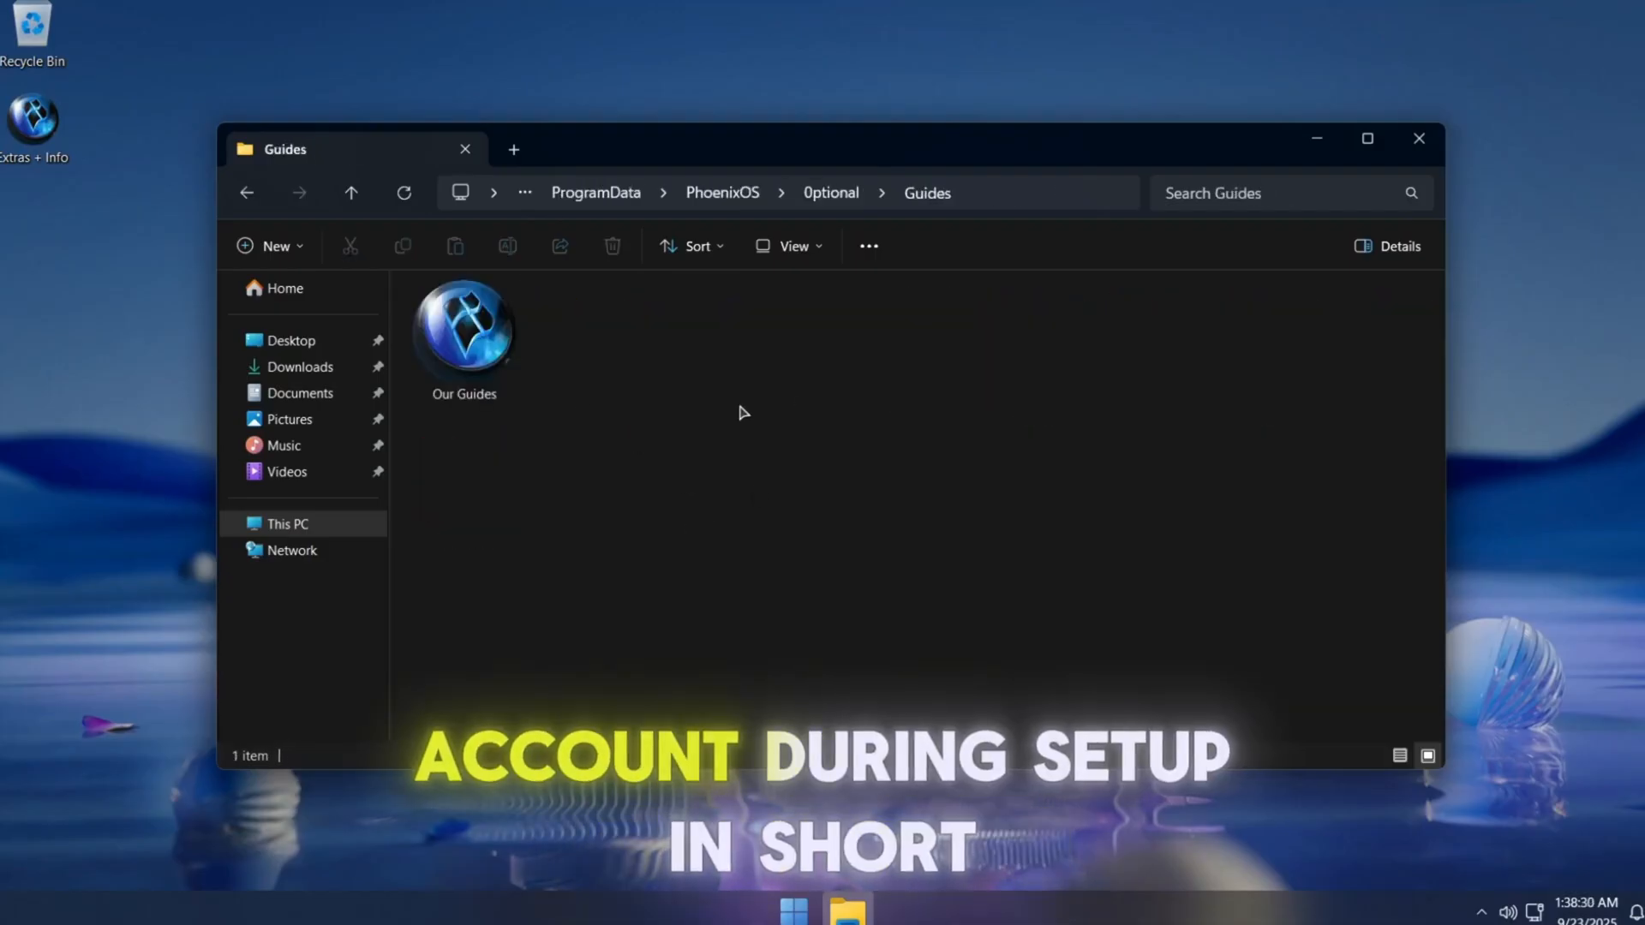
pyautogui.doubleClick(462, 328)
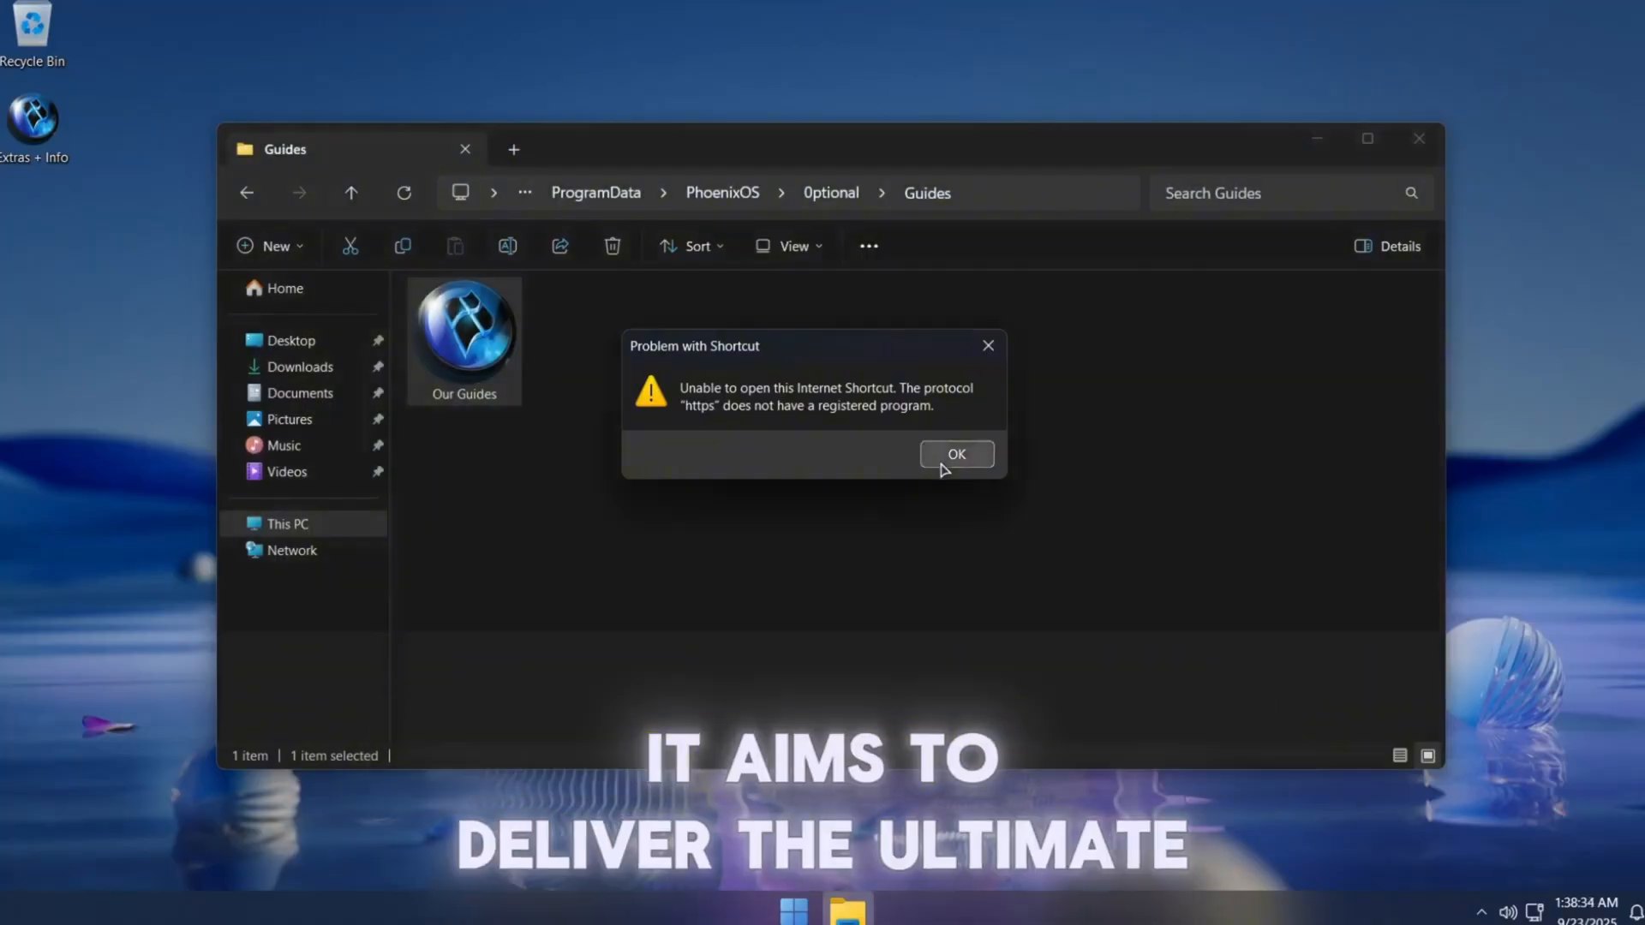
pyautogui.click(954, 453)
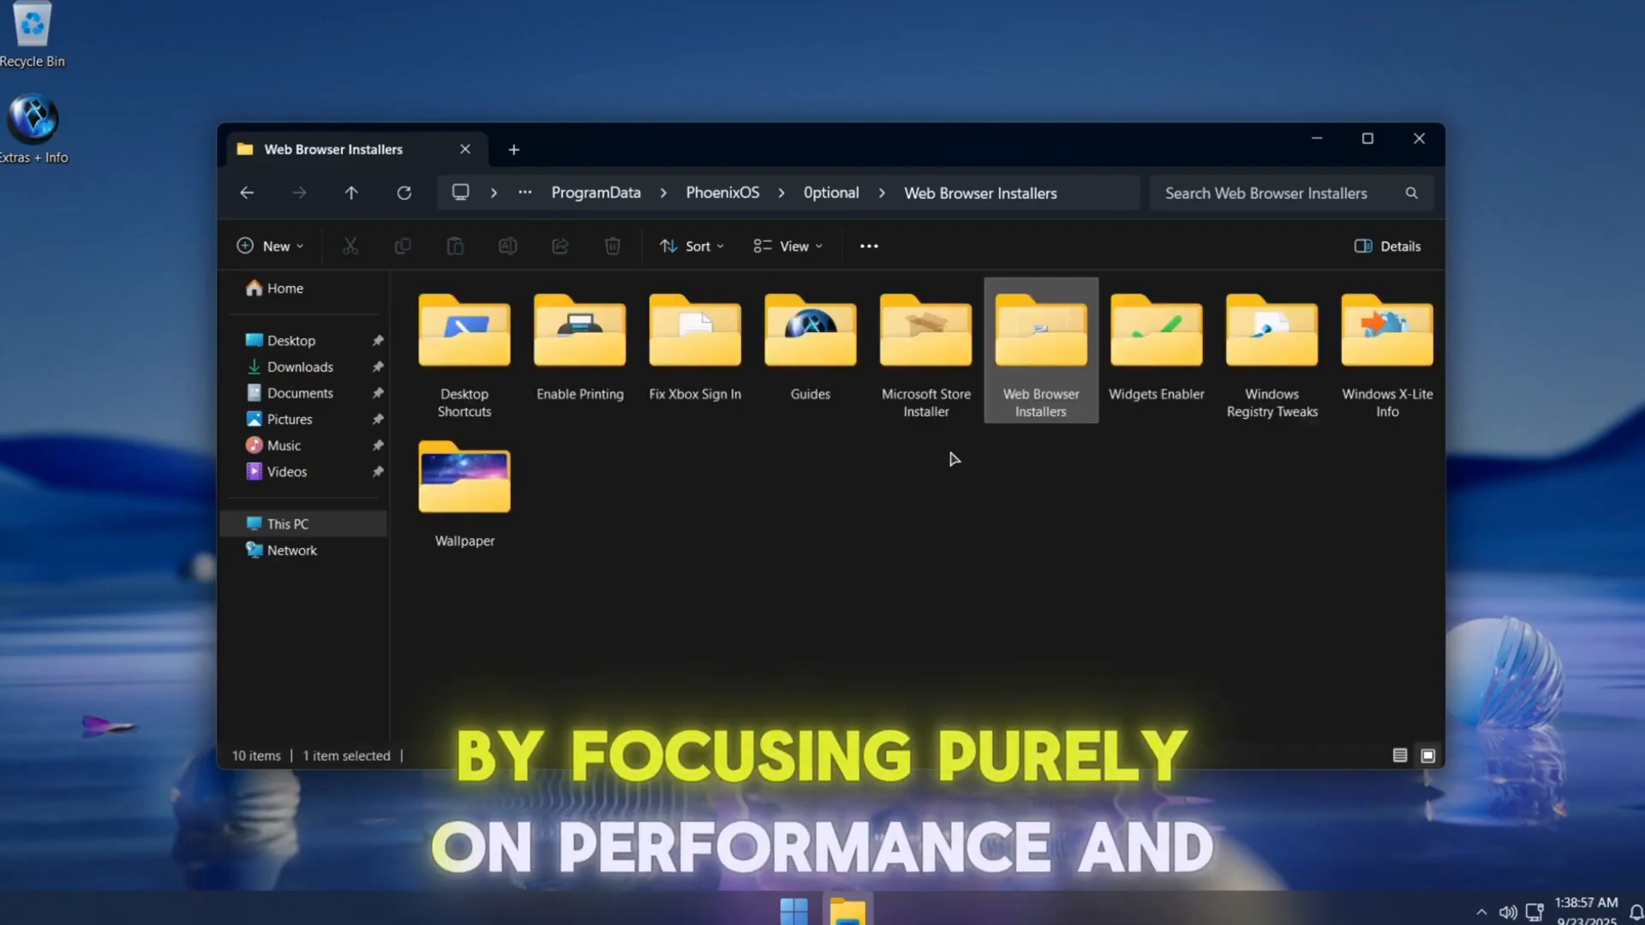
# - Browse the Windows Registry Tweaks folder, then open the Windows X-Lite Info folder
pyautogui.doubleClick(1155, 328)
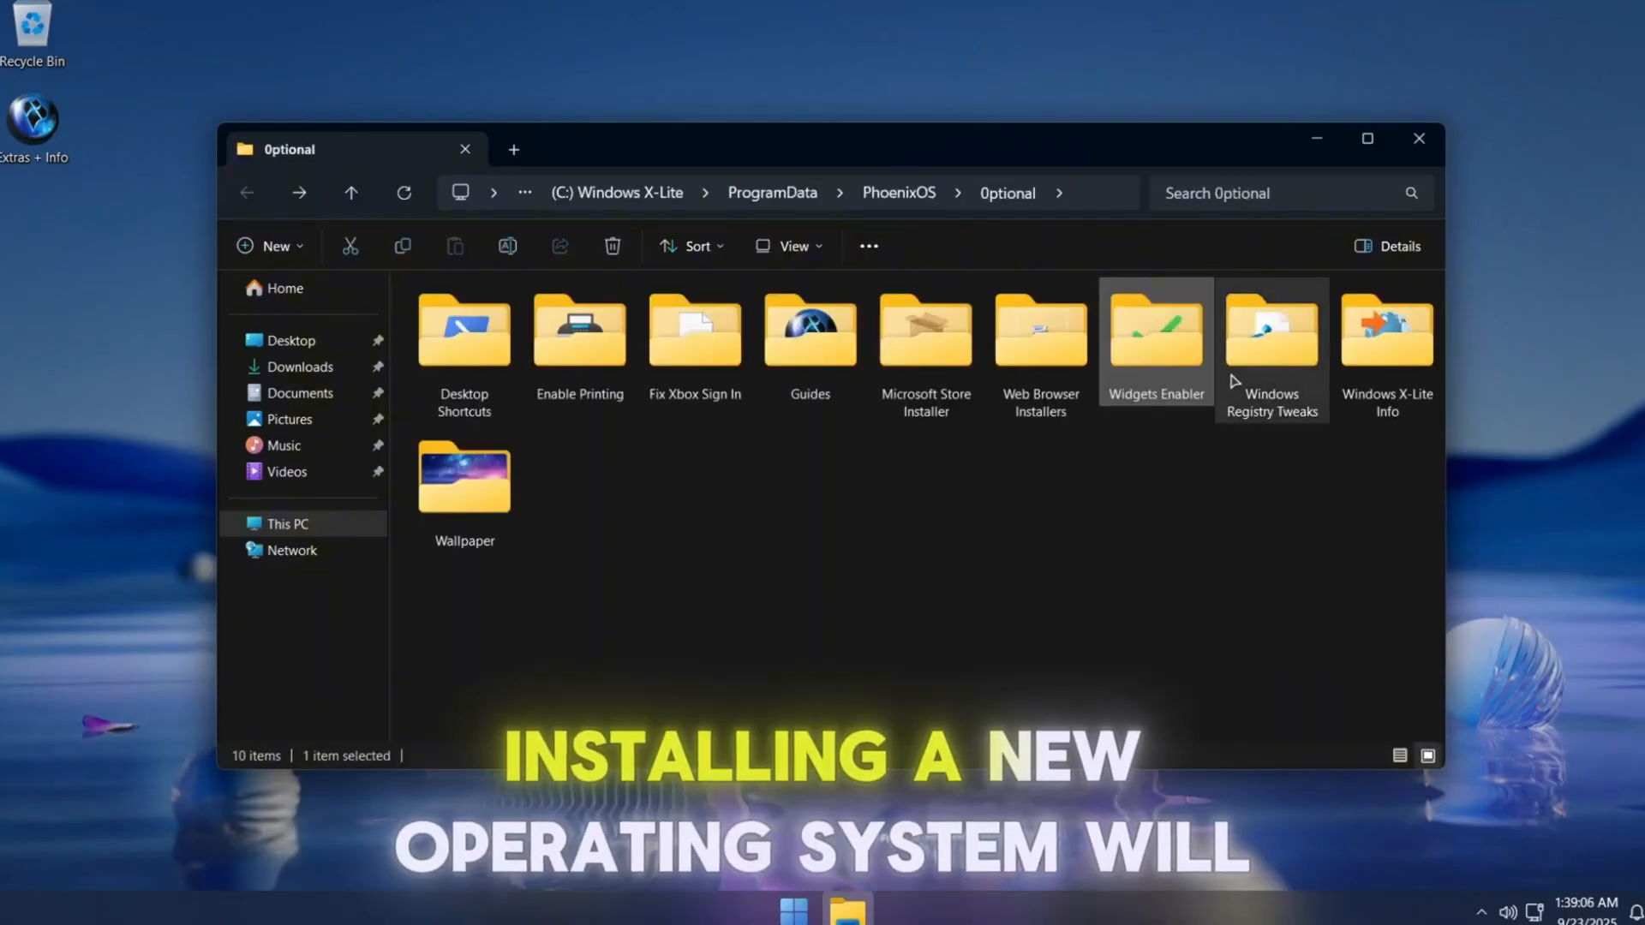
pyautogui.doubleClick(1270, 327)
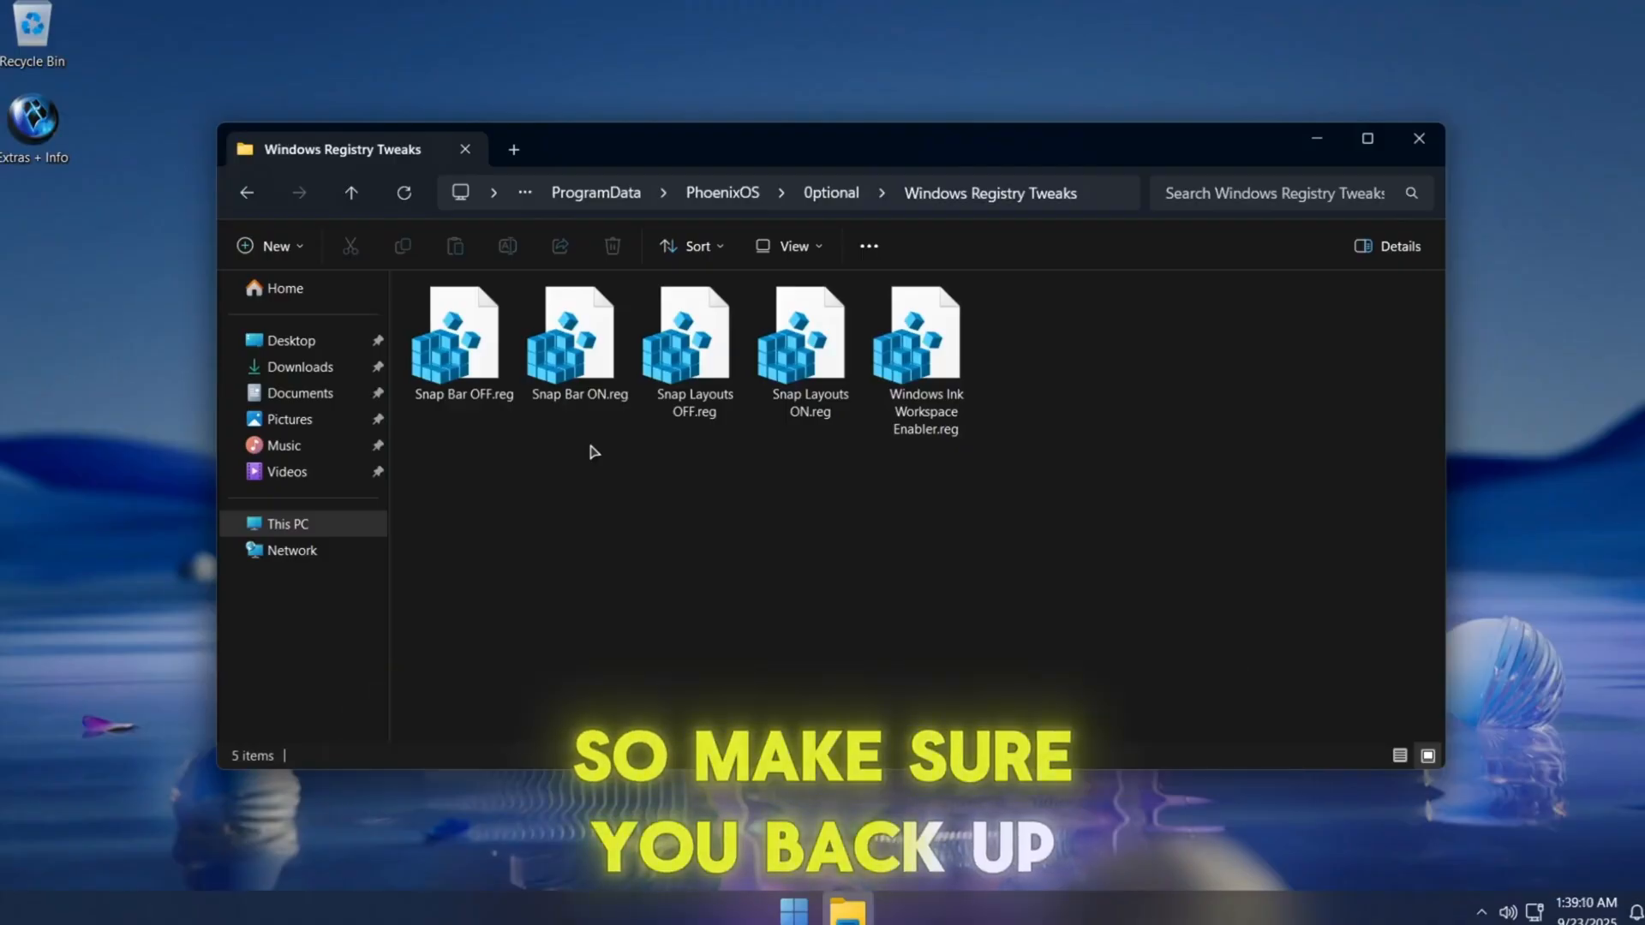
pyautogui.click(350, 192)
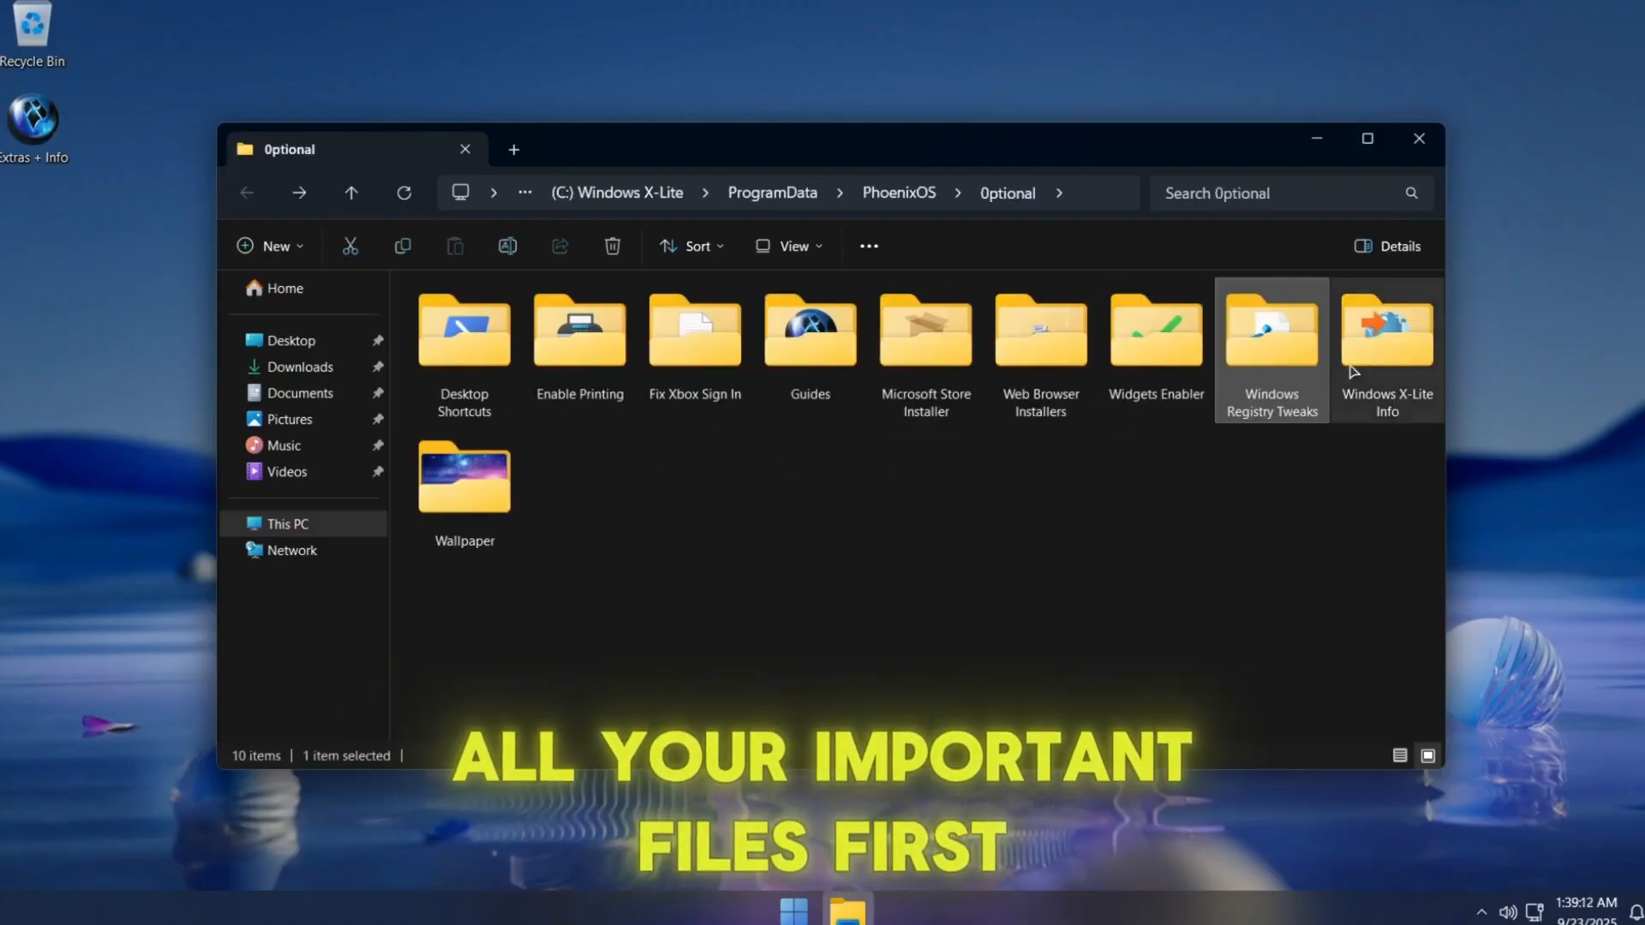
pyautogui.doubleClick(1387, 331)
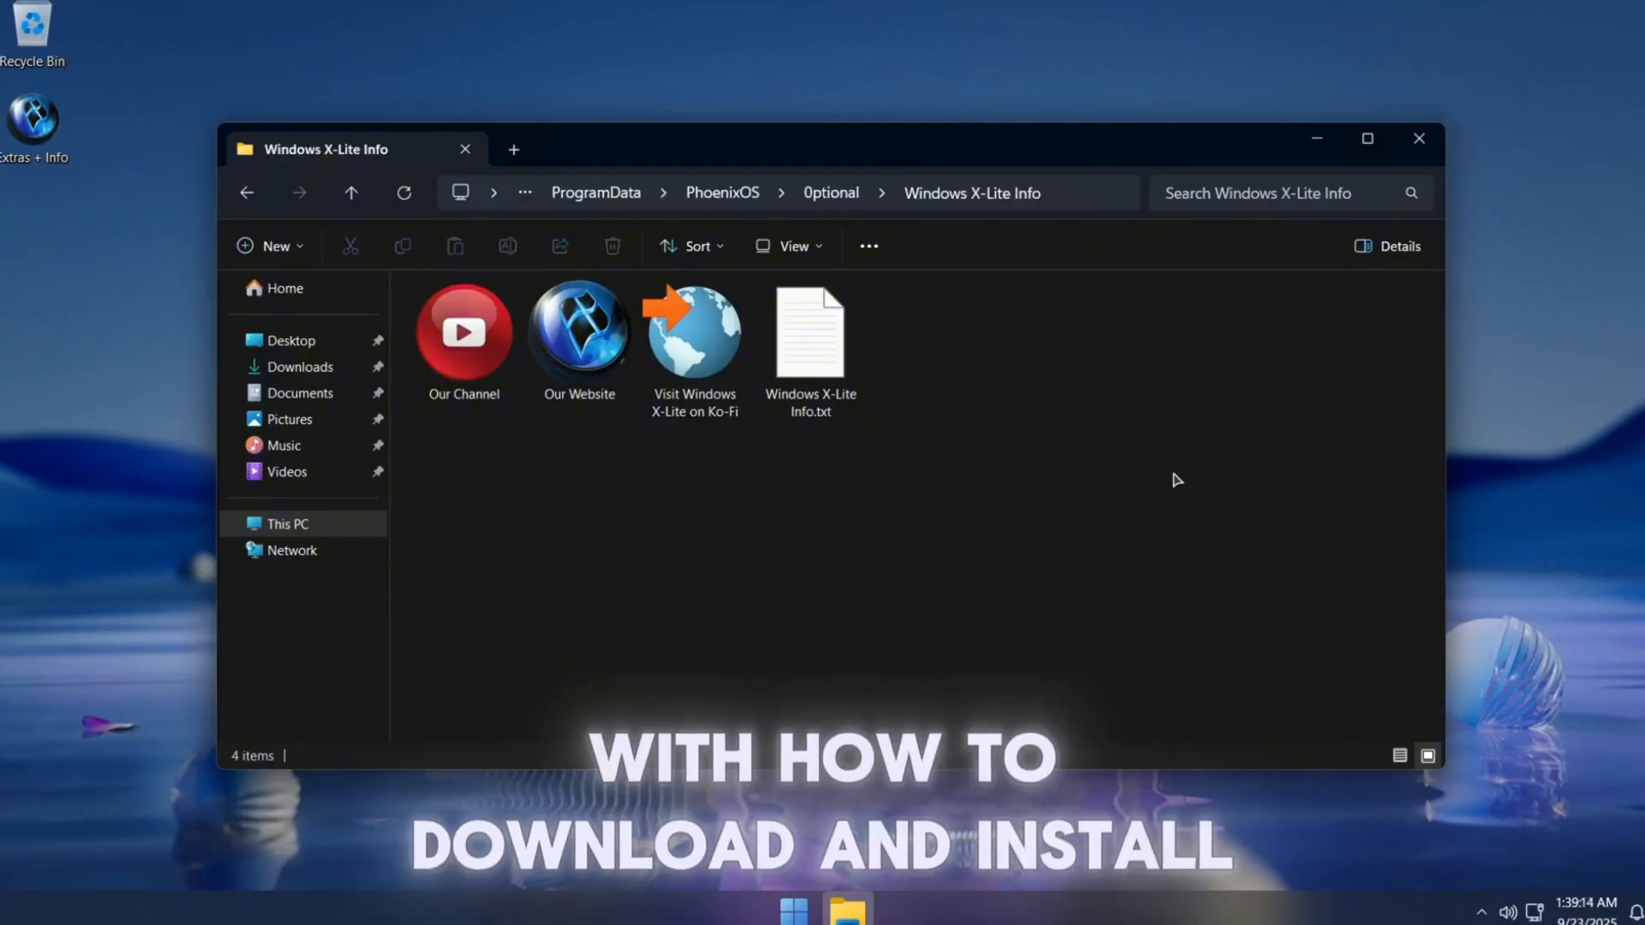
pyautogui.moveTo(1073, 497)
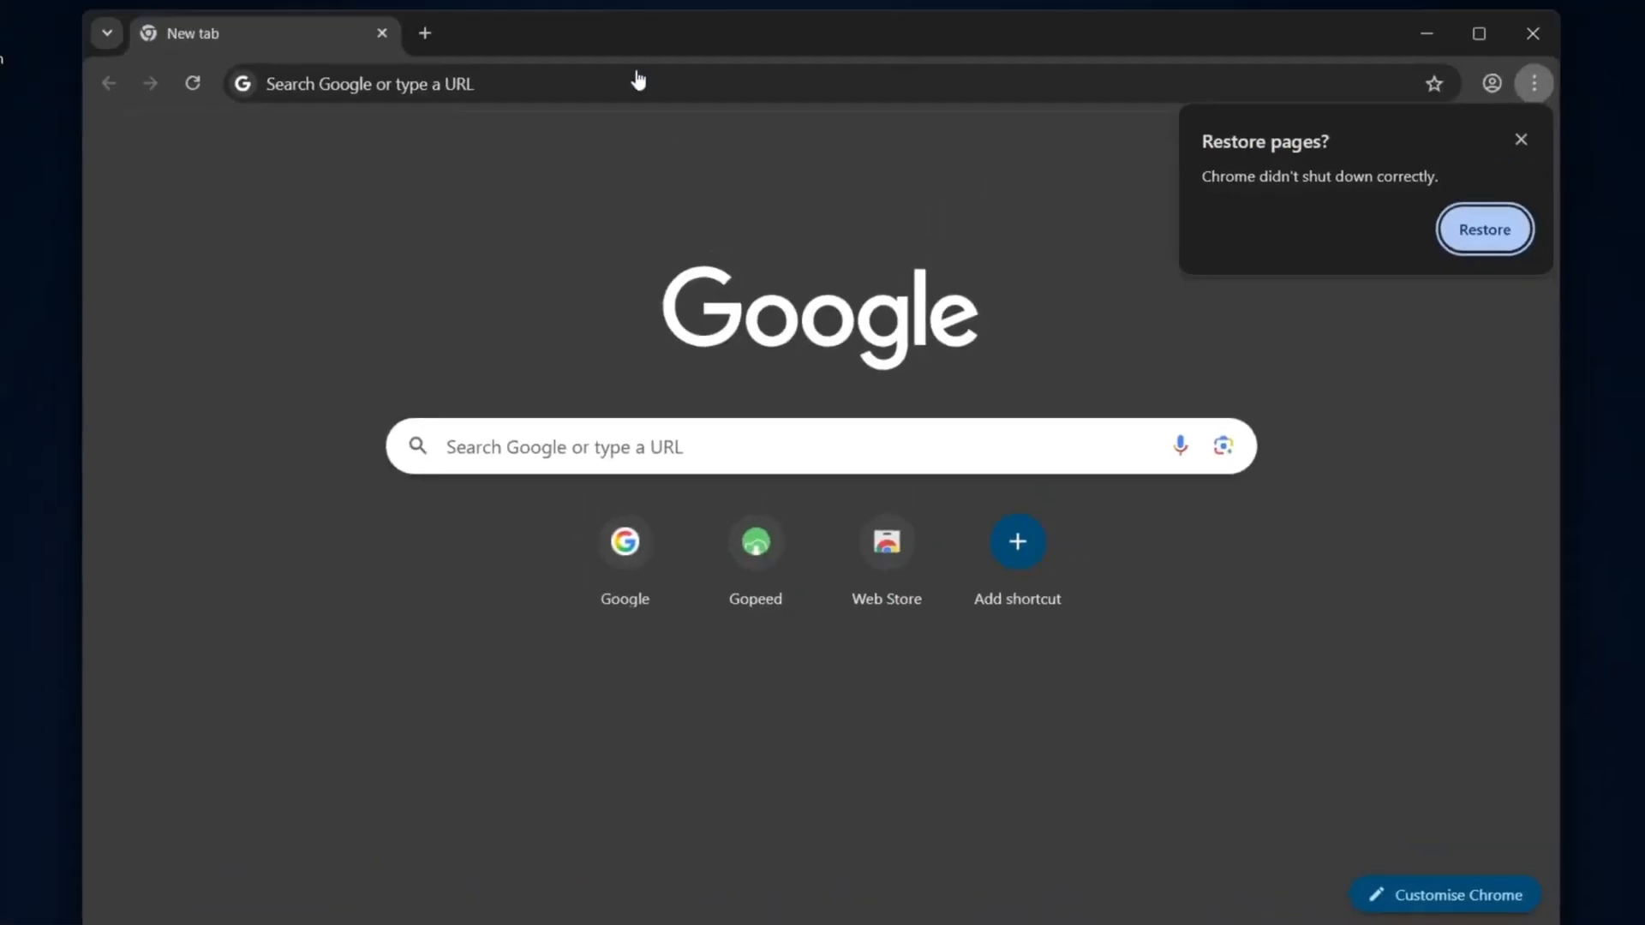
# - Go to windowsxlite.com and open its Downloads page
pyautogui.write('windo')
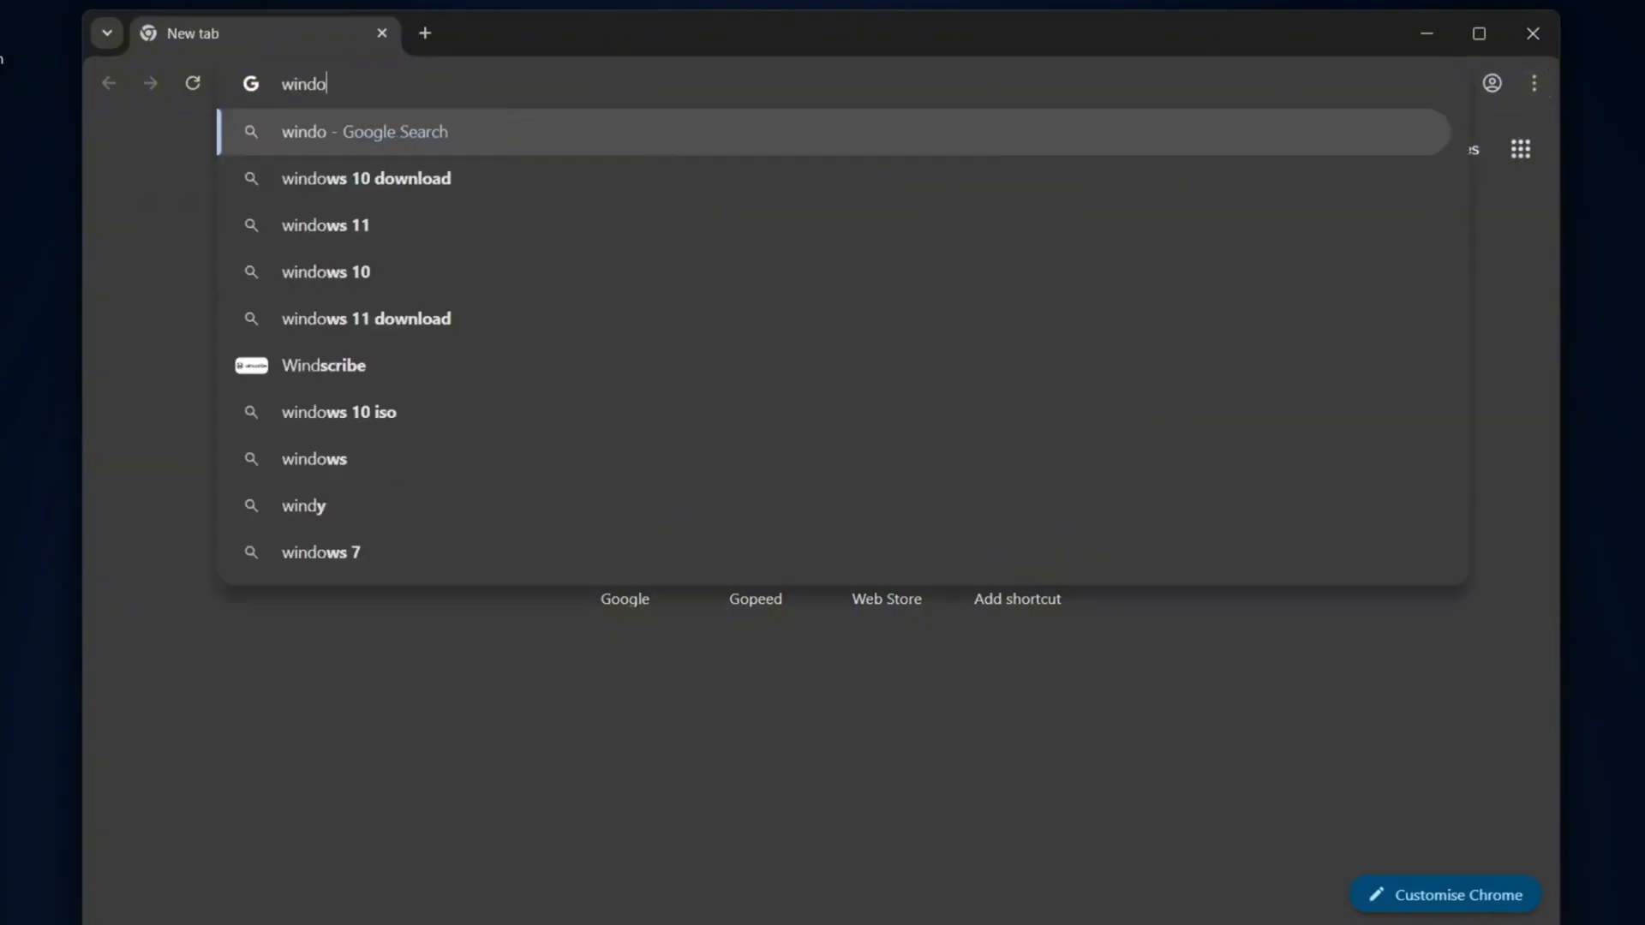
pyautogui.write('windowsxlite.com')
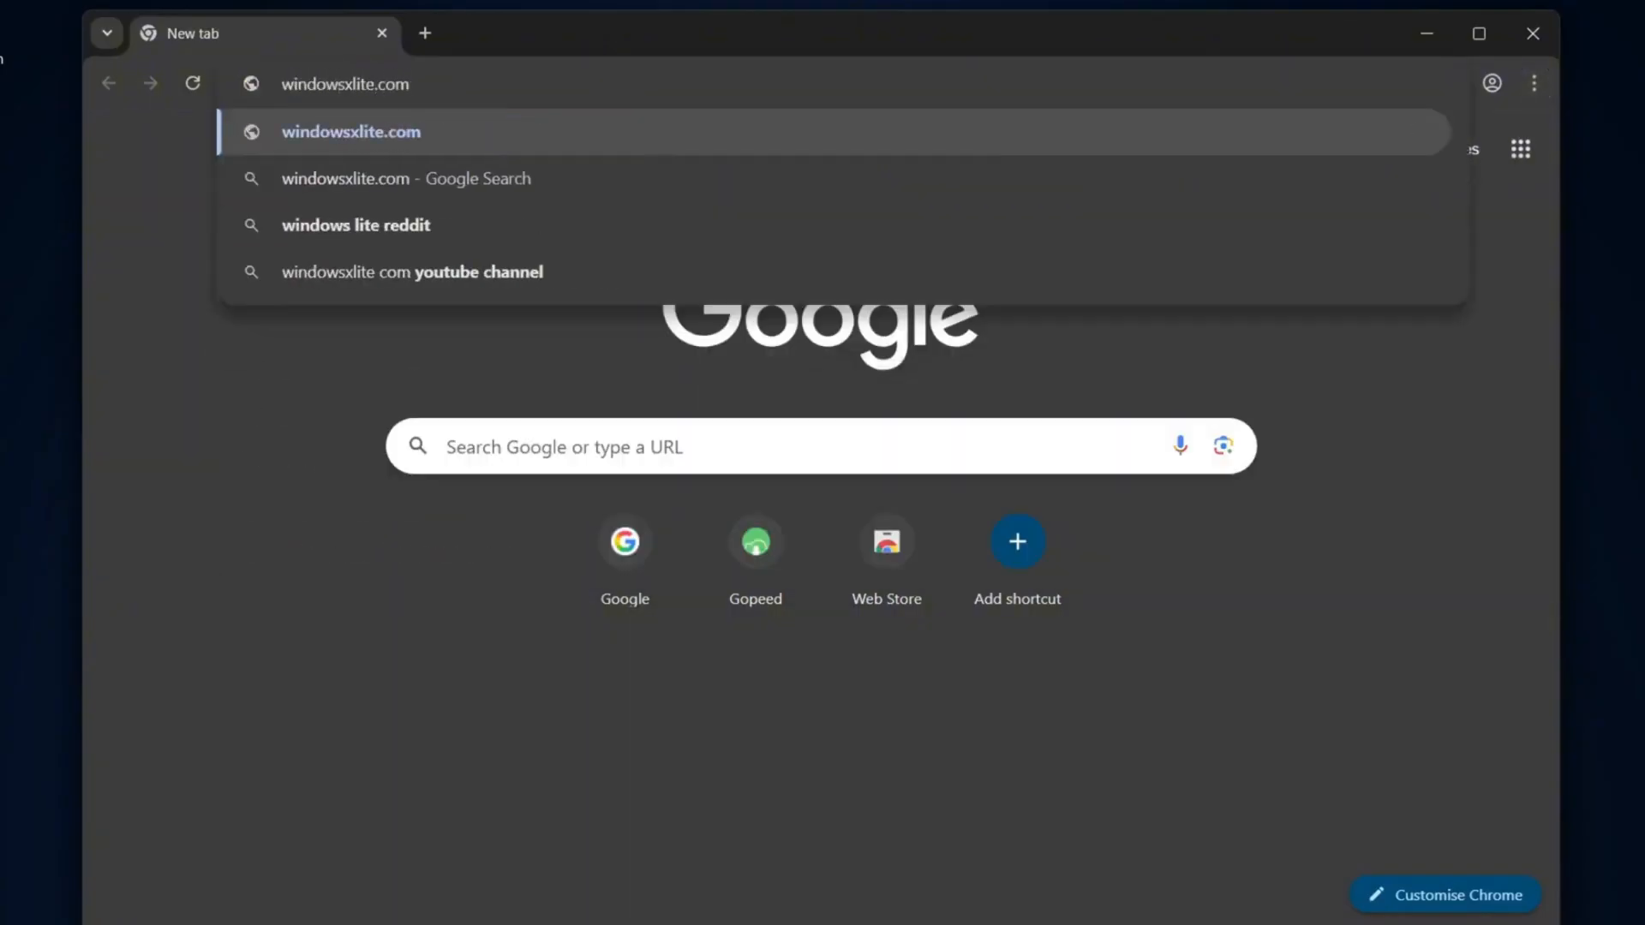
pyautogui.click(350, 131)
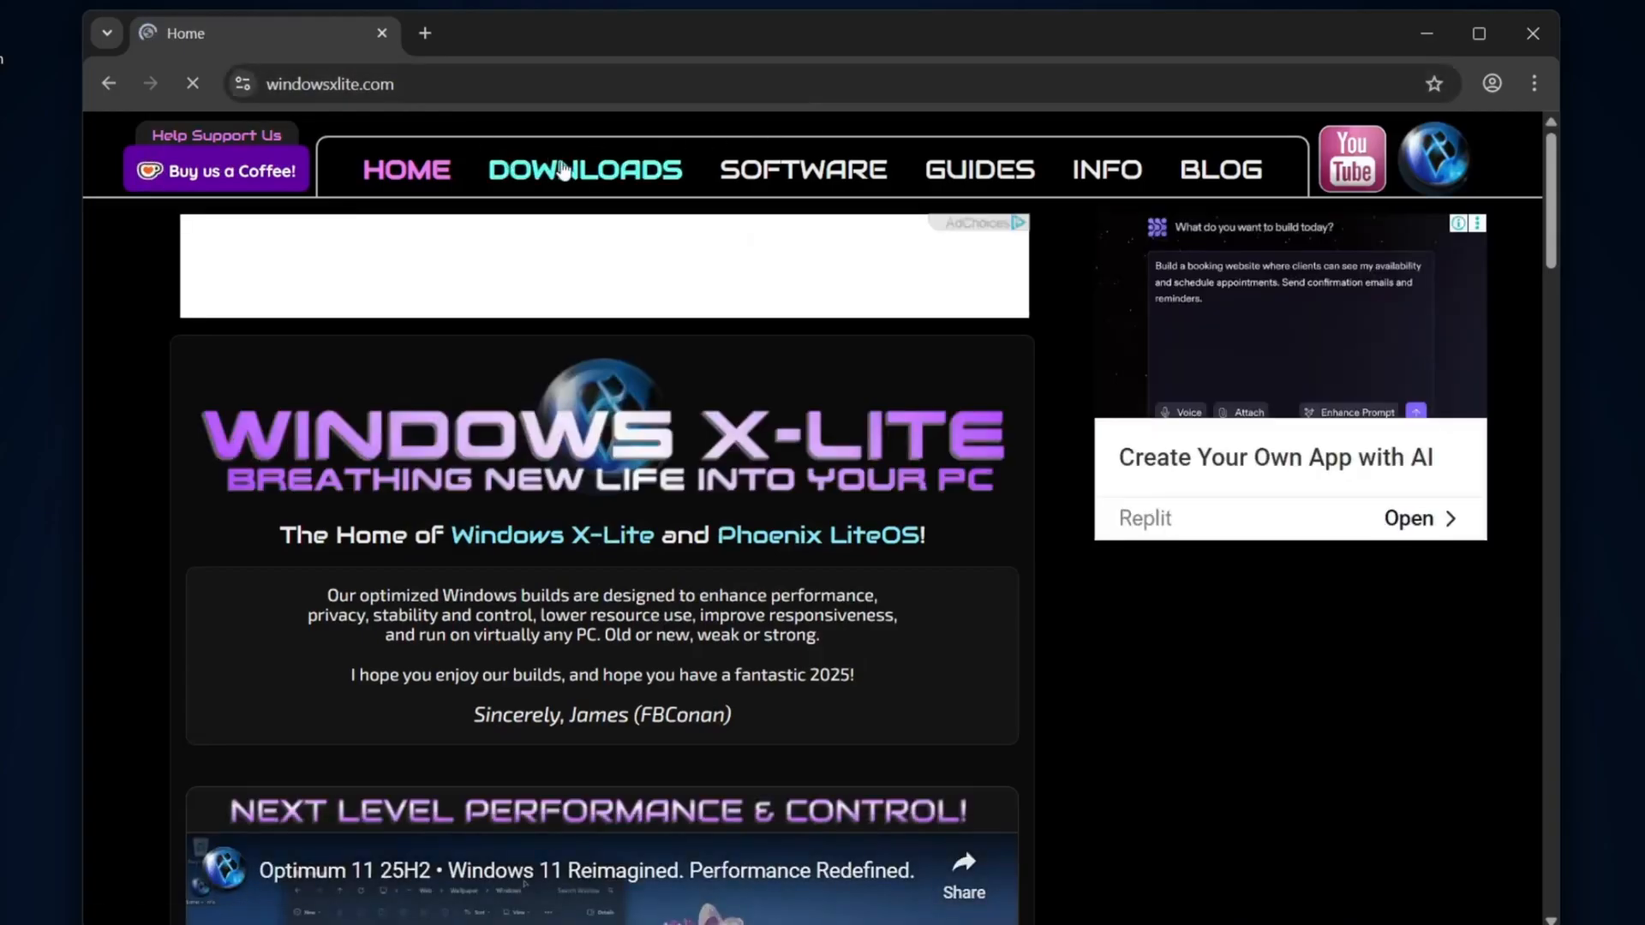
pyautogui.click(584, 169)
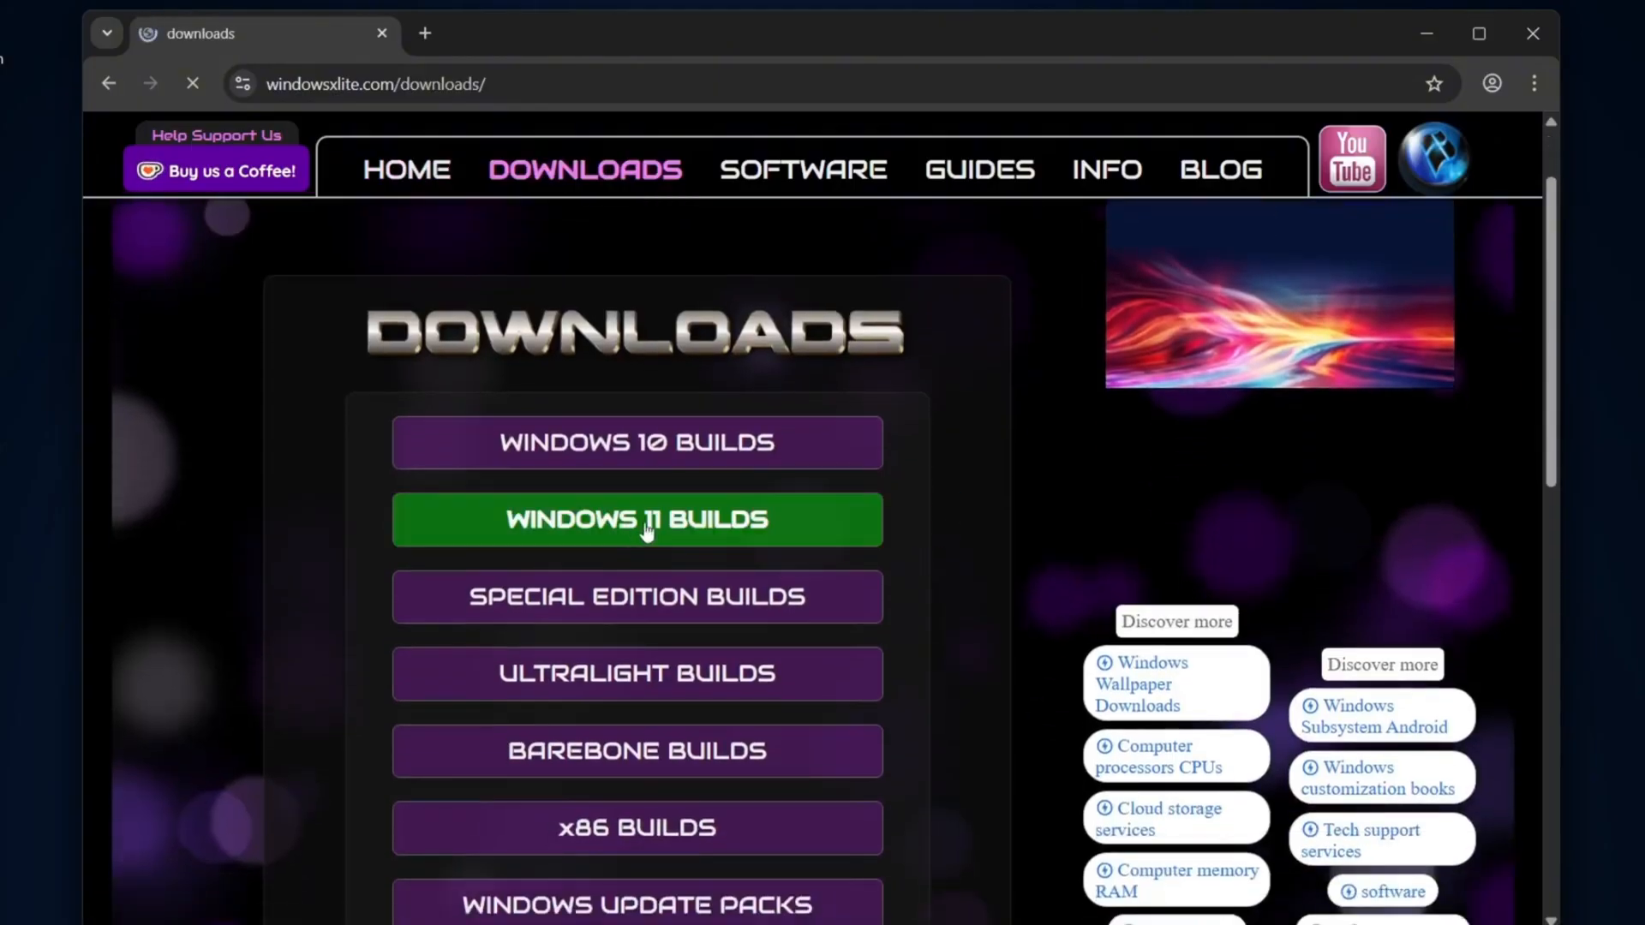
# - Navigate through Windows 11 Builds and 25H2 Builds to the Optimum 11 25H2 Pro download
pyautogui.click(635, 519)
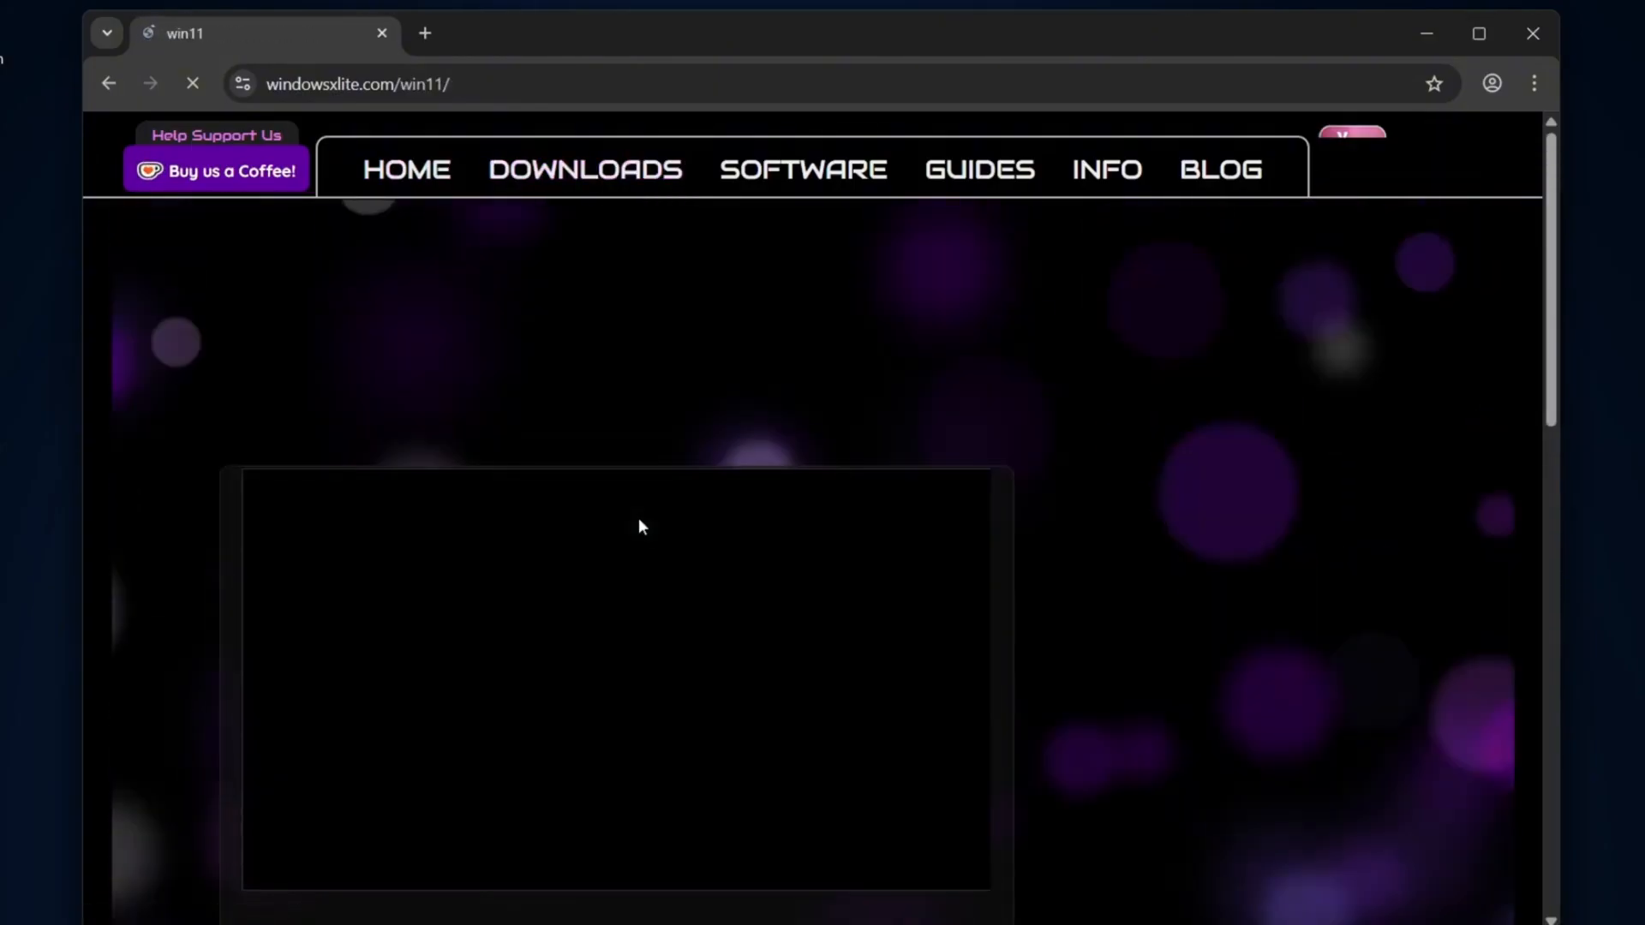
pyautogui.scroll(-3)
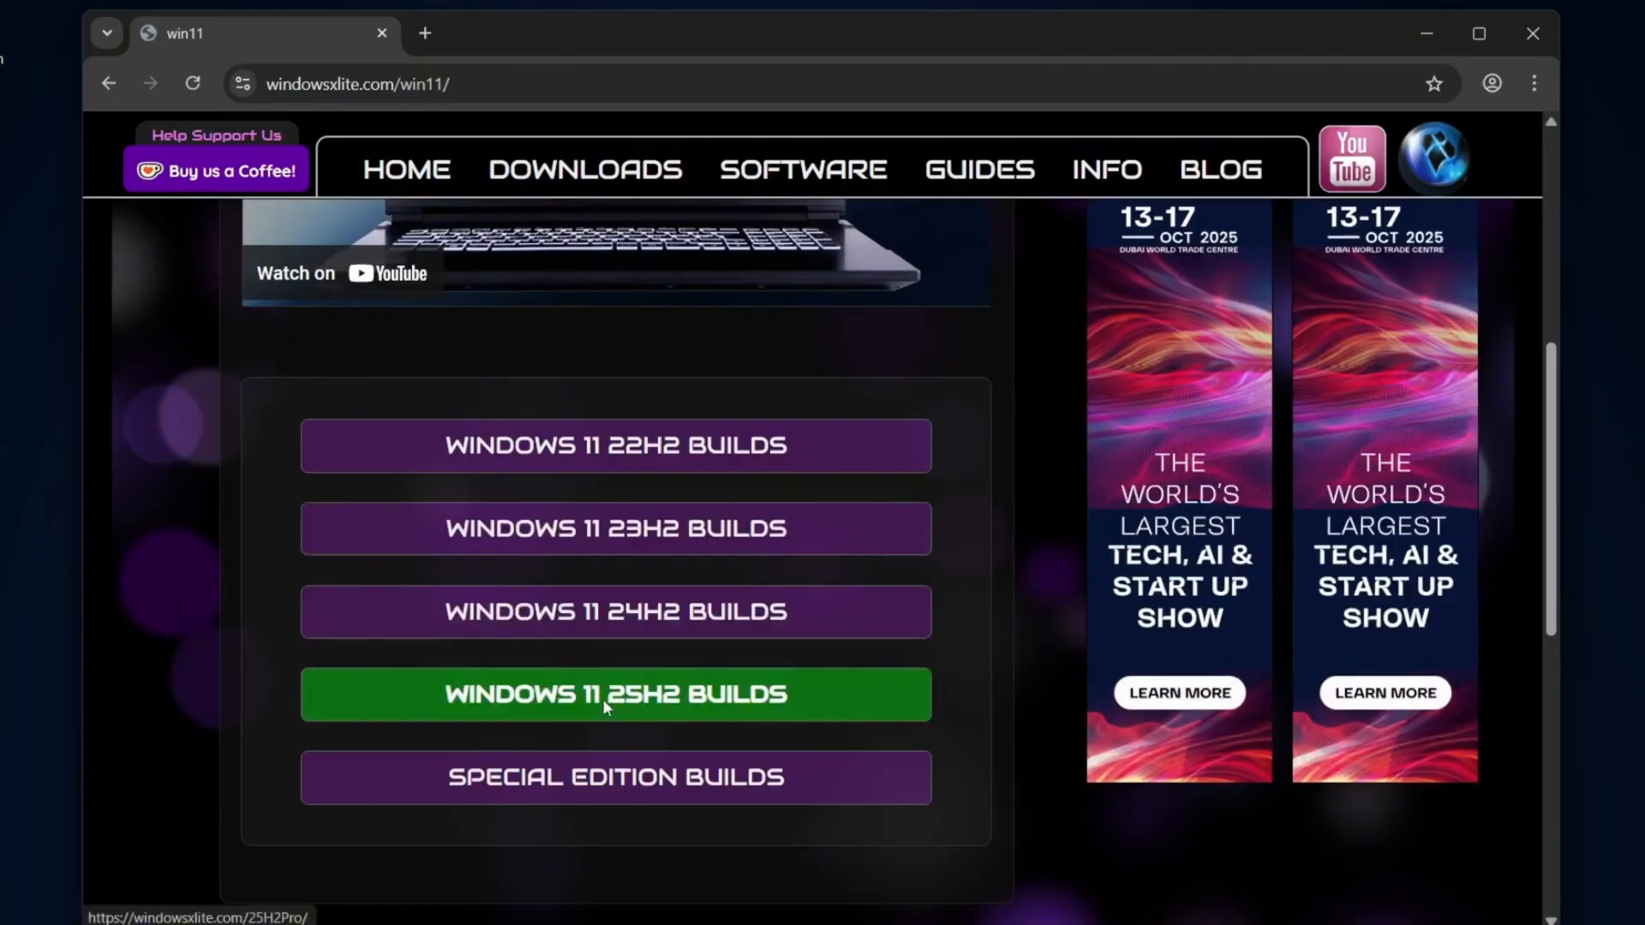
pyautogui.click(616, 693)
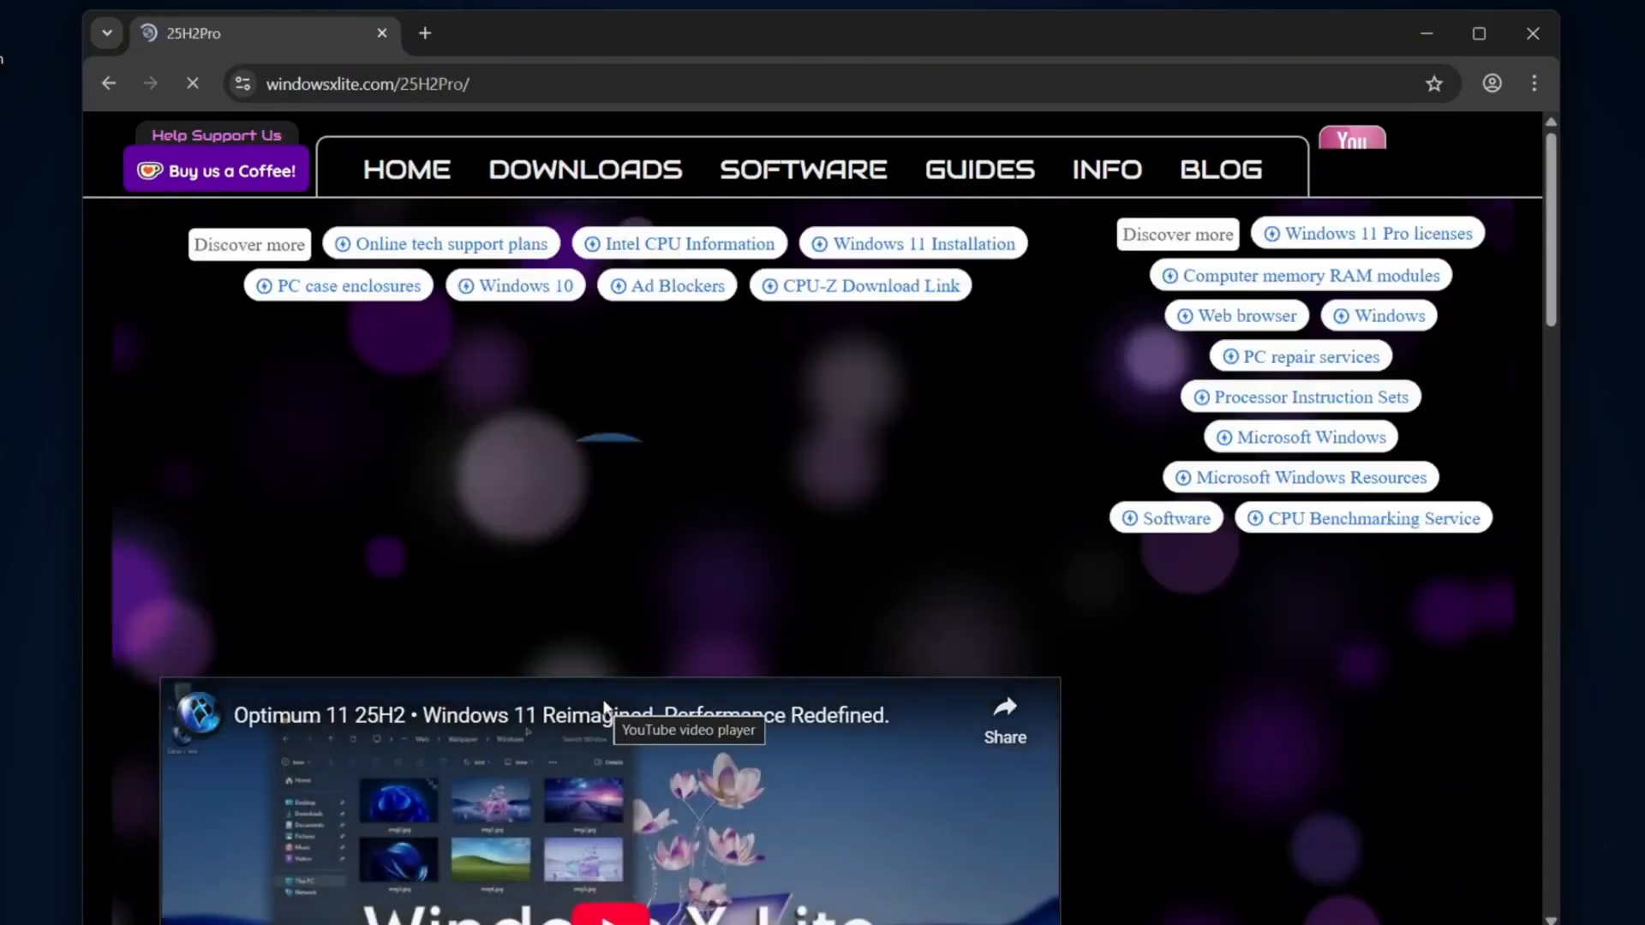
pyautogui.scroll(-3)
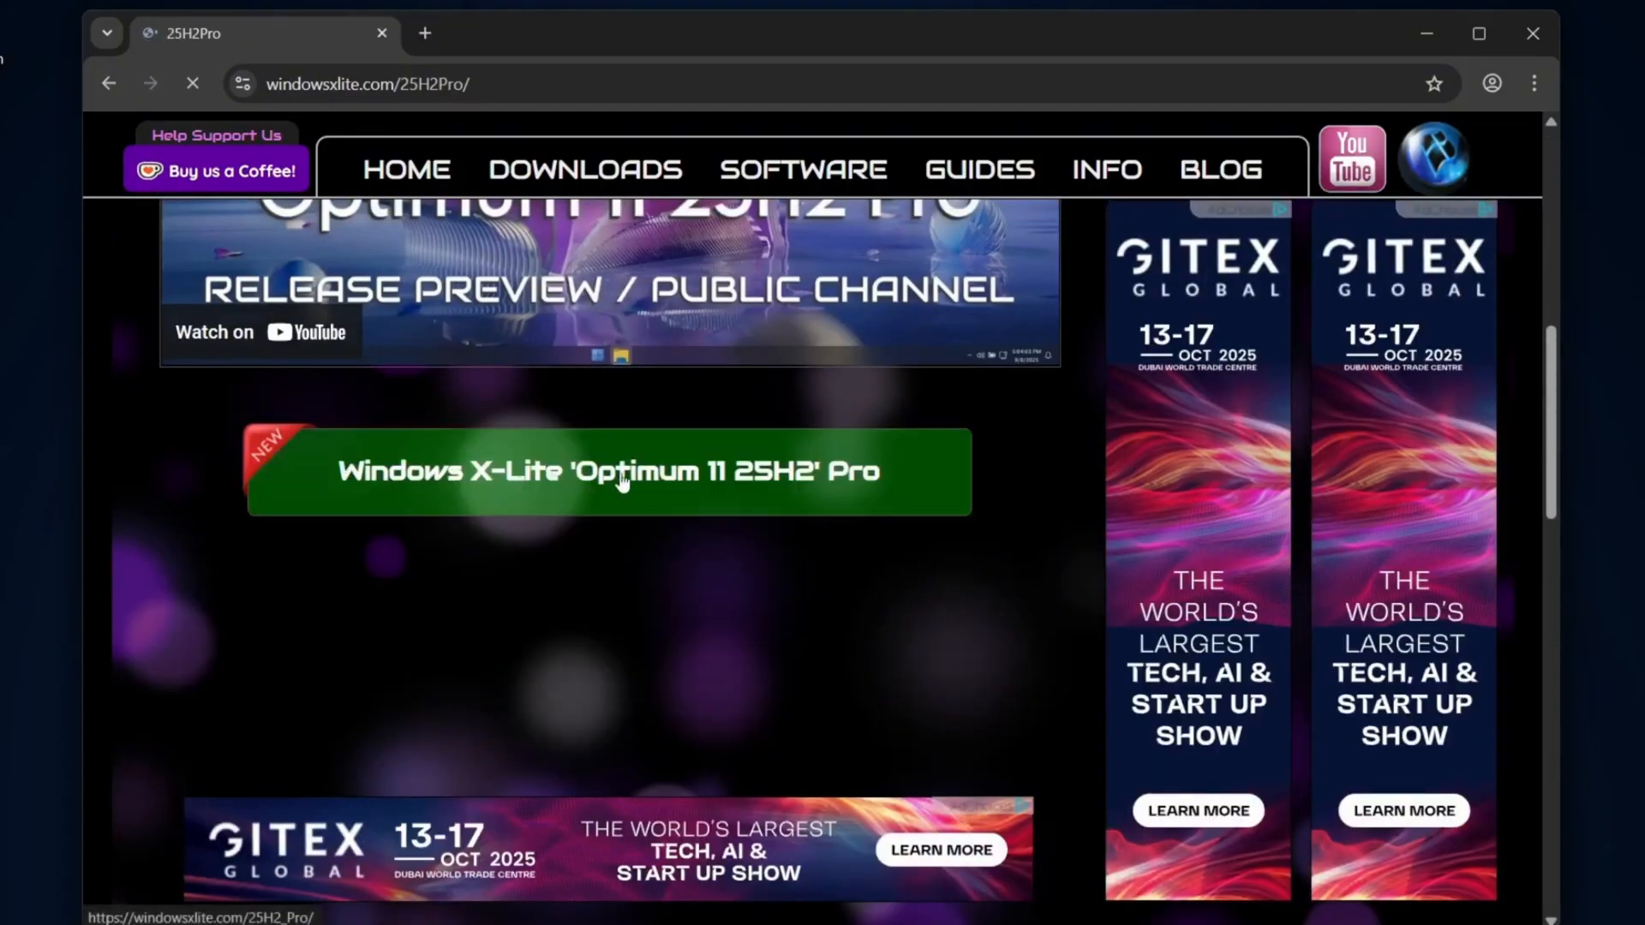
pyautogui.click(608, 471)
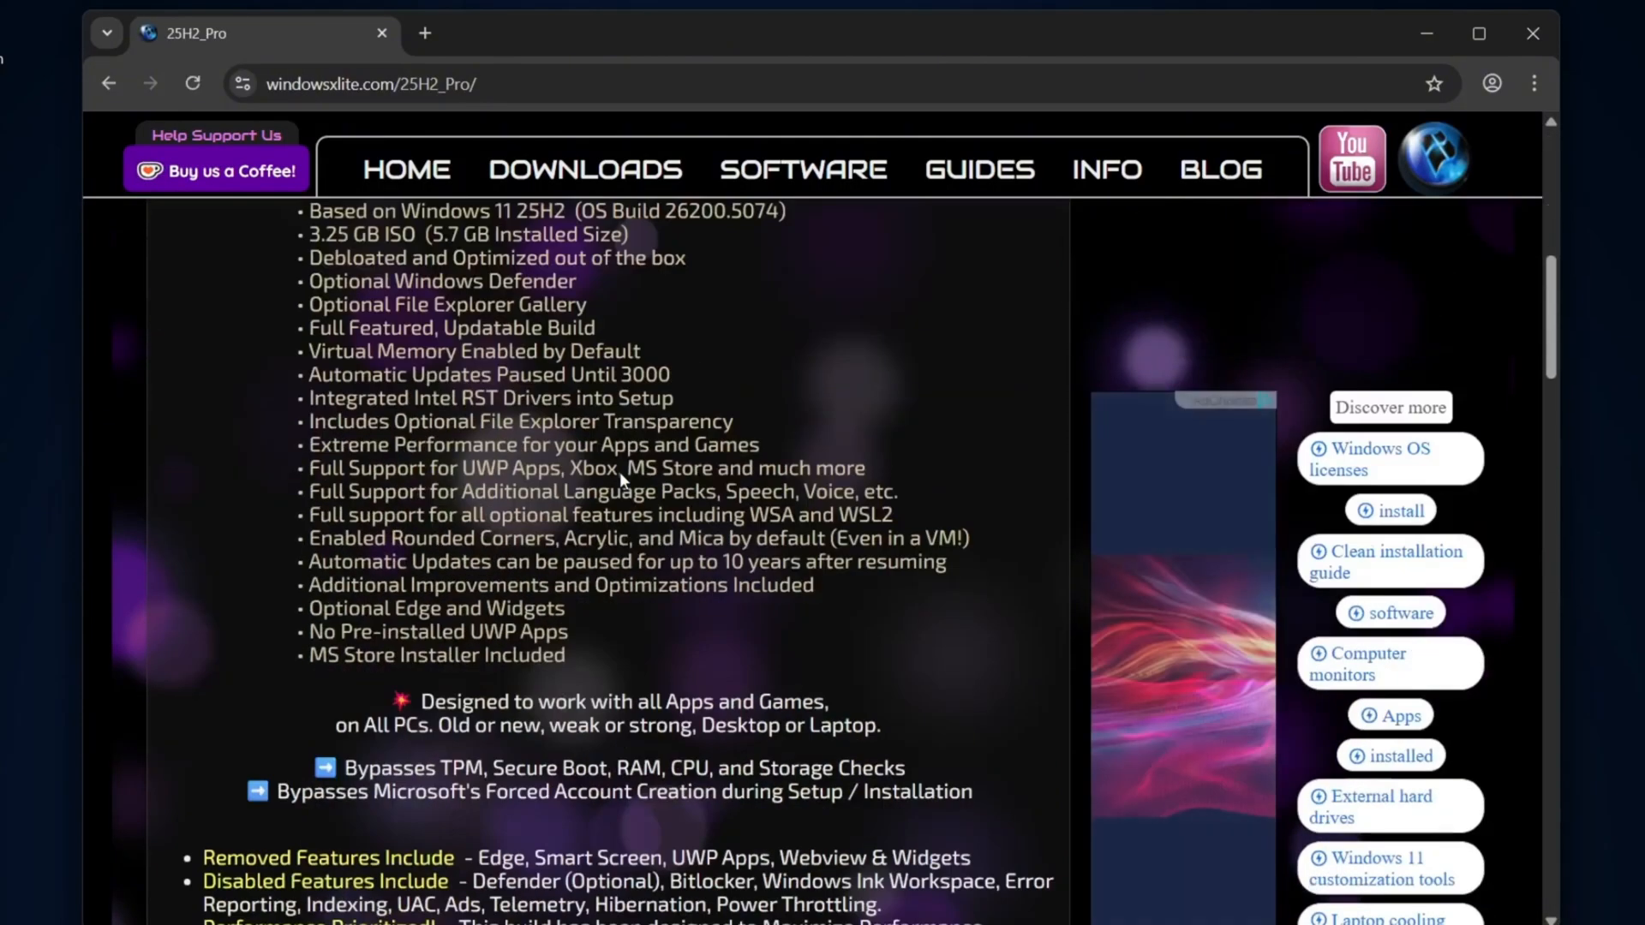
pyautogui.scroll(-3)
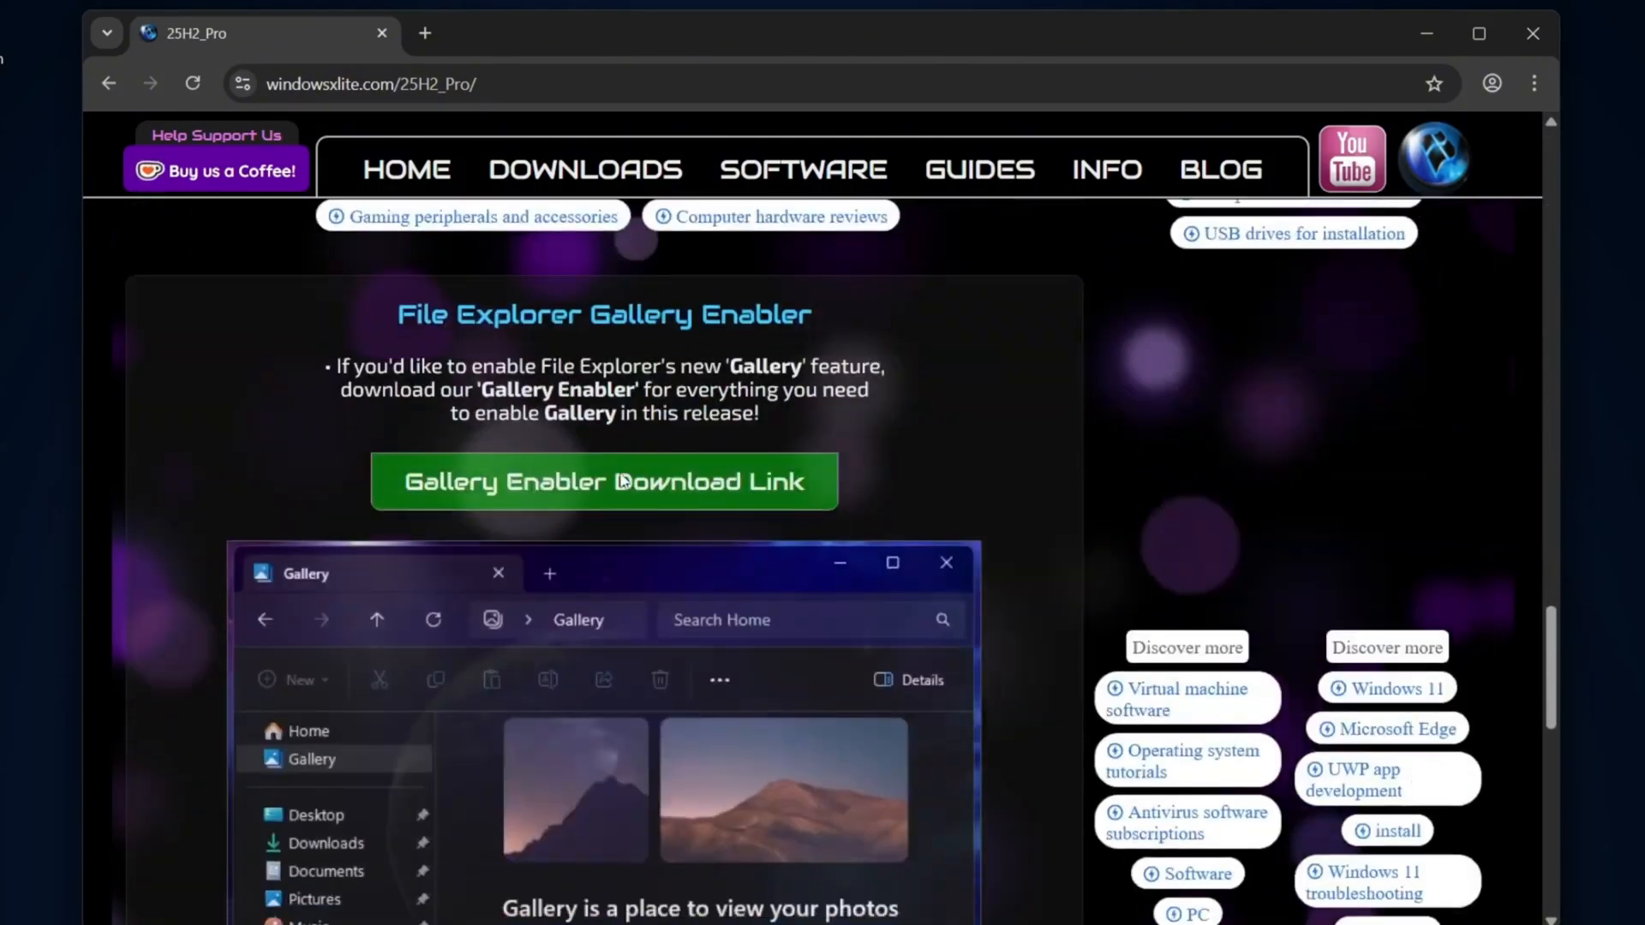
pyautogui.click(602, 481)
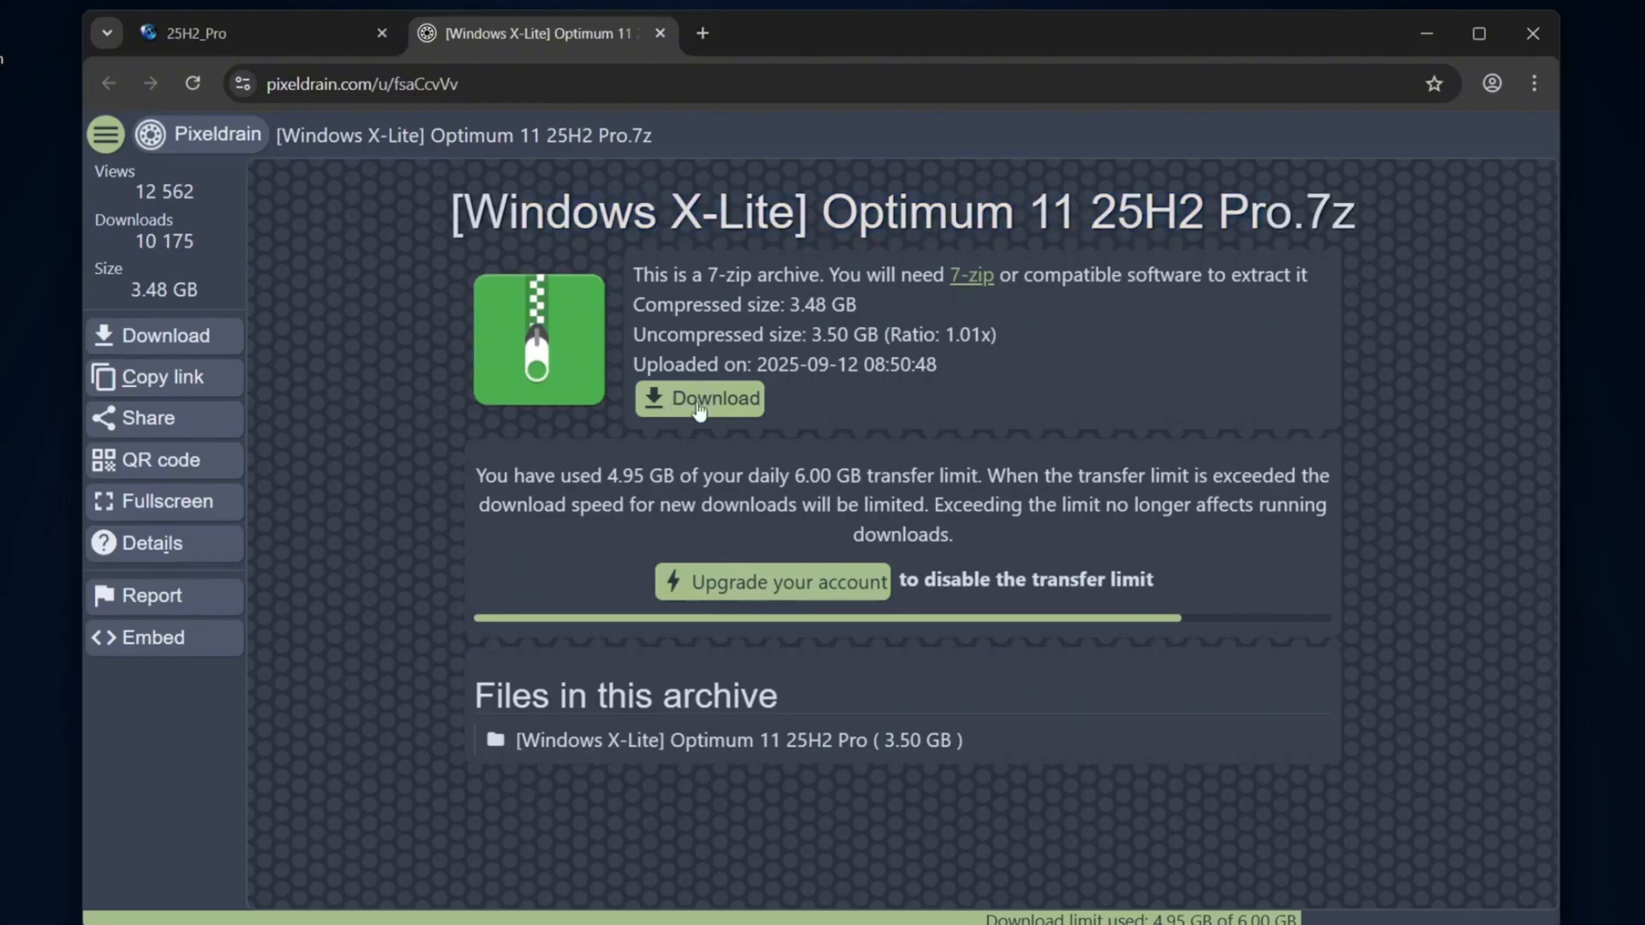
# - Start the Optimum 11 25H2 Pro archive download, then get 7-Zip's 64-bit installer from 7-zip.org
pyautogui.click(699, 397)
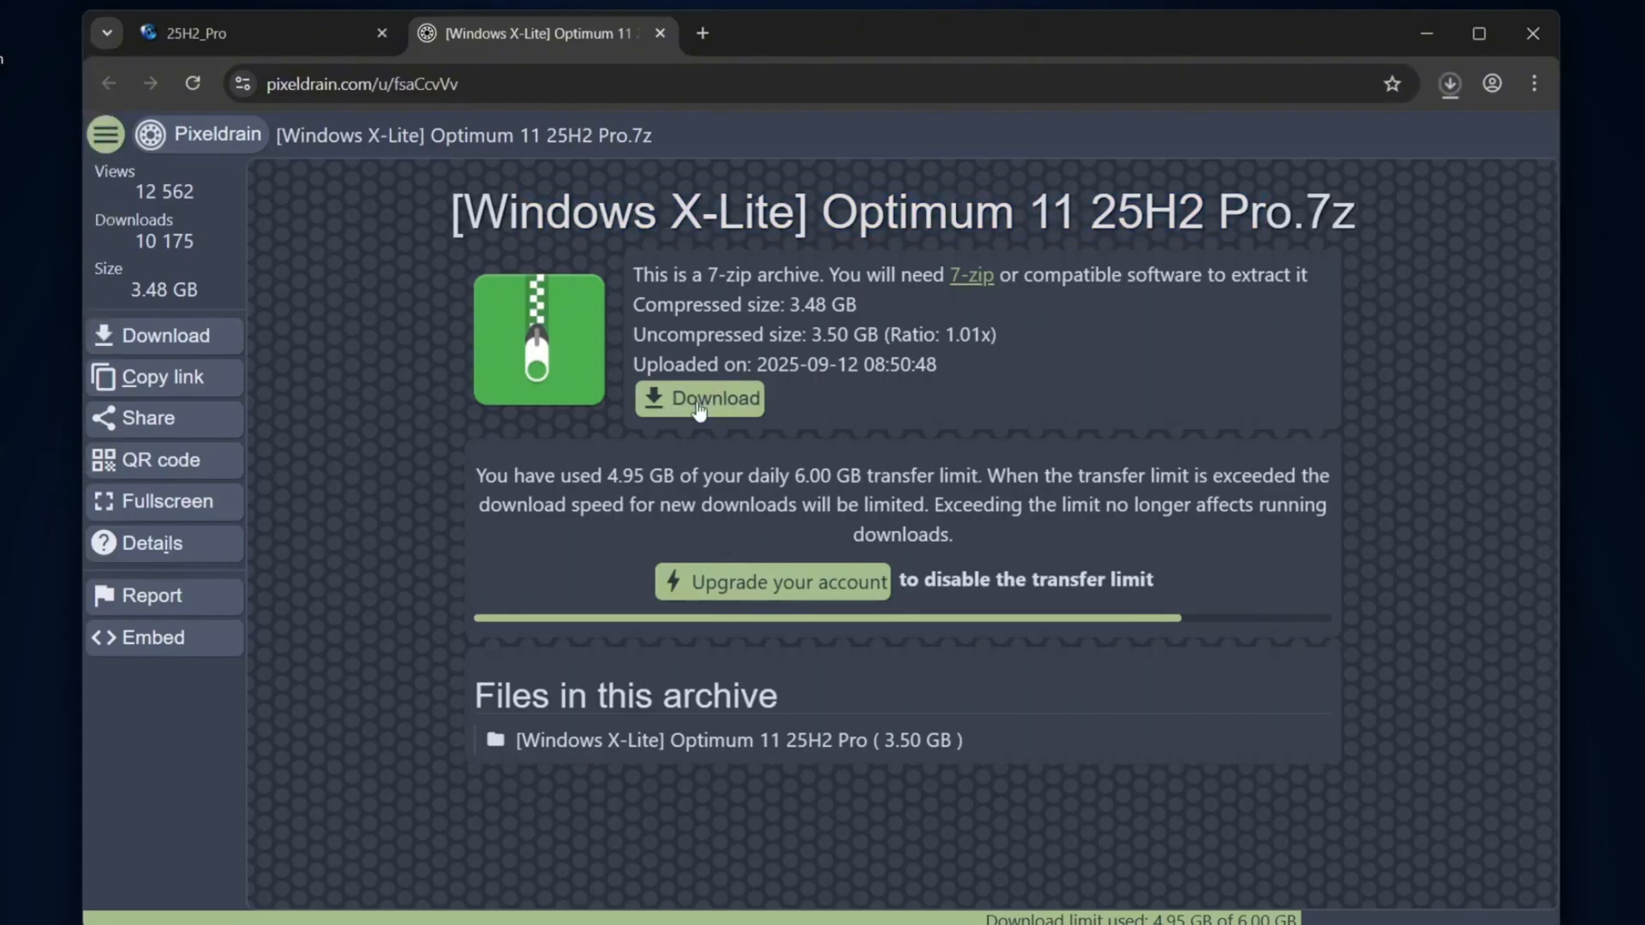
pyautogui.moveTo(1470, 117)
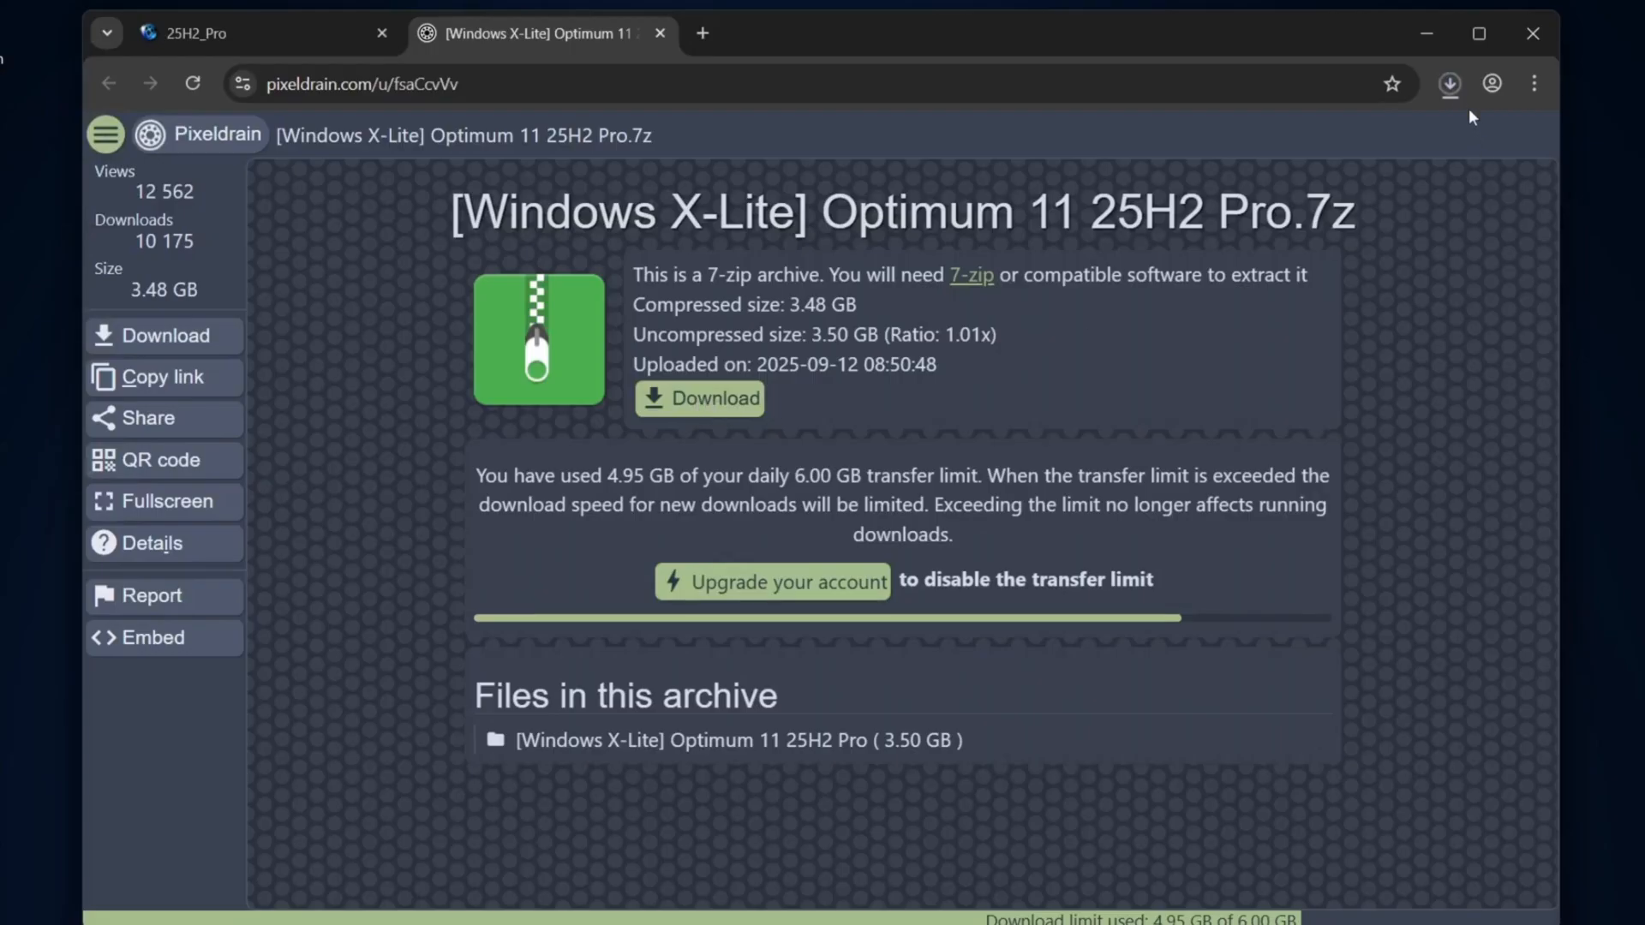
pyautogui.click(1449, 84)
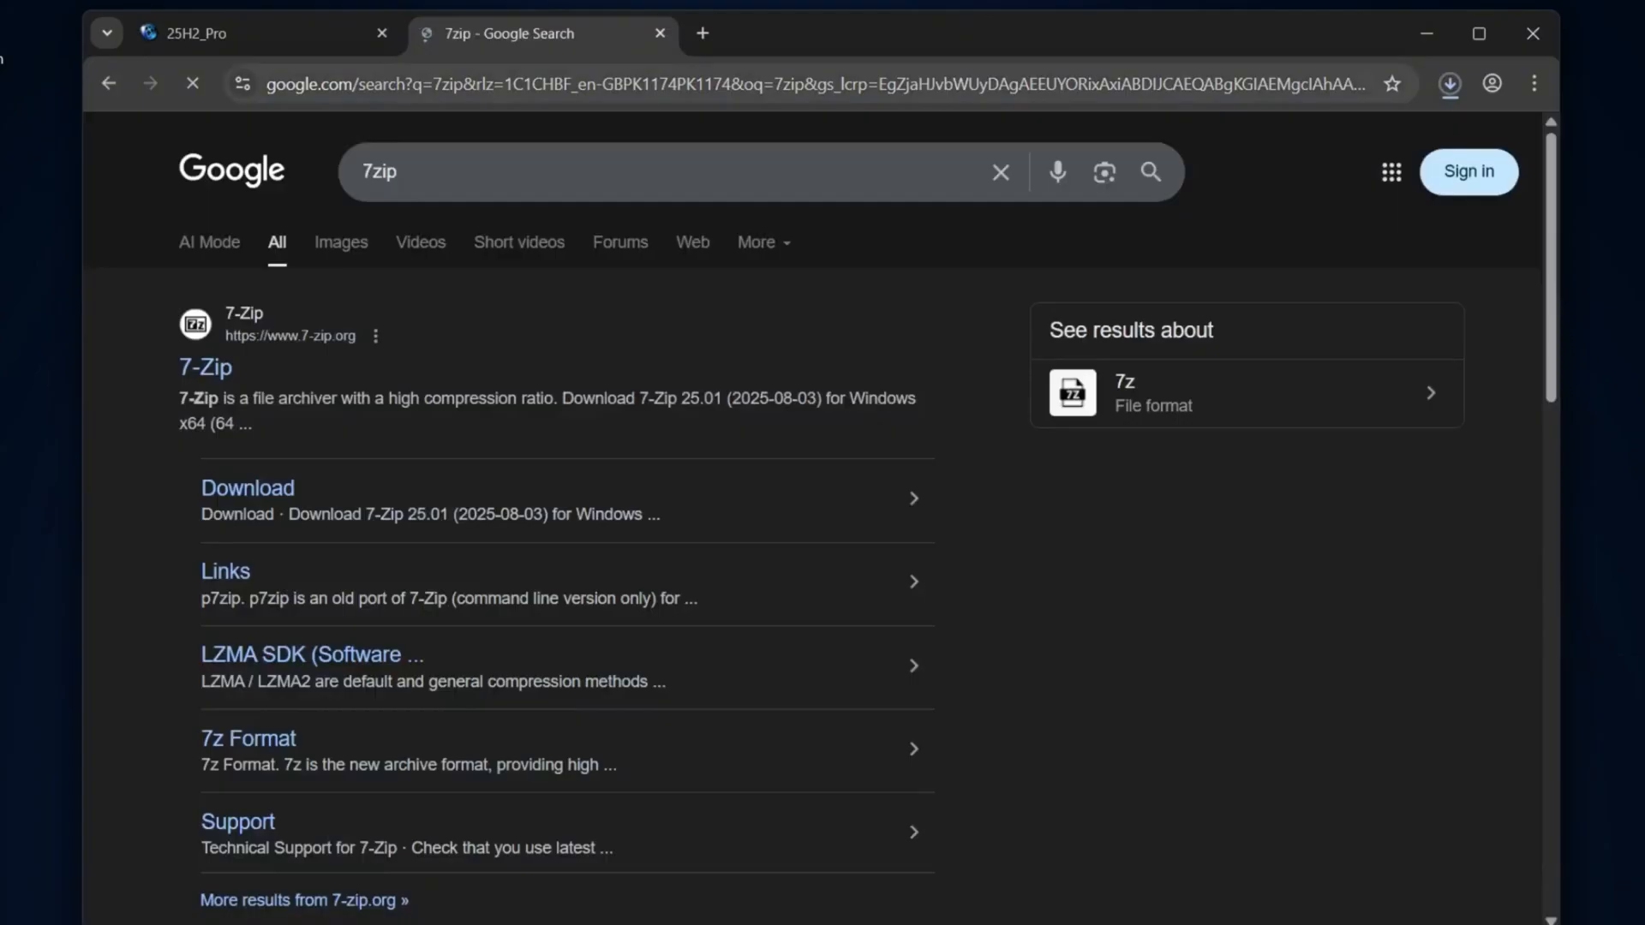
pyautogui.click(205, 365)
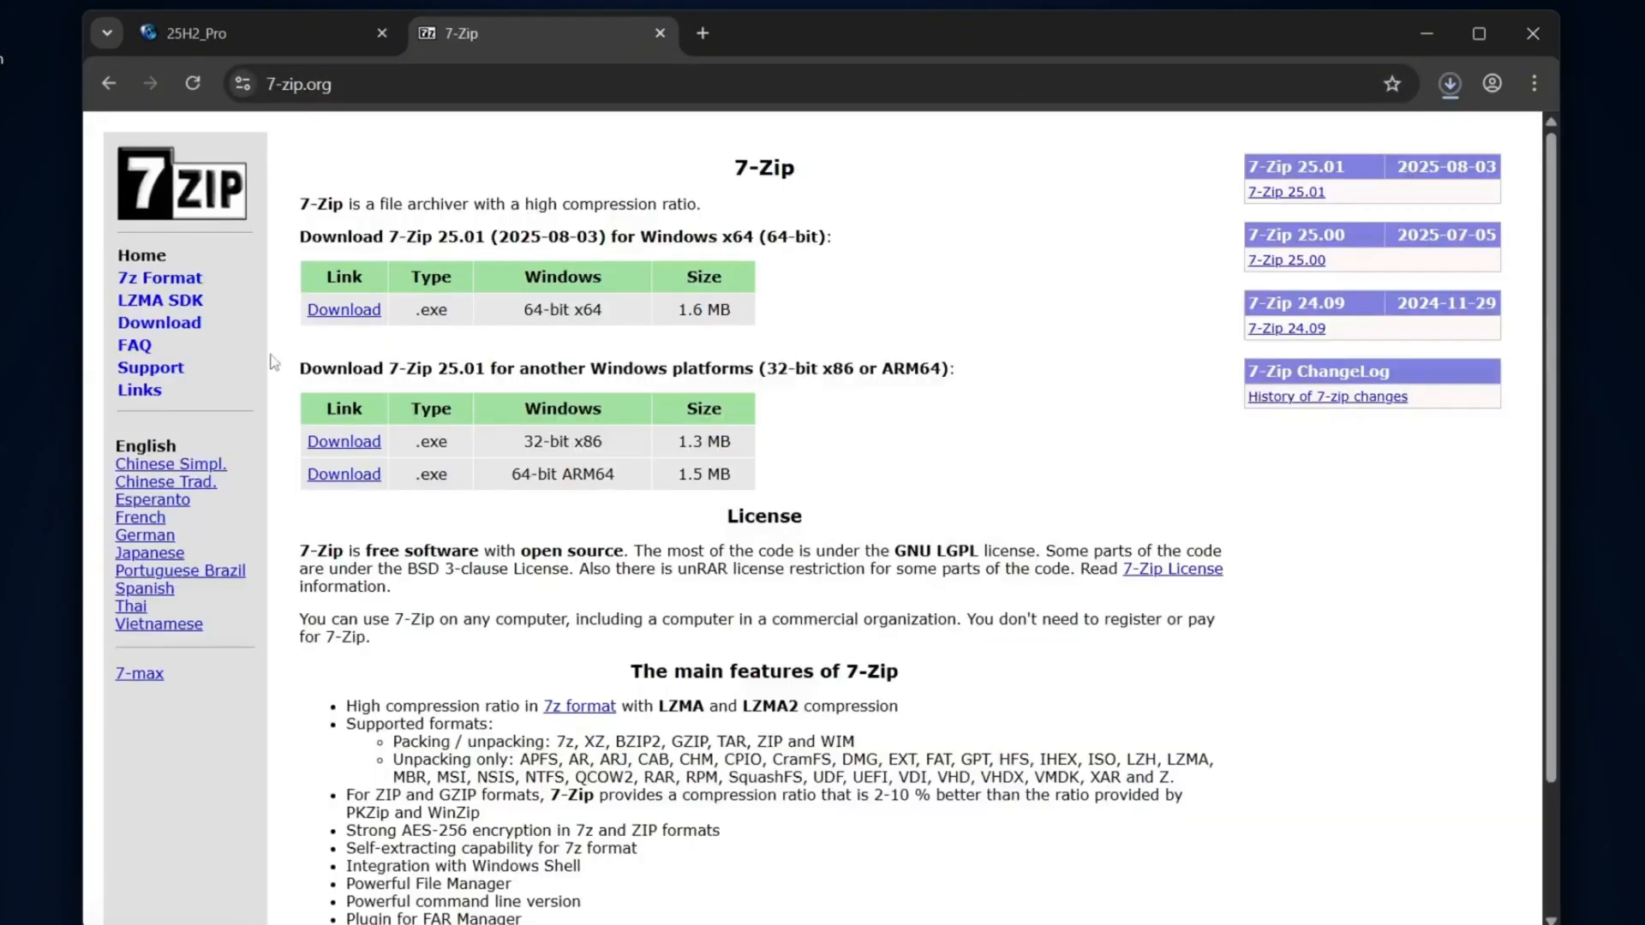
pyautogui.moveTo(343, 308)
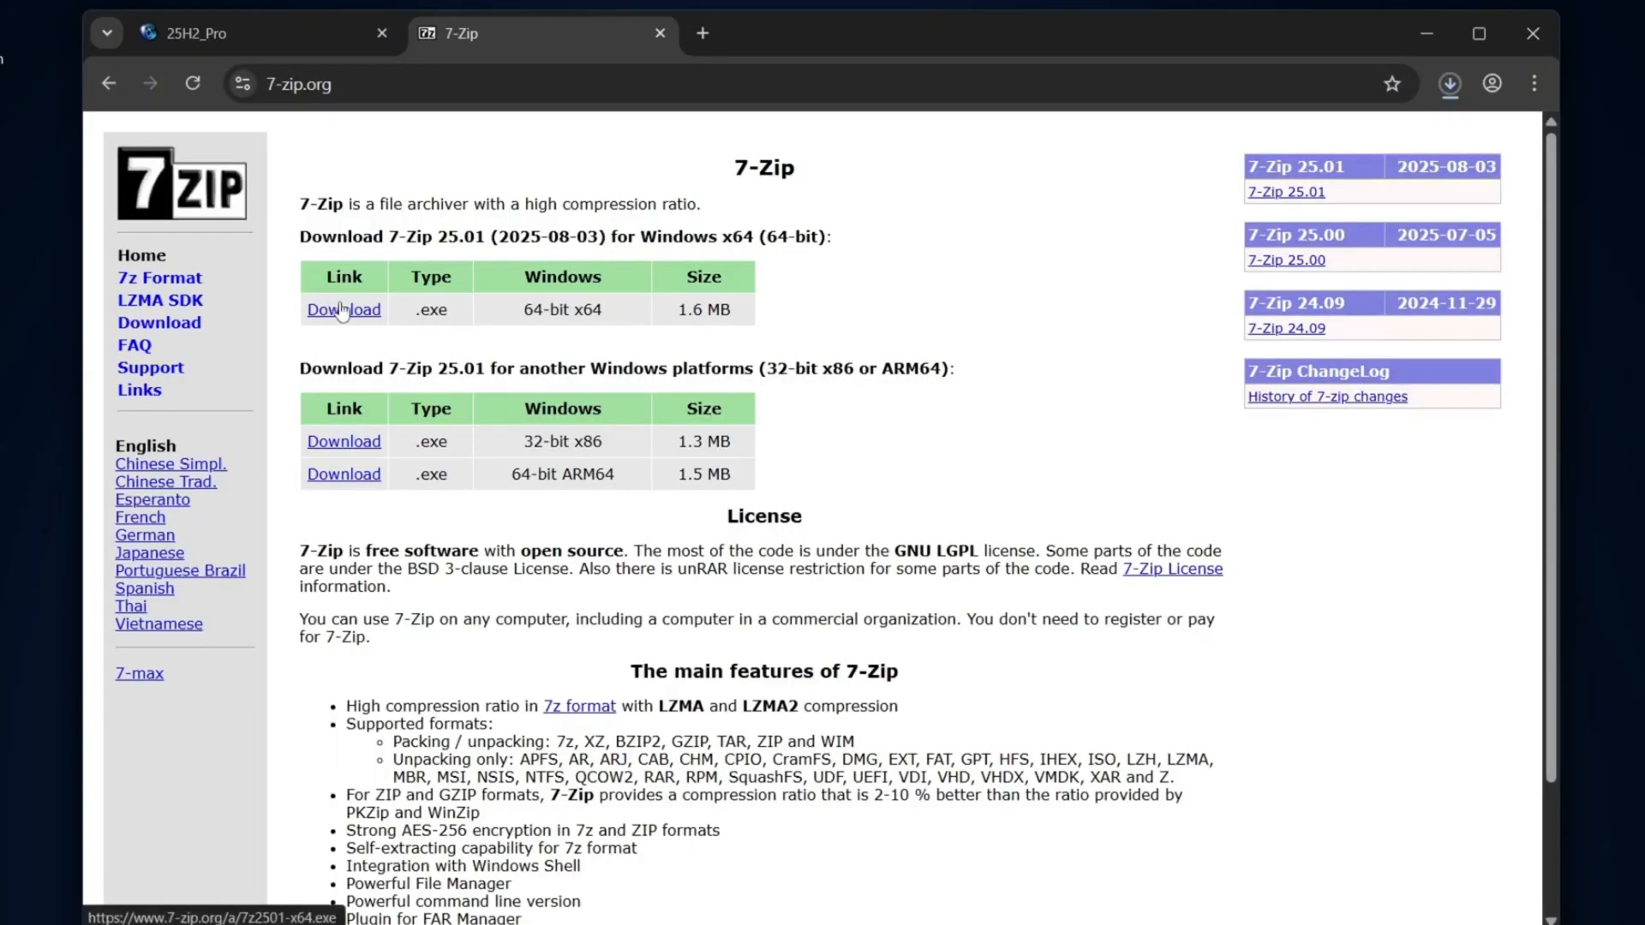
pyautogui.click(343, 308)
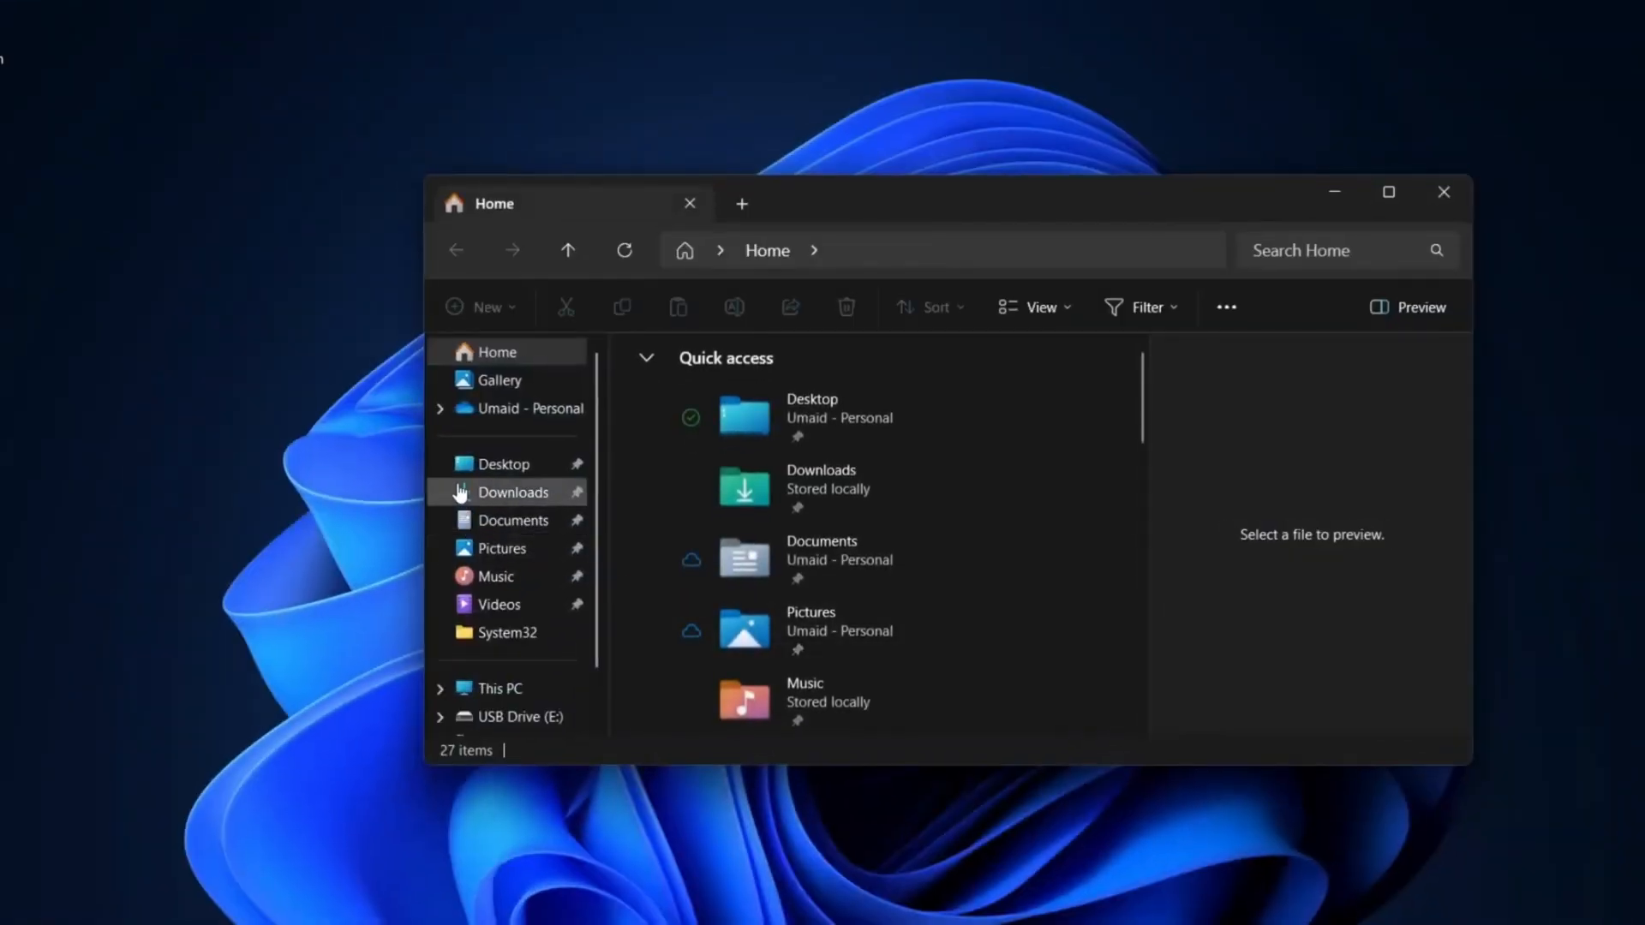
# - Install 7-Zip 25.01 from Downloads, then show the X-Lite archive's full context menu
pyautogui.click(513, 492)
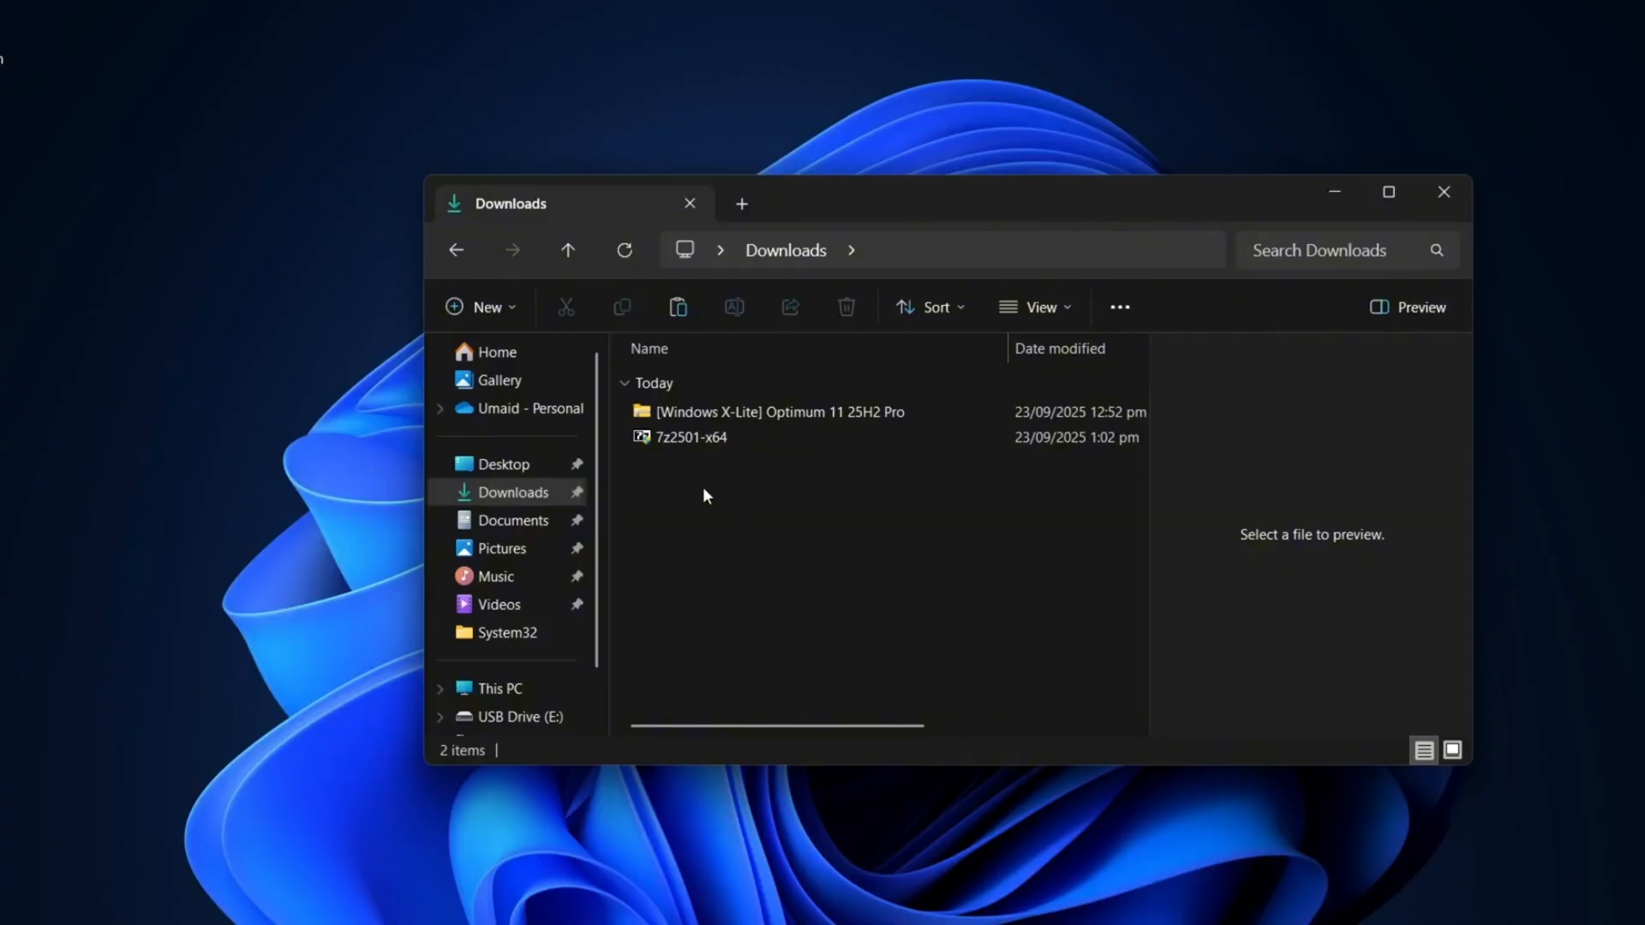
pyautogui.doubleClick(692, 436)
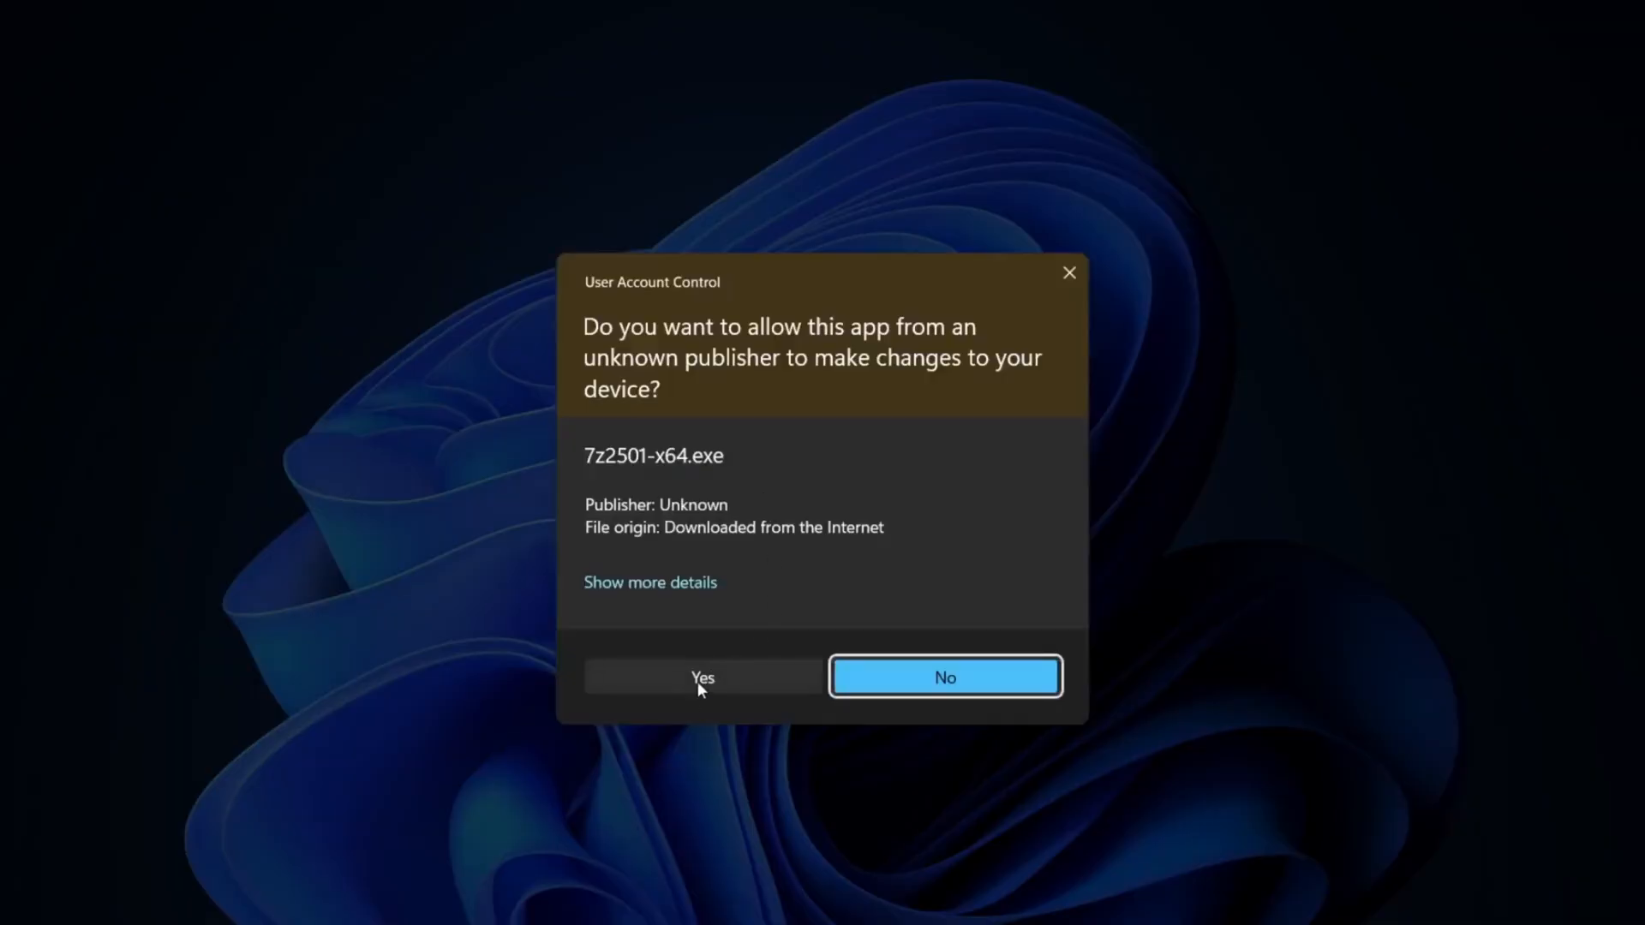
pyautogui.click(703, 677)
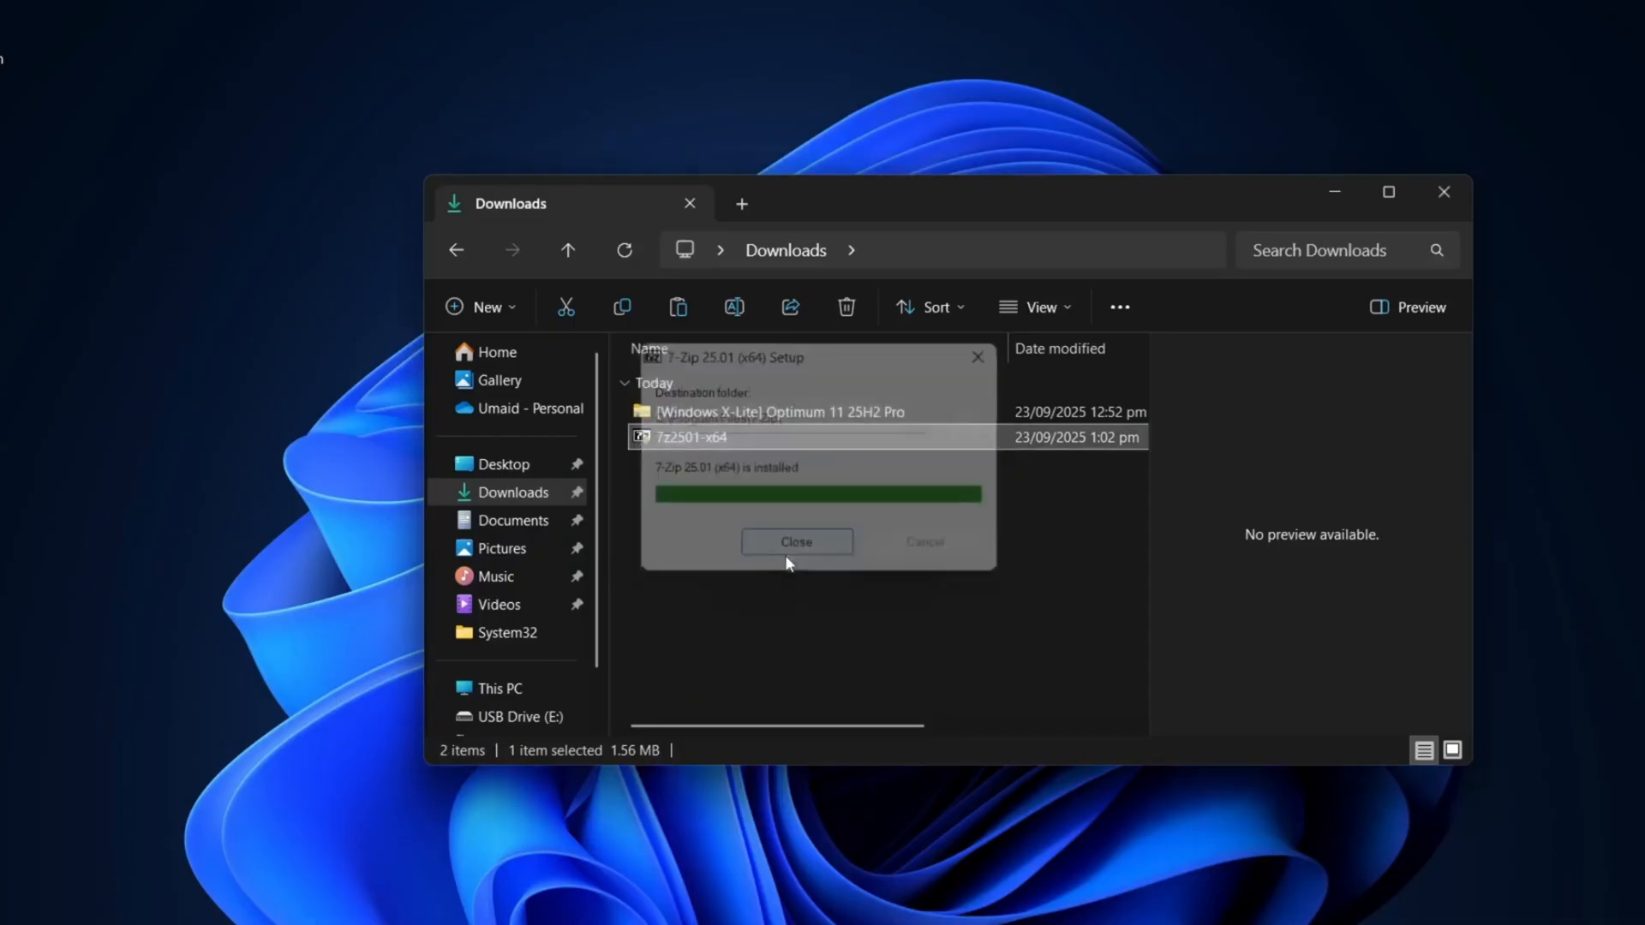
pyautogui.rightClick(690, 436)
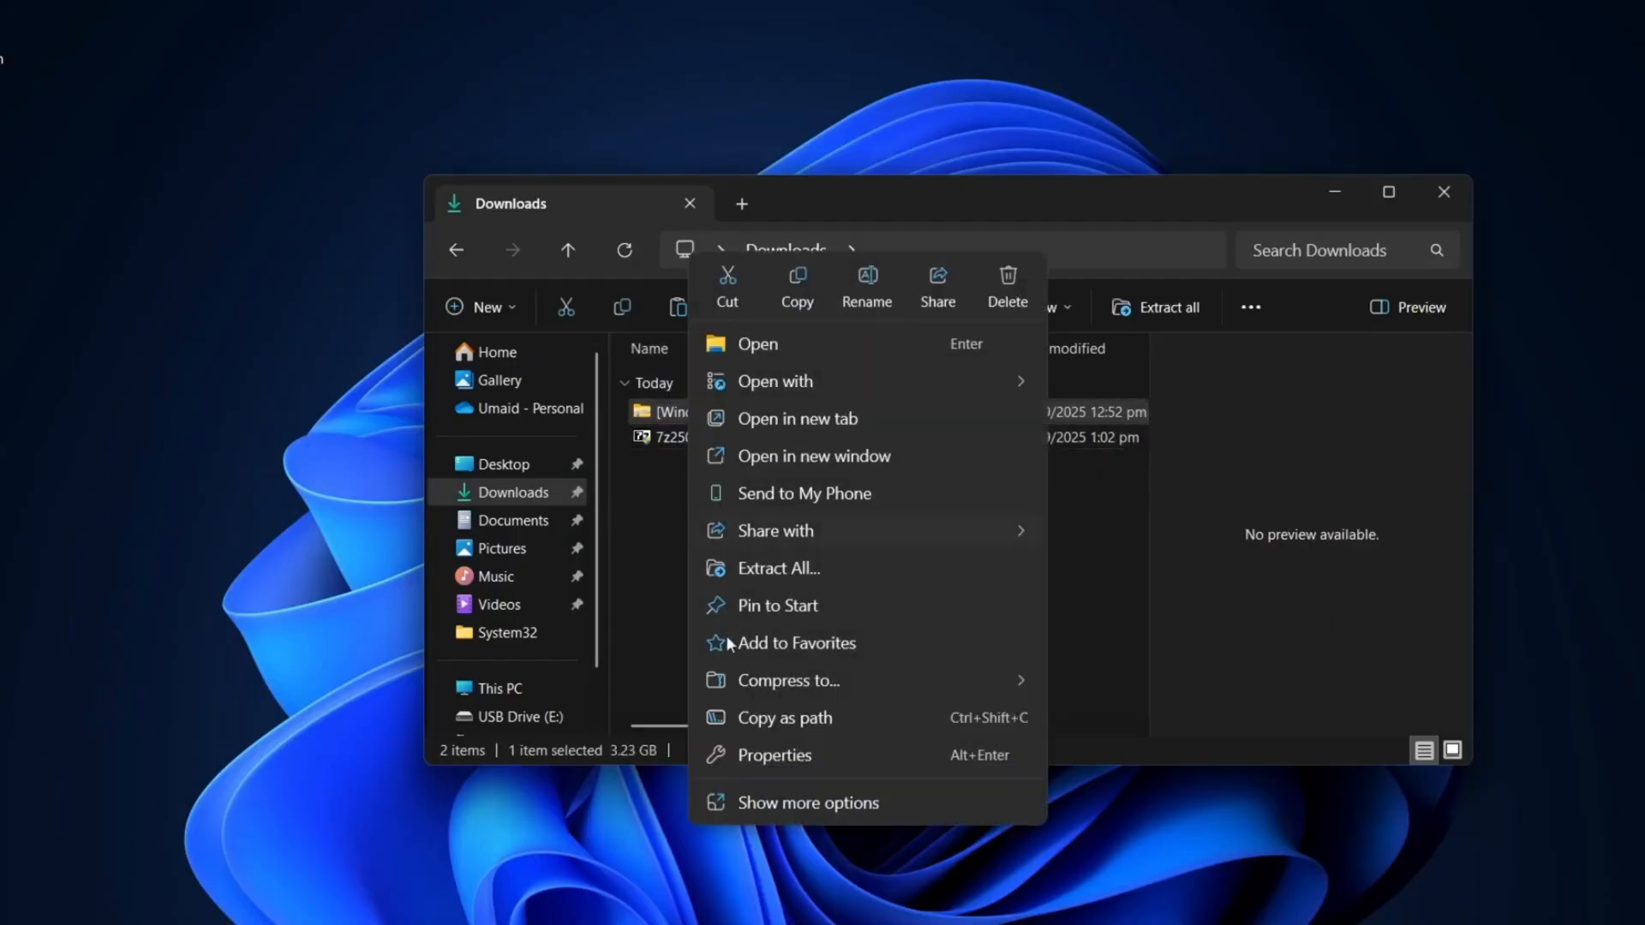
pyautogui.click(809, 802)
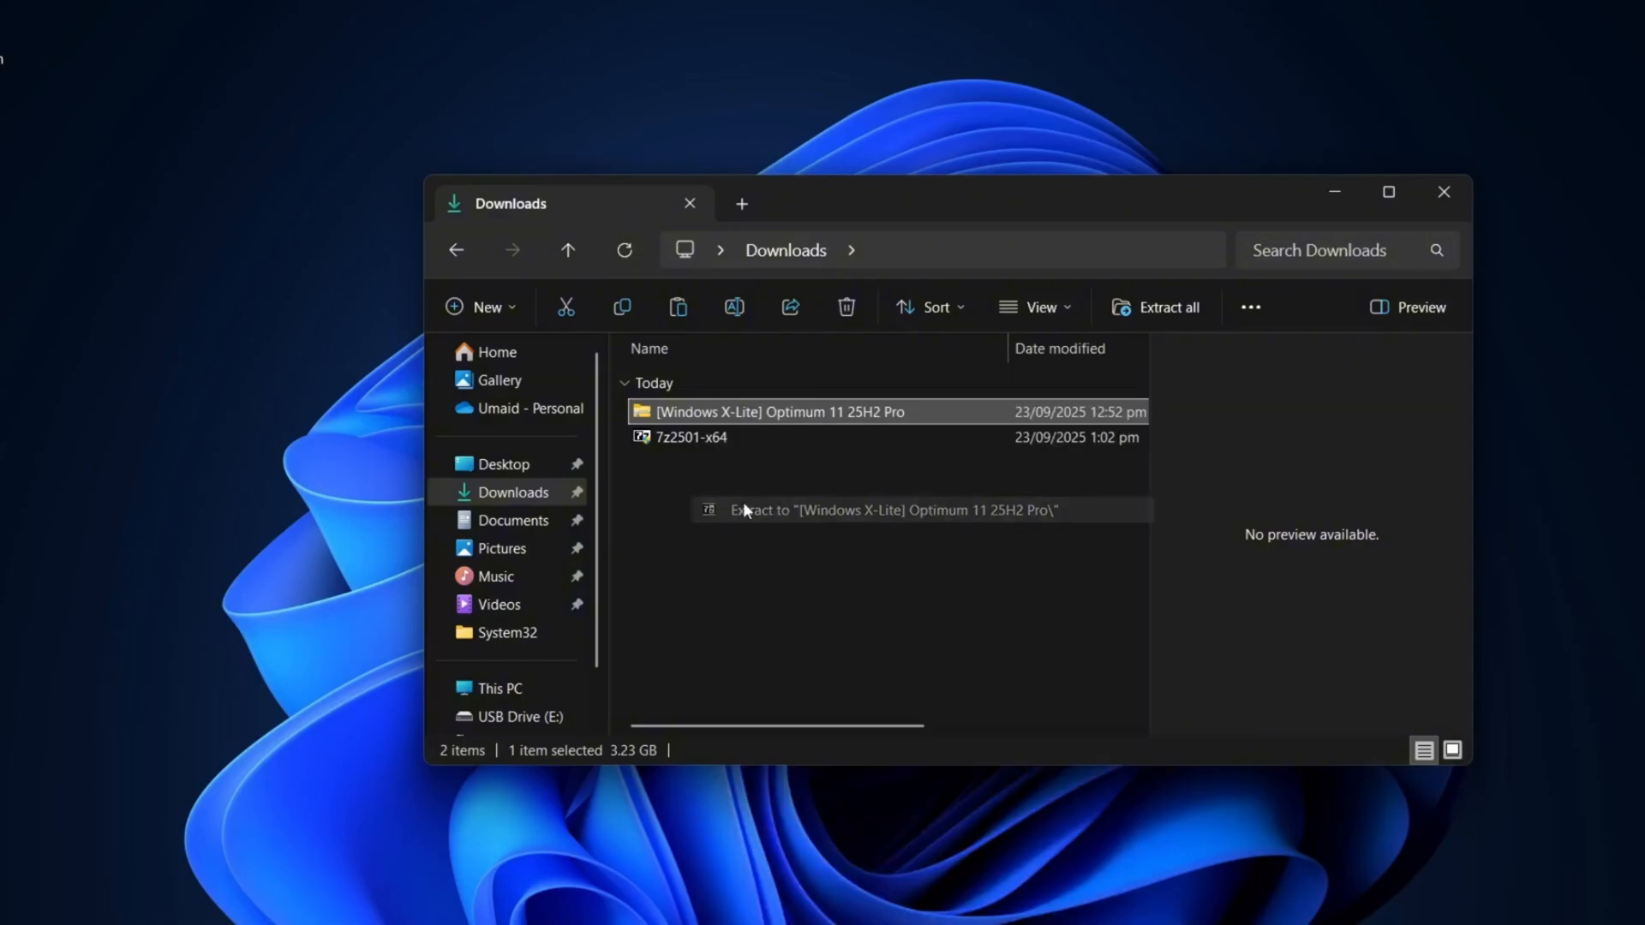
# - Extract the archive into '[Windows X-Lite] Optimum 11 25H2 Pro', open it, and select rufus-3.16
pyautogui.click(889, 510)
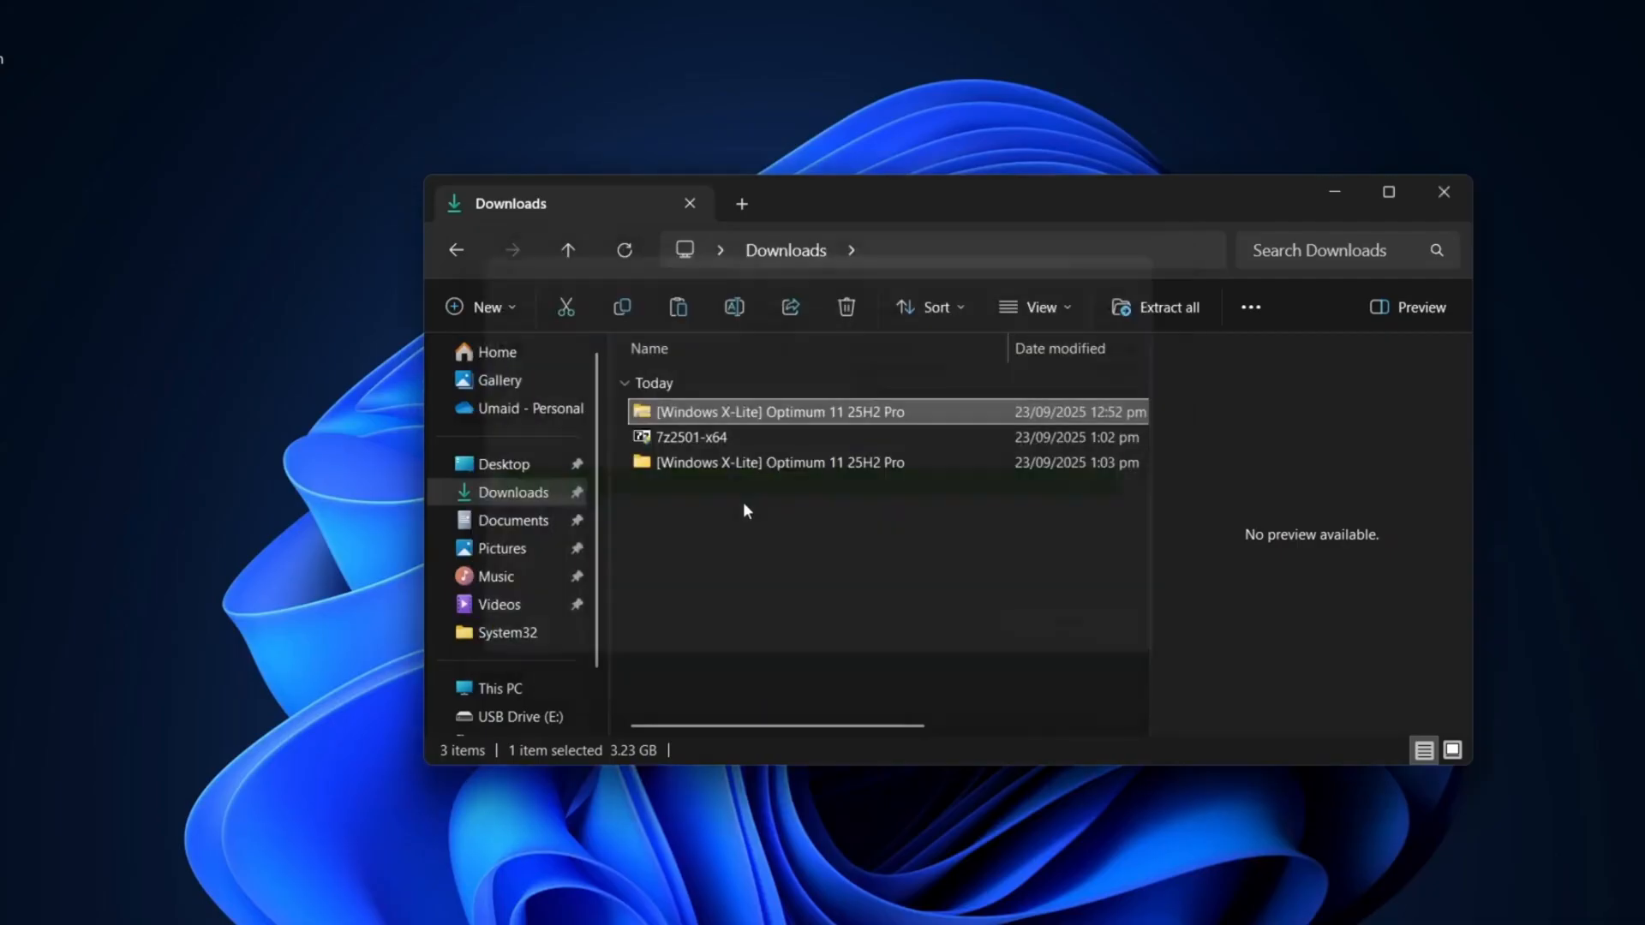
pyautogui.doubleClick(776, 411)
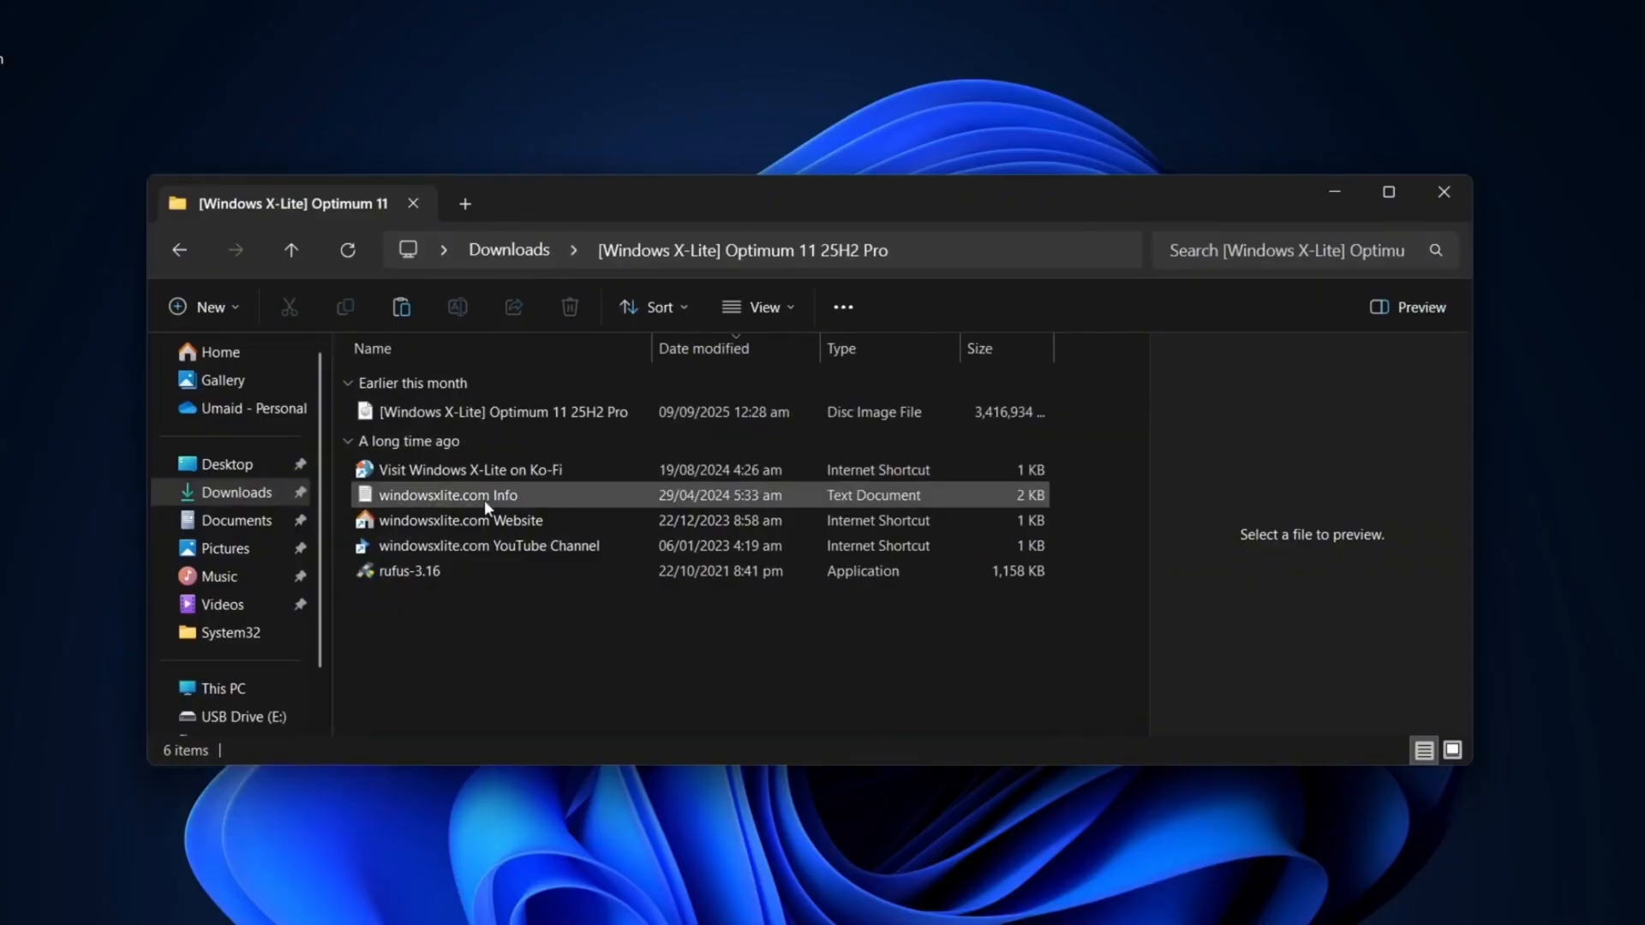
pyautogui.click(407, 571)
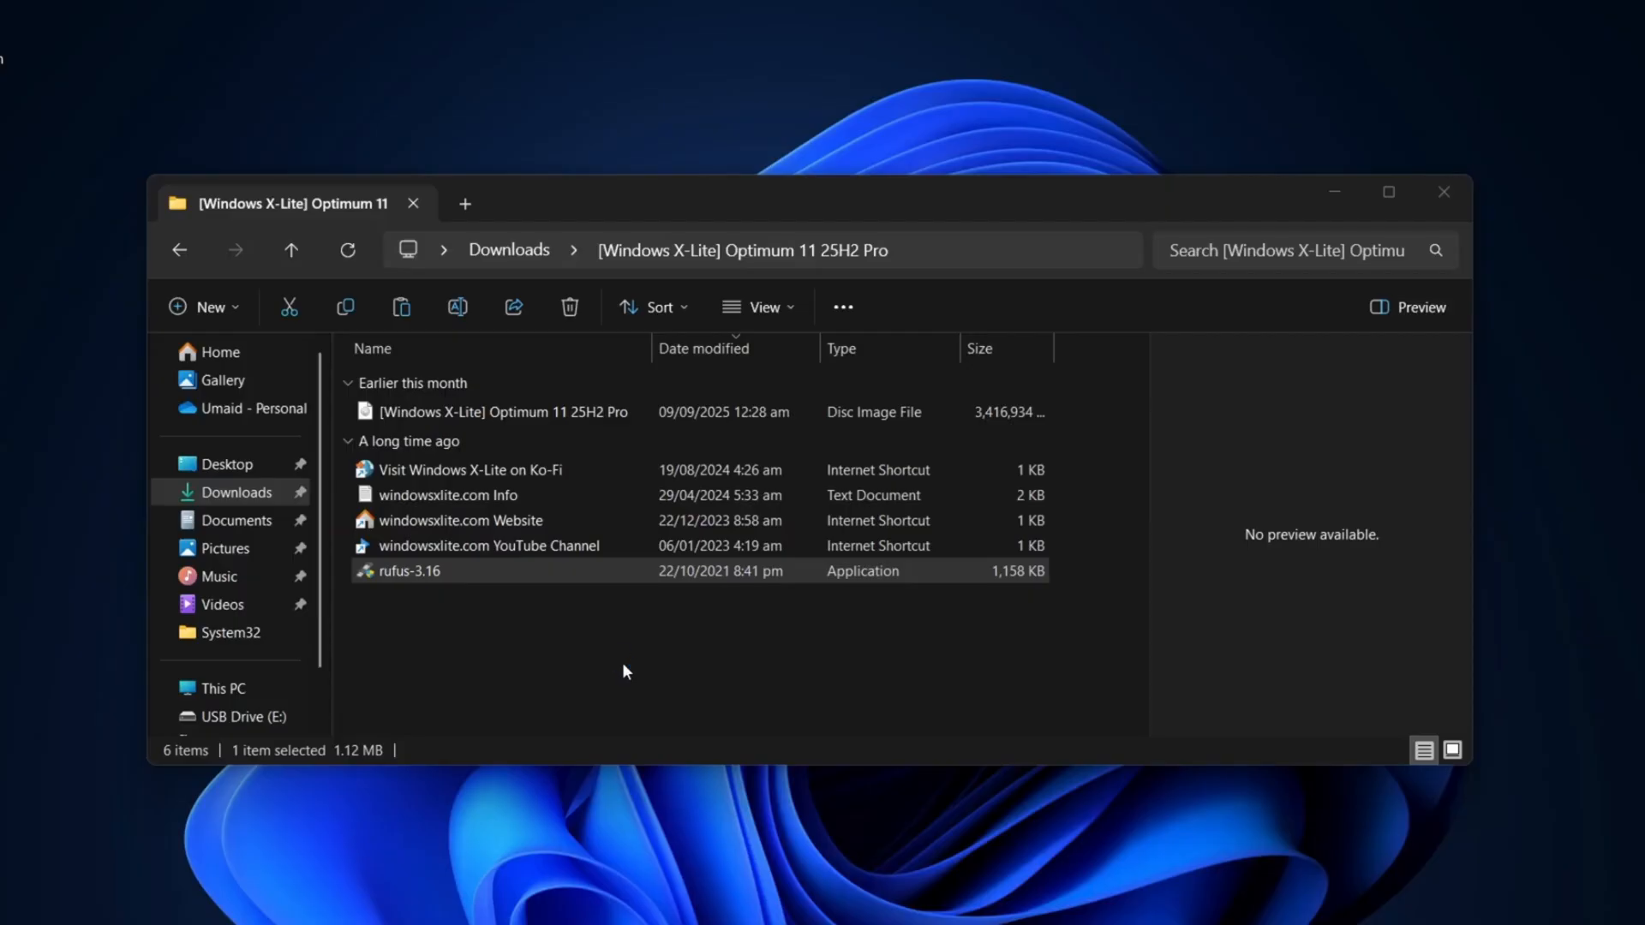
# - Launch rufus-3.16 and pick the Optimum 11 25H2 Pro ISO from the X-Lite folder
pyautogui.doubleClick(408, 570)
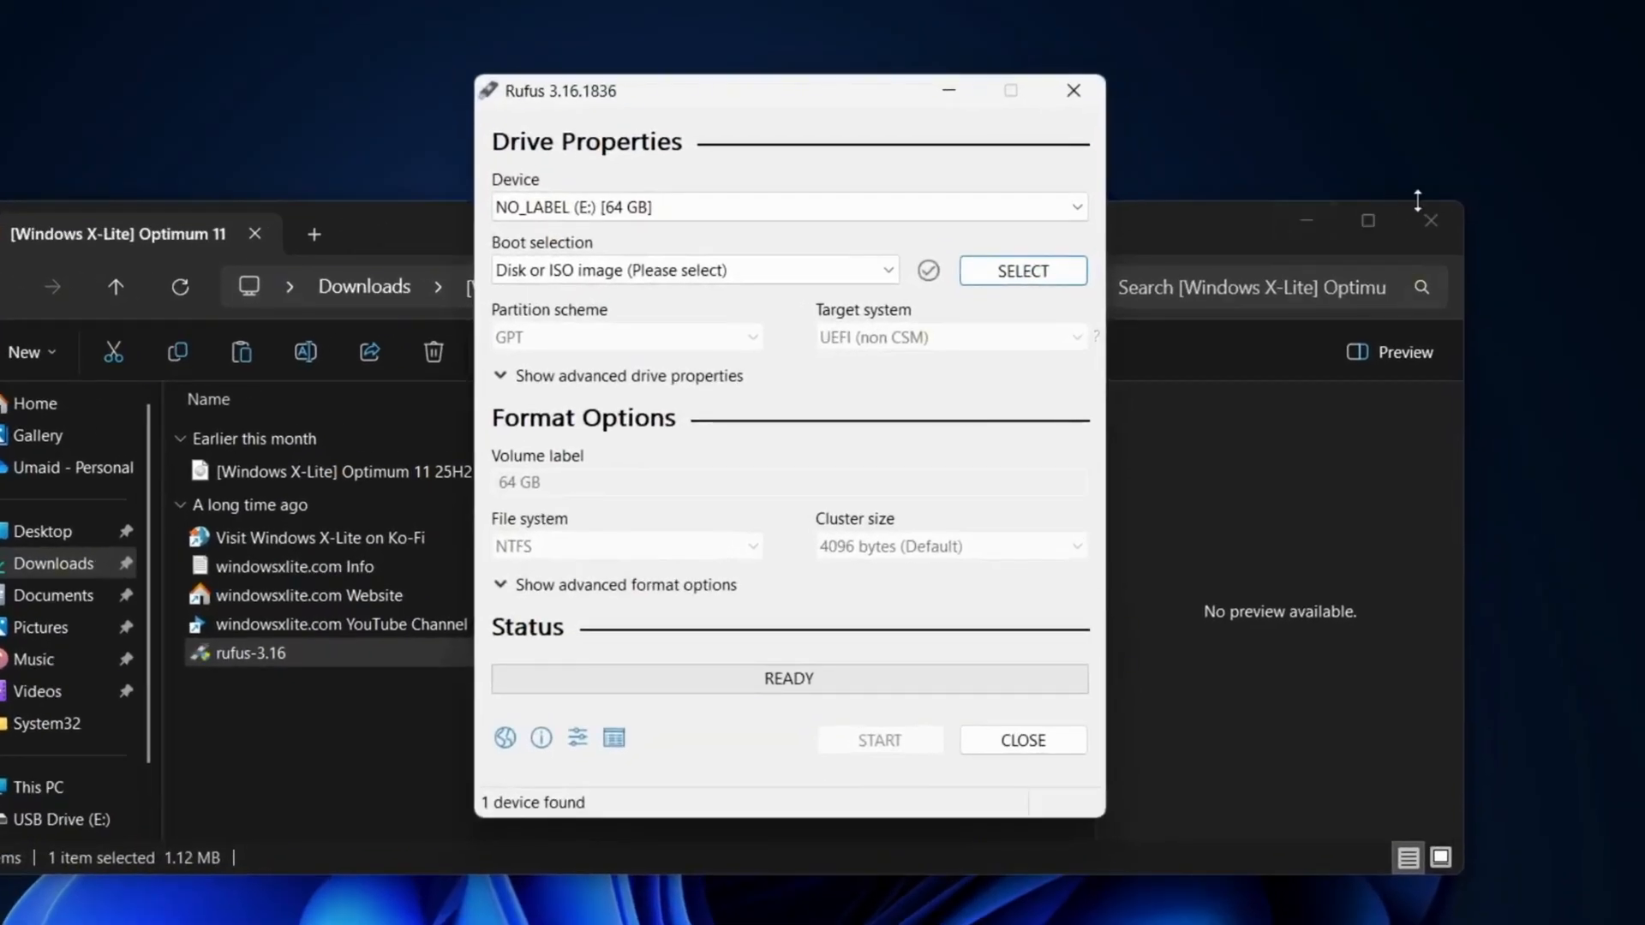
pyautogui.click(786, 206)
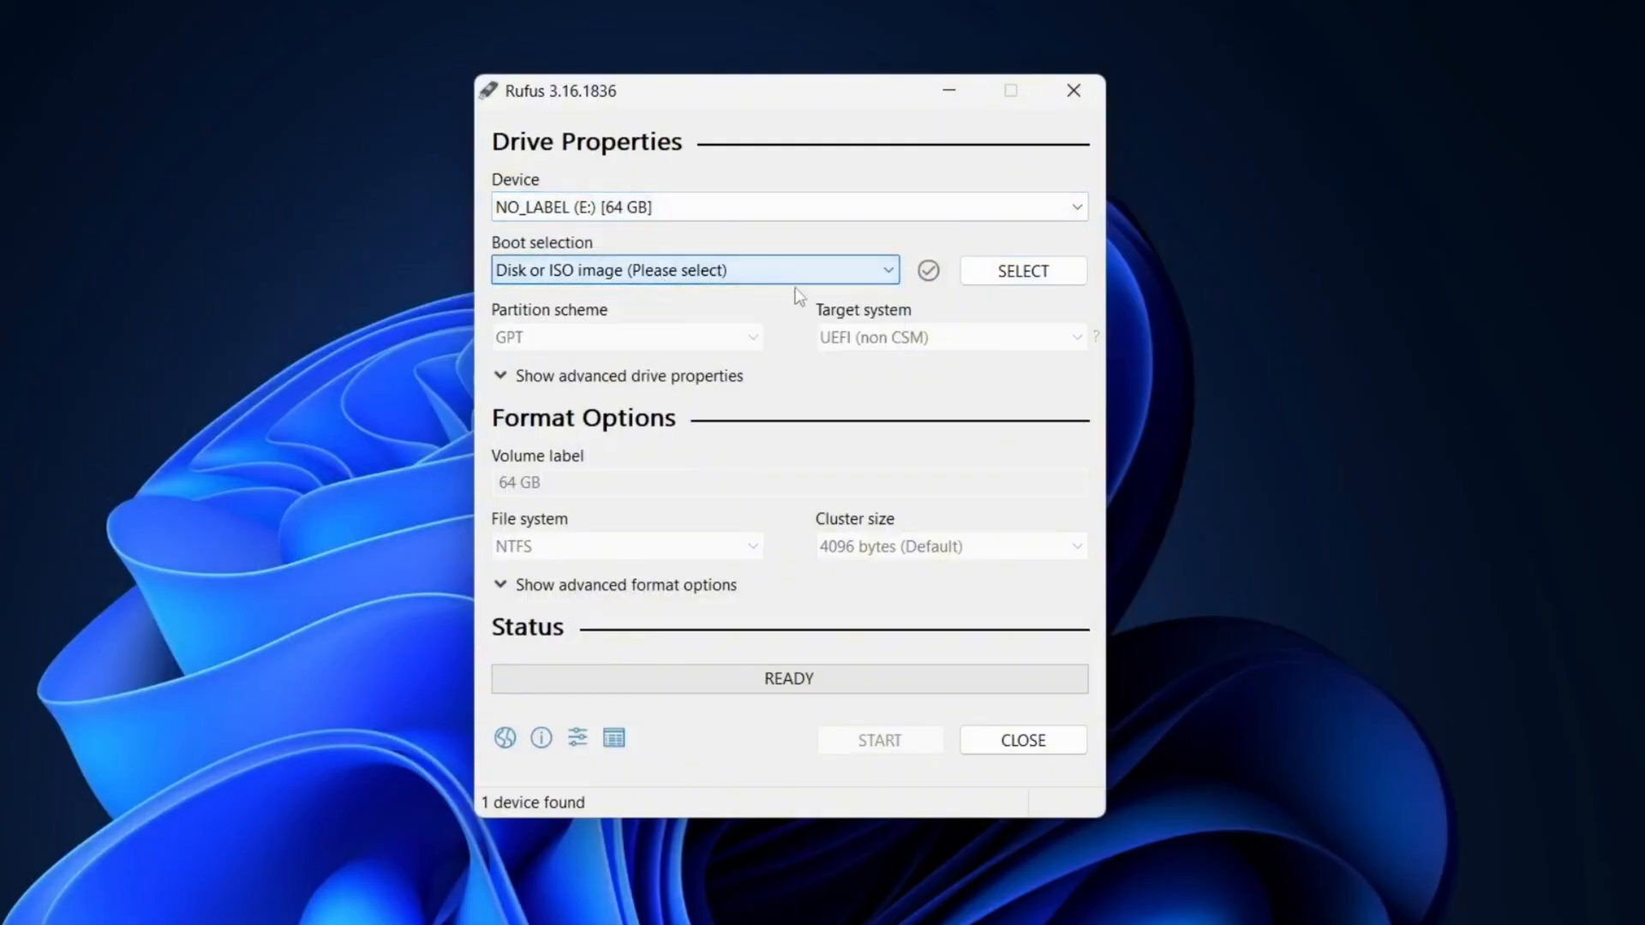
pyautogui.click(1022, 270)
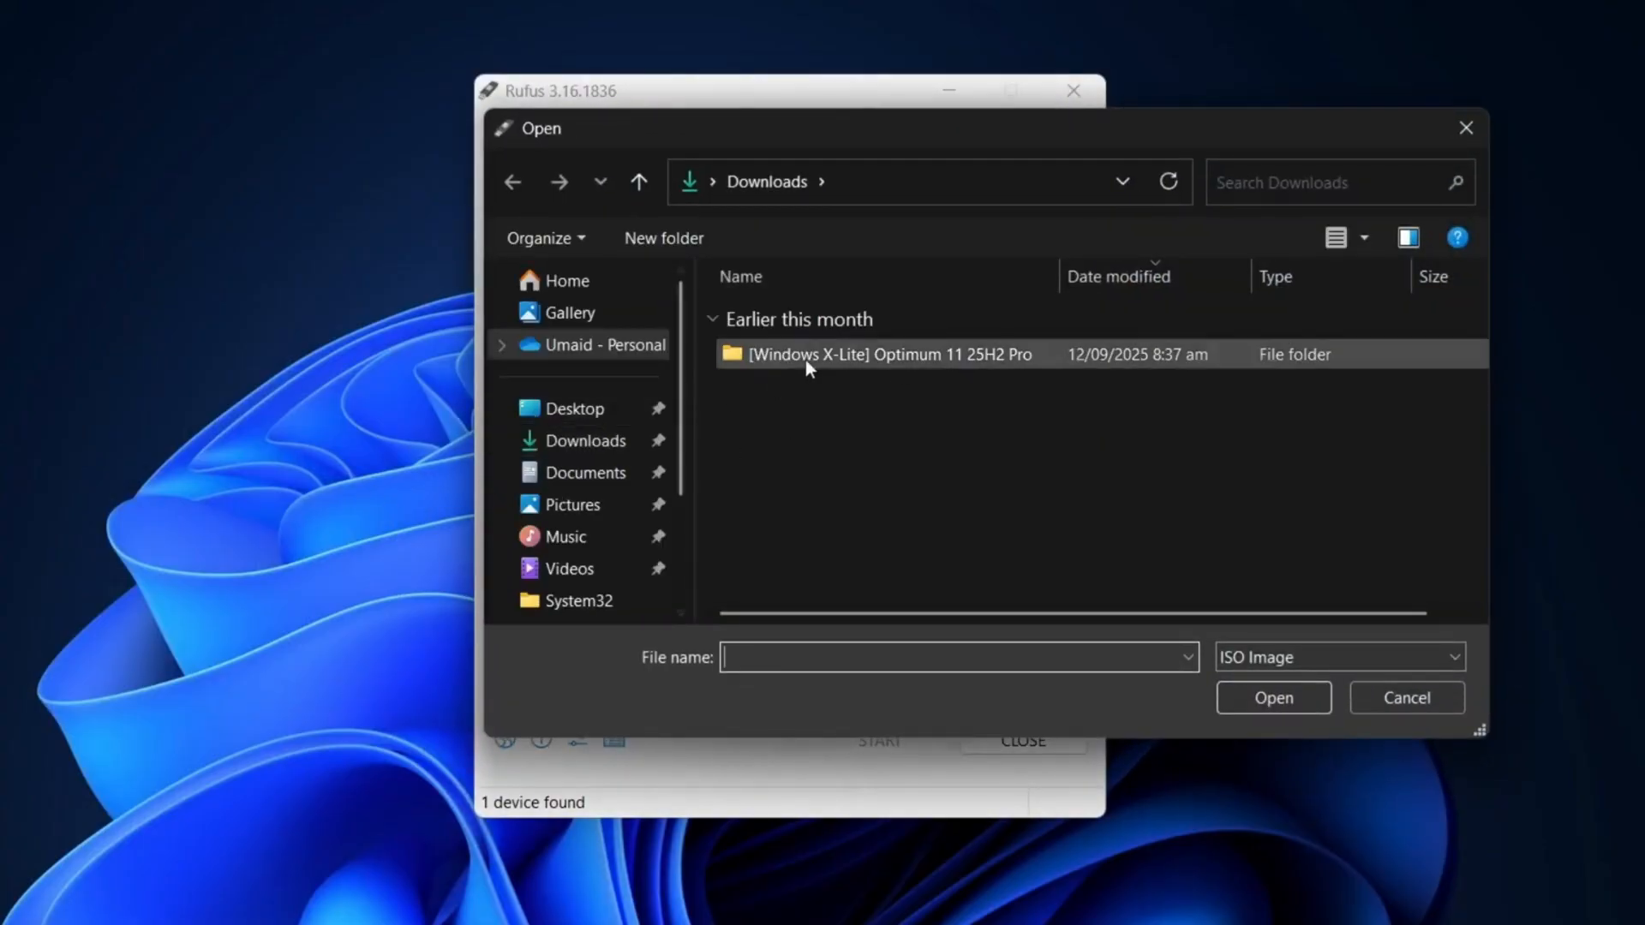
pyautogui.doubleClick(879, 354)
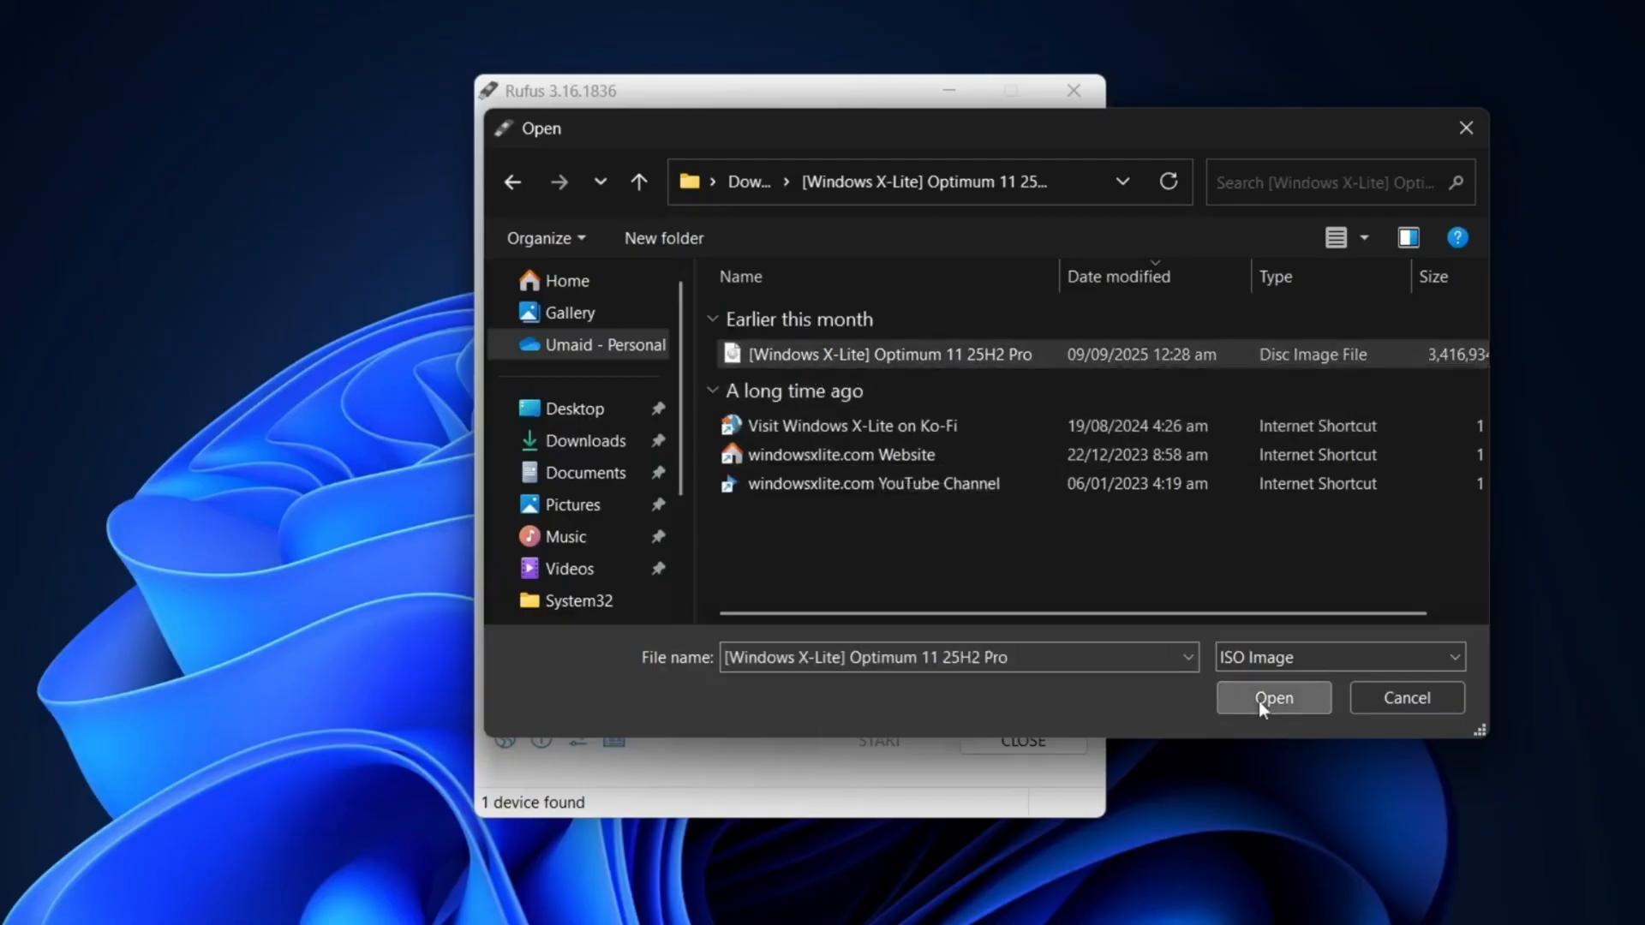
pyautogui.click(1272, 698)
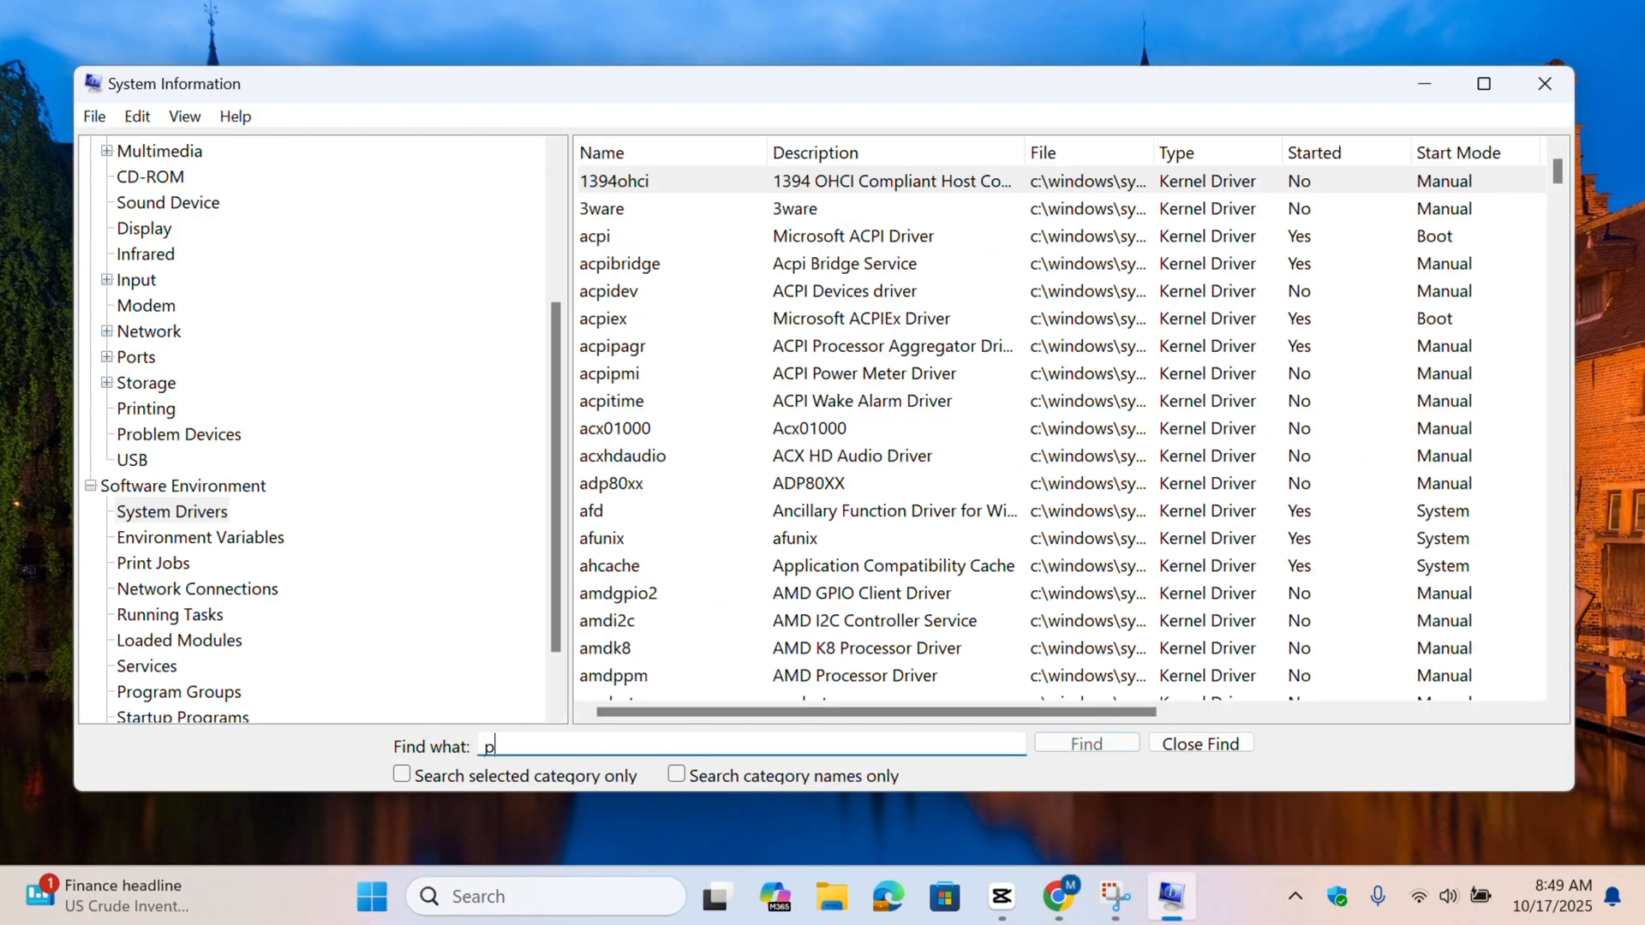
# - Search System Information for 'partition' and view Storage > Disks, showing the 476.94 GB disk
pyautogui.write('artitio')
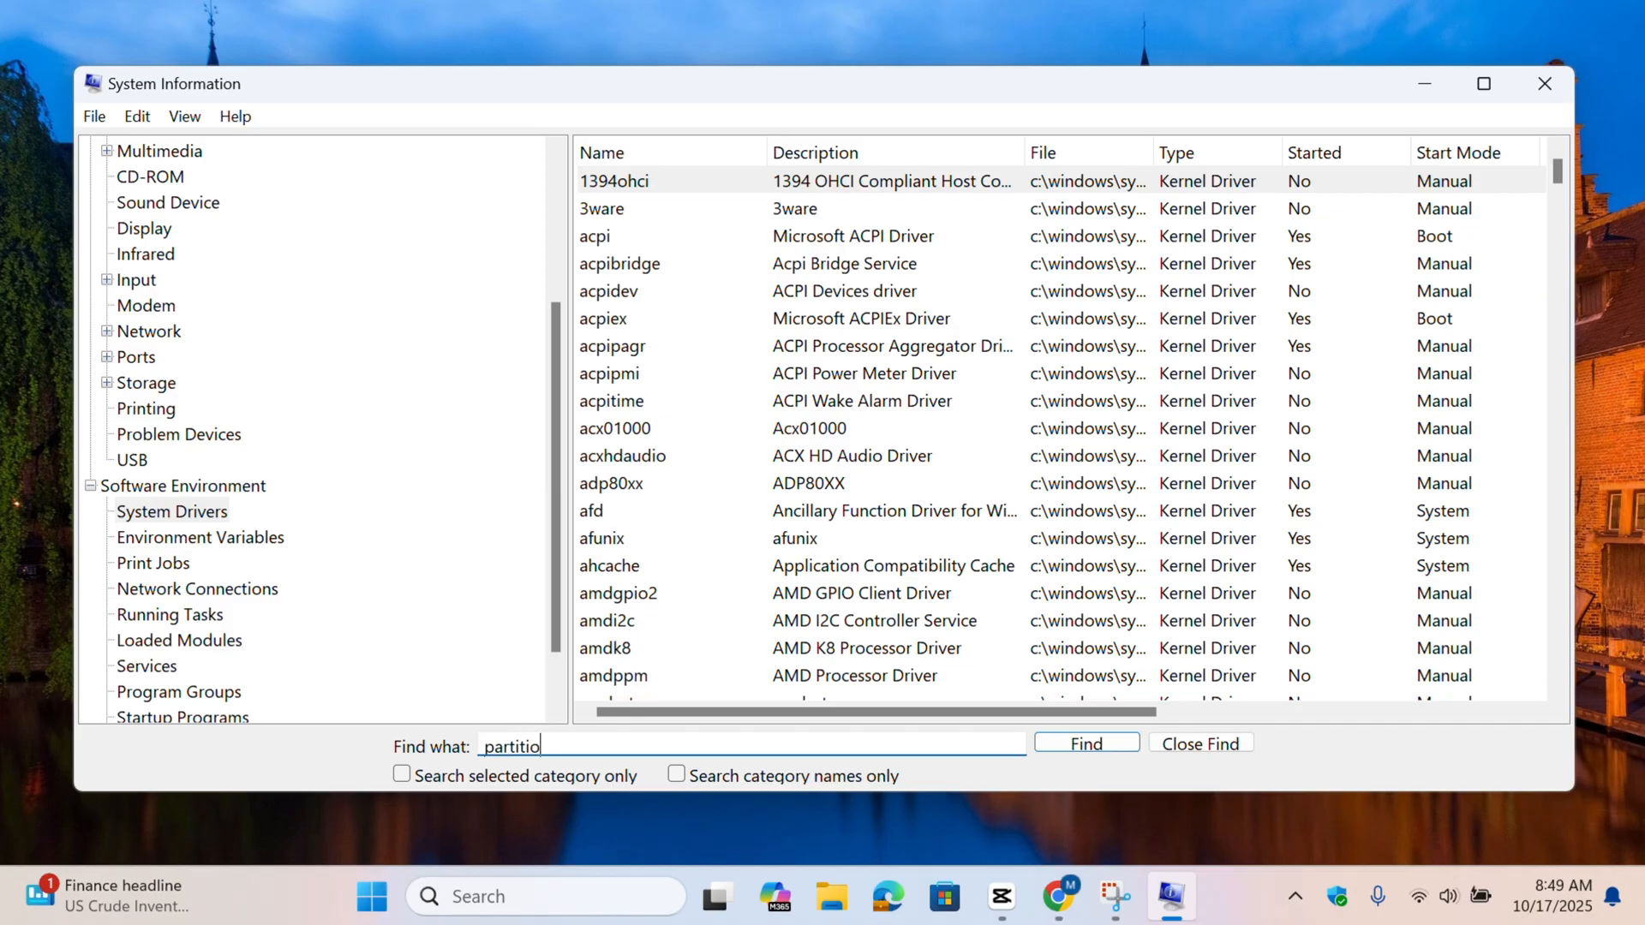
pyautogui.click(1085, 742)
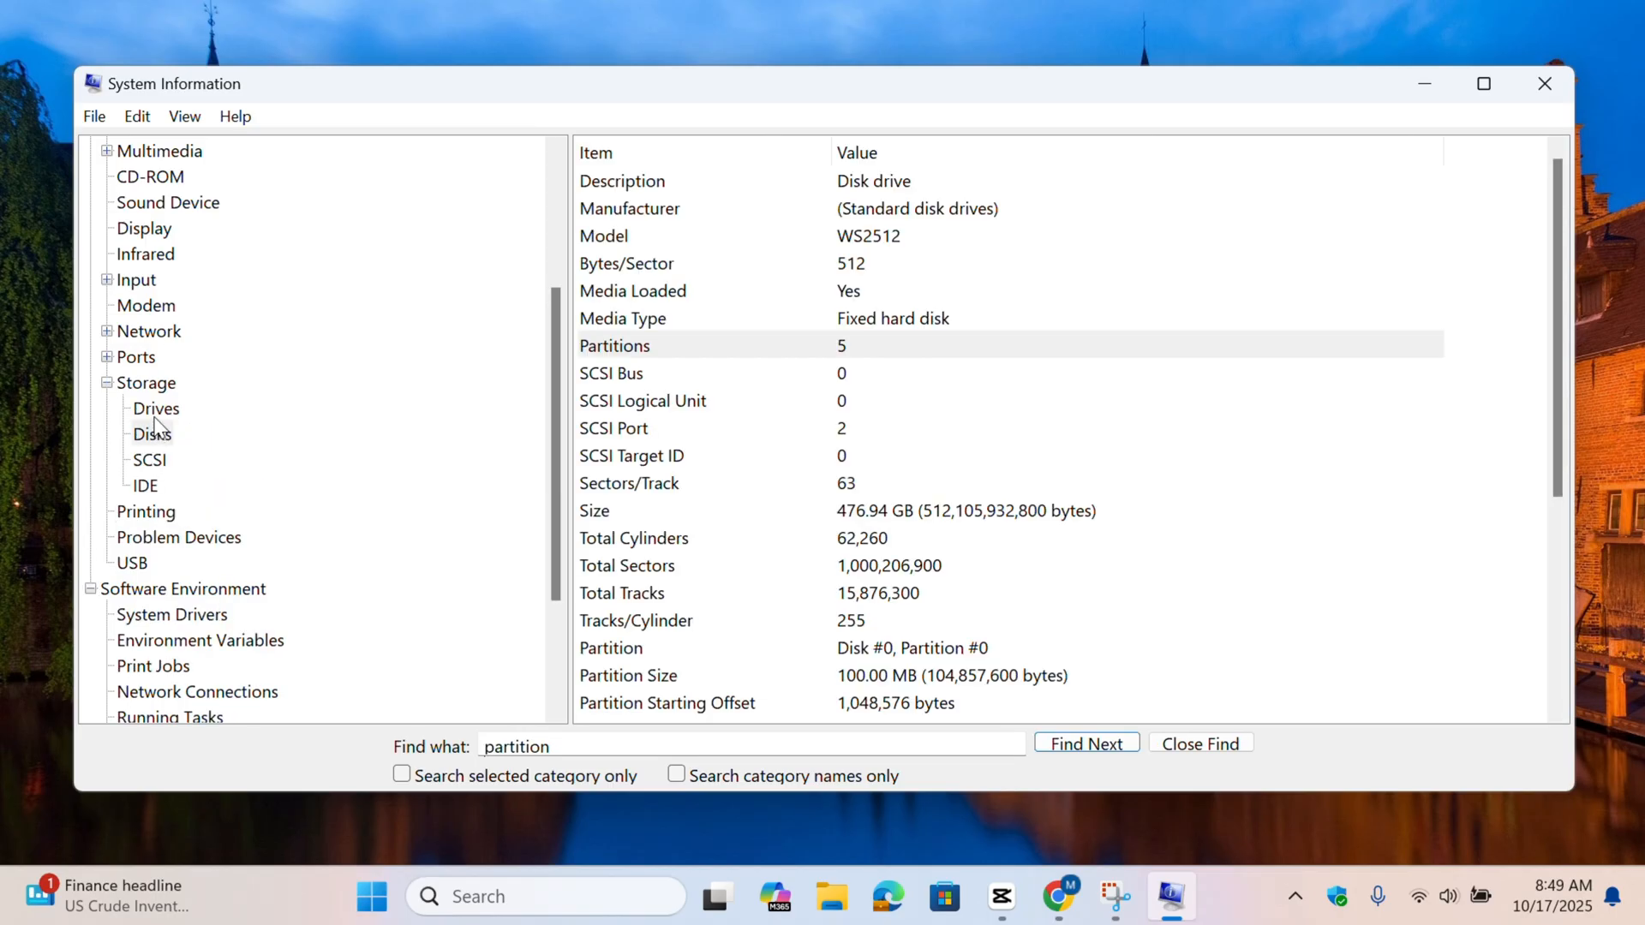
pyautogui.click(155, 408)
pyautogui.write('disk management')
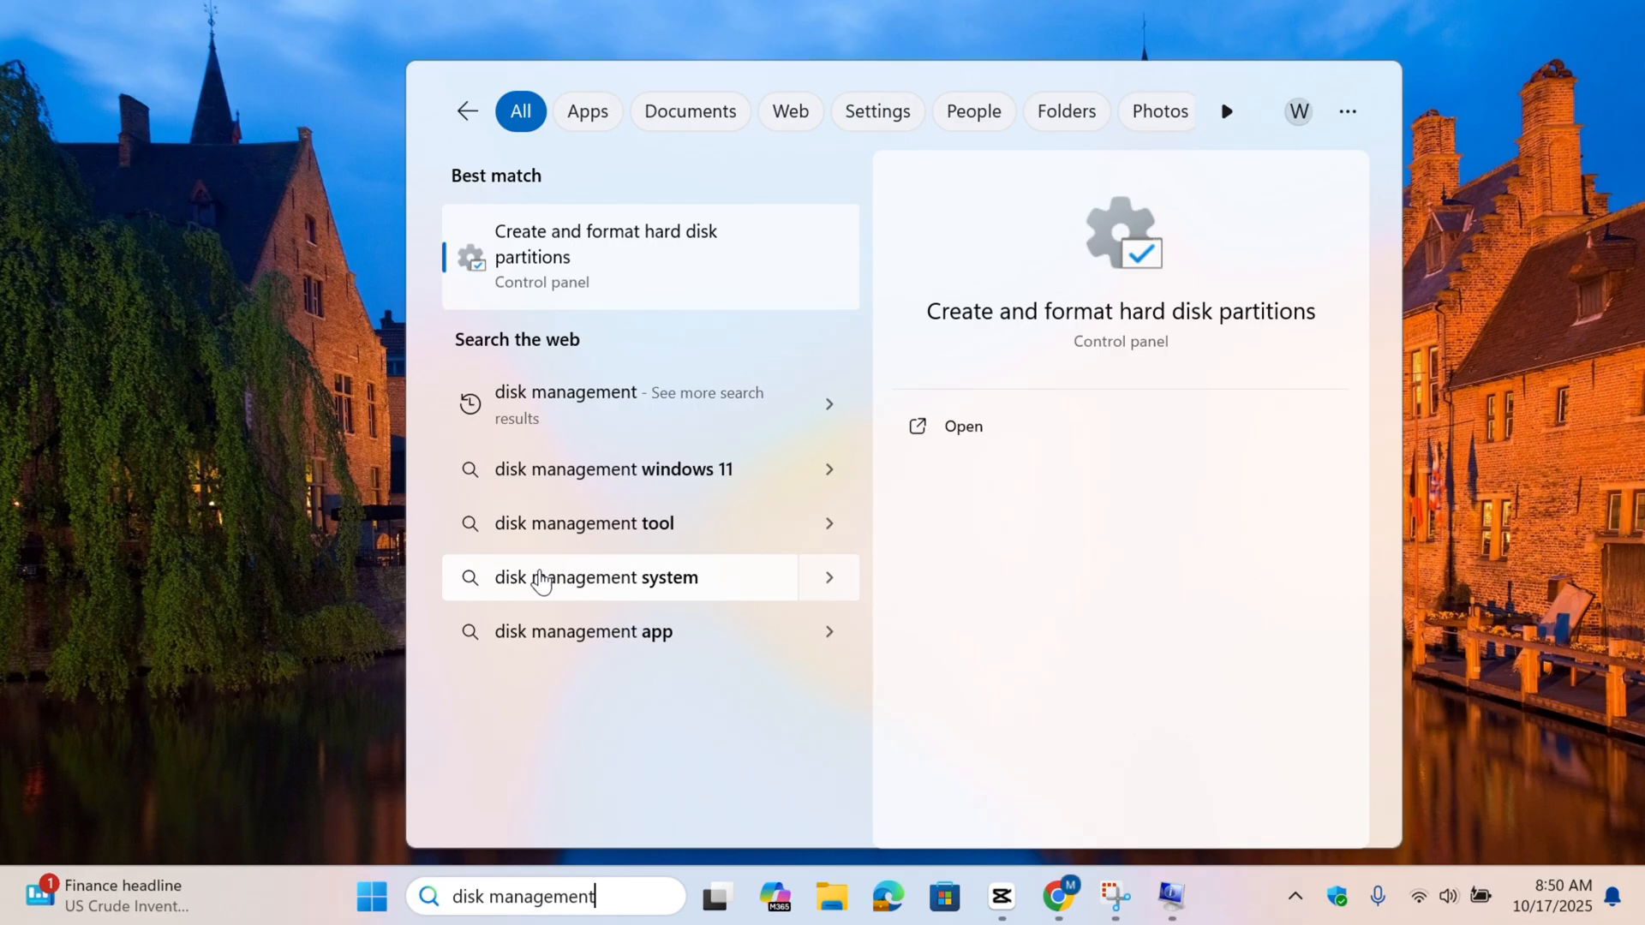
pyautogui.moveTo(665, 252)
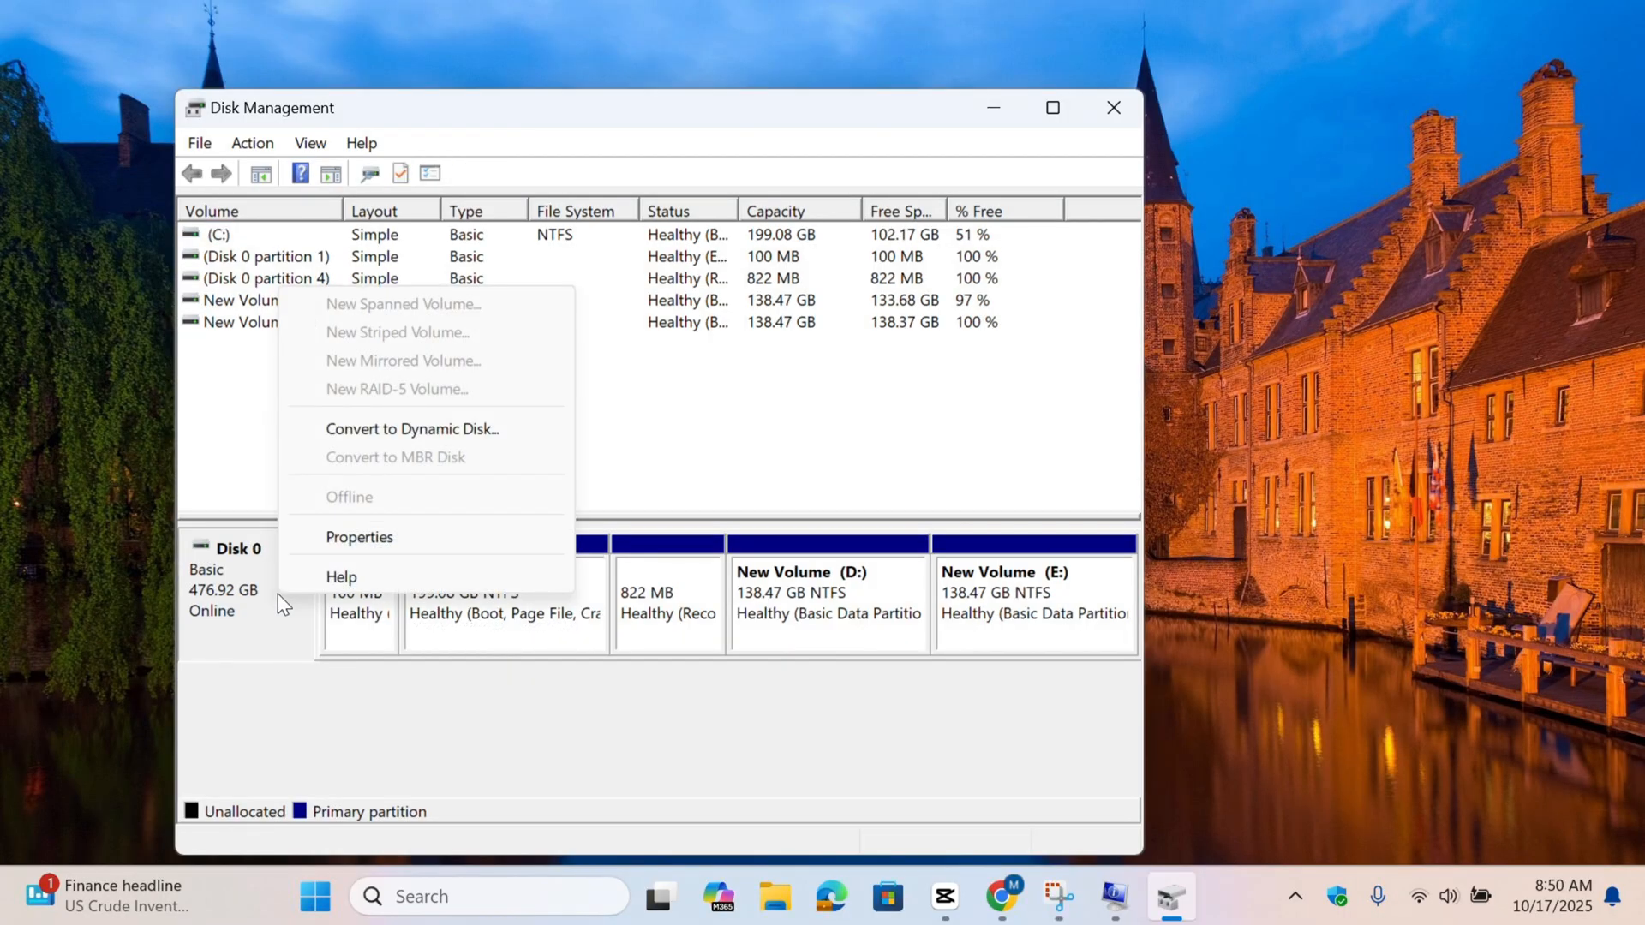
# - Open Disk 0's properties and its Volumes tab, confirming the GPT partition style
pyautogui.click(359, 536)
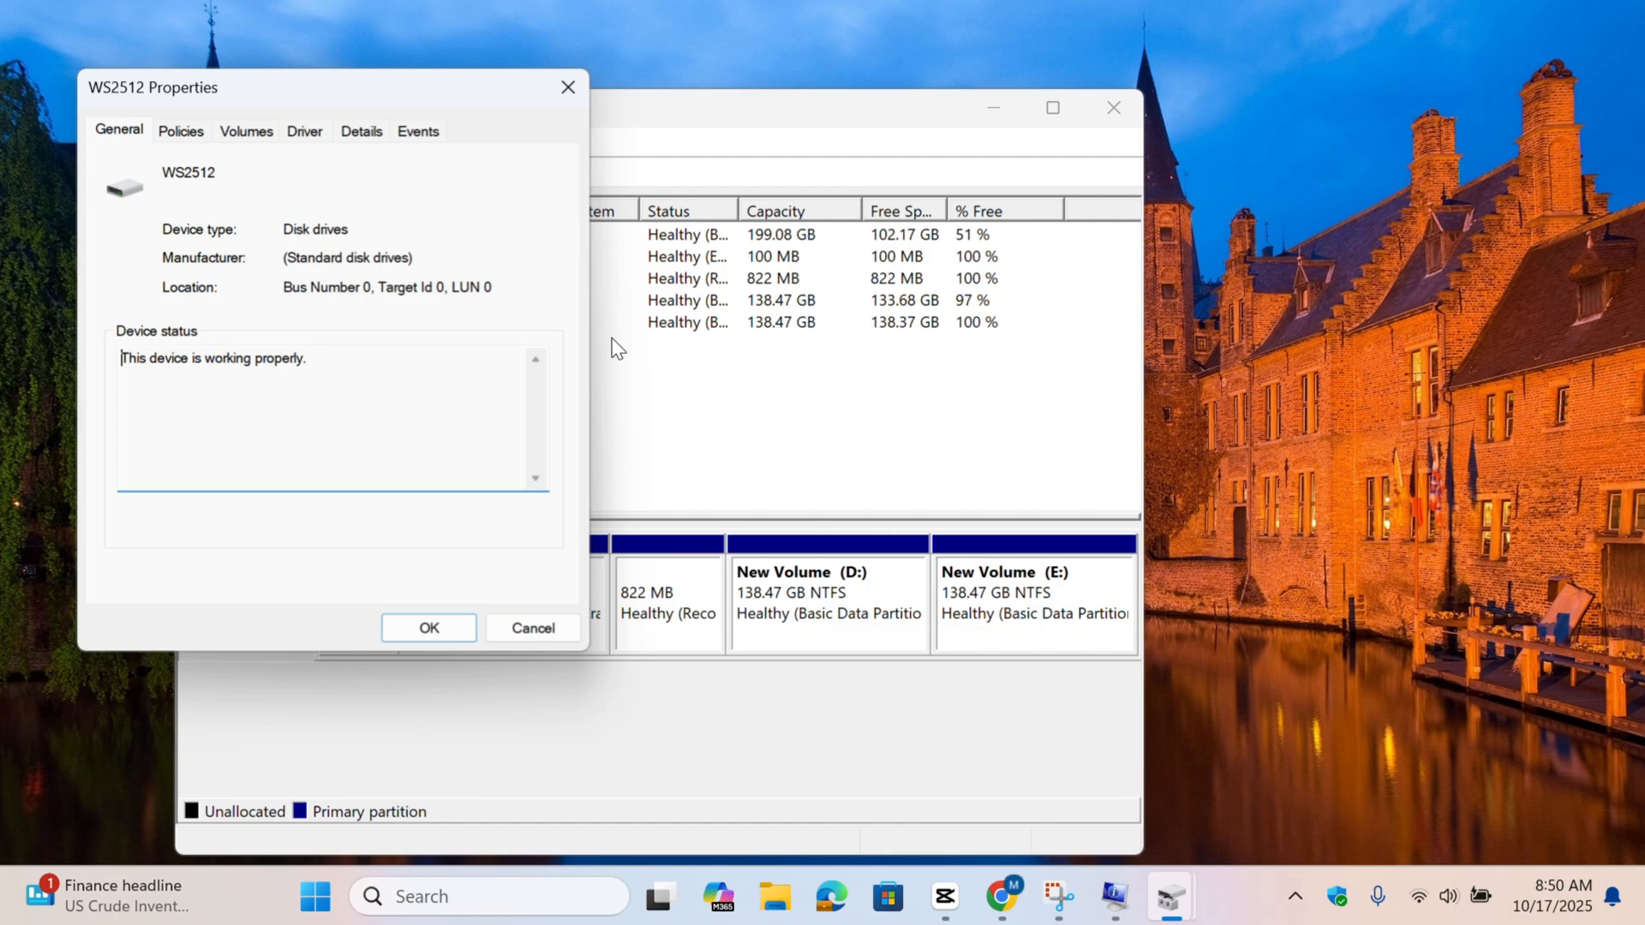
pyautogui.click(245, 130)
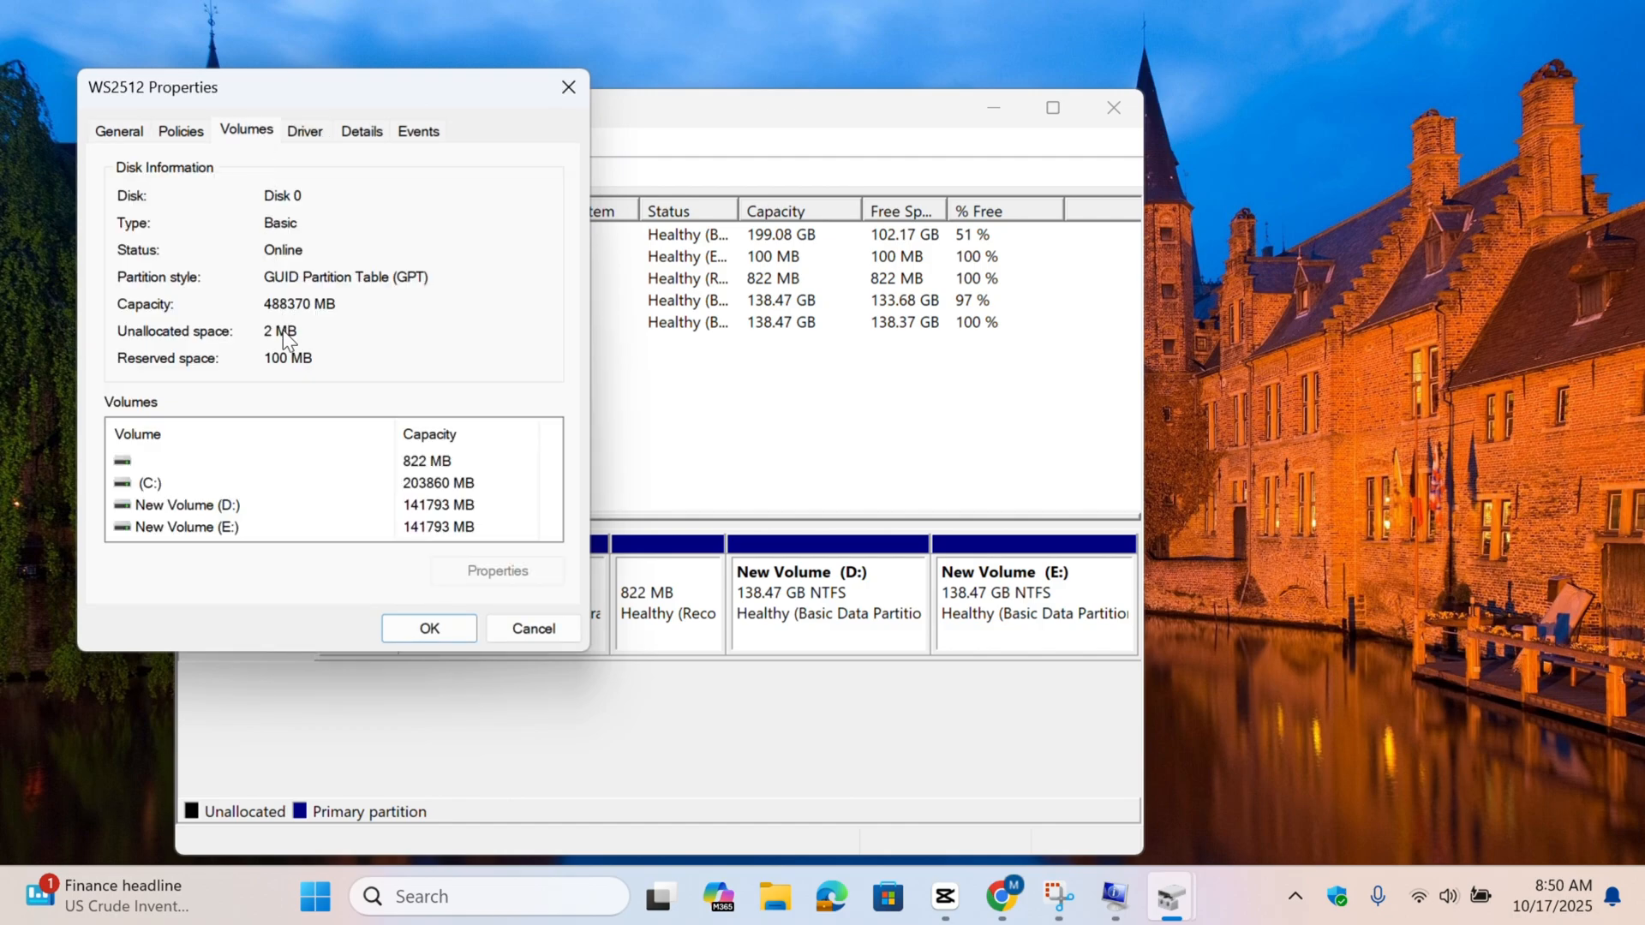
pyautogui.moveTo(278, 285)
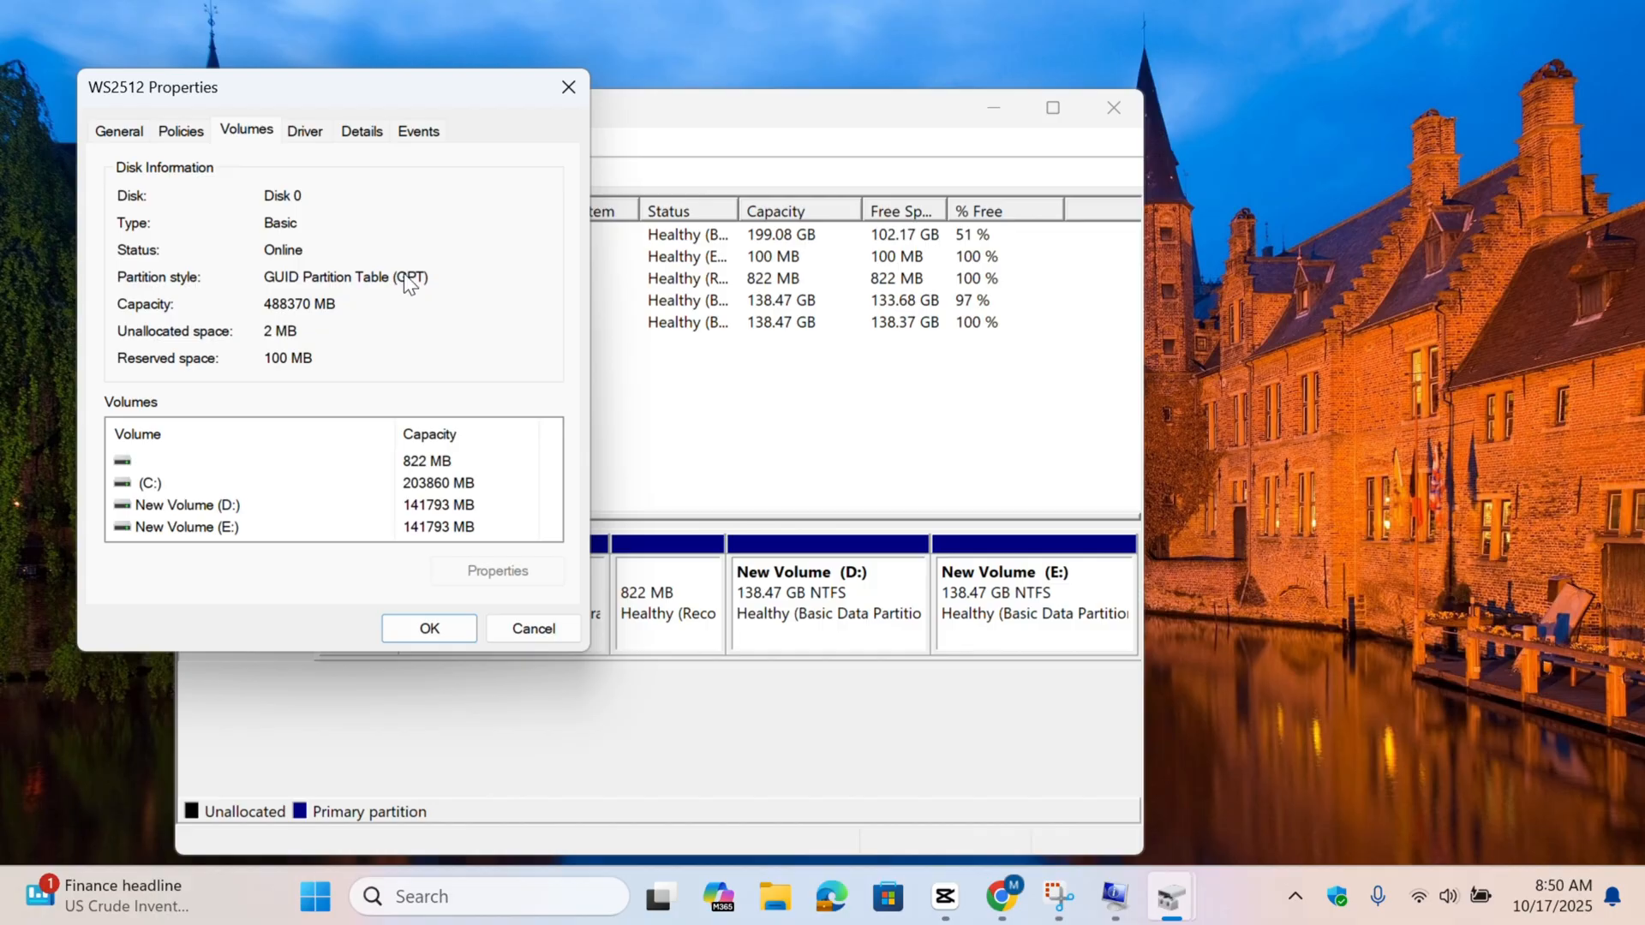
pyautogui.moveTo(771, 33)
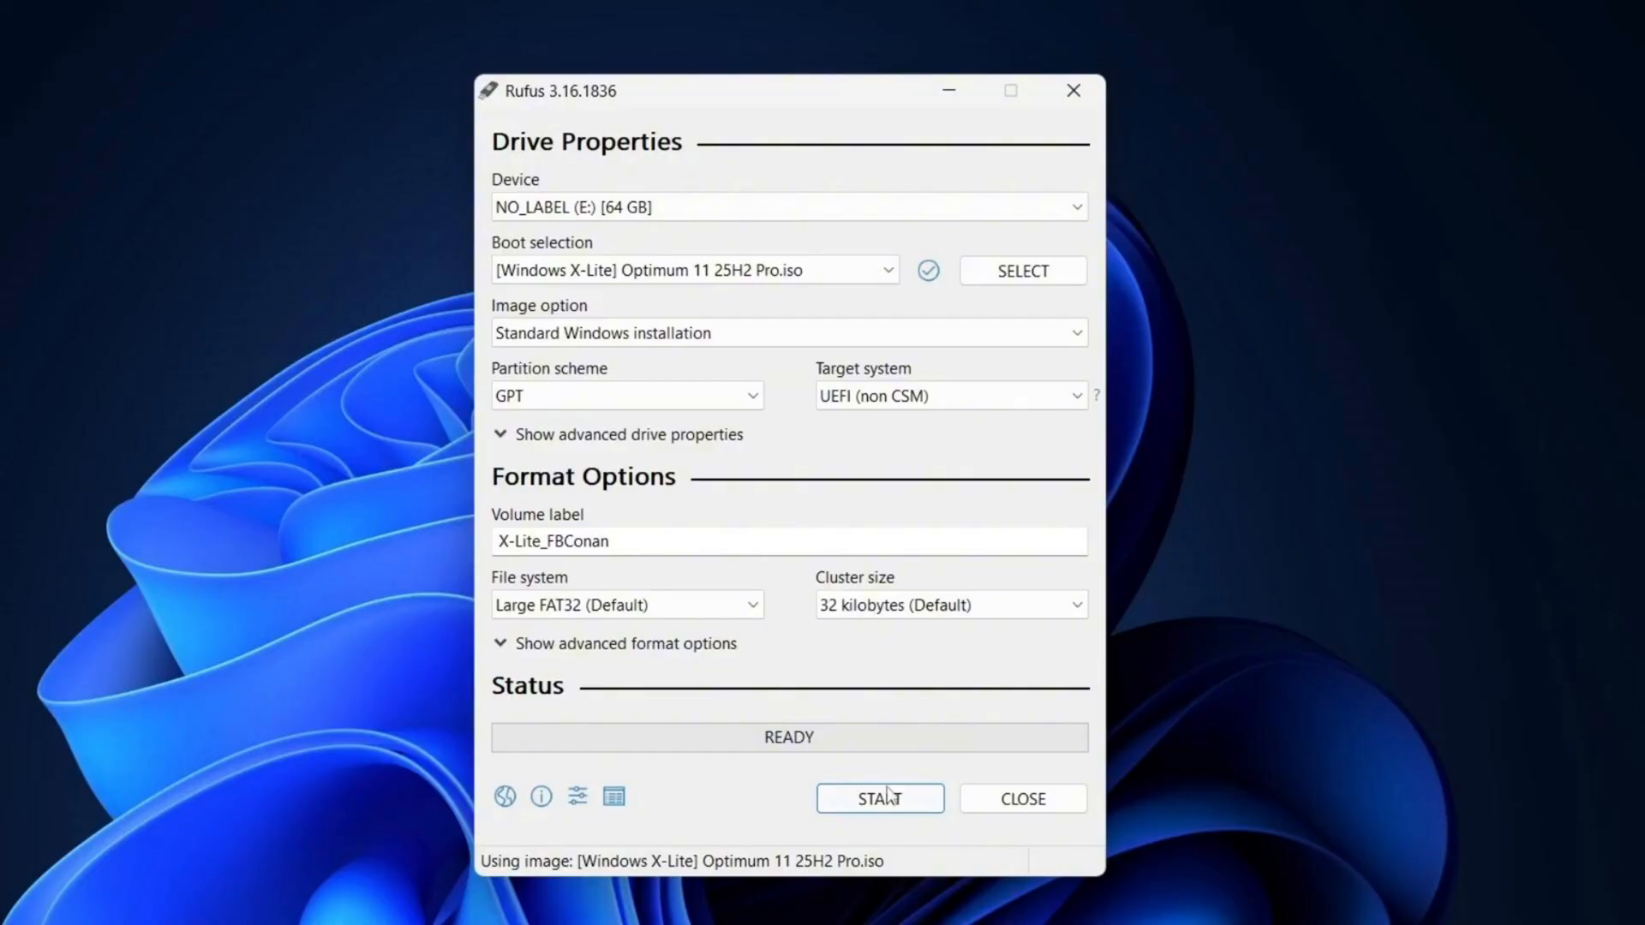
# - Start writing the ISO to the 64 GB USB drive and accept the data-destruction warning
pyautogui.click(879, 798)
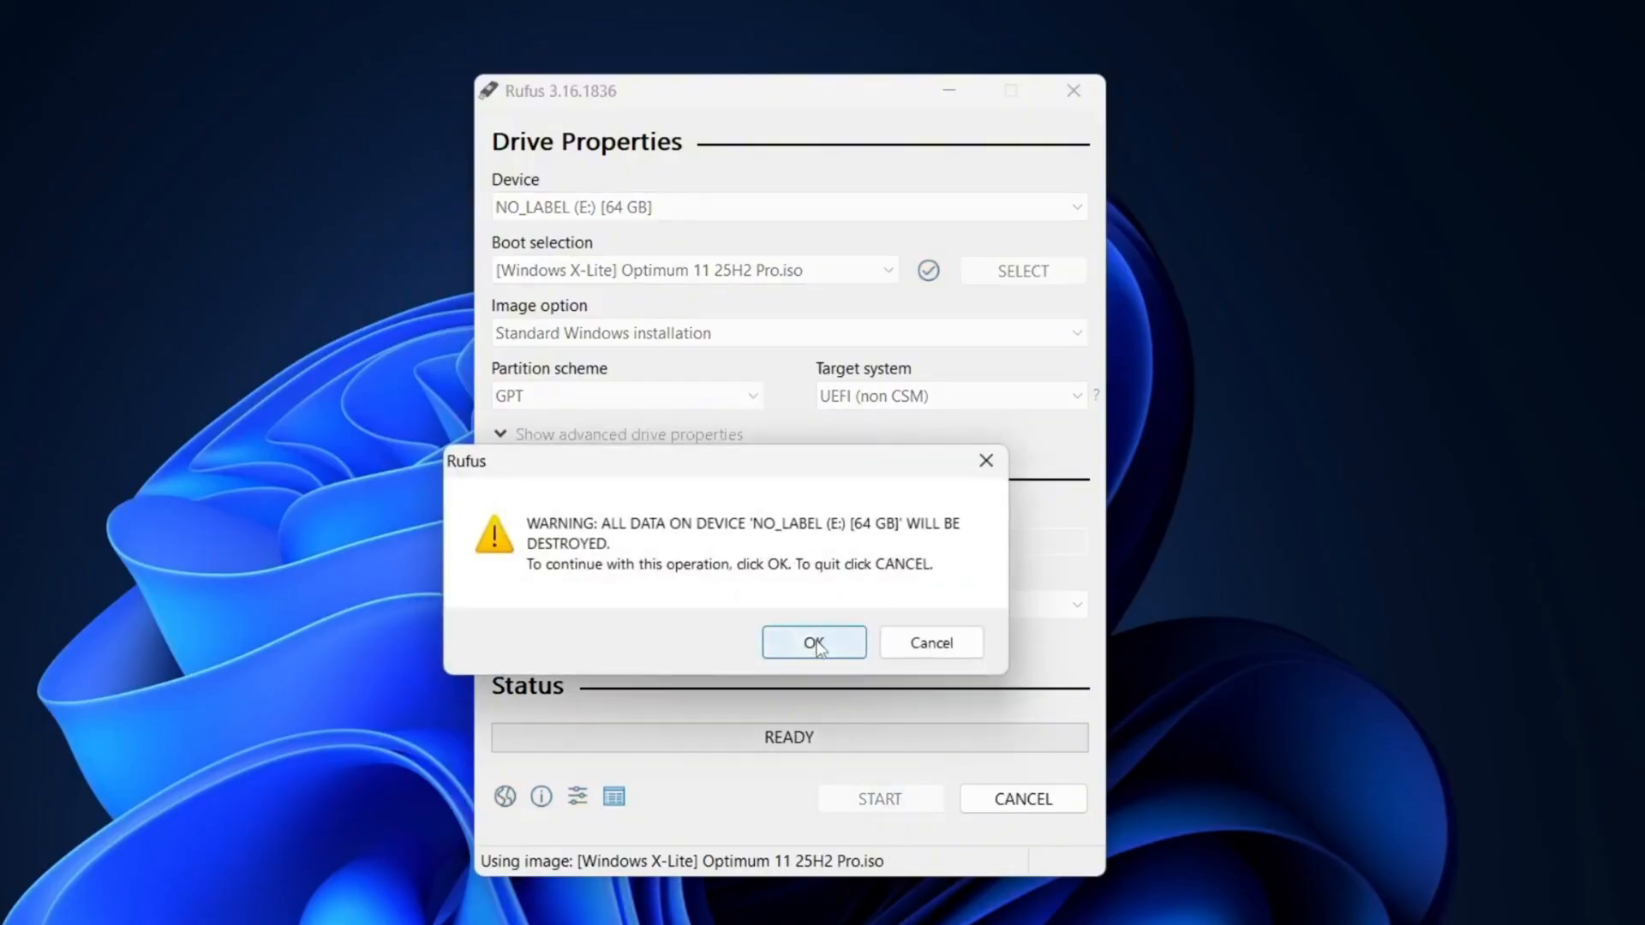
pyautogui.click(813, 642)
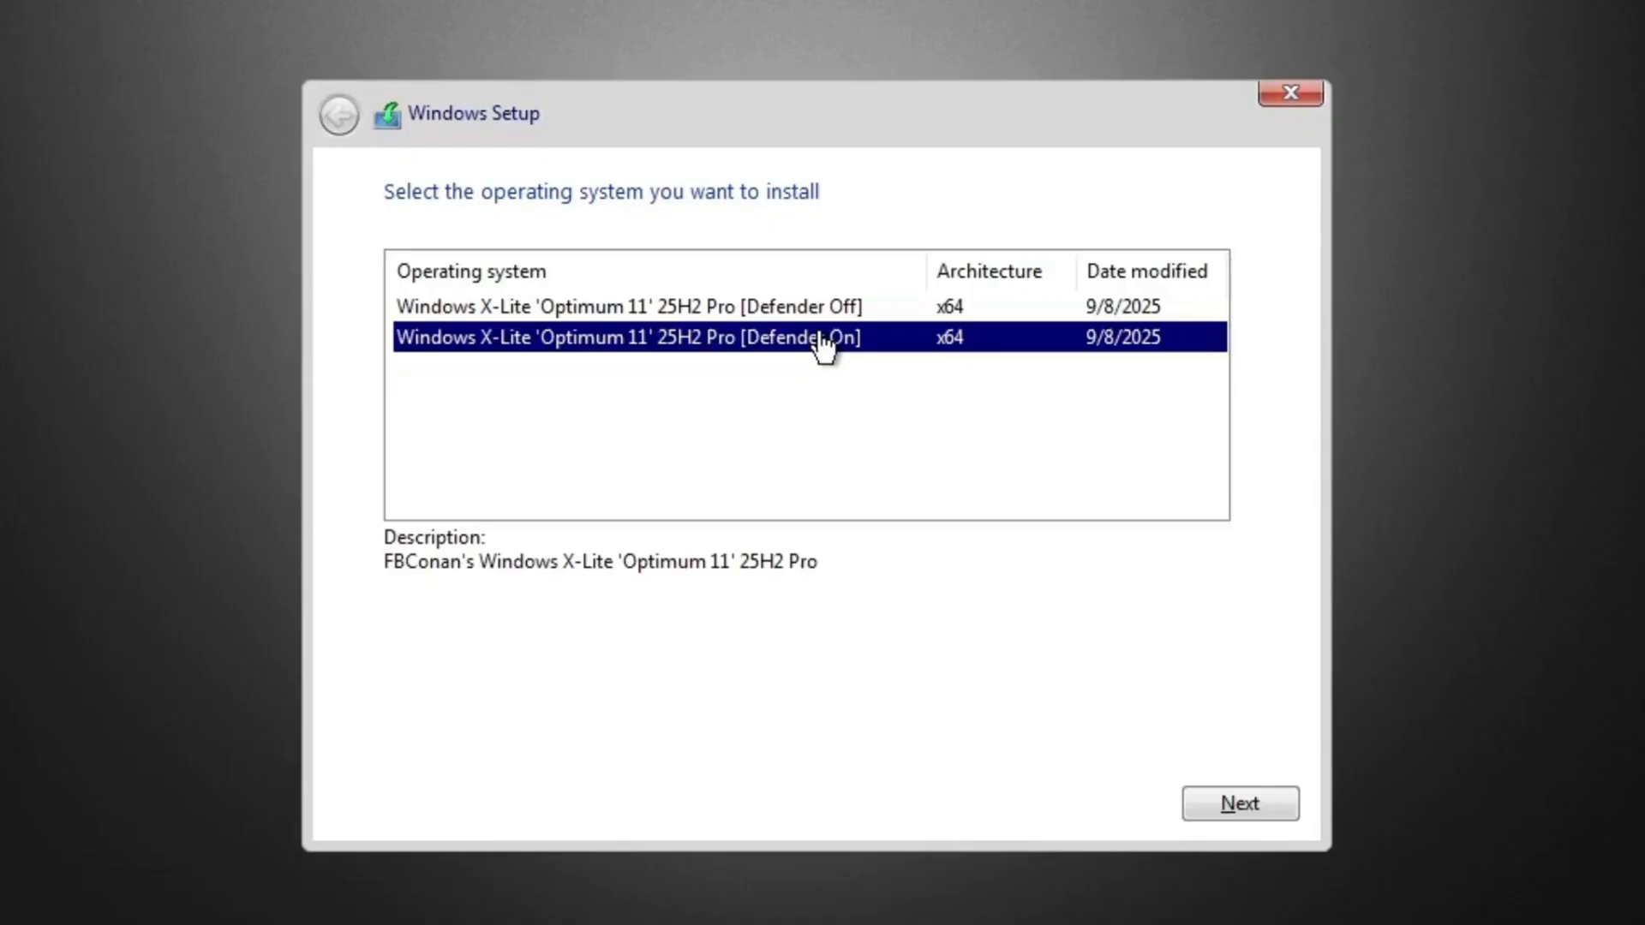
pyautogui.moveTo(803, 319)
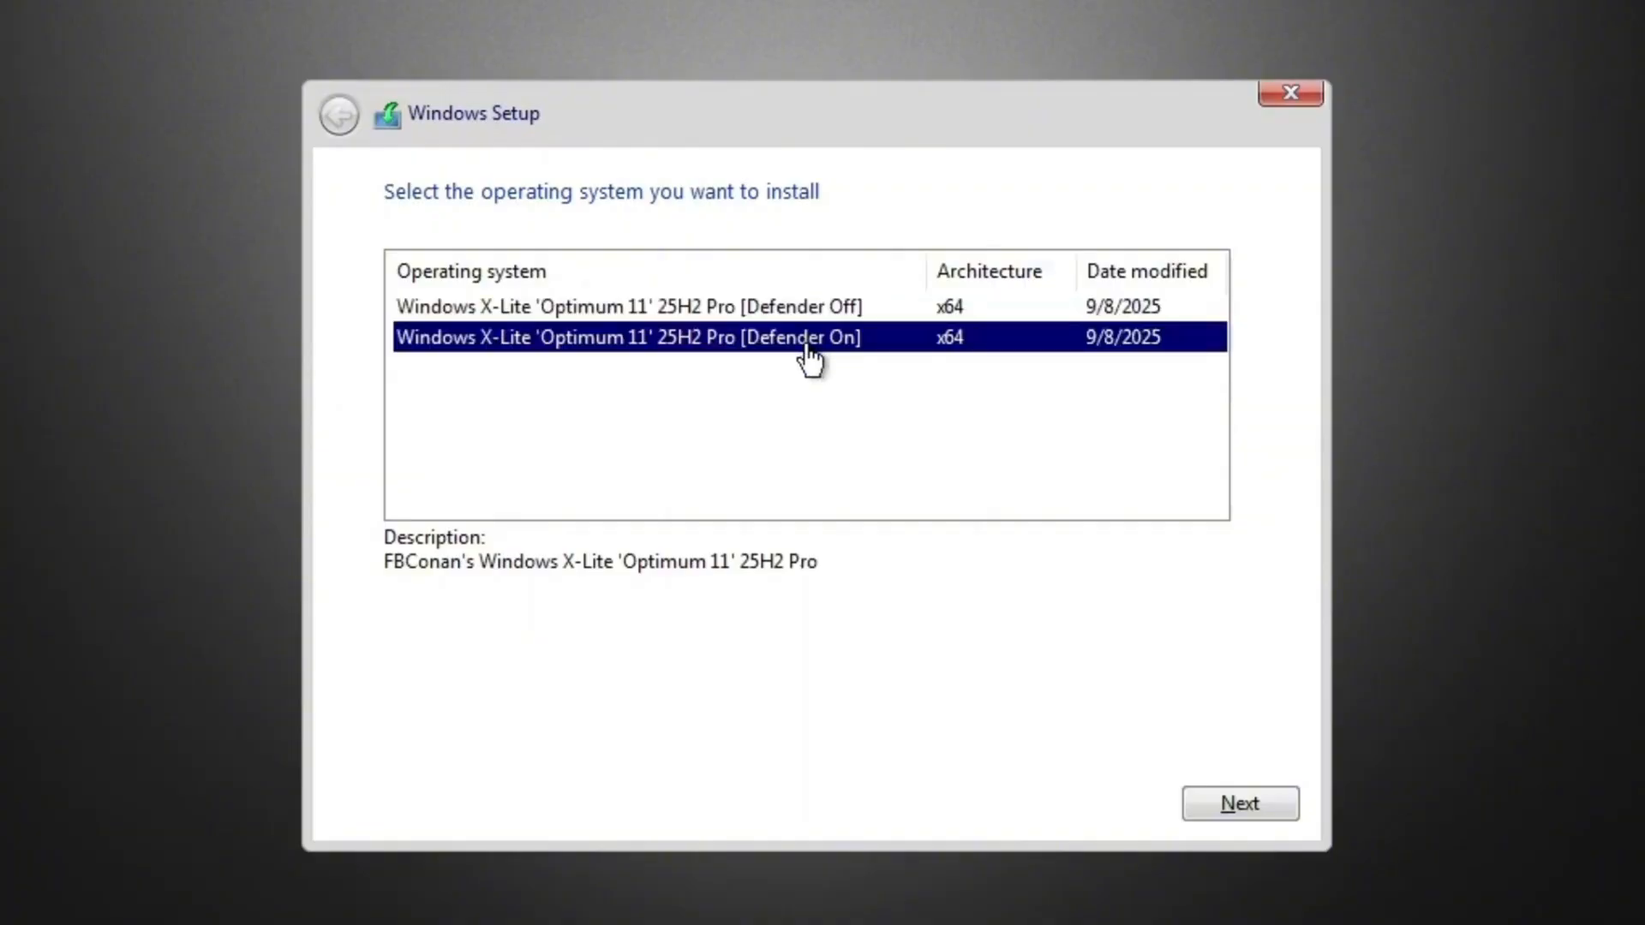
pyautogui.moveTo(1213, 889)
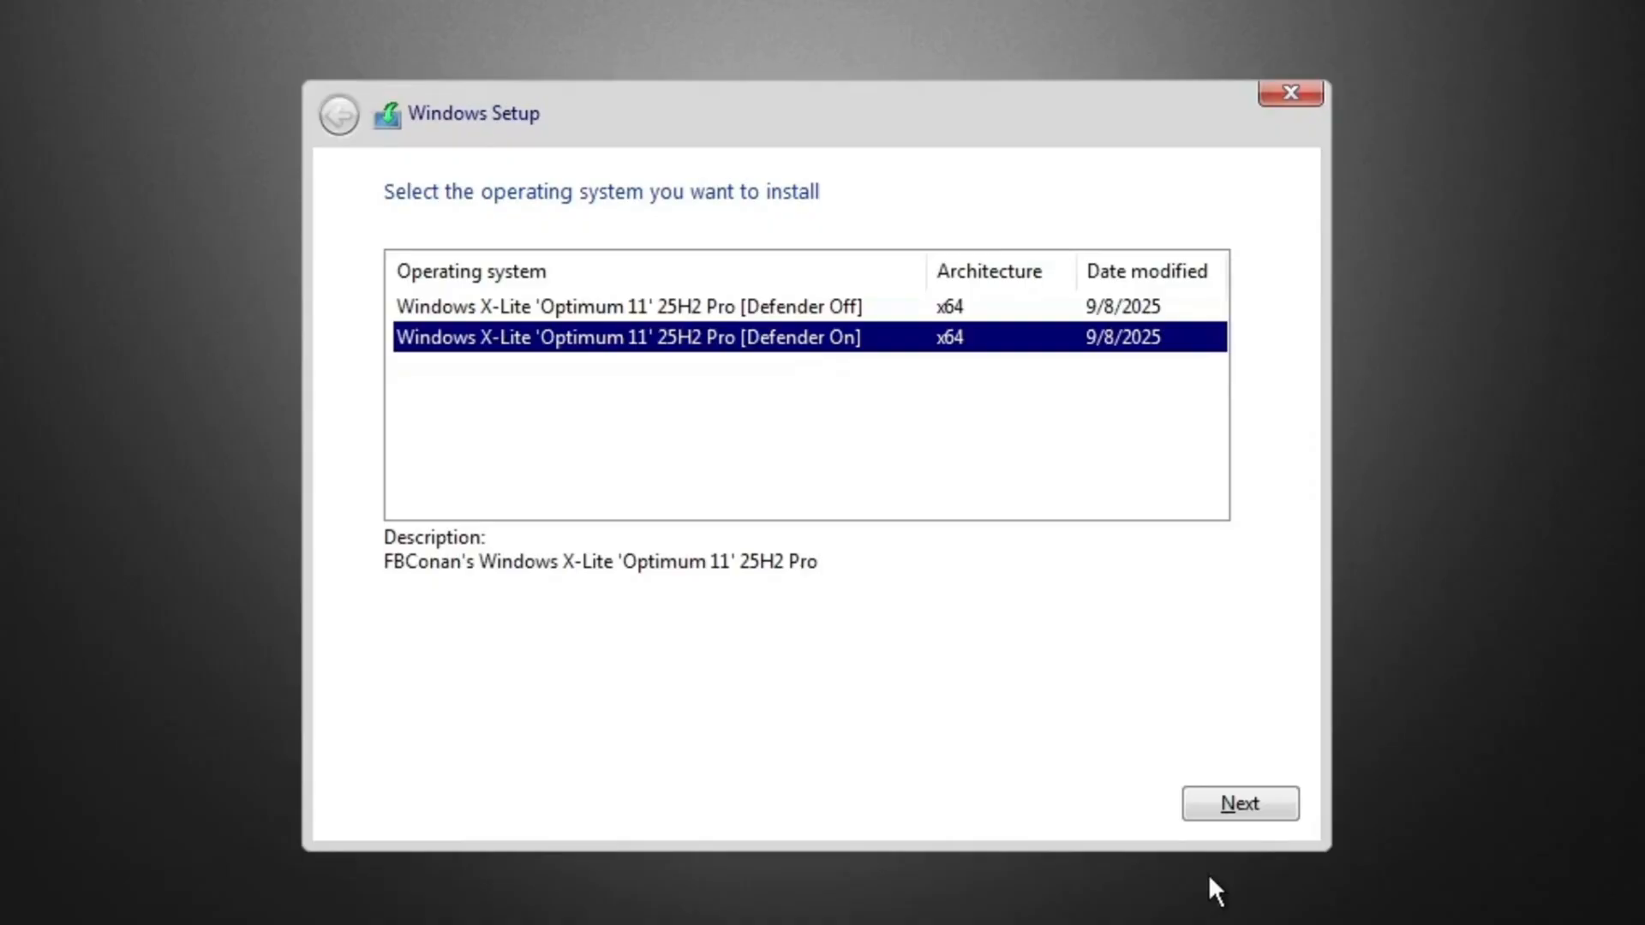
# - Proceed with the 'Optimum 11' 25H2 Pro [Defender On] edition to the install-location screen
pyautogui.click(1239, 803)
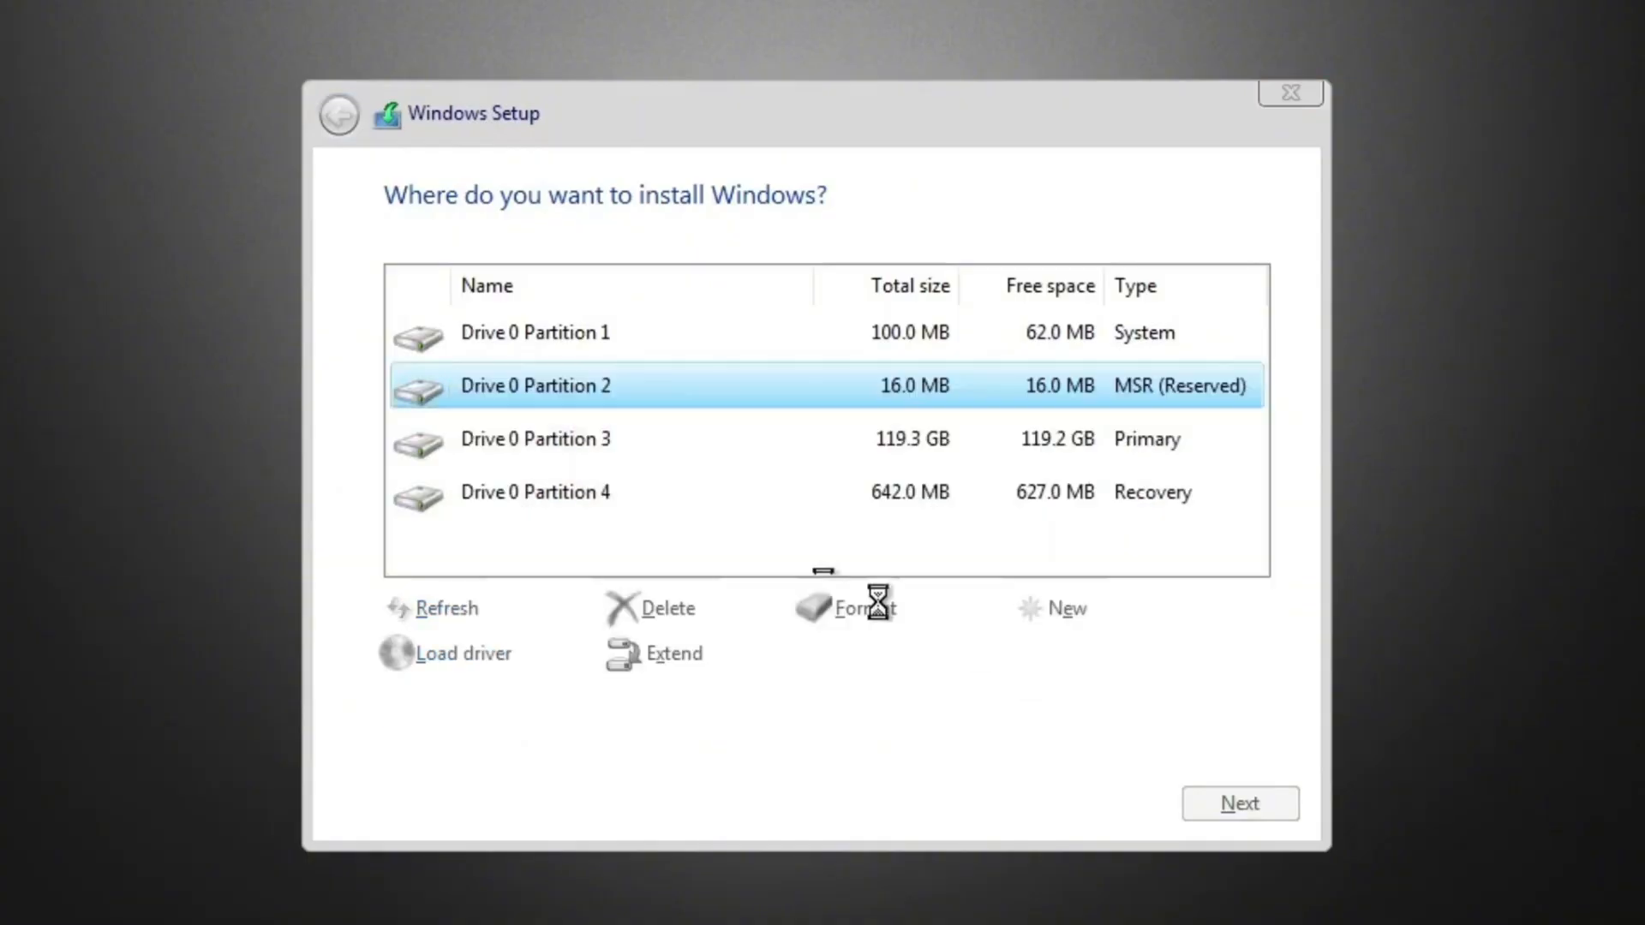
# - Delete Drive 0's old partitions, create new ones, and install onto the 119.9 GB primary partition
pyautogui.click(665, 608)
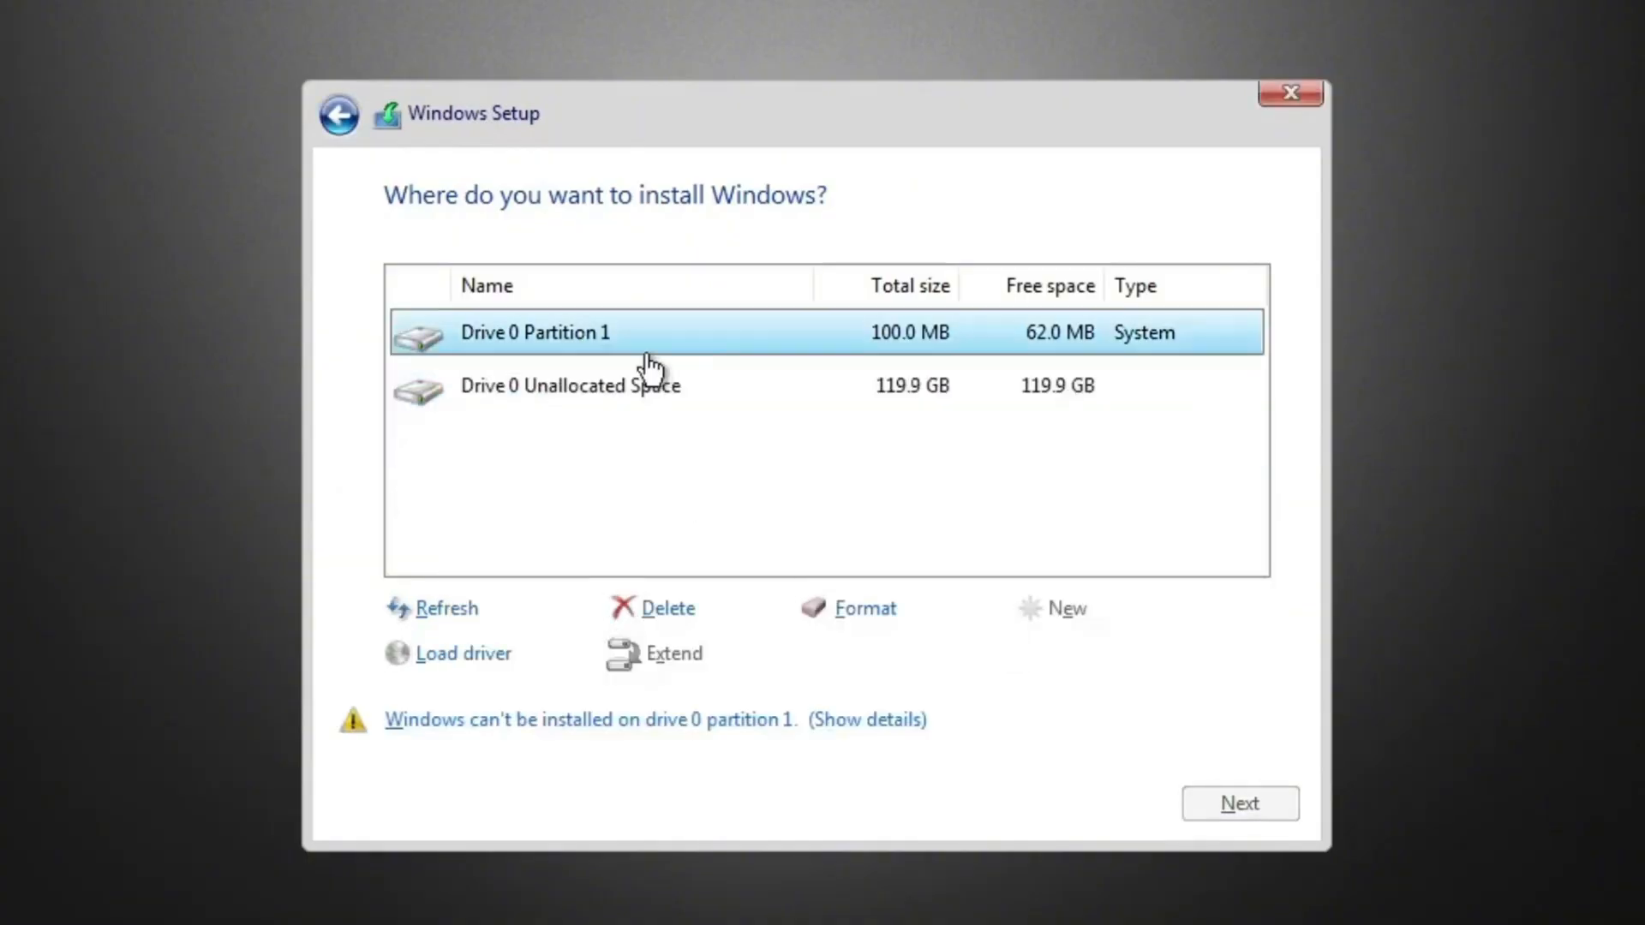
pyautogui.click(1064, 609)
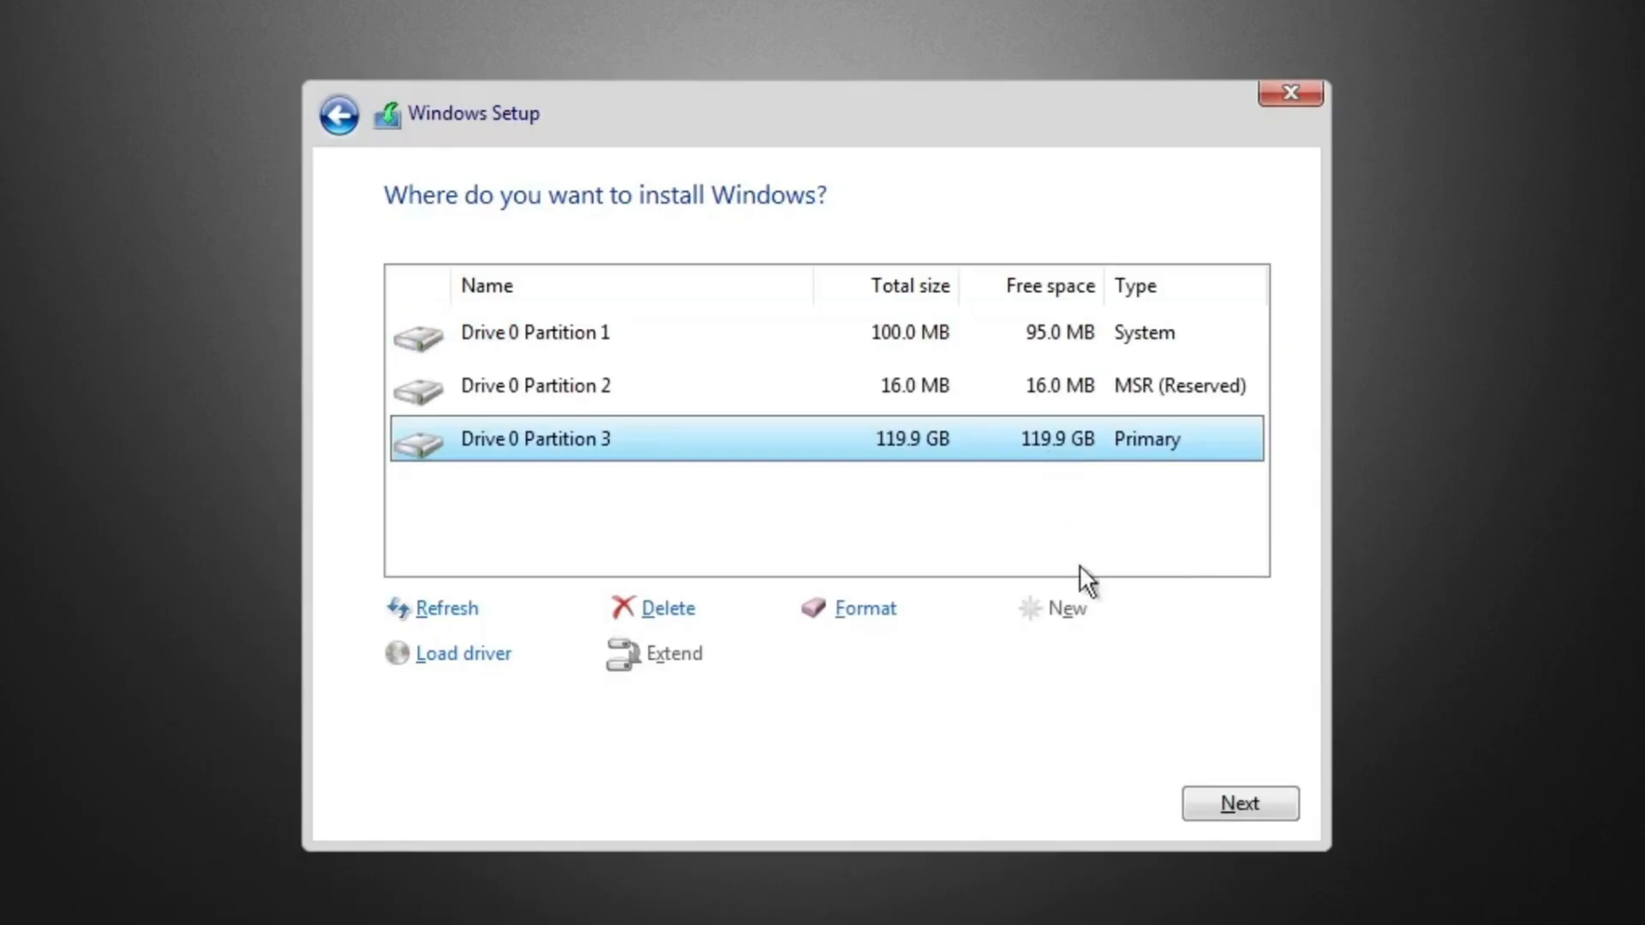
pyautogui.click(1238, 803)
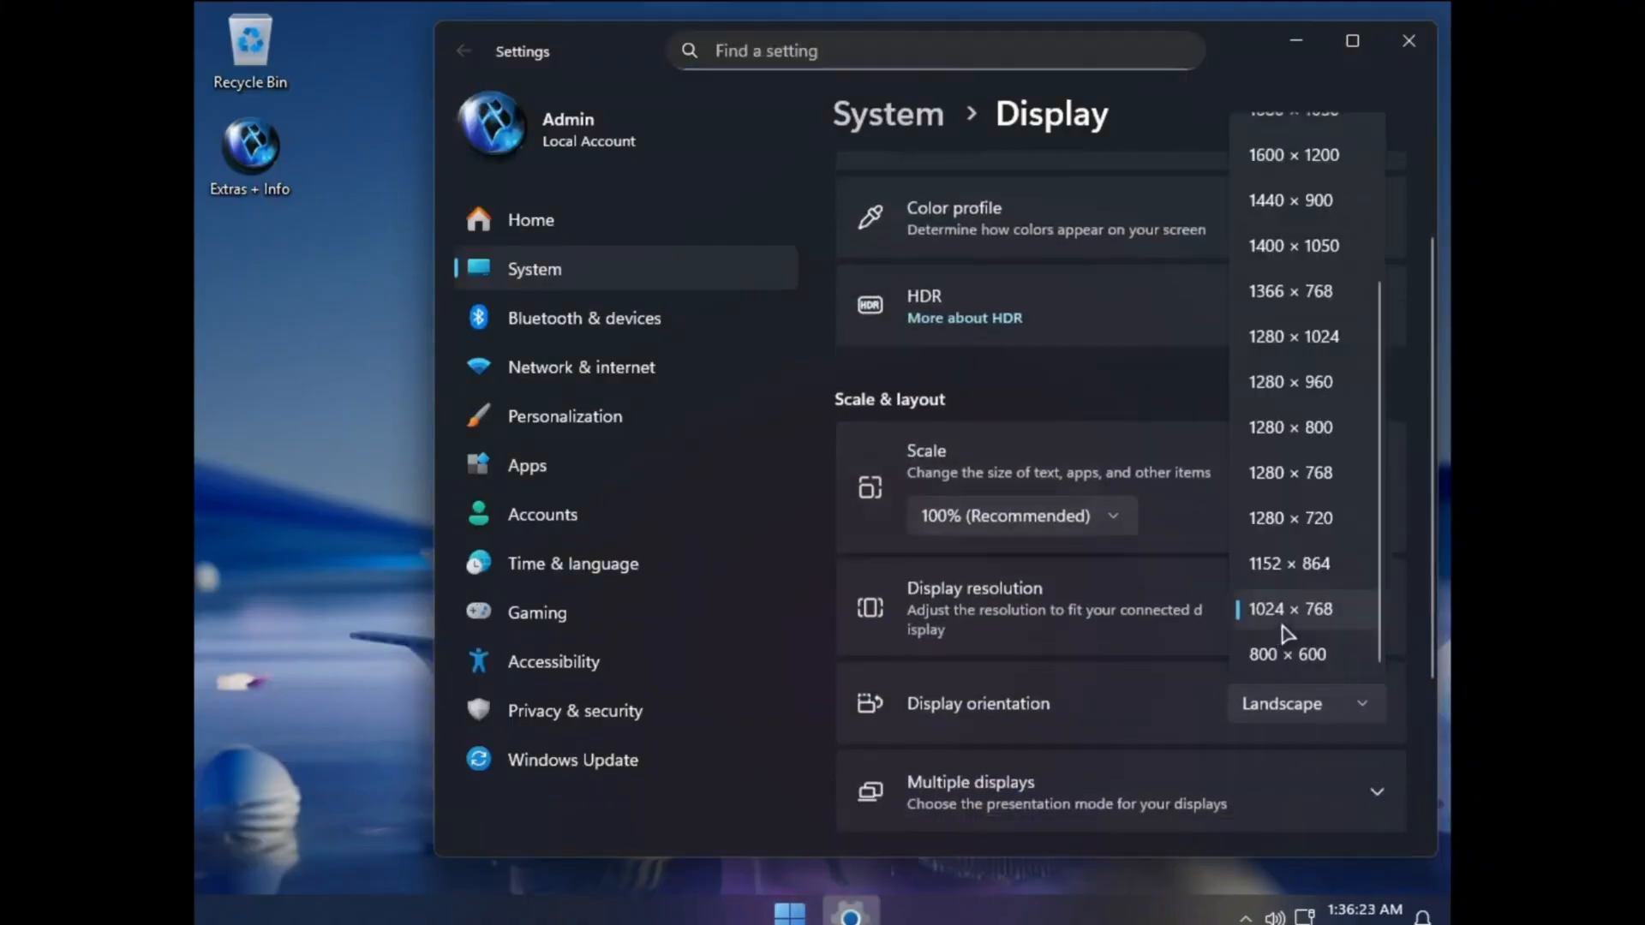
# - Switch to 1920 × 1080, keep the change, set 125% scale, and close Settings
pyautogui.scroll(3)
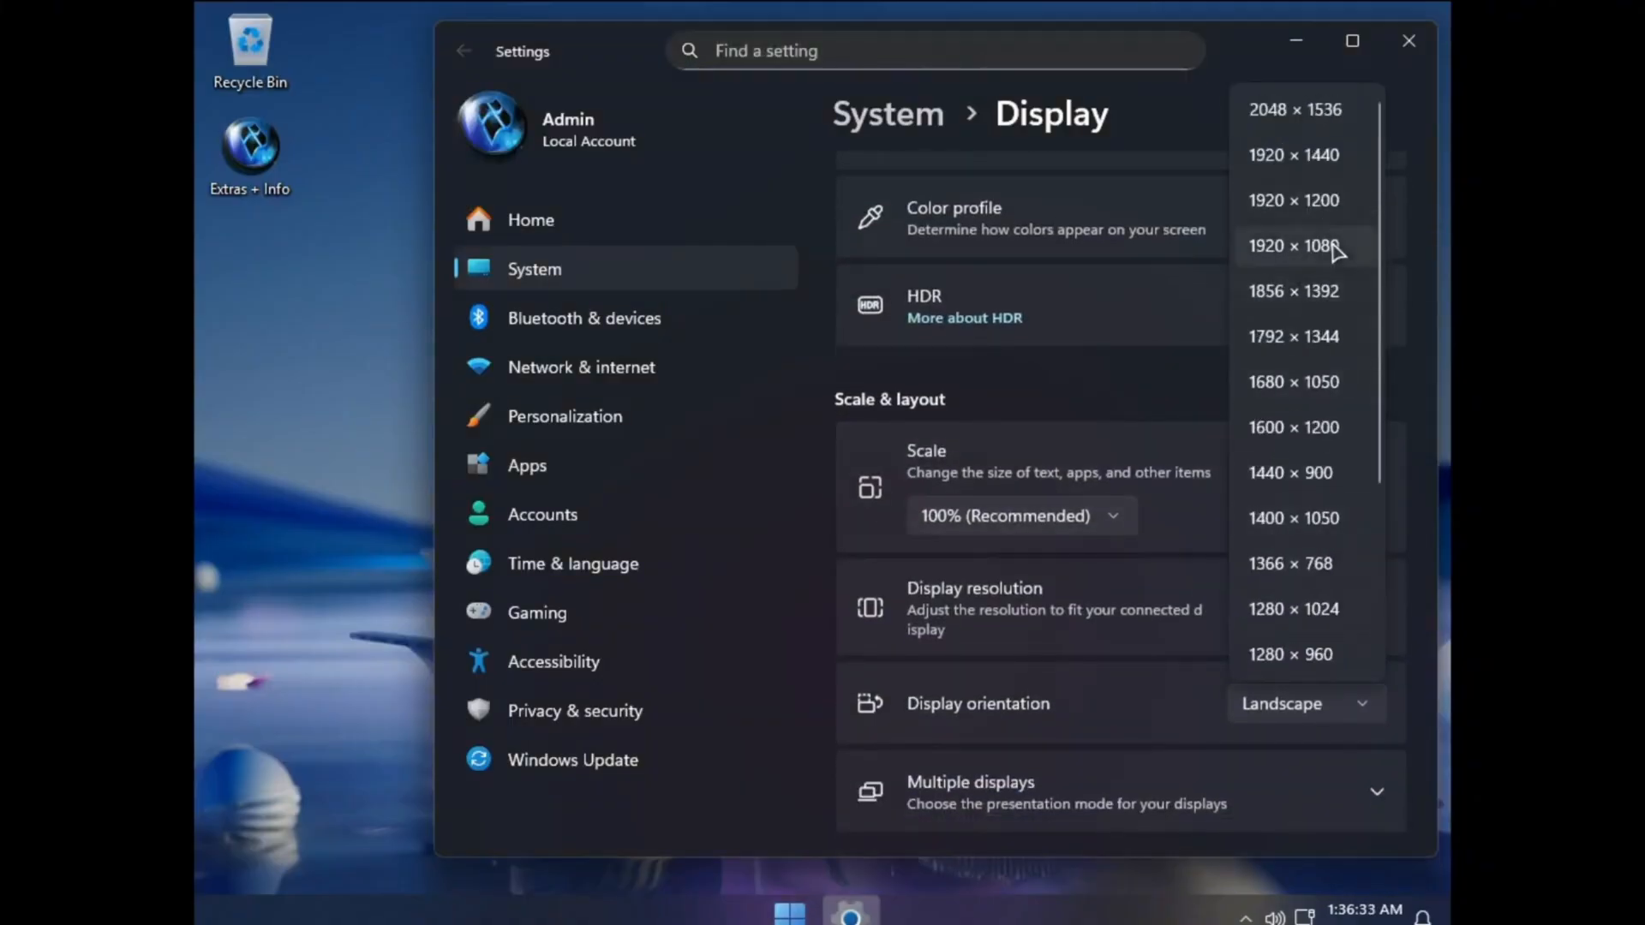
pyautogui.click(1292, 246)
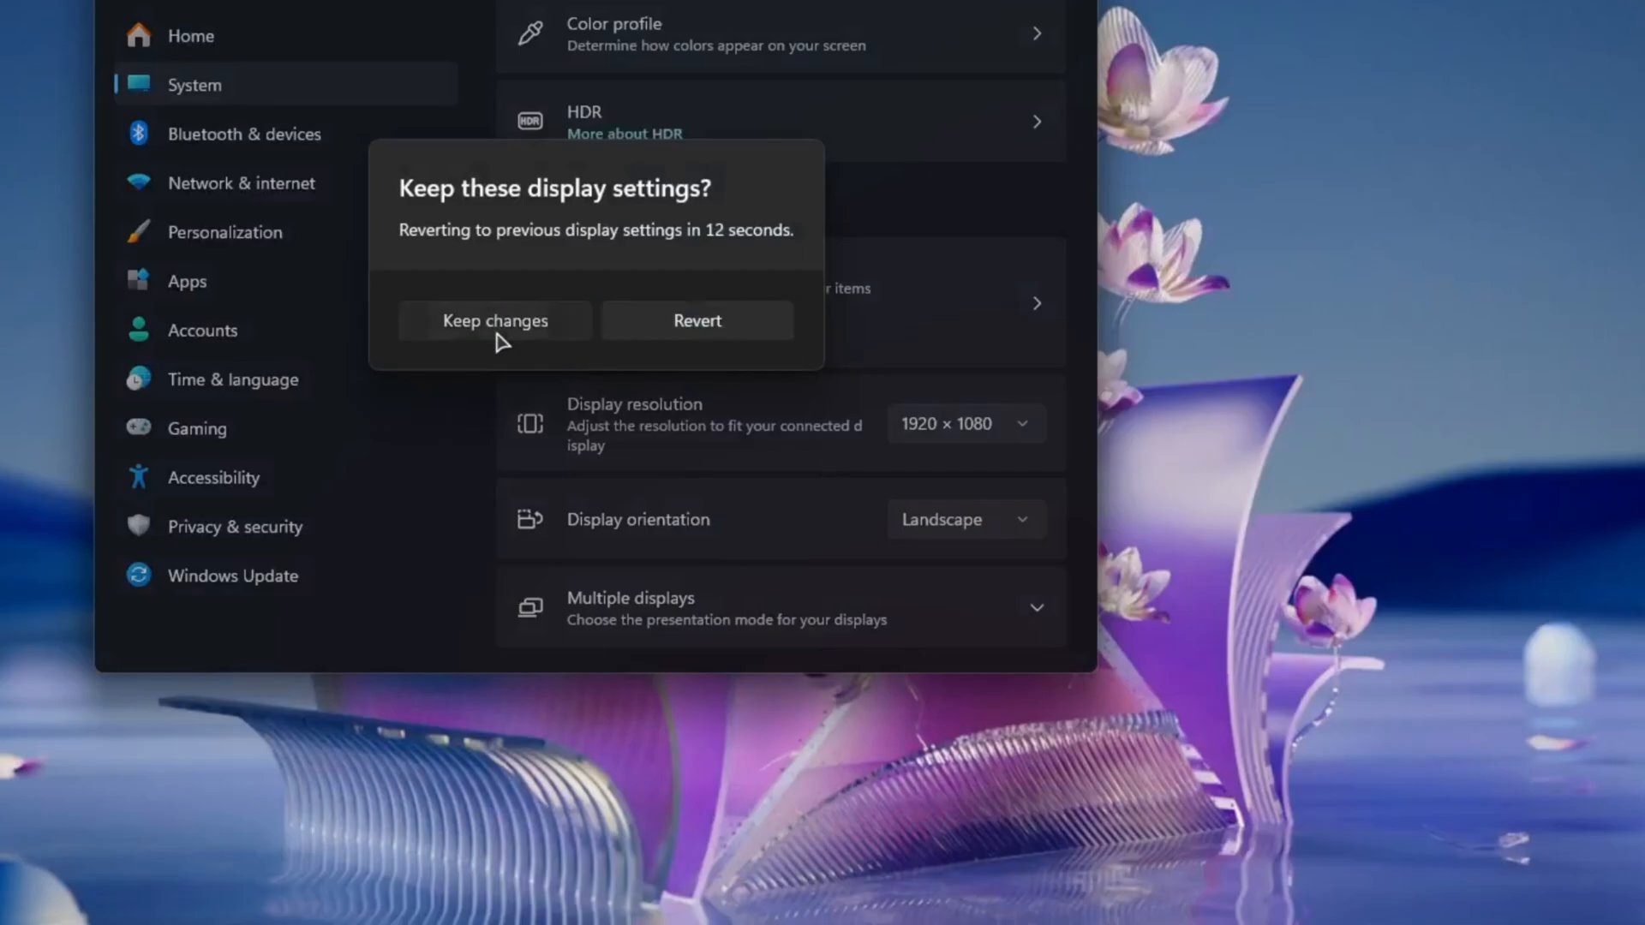
pyautogui.click(494, 319)
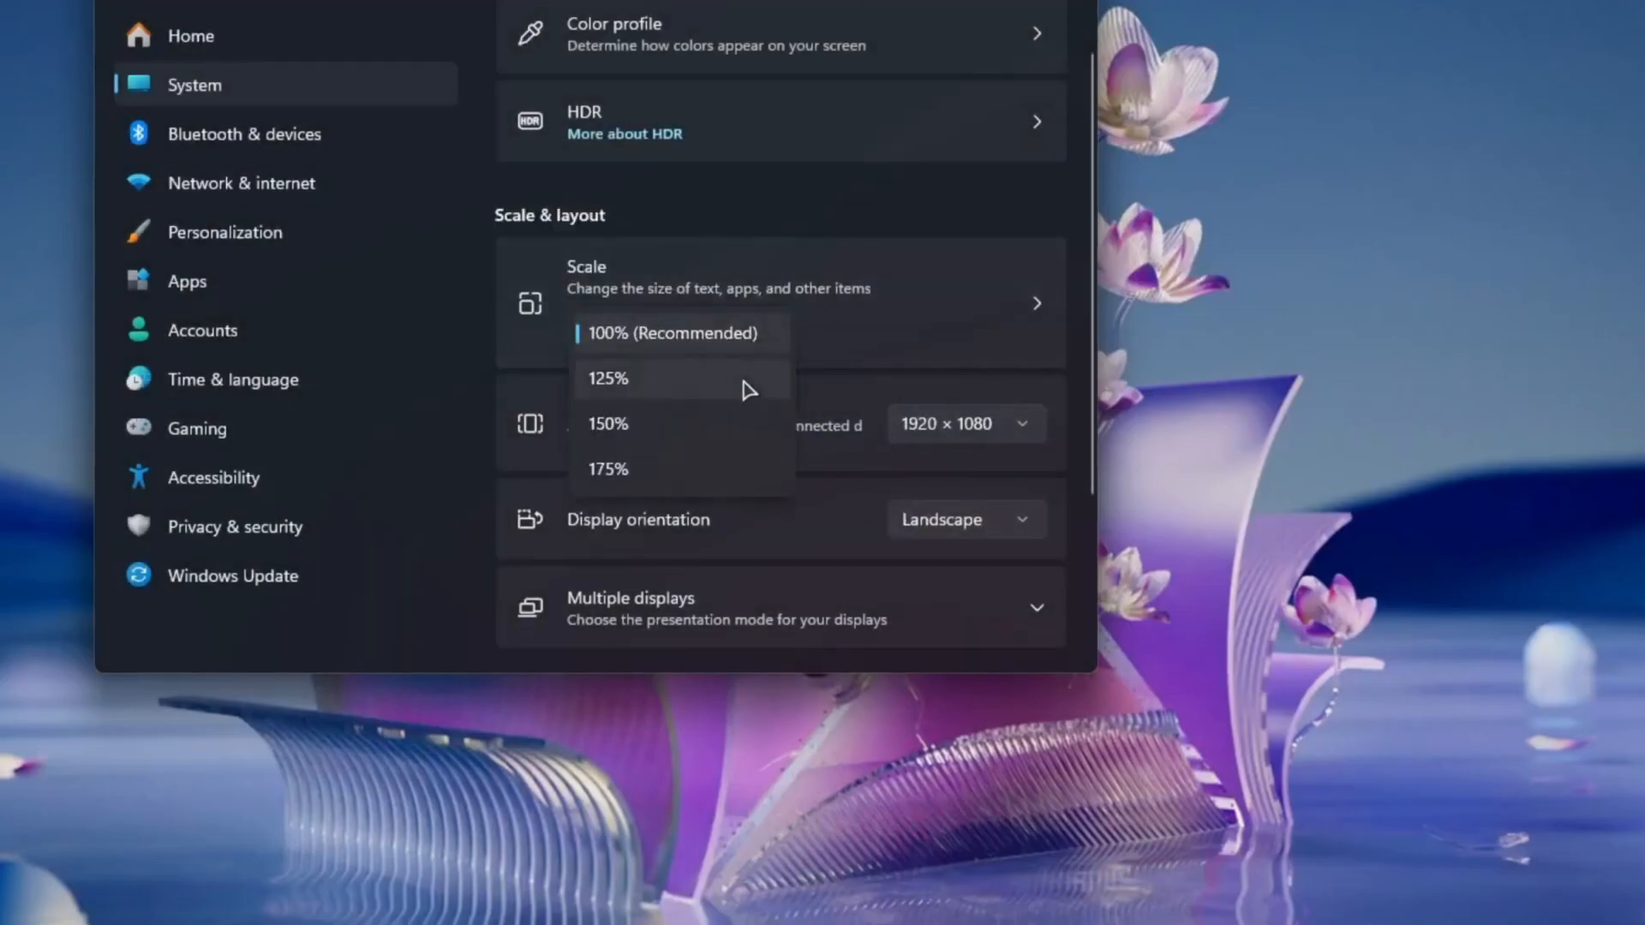
pyautogui.click(606, 379)
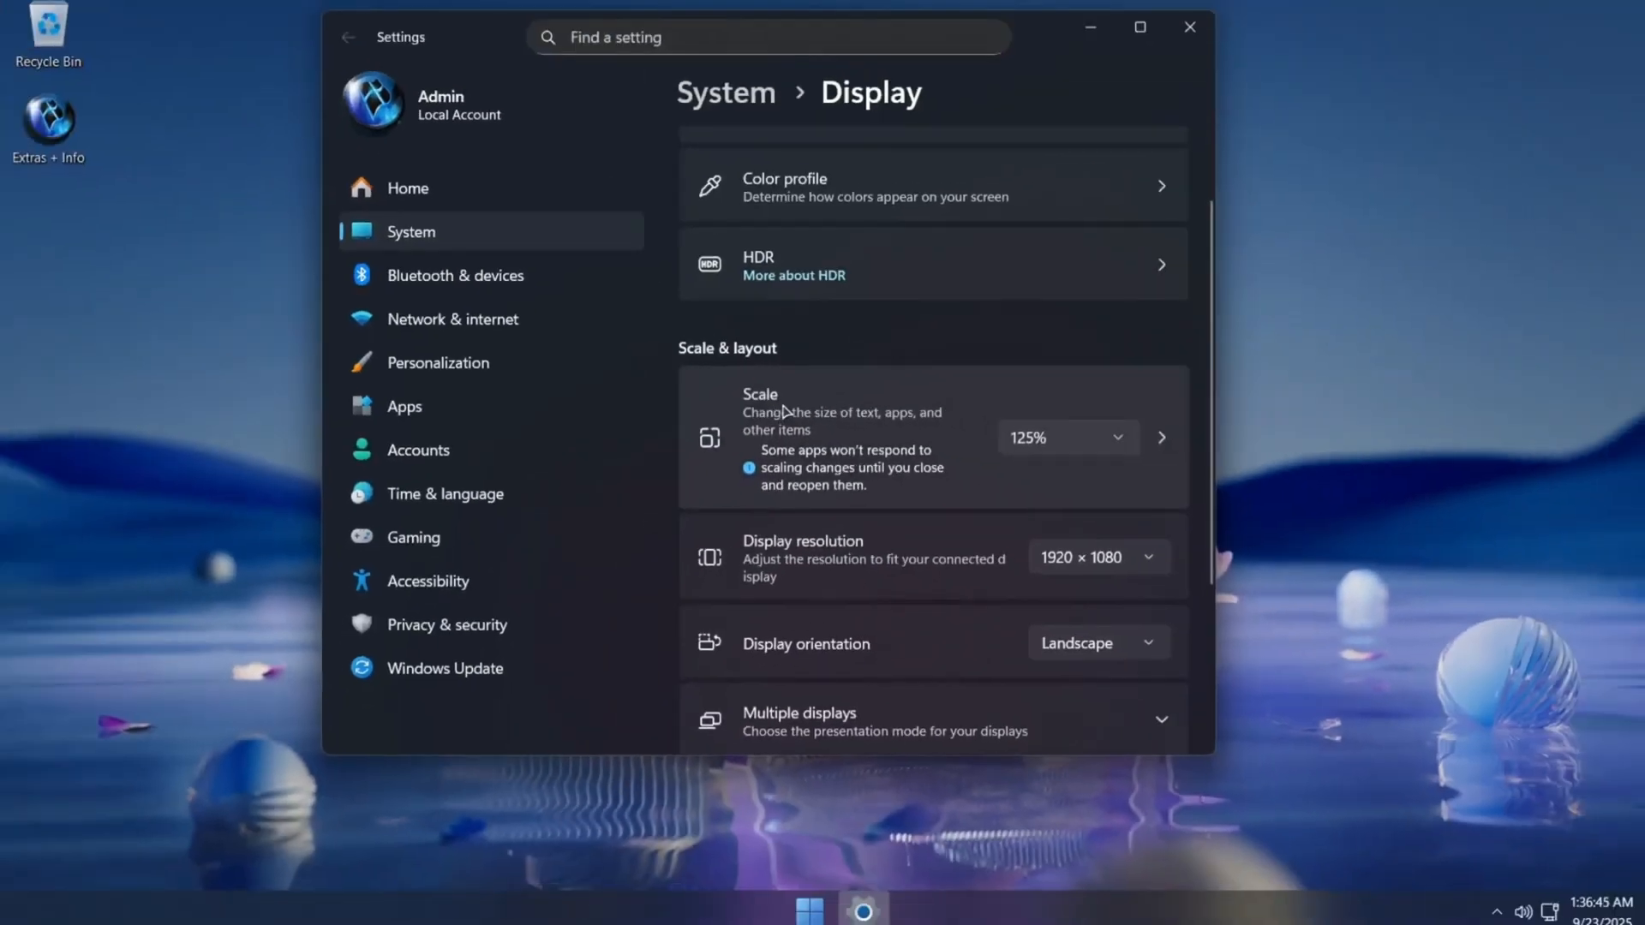
pyautogui.click(1188, 27)
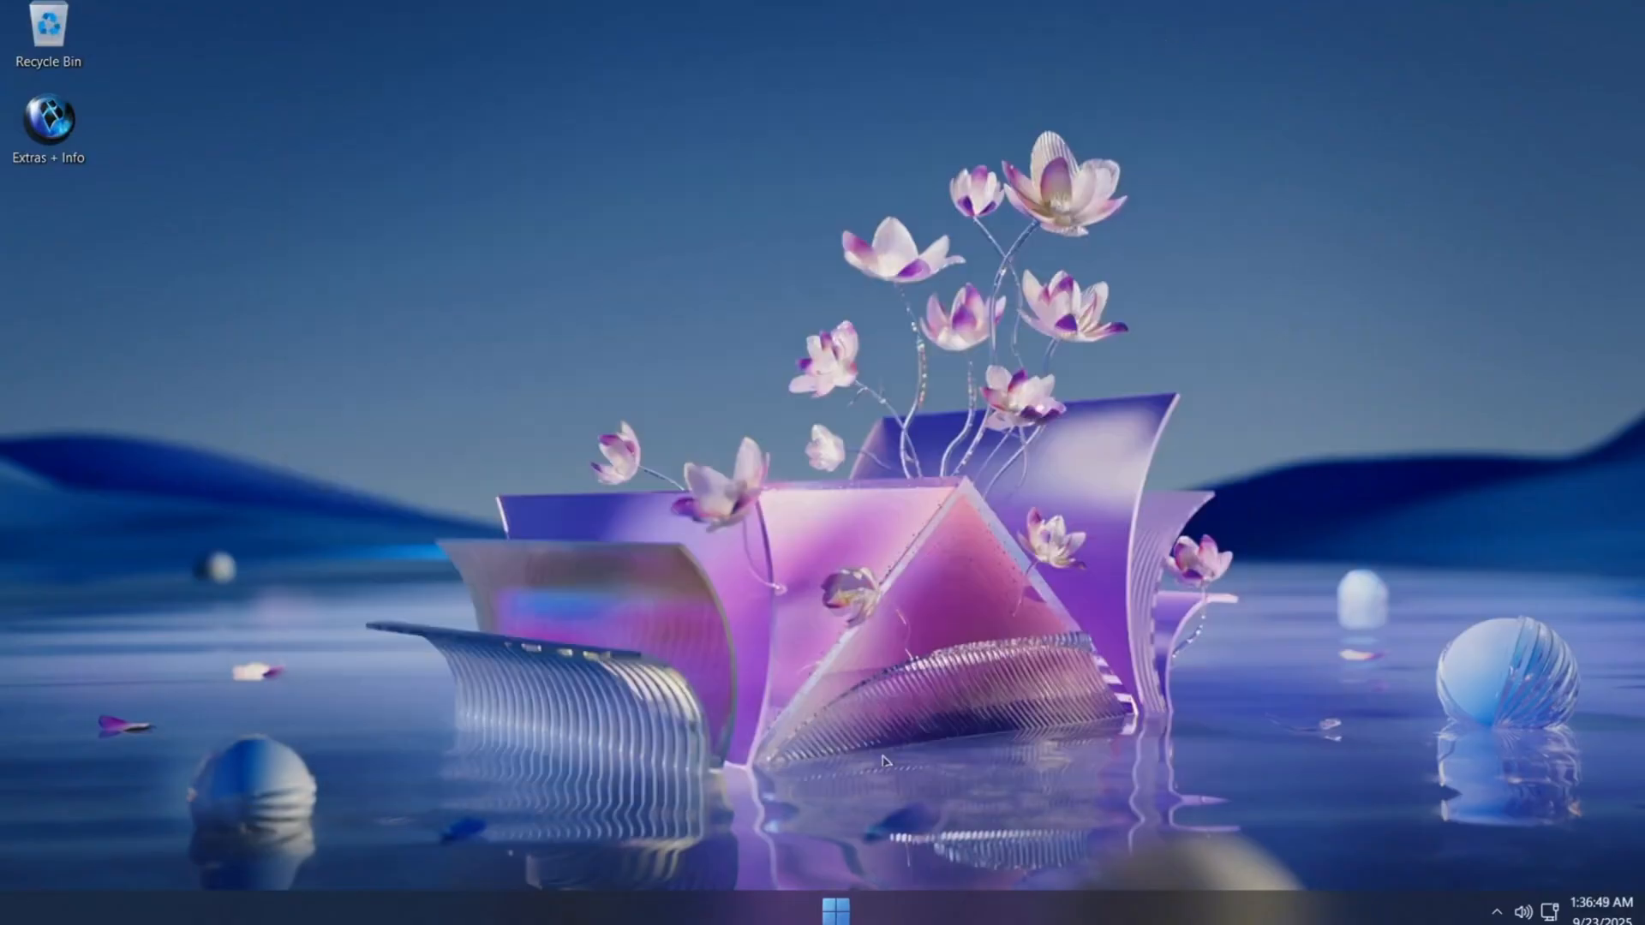
# - Open the Start menu showing program folders plus Documents, Control Panel and Settings shortcuts
pyautogui.click(837, 908)
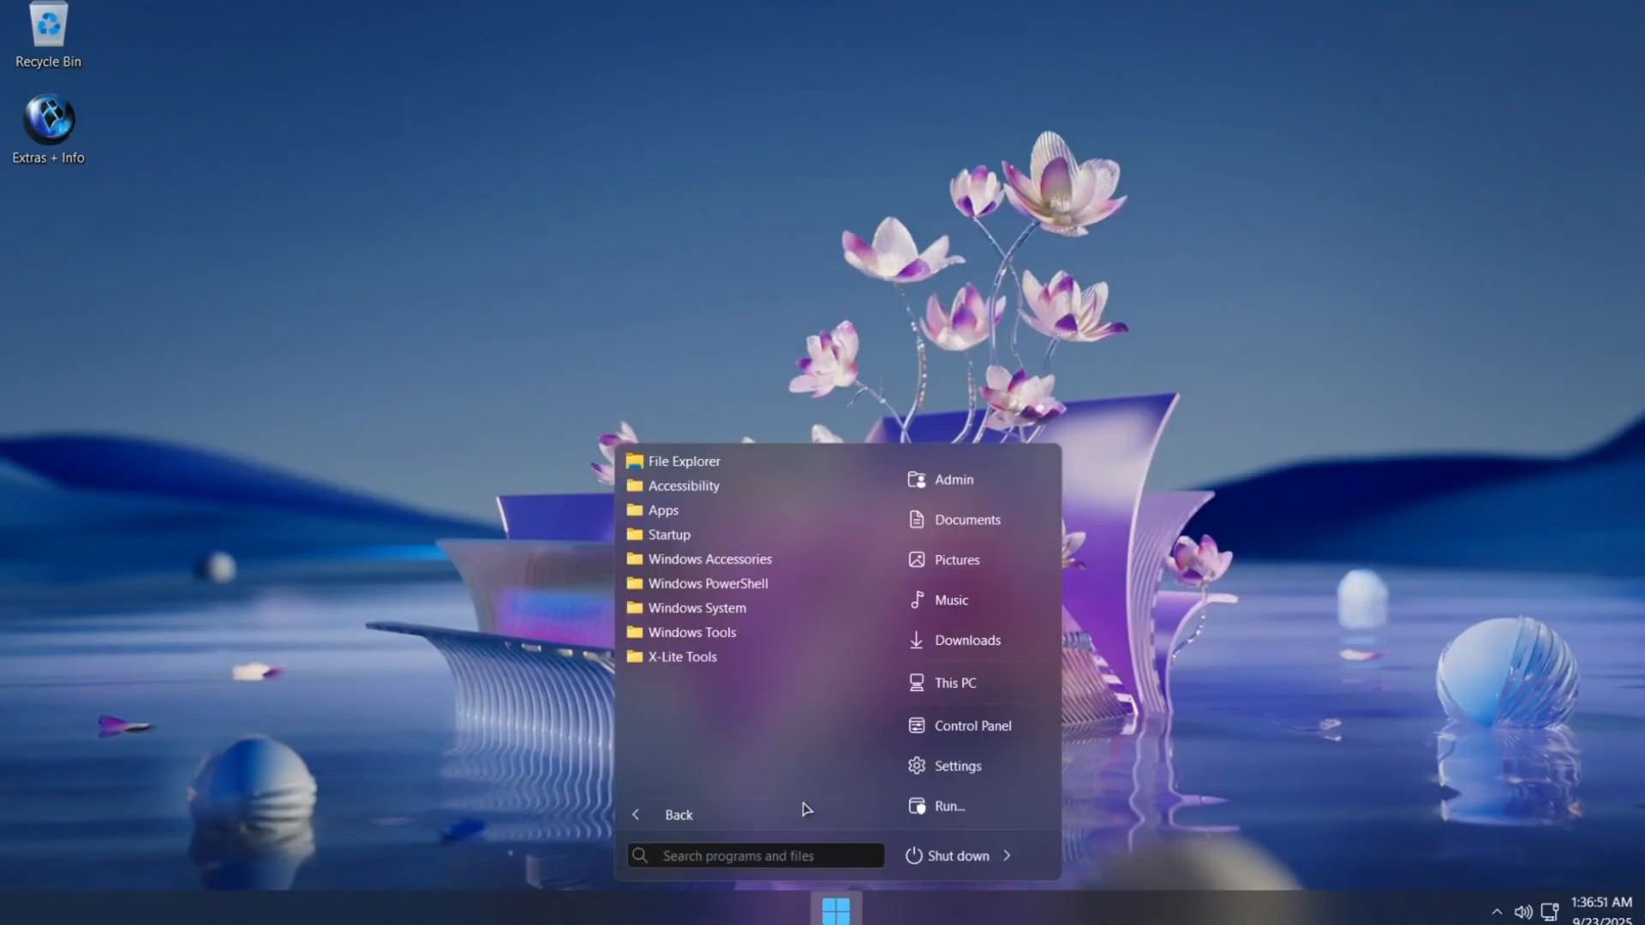
pyautogui.moveTo(774, 756)
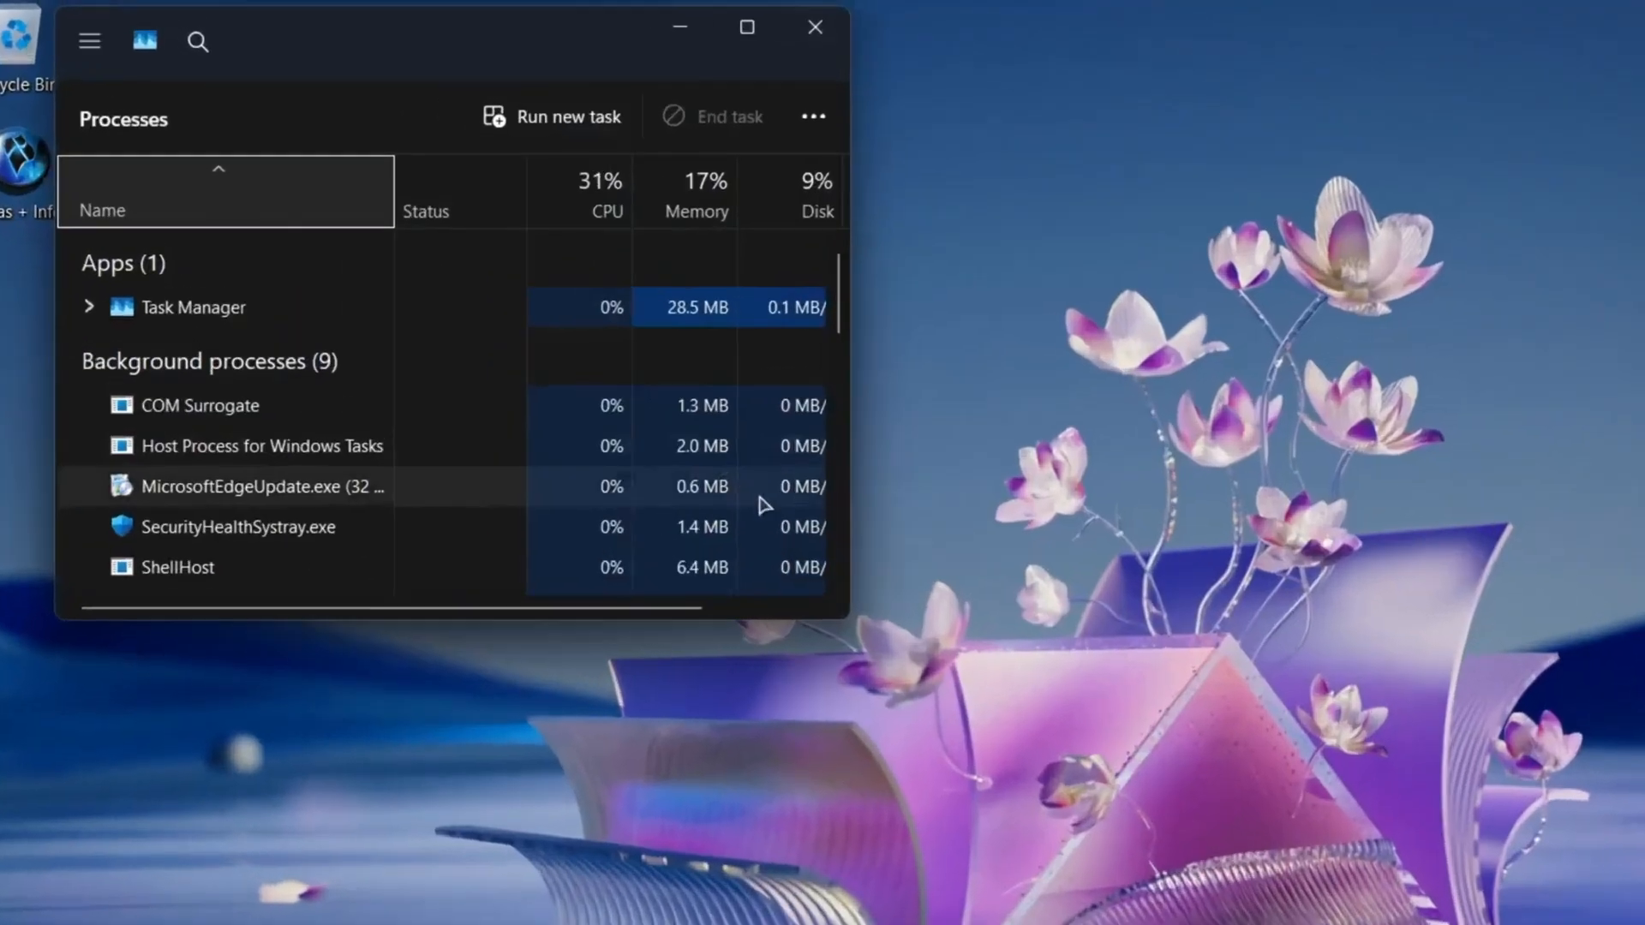
# - Expand Task Manager, check the CPU graph and scroll the 60-process list, then close it
pyautogui.click(229, 226)
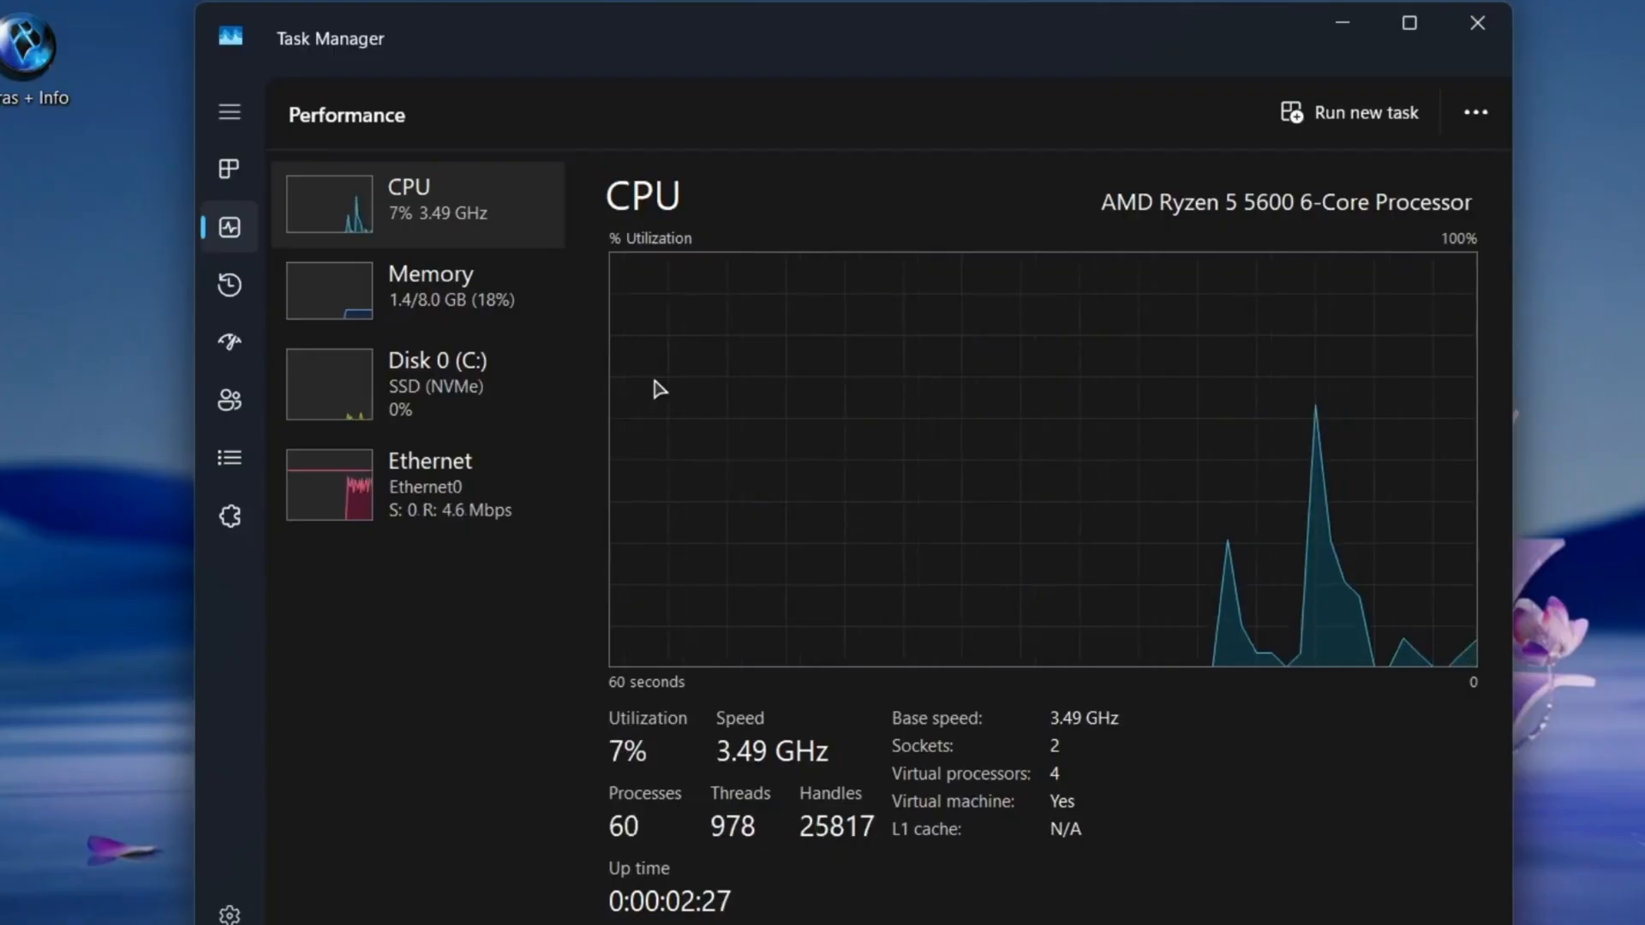
pyautogui.moveTo(228, 167)
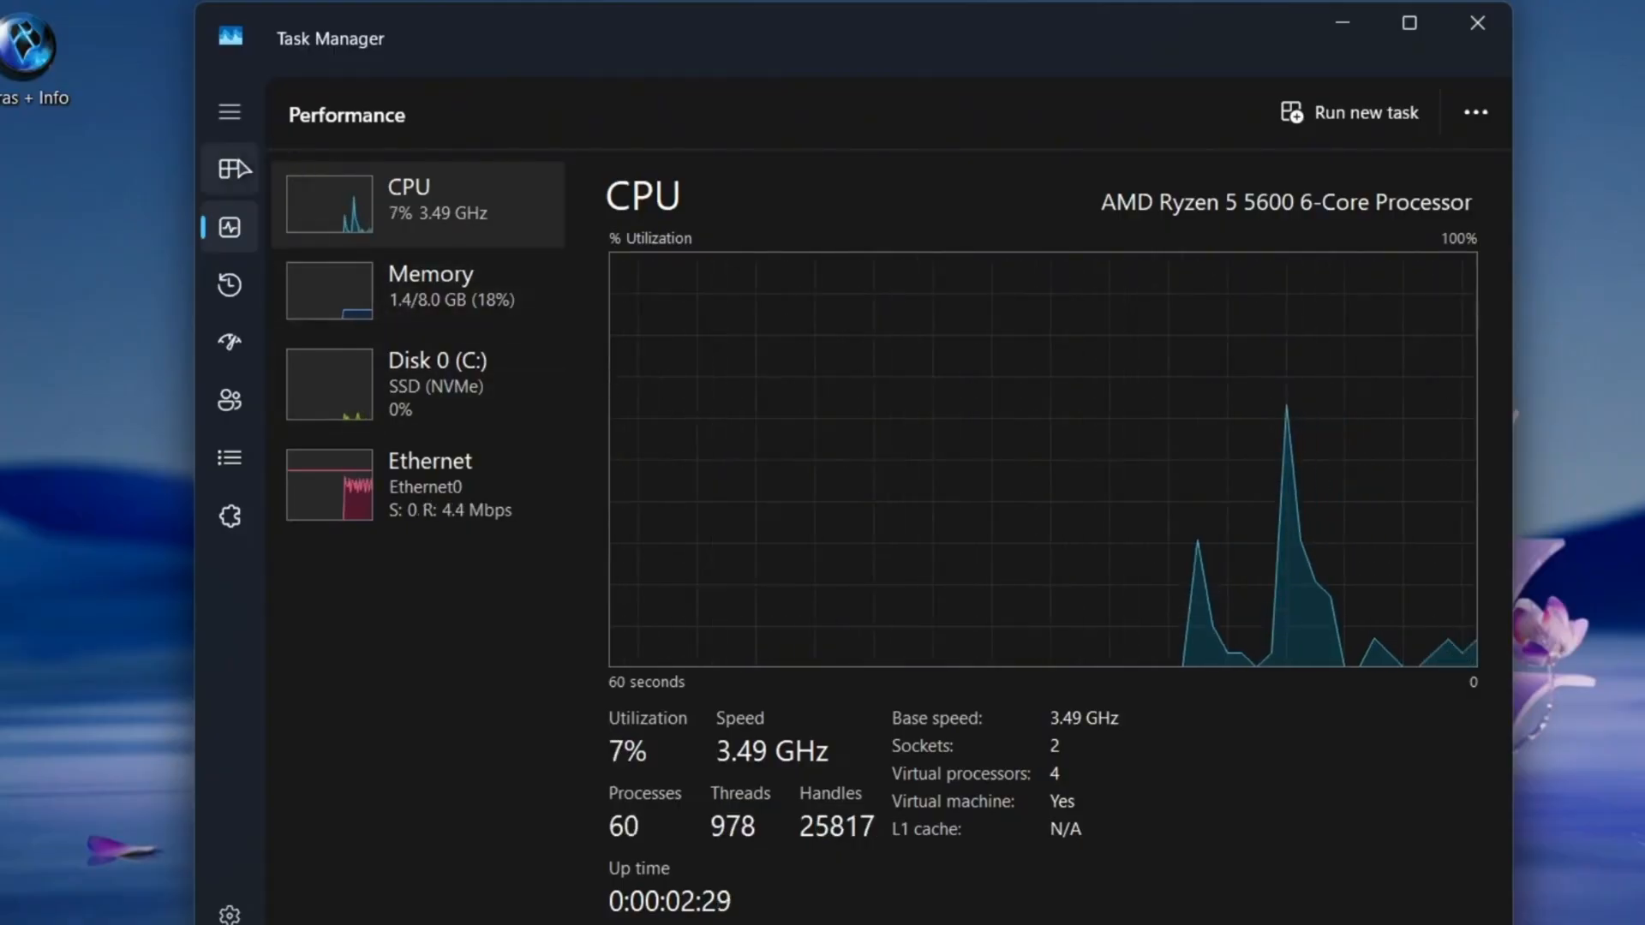
pyautogui.click(228, 168)
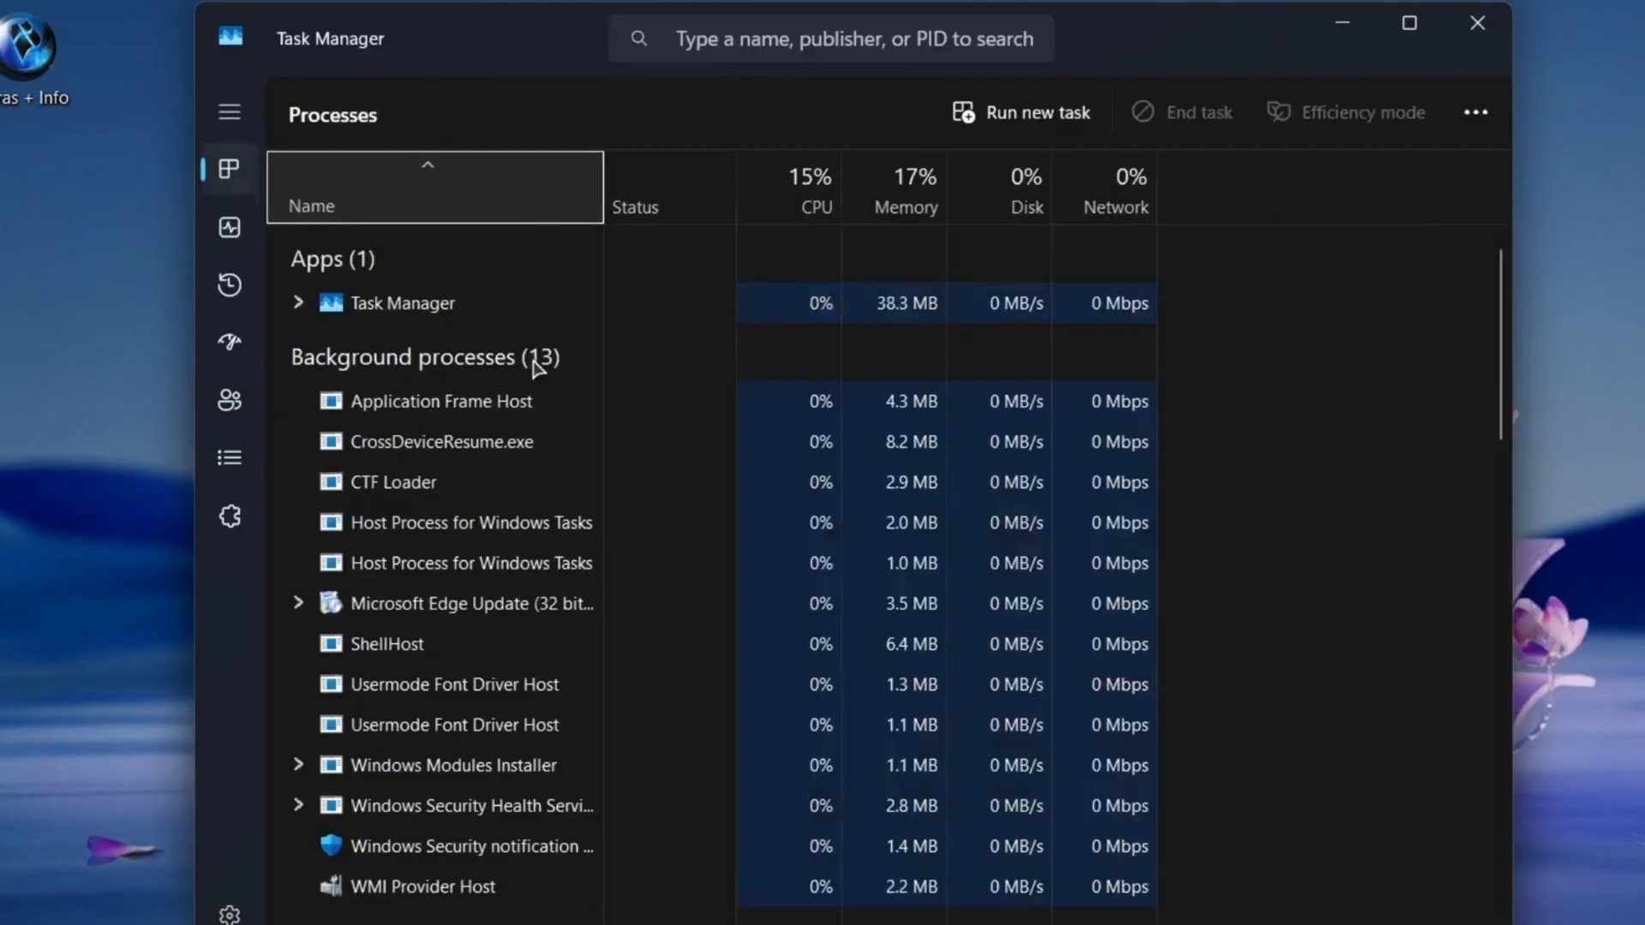
pyautogui.scroll(-3)
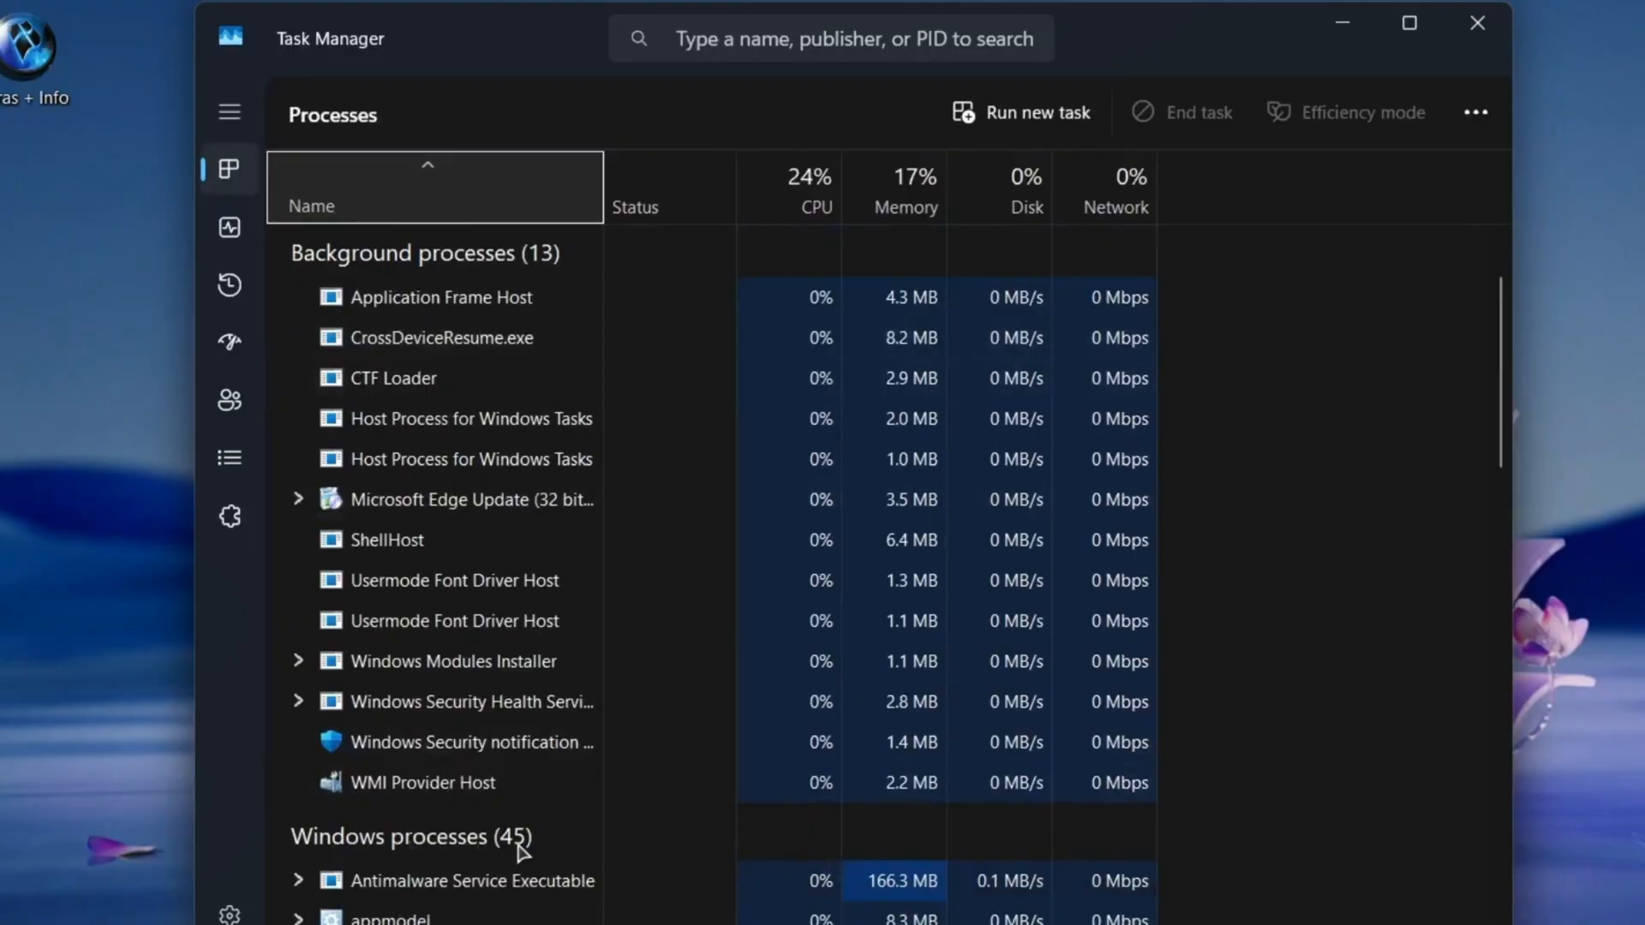
pyautogui.moveTo(1247, 387)
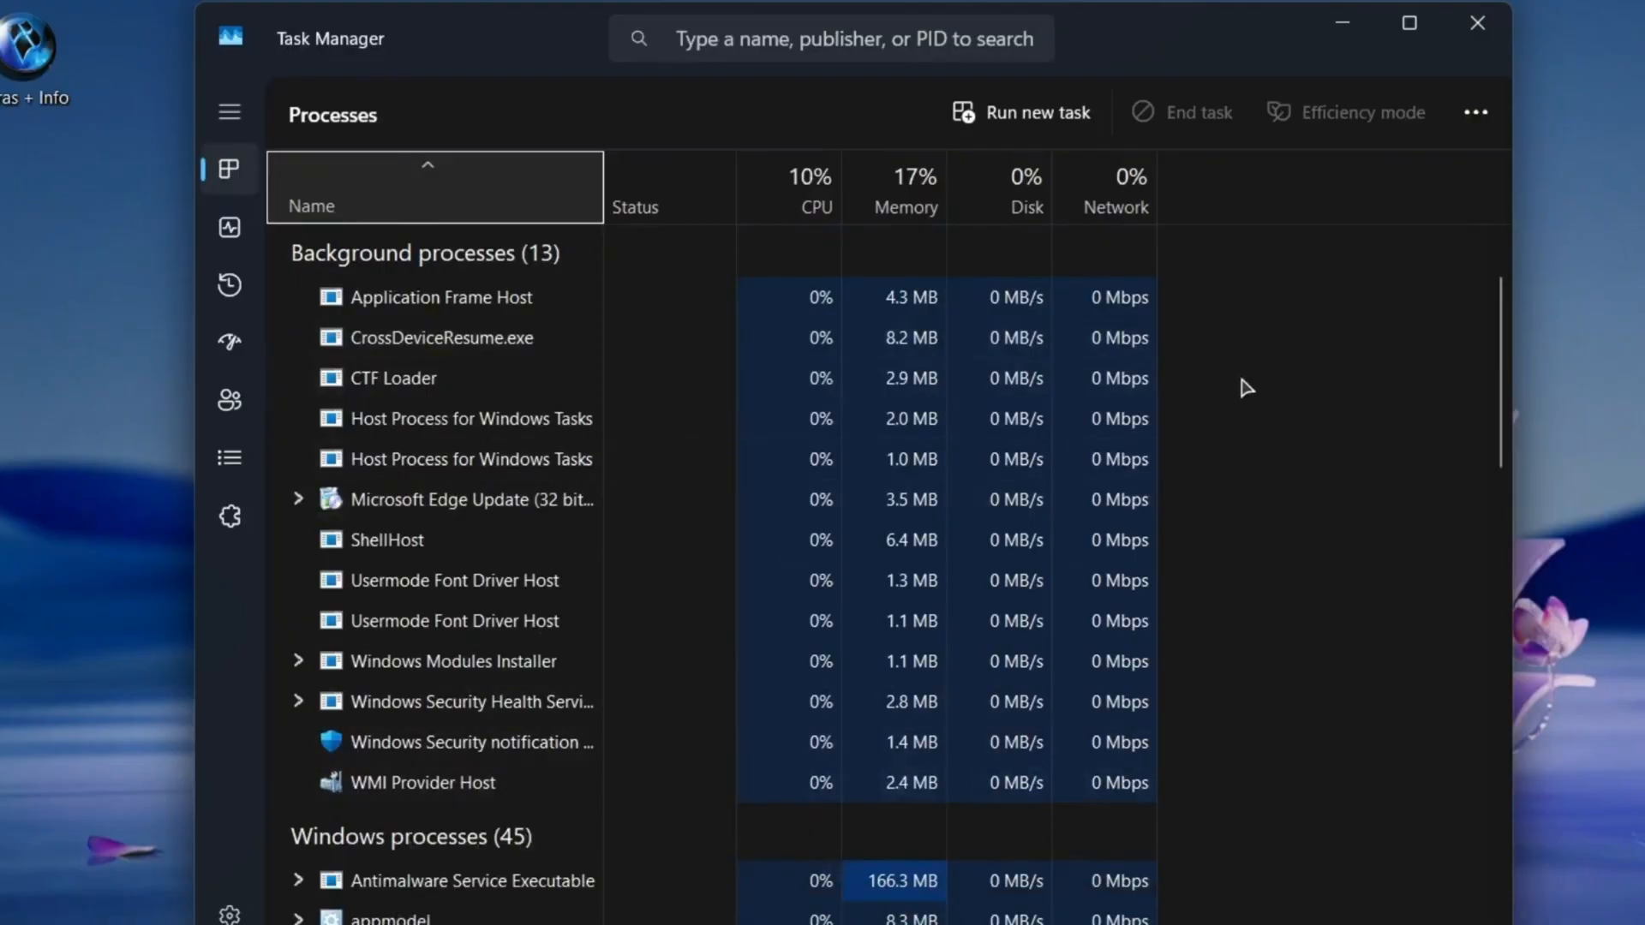
pyautogui.moveTo(1477, 23)
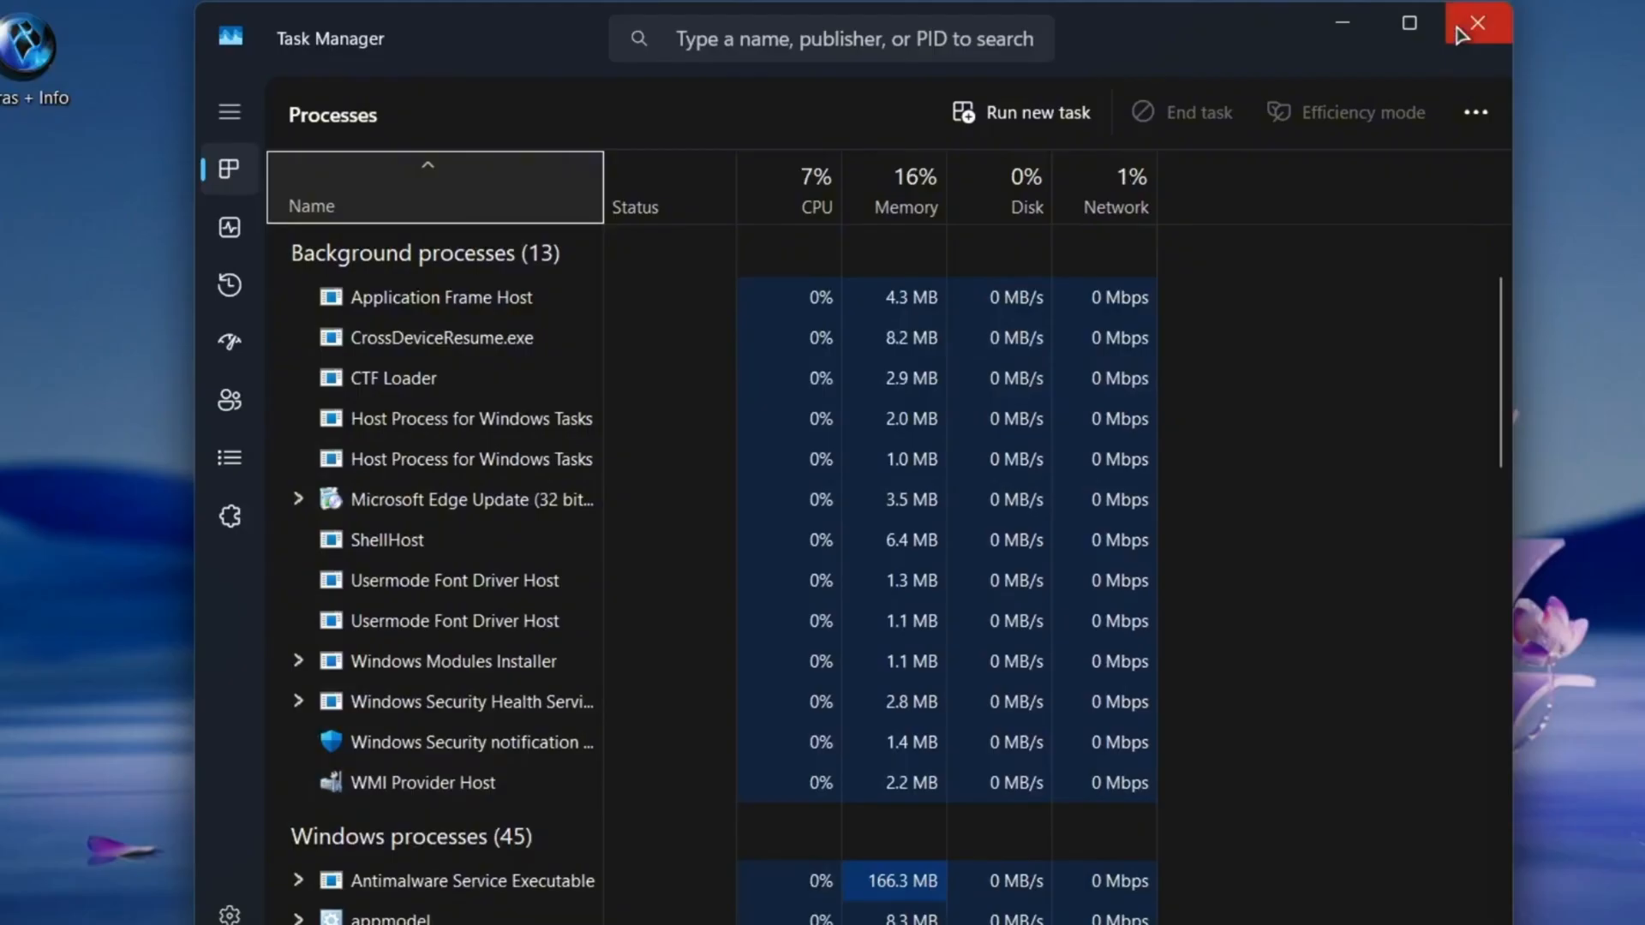
pyautogui.click(1477, 23)
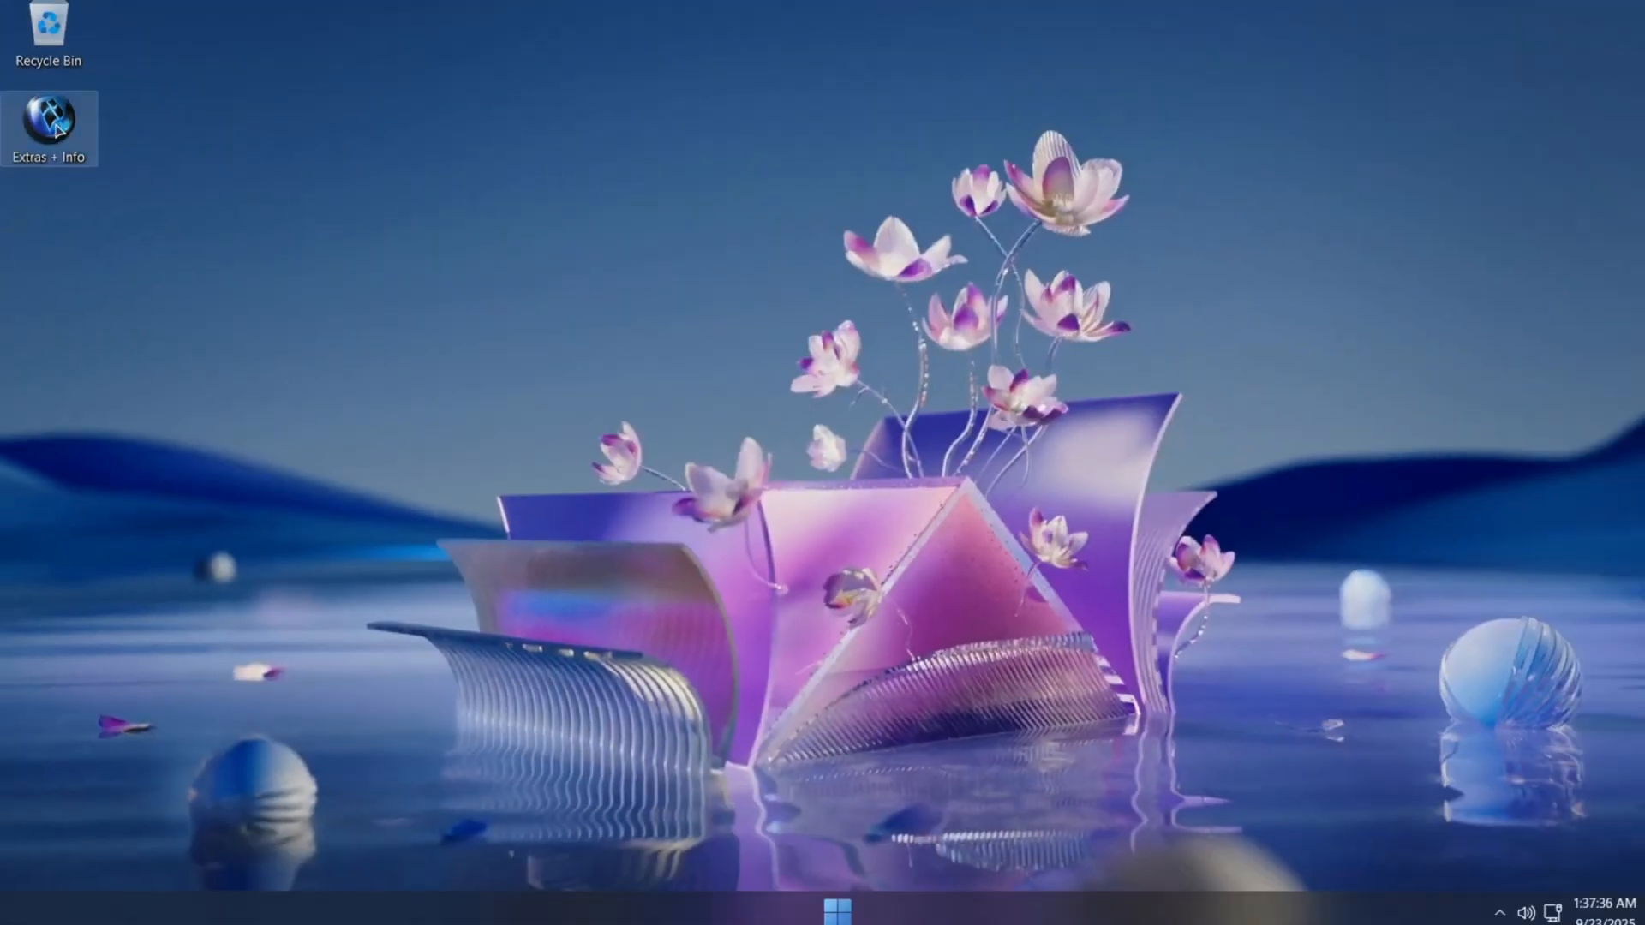
pyautogui.moveTo(50, 126)
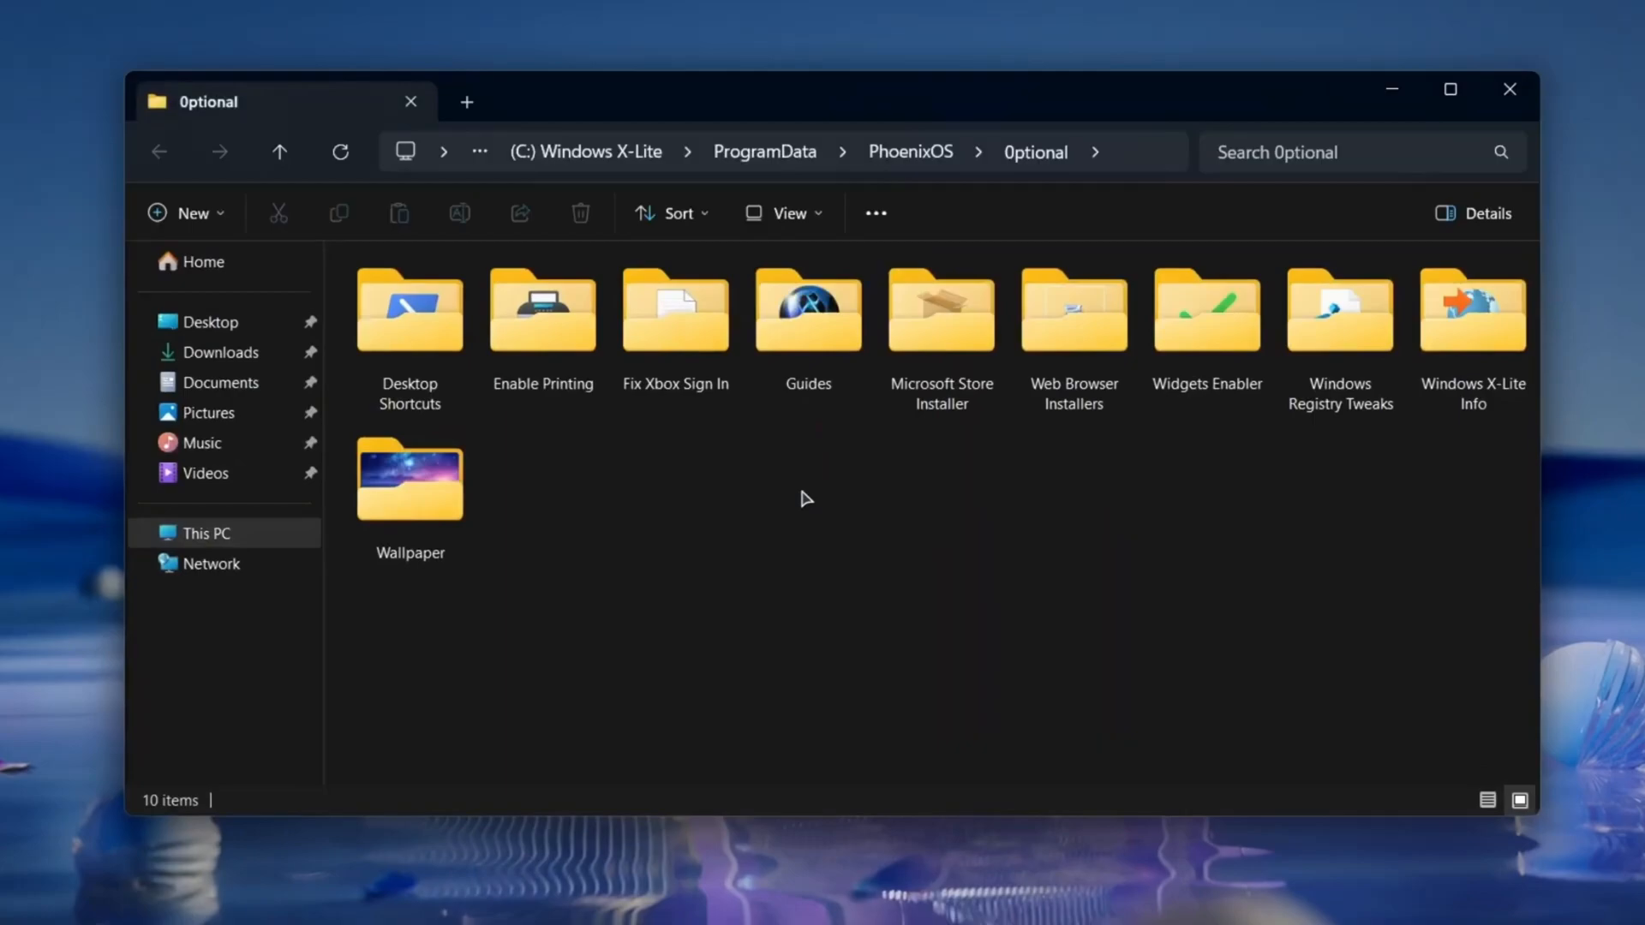
# - Launch Change User Name from Desktop Shortcuts and apply a new name to the Admin account
pyautogui.doubleClick(409, 310)
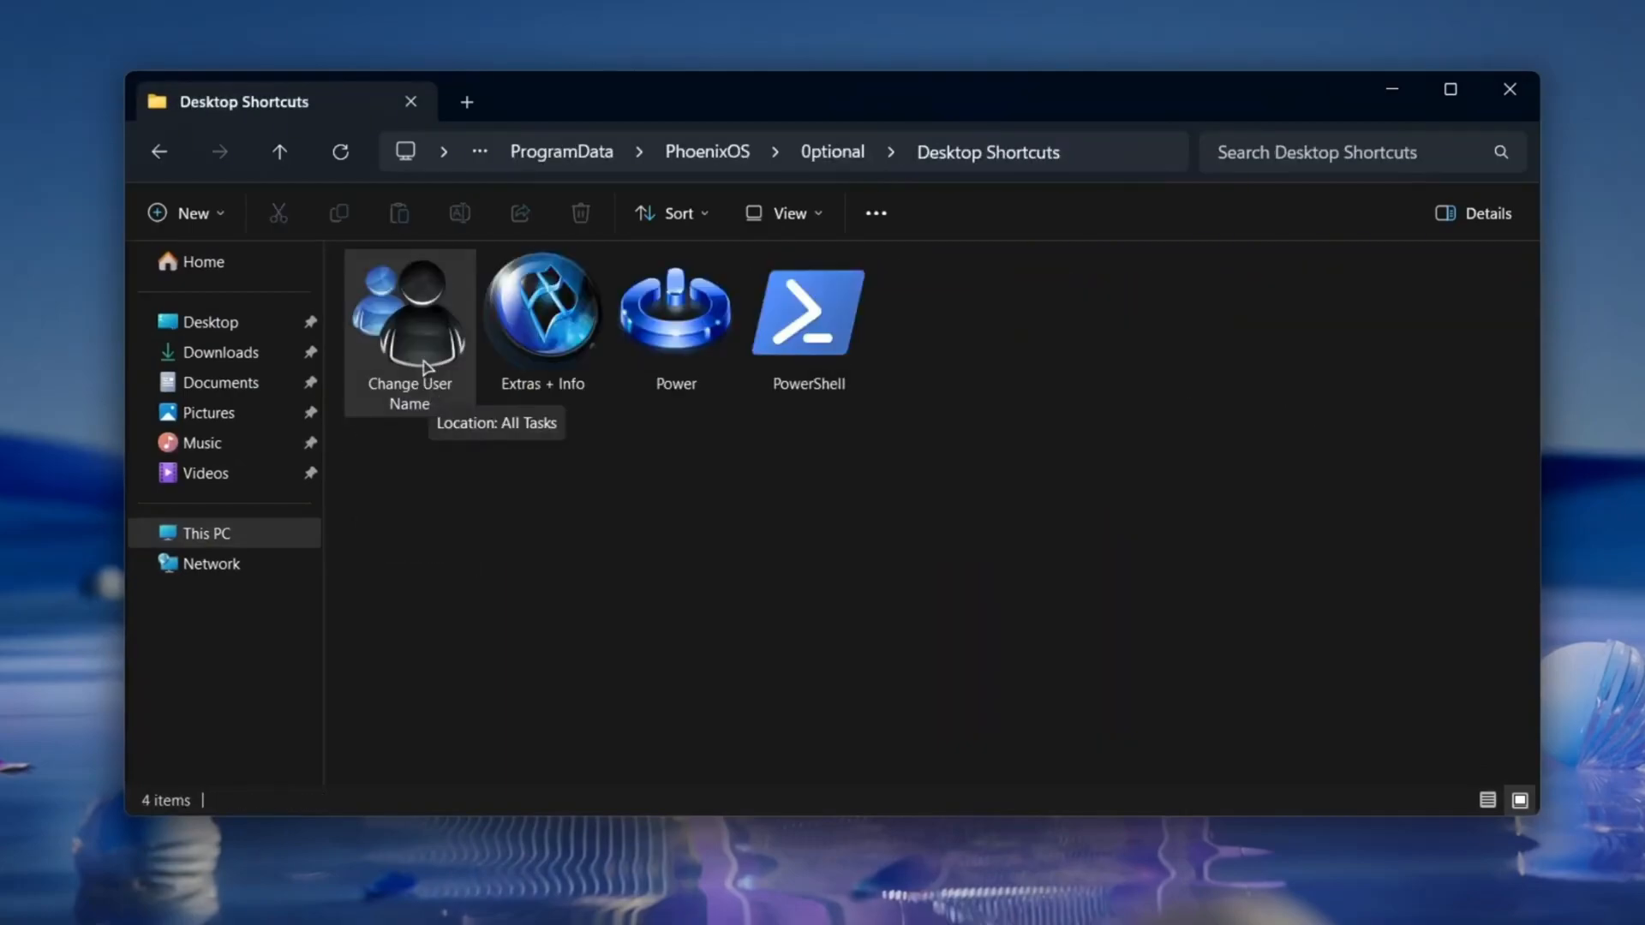
pyautogui.doubleClick(409, 315)
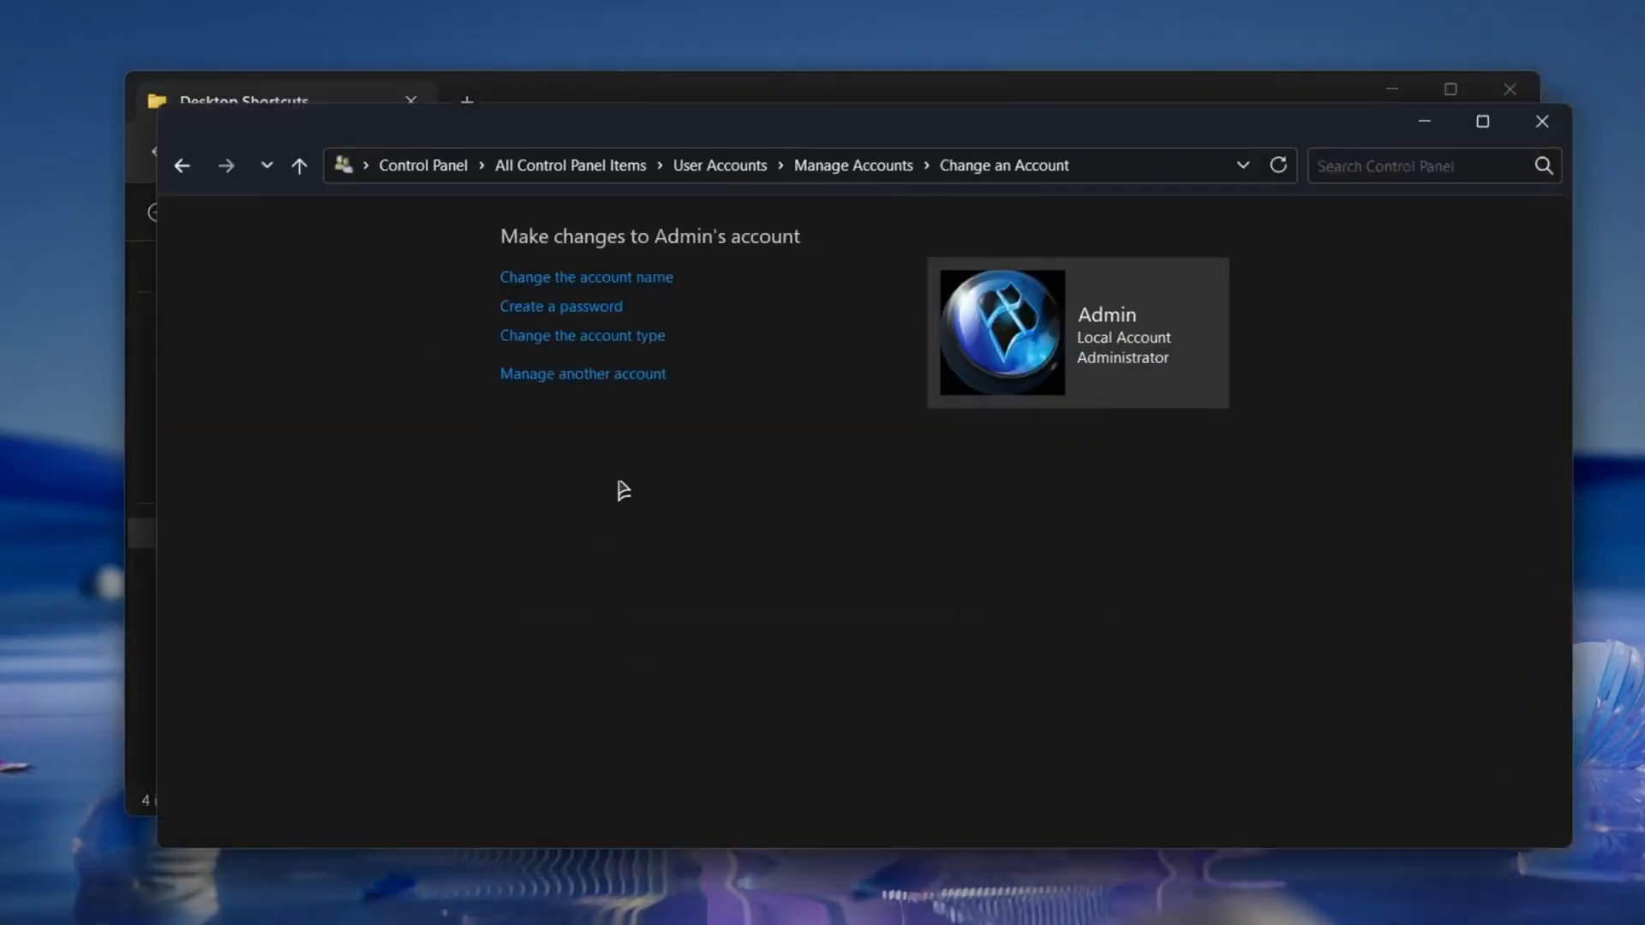
pyautogui.click(585, 277)
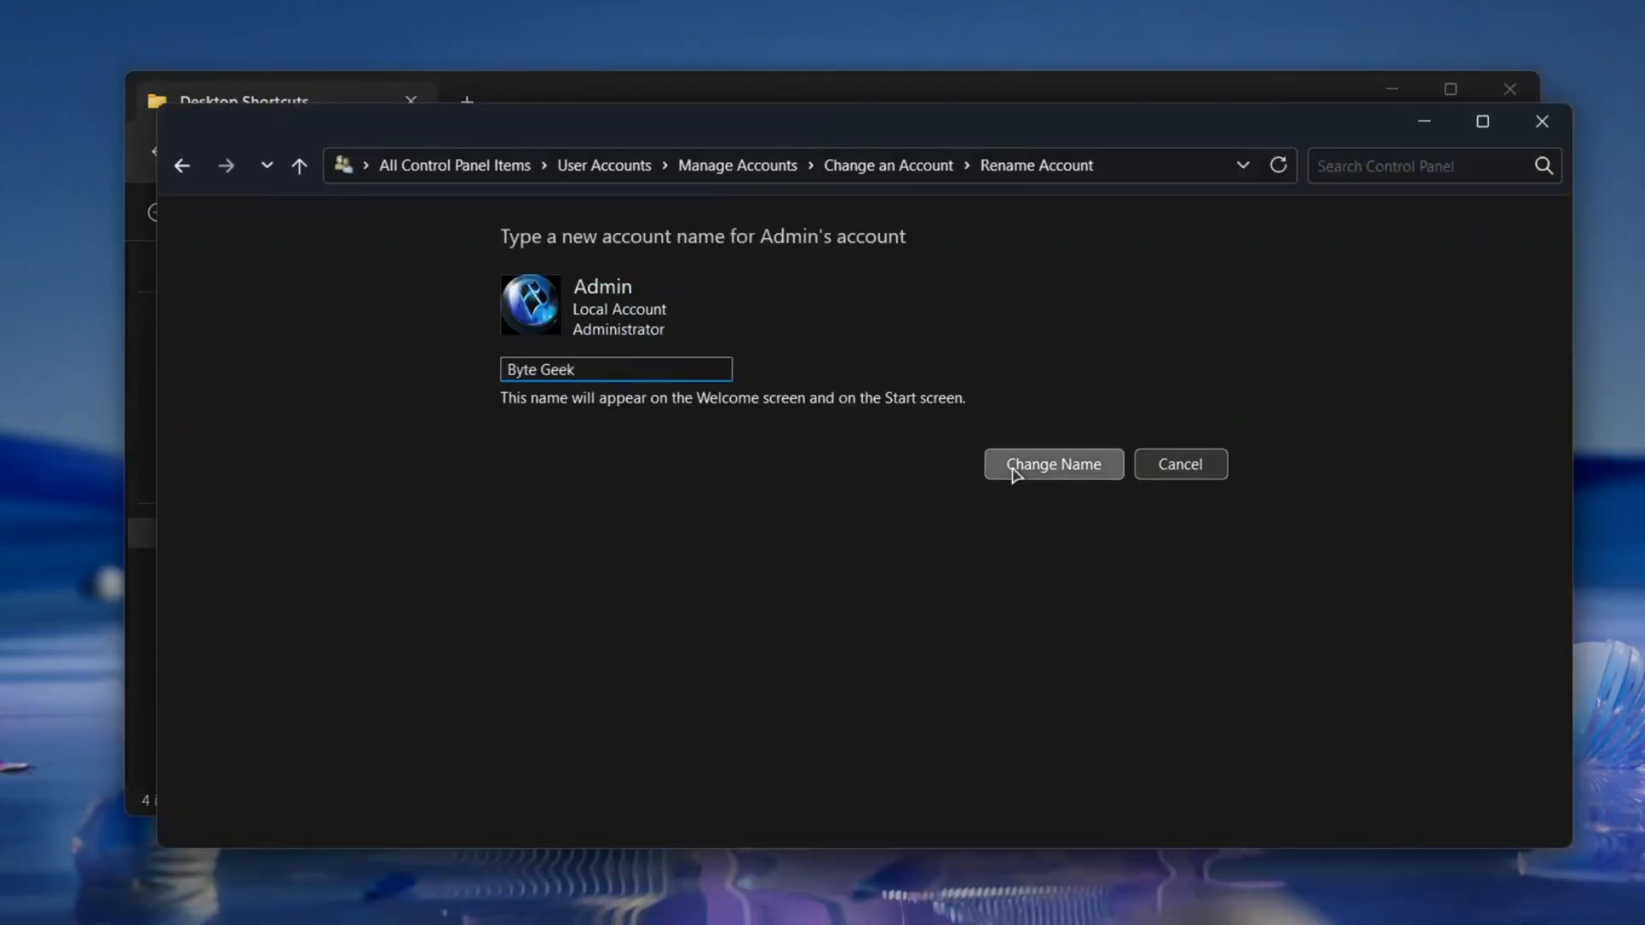
pyautogui.click(1052, 463)
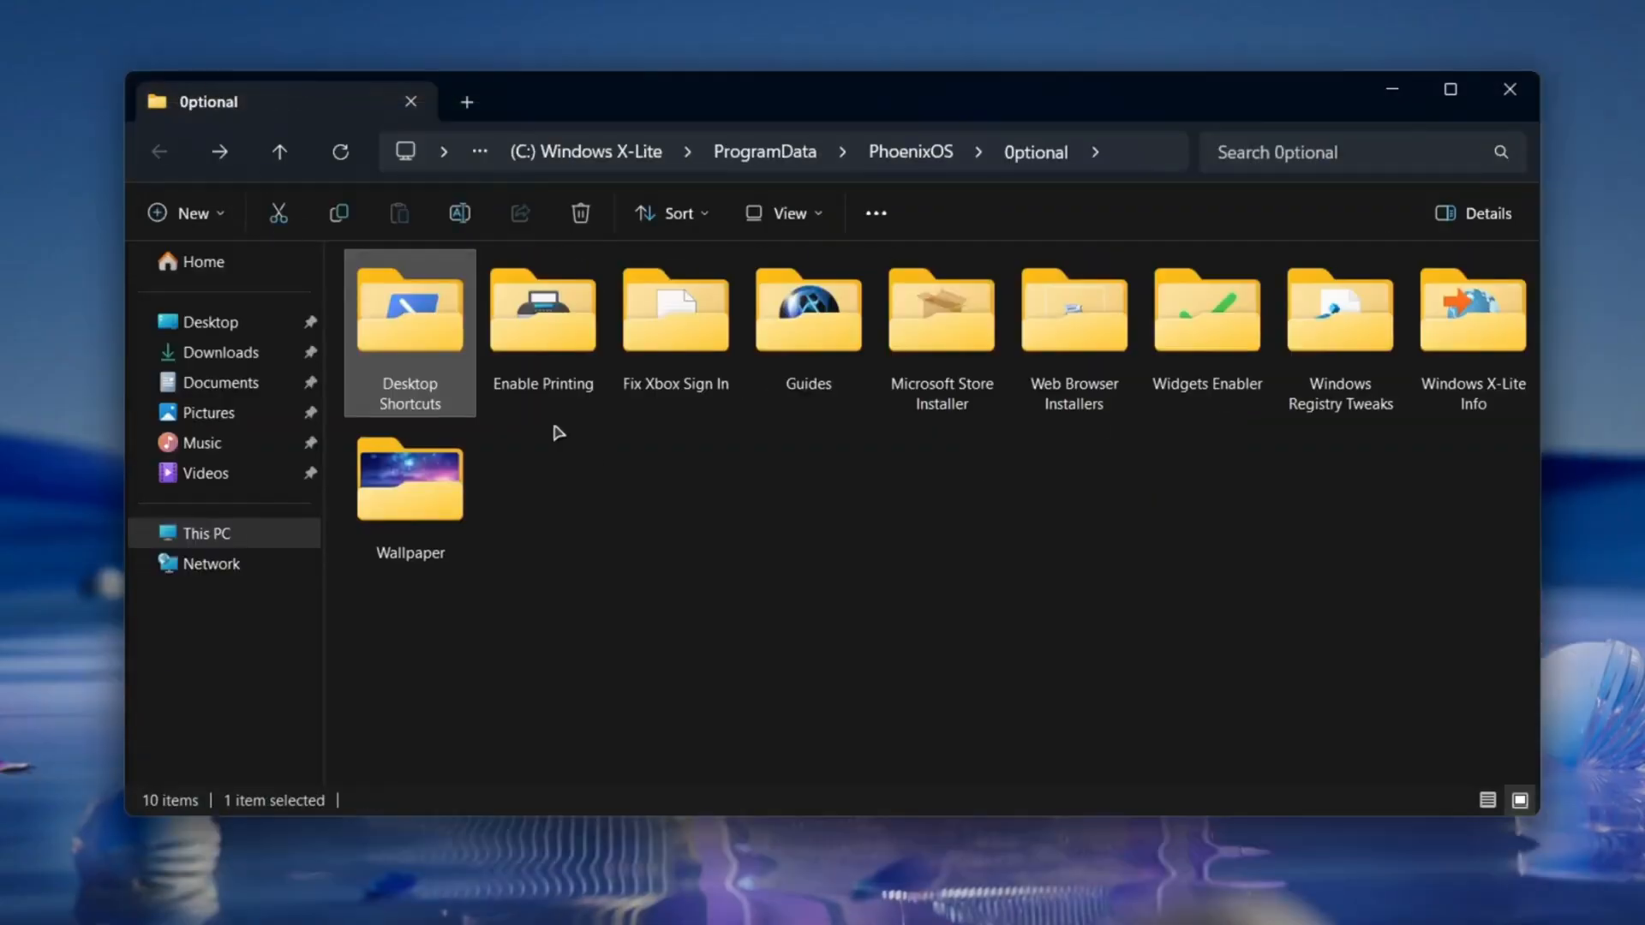
# - Run the Printing Enabler from Enable Printing and look inside the Fix Xbox Sign In folder
pyautogui.doubleClick(542, 309)
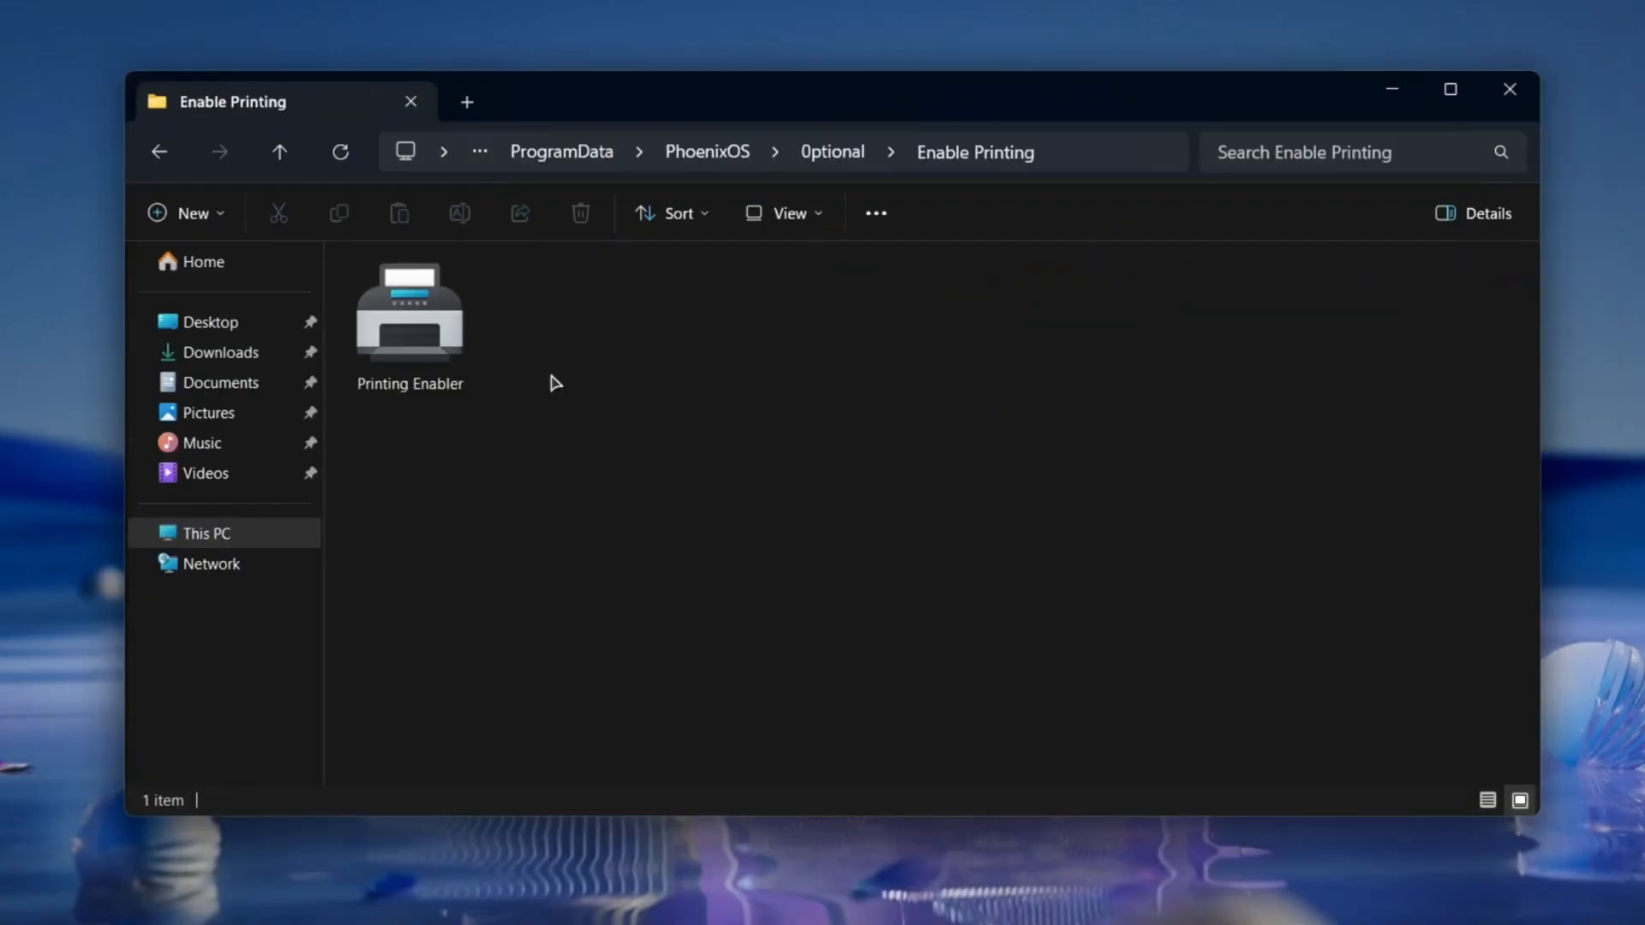
pyautogui.click(410, 315)
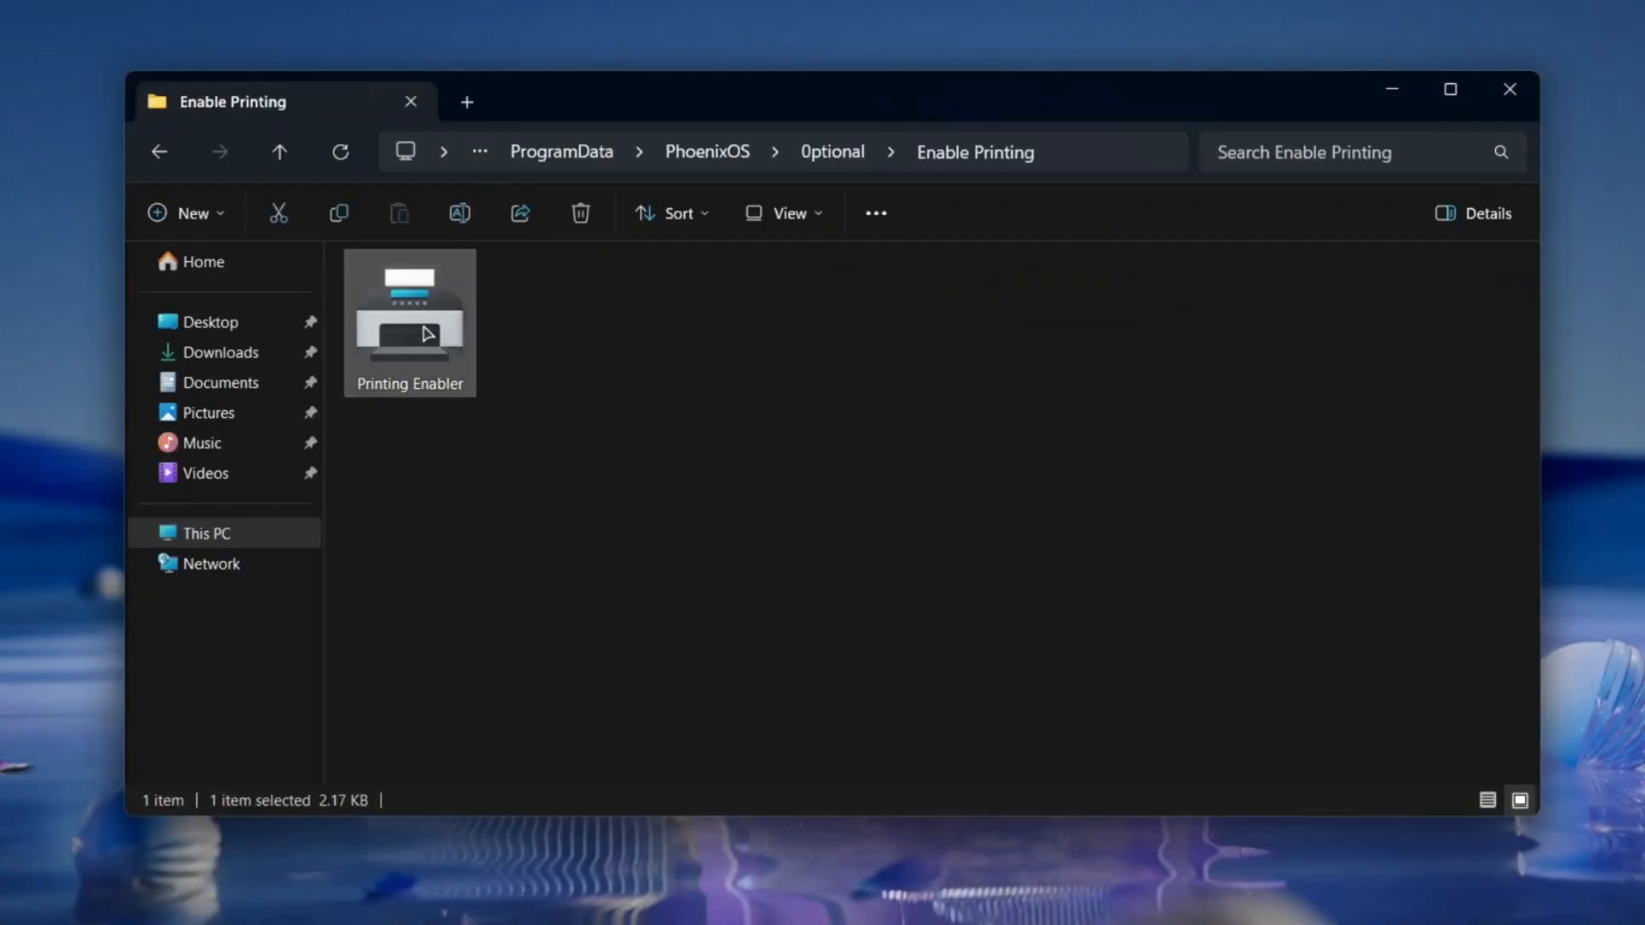
pyautogui.doubleClick(409, 314)
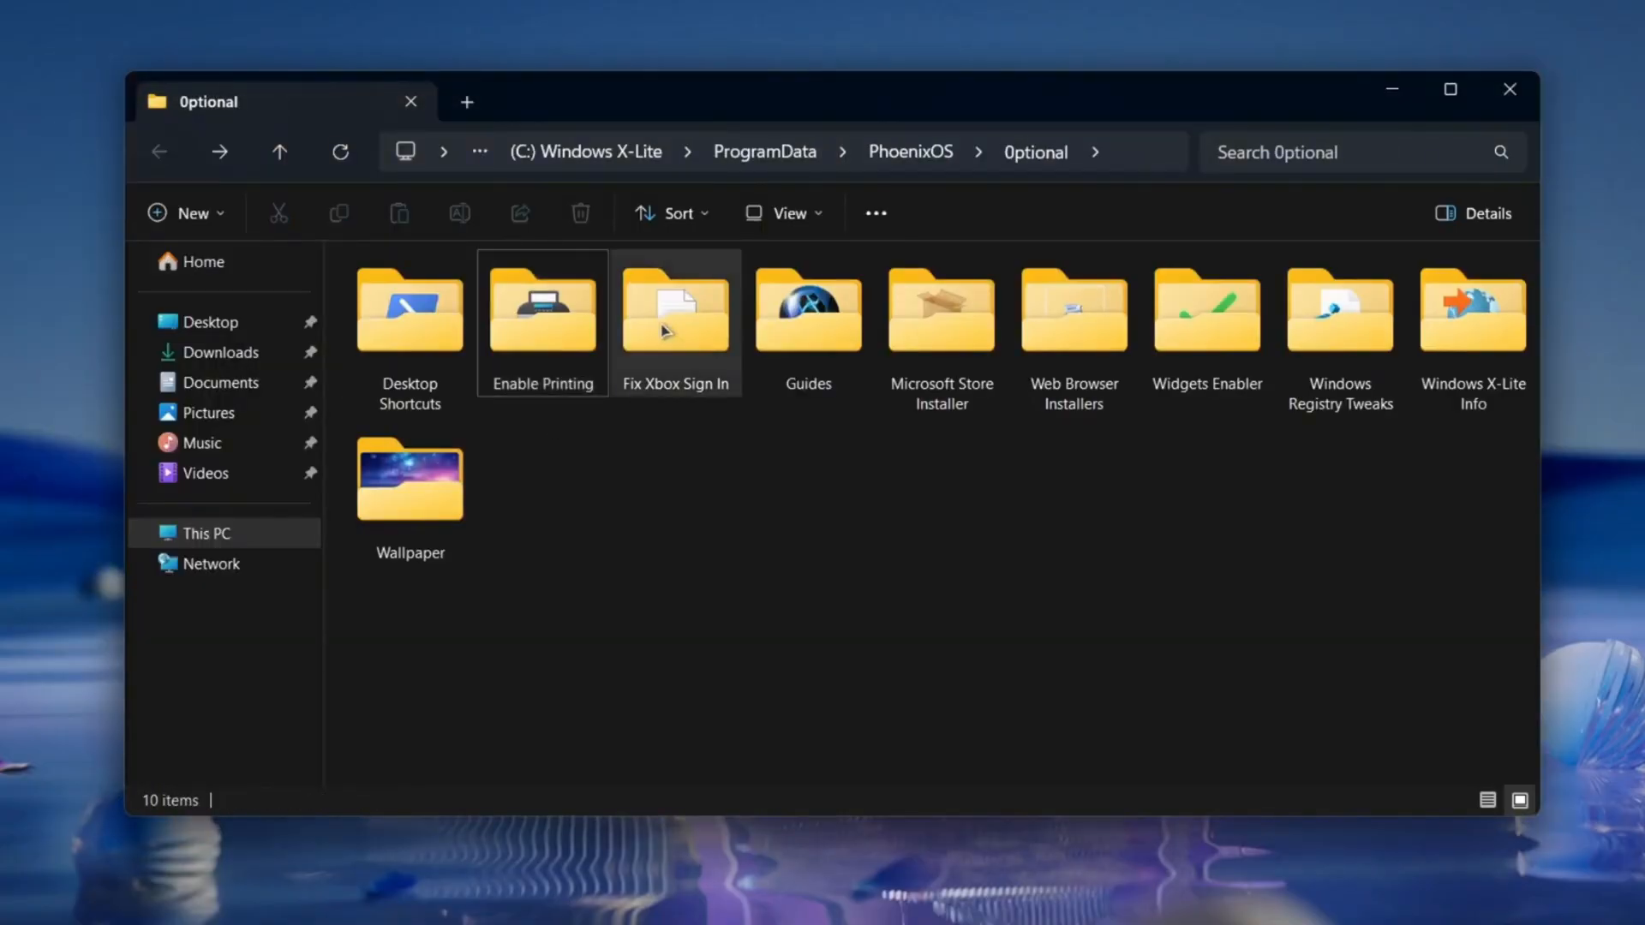
pyautogui.doubleClick(675, 313)
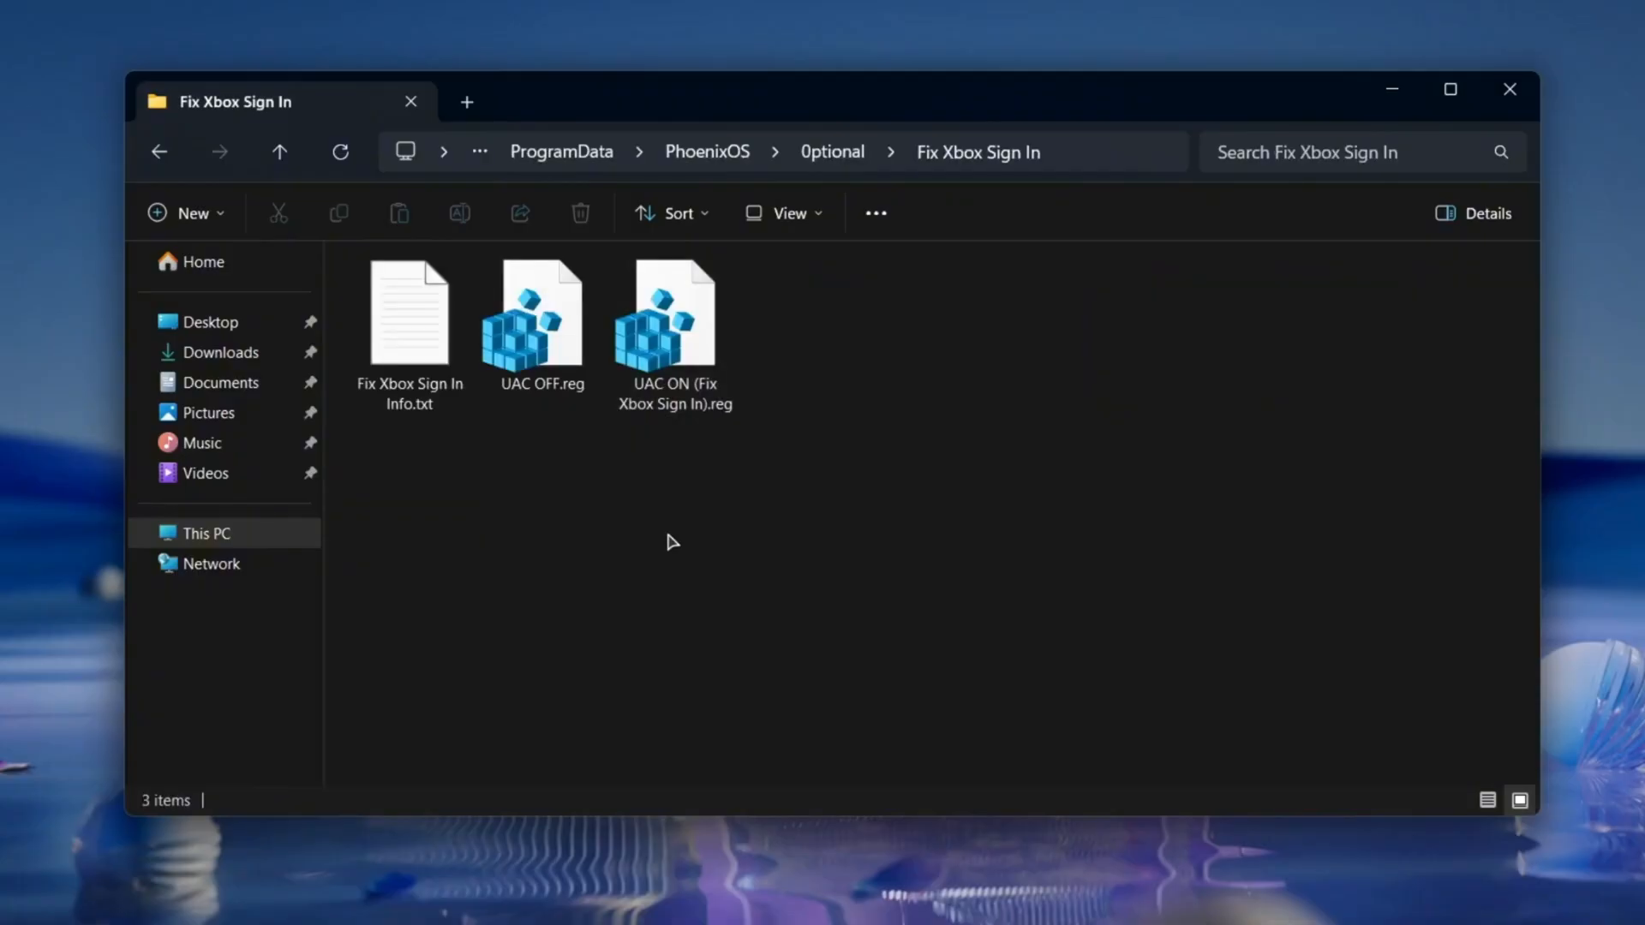
pyautogui.click(279, 150)
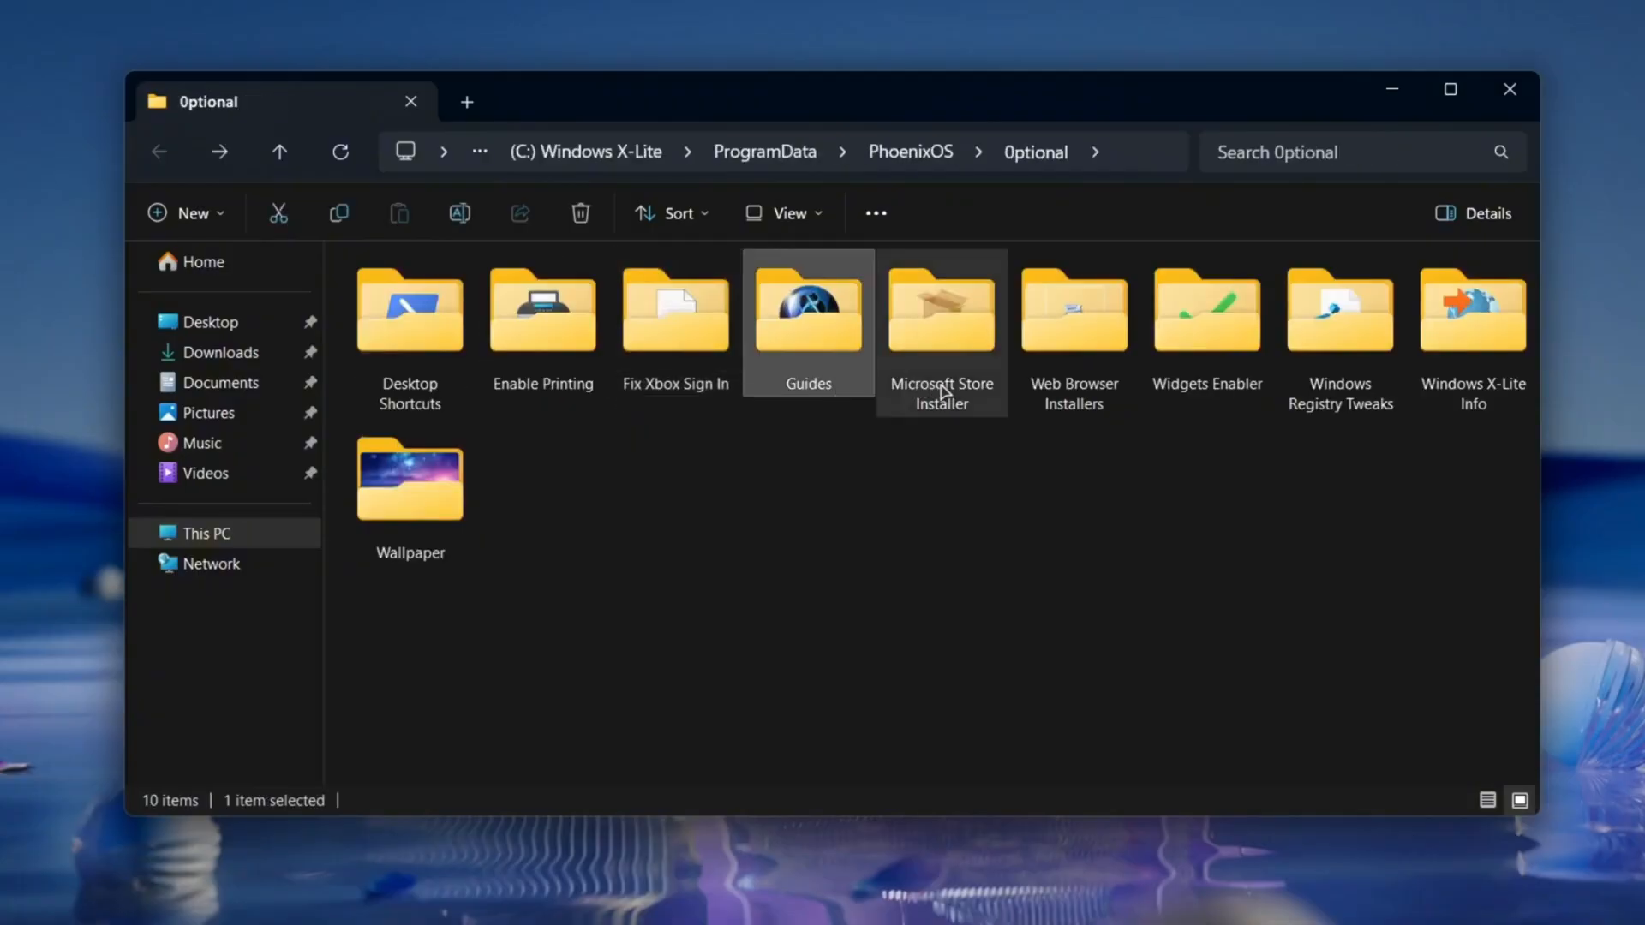
# - Open Microsoft Store Installer, select MS_Store.msix, and return to the Optional folder
pyautogui.doubleClick(940, 309)
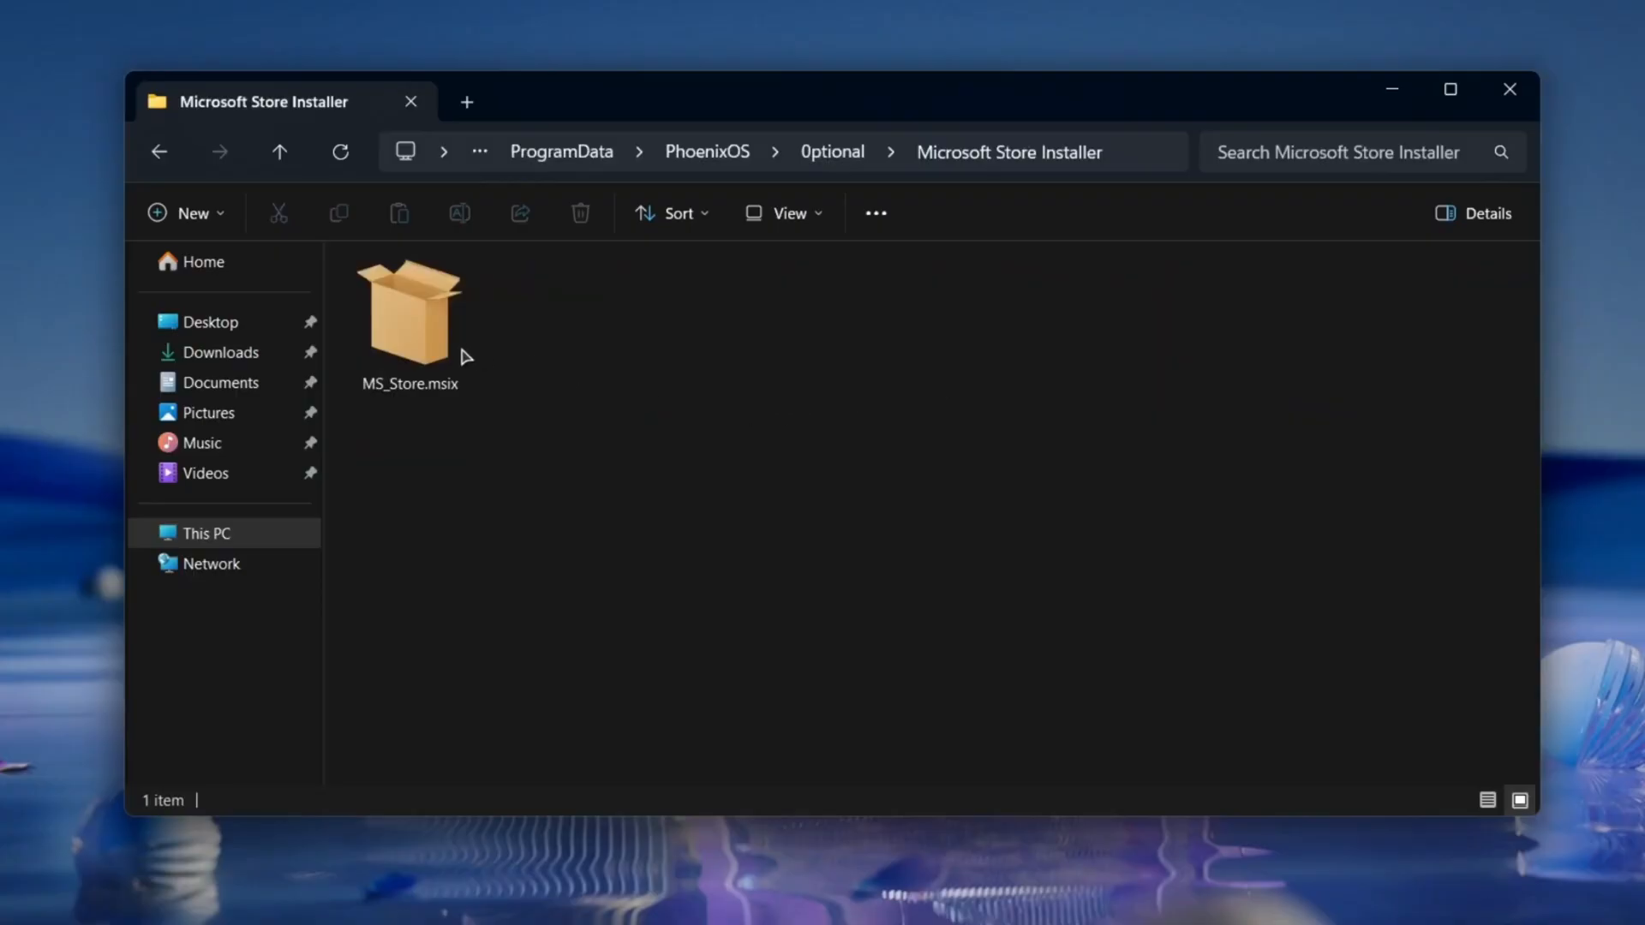
pyautogui.click(410, 314)
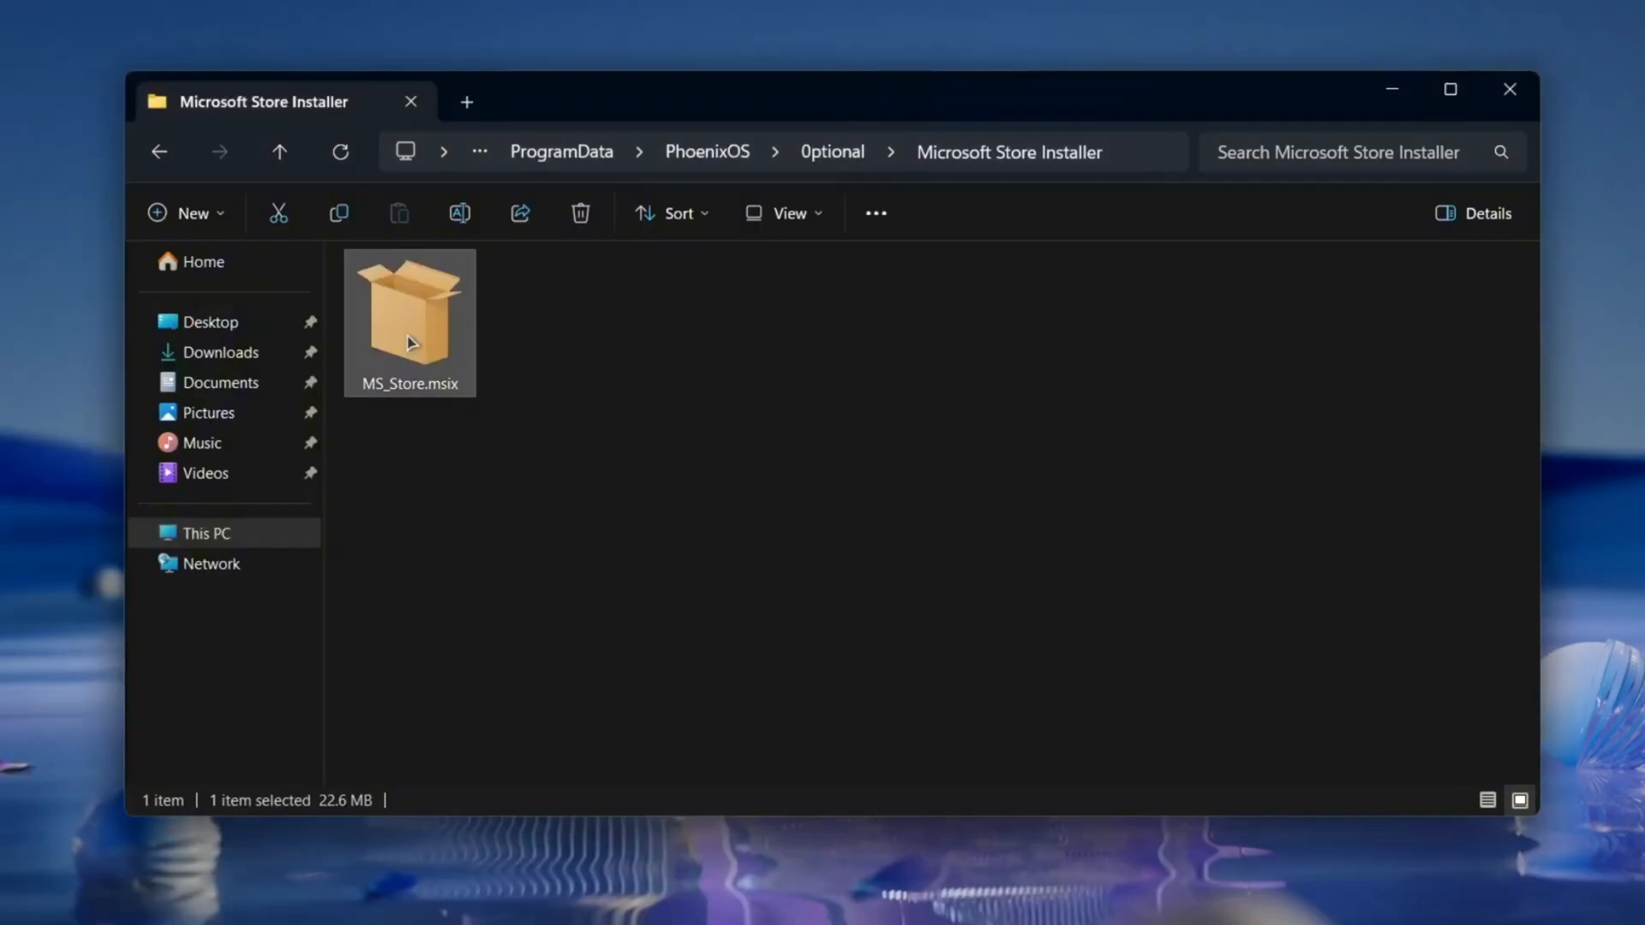
pyautogui.click(280, 151)
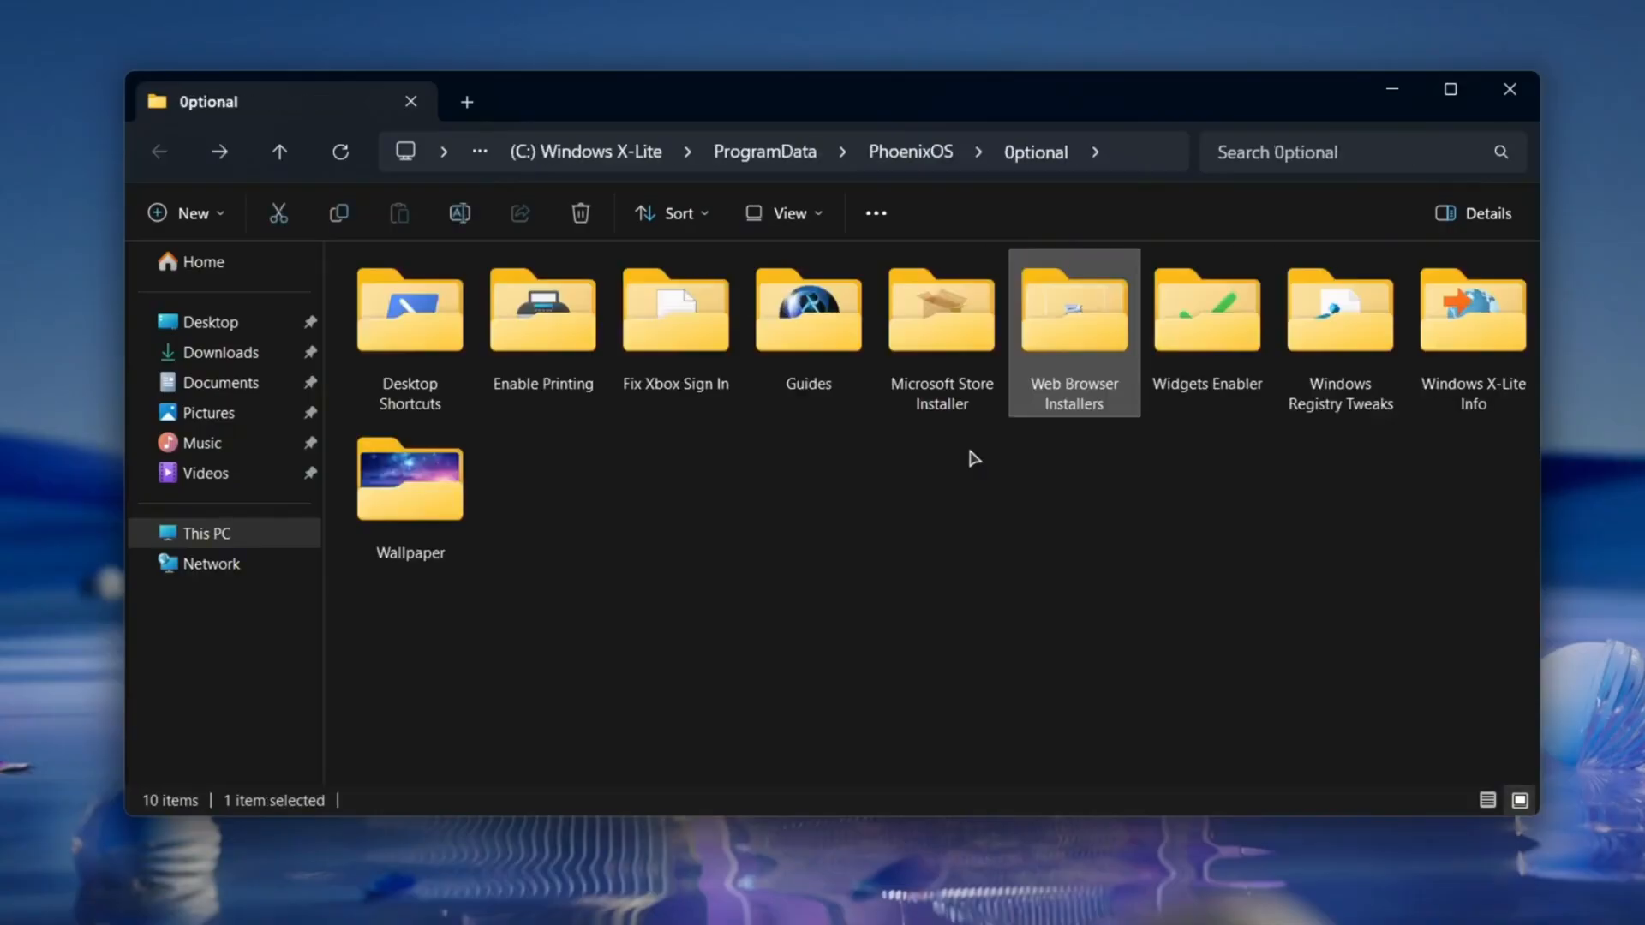
pyautogui.moveTo(1184, 364)
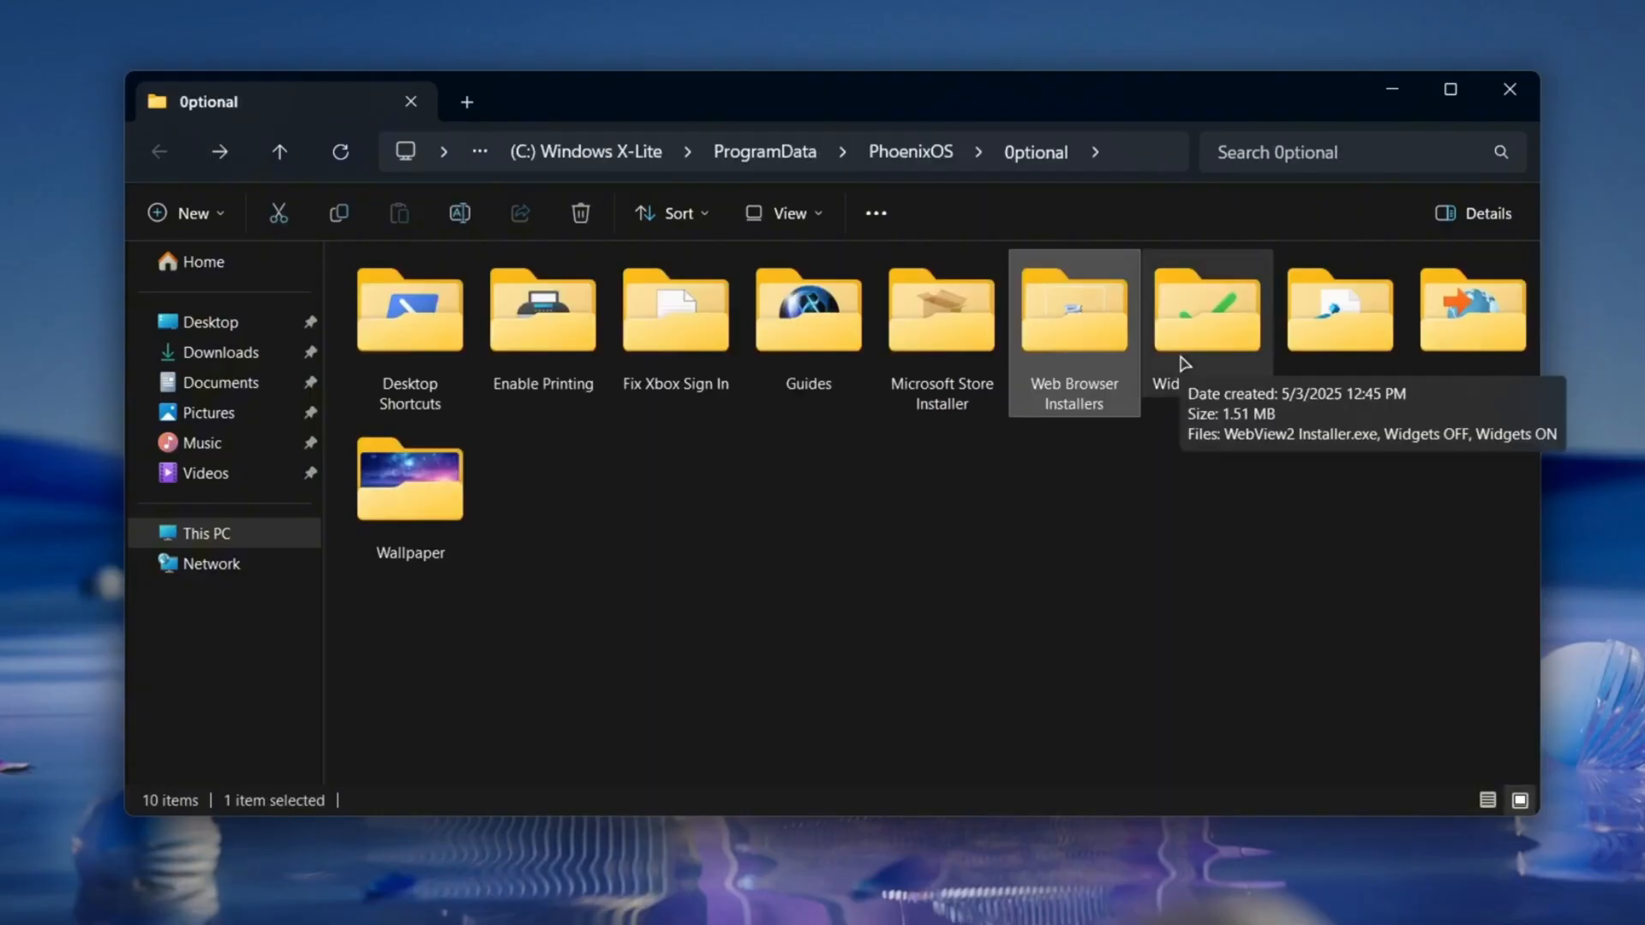
# - Open C:\Windows\Web\Wallpaper\Windows to view the background images img0 through img5
pyautogui.doubleClick(1206, 304)
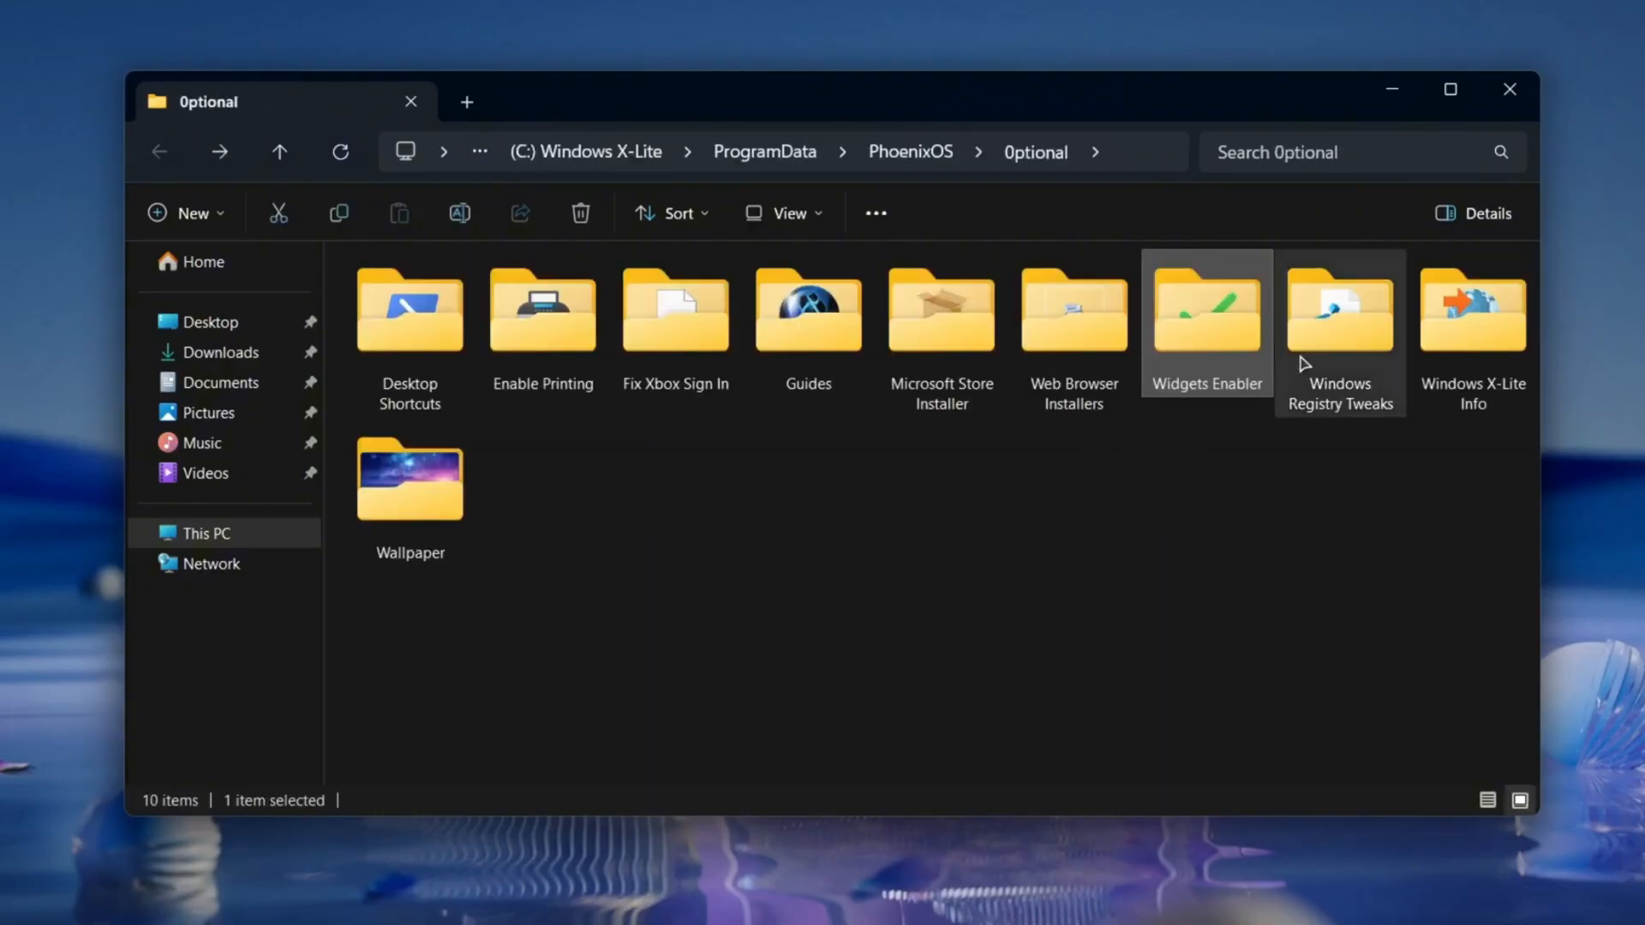
pyautogui.doubleClick(1339, 308)
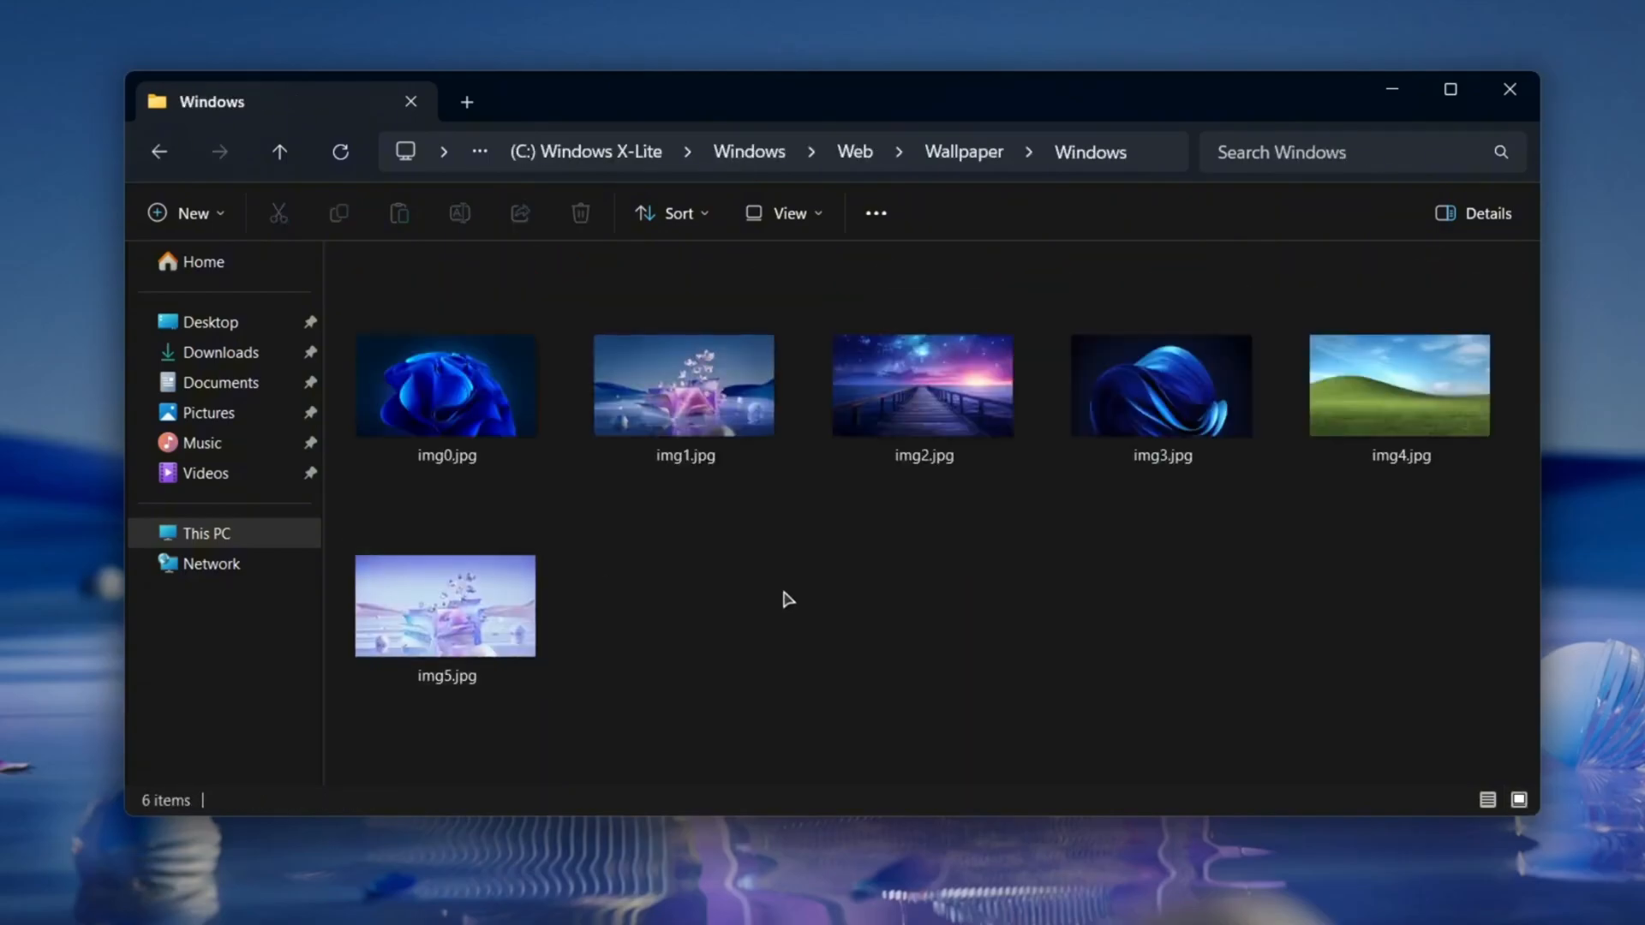
# - Set img3.jpg, the blue swirl, as the desktop background and close File Explorer
pyautogui.click(1162, 385)
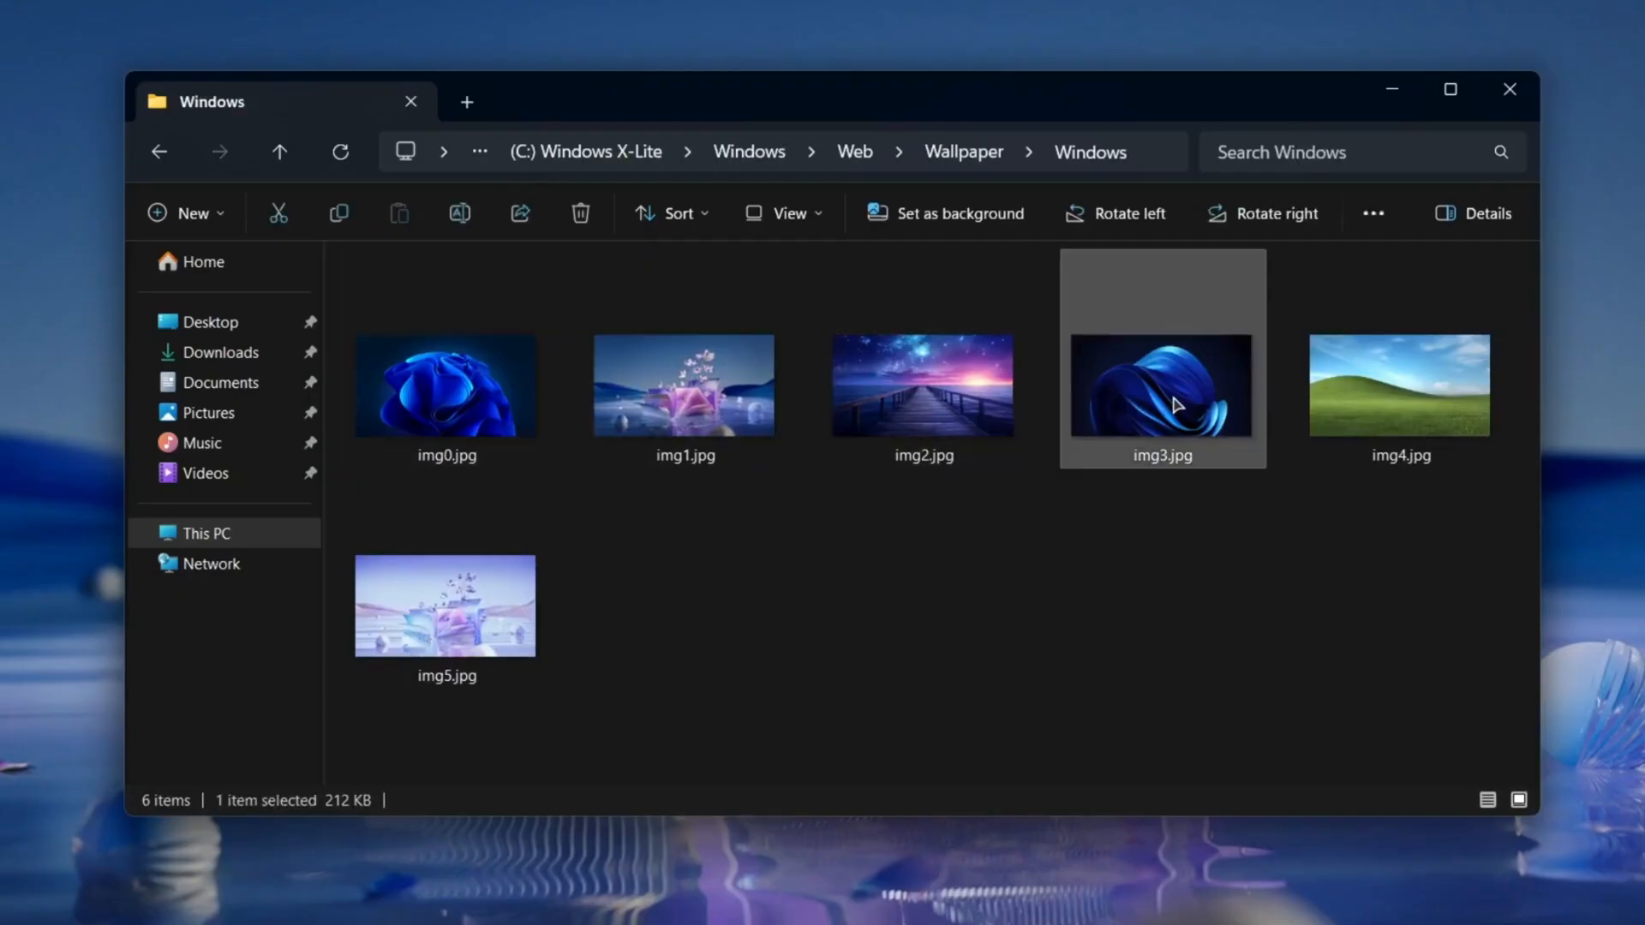
pyautogui.rightClick(1159, 393)
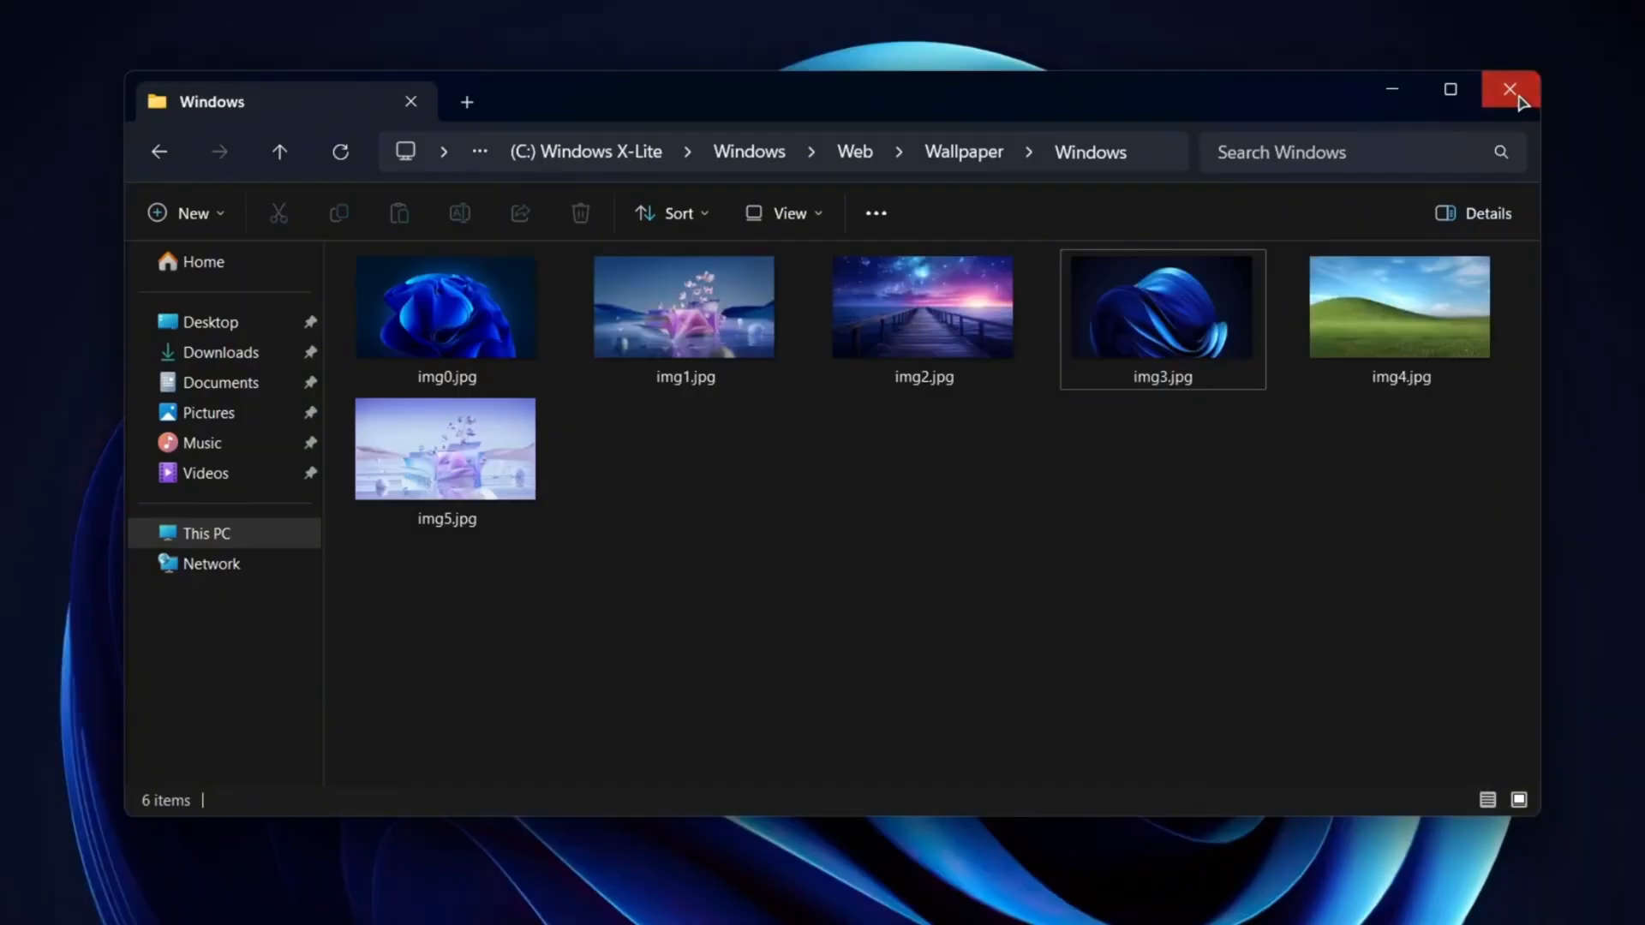
pyautogui.click(1508, 89)
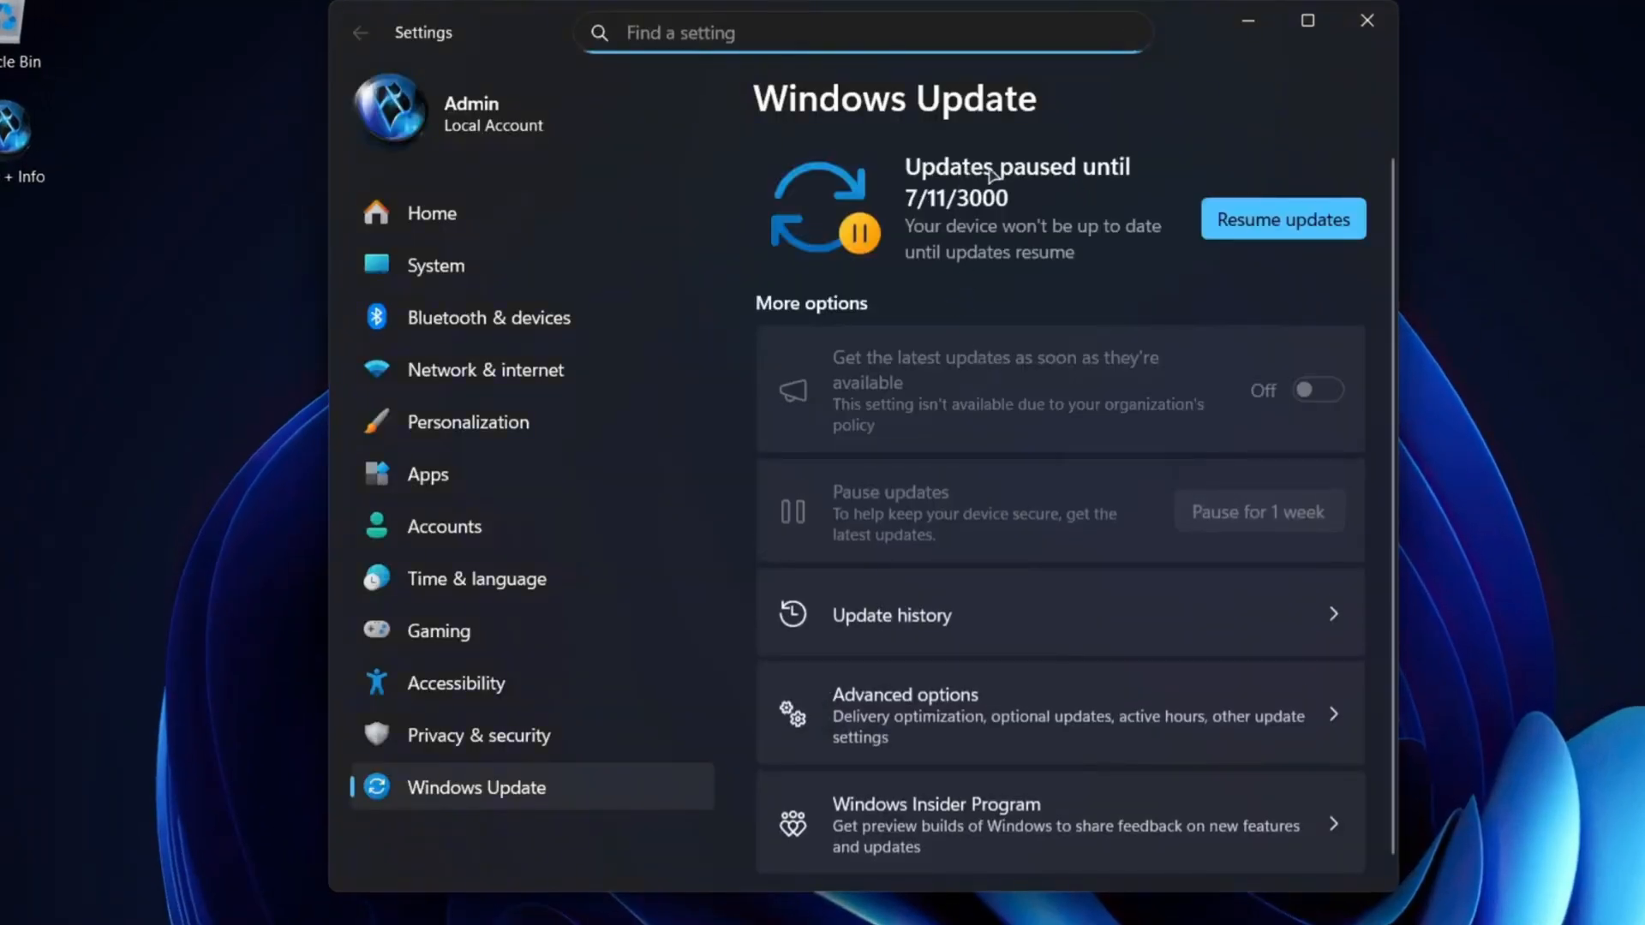
# - Resume the updates paused until 3000 and close Settings once checking starts
pyautogui.click(1281, 218)
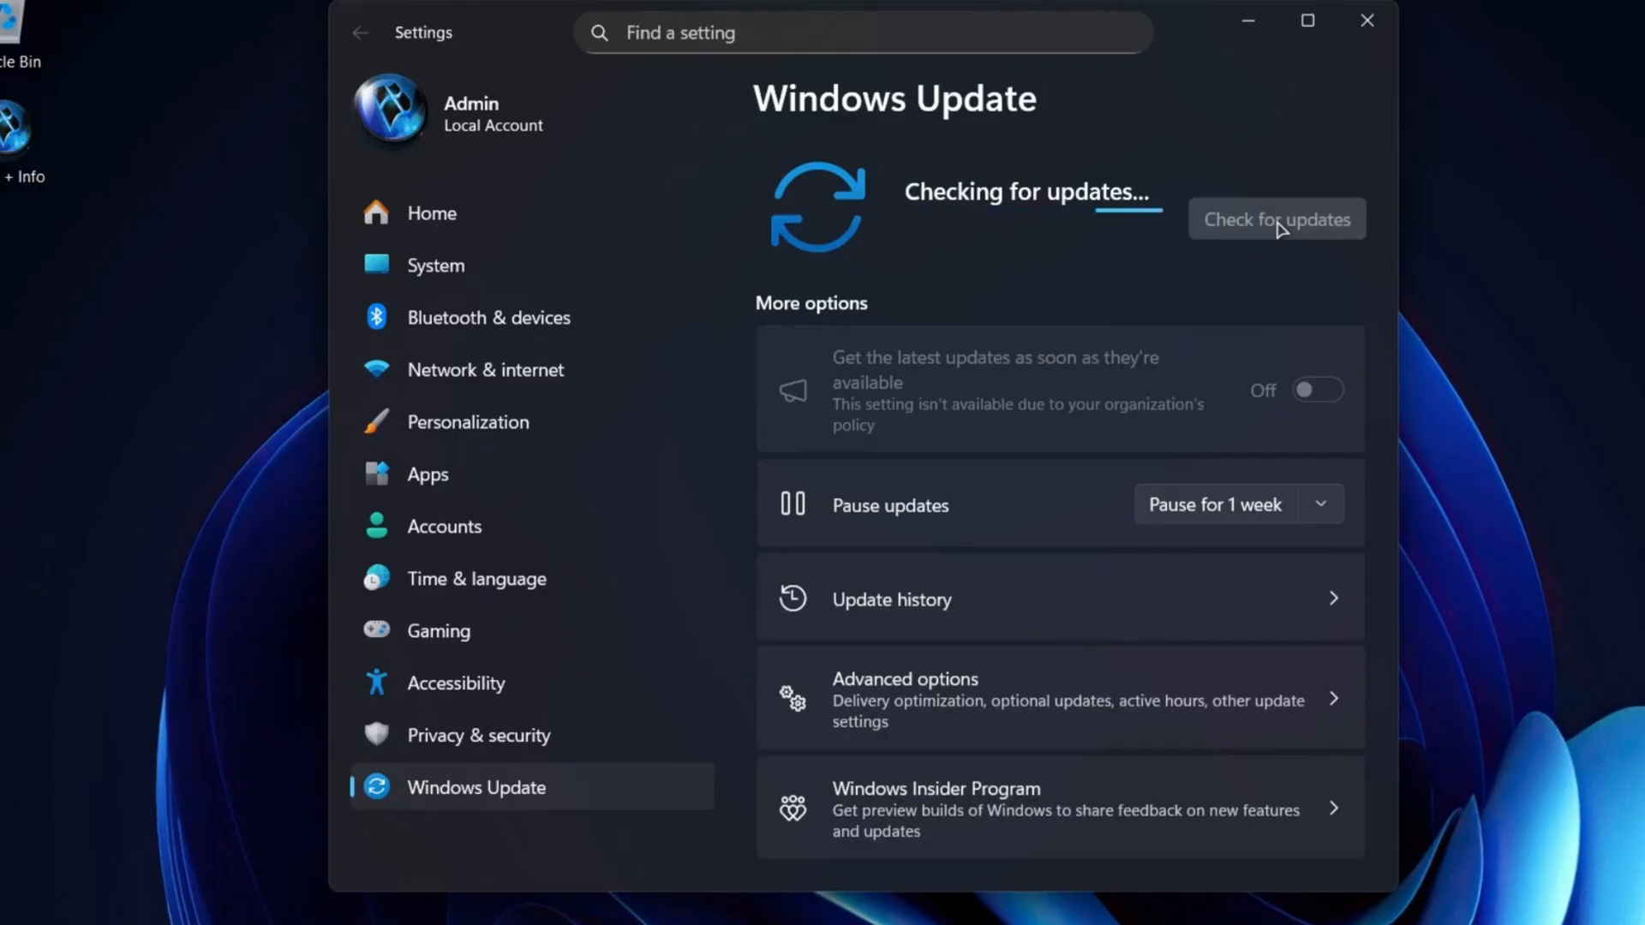
pyautogui.moveTo(729, 336)
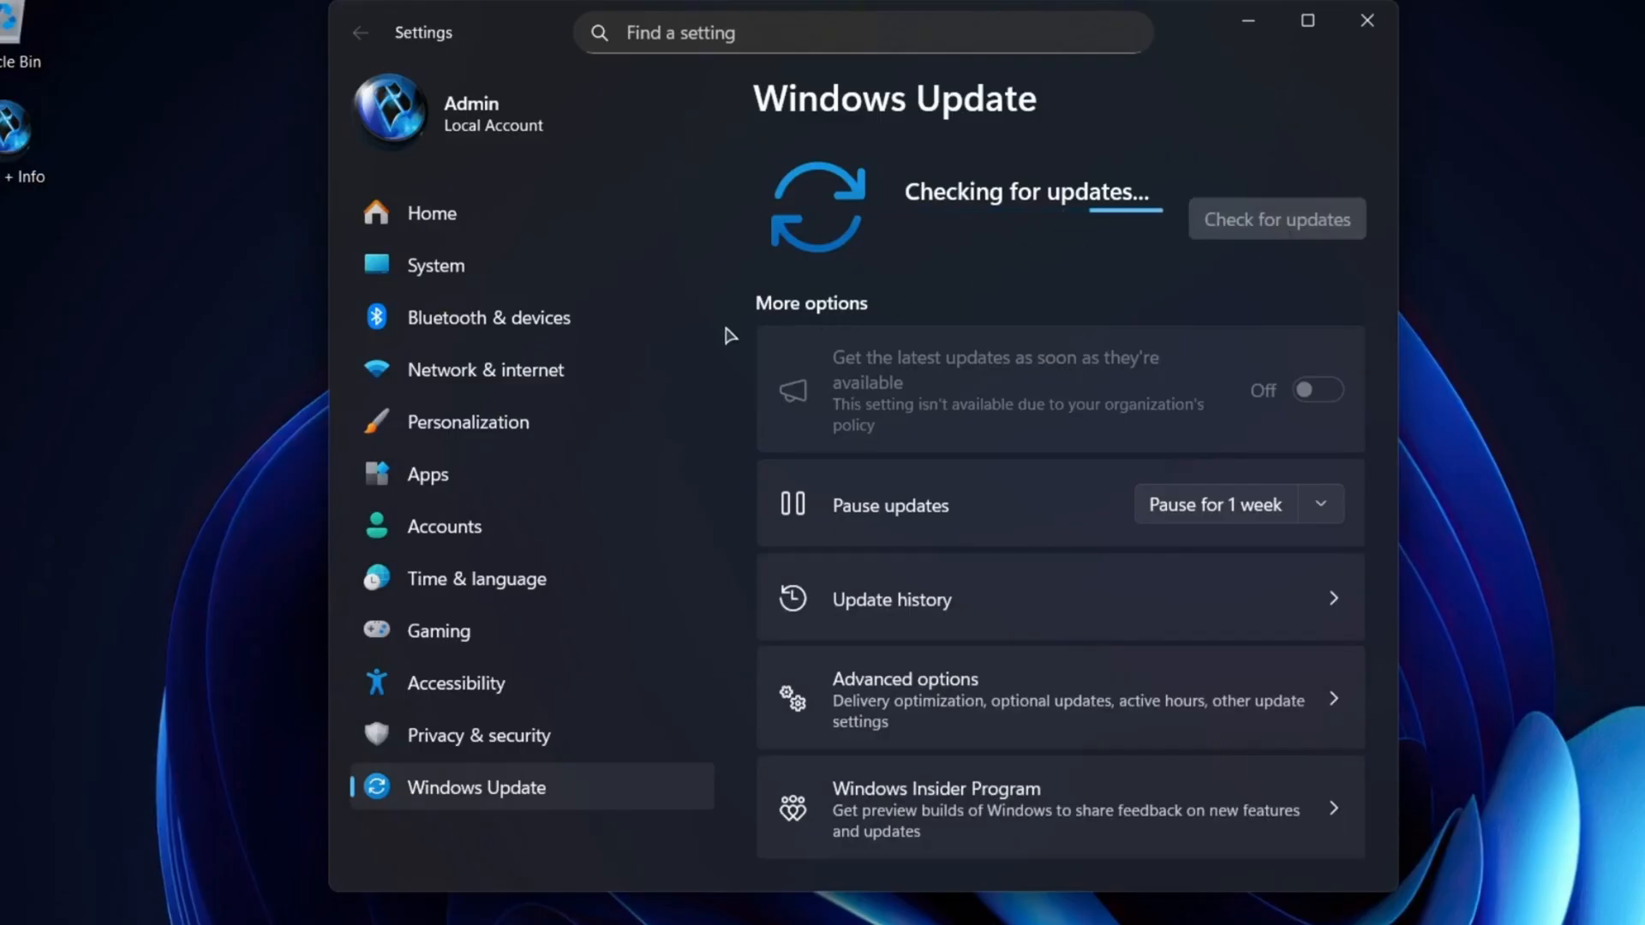
pyautogui.moveTo(1359, 33)
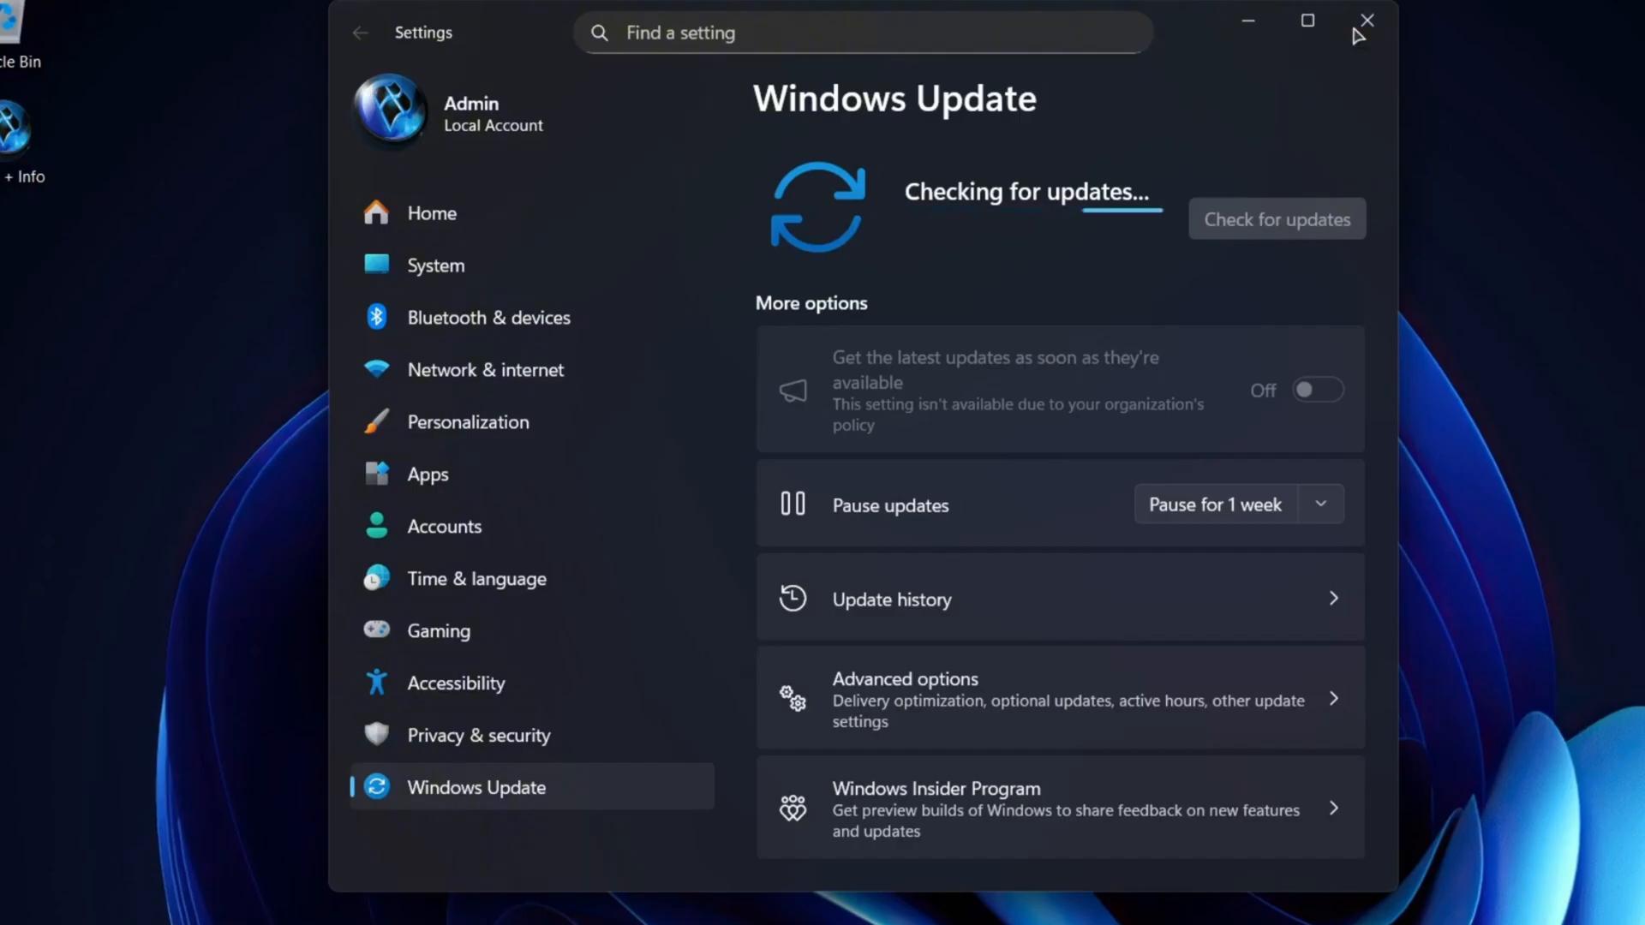
pyautogui.click(1365, 20)
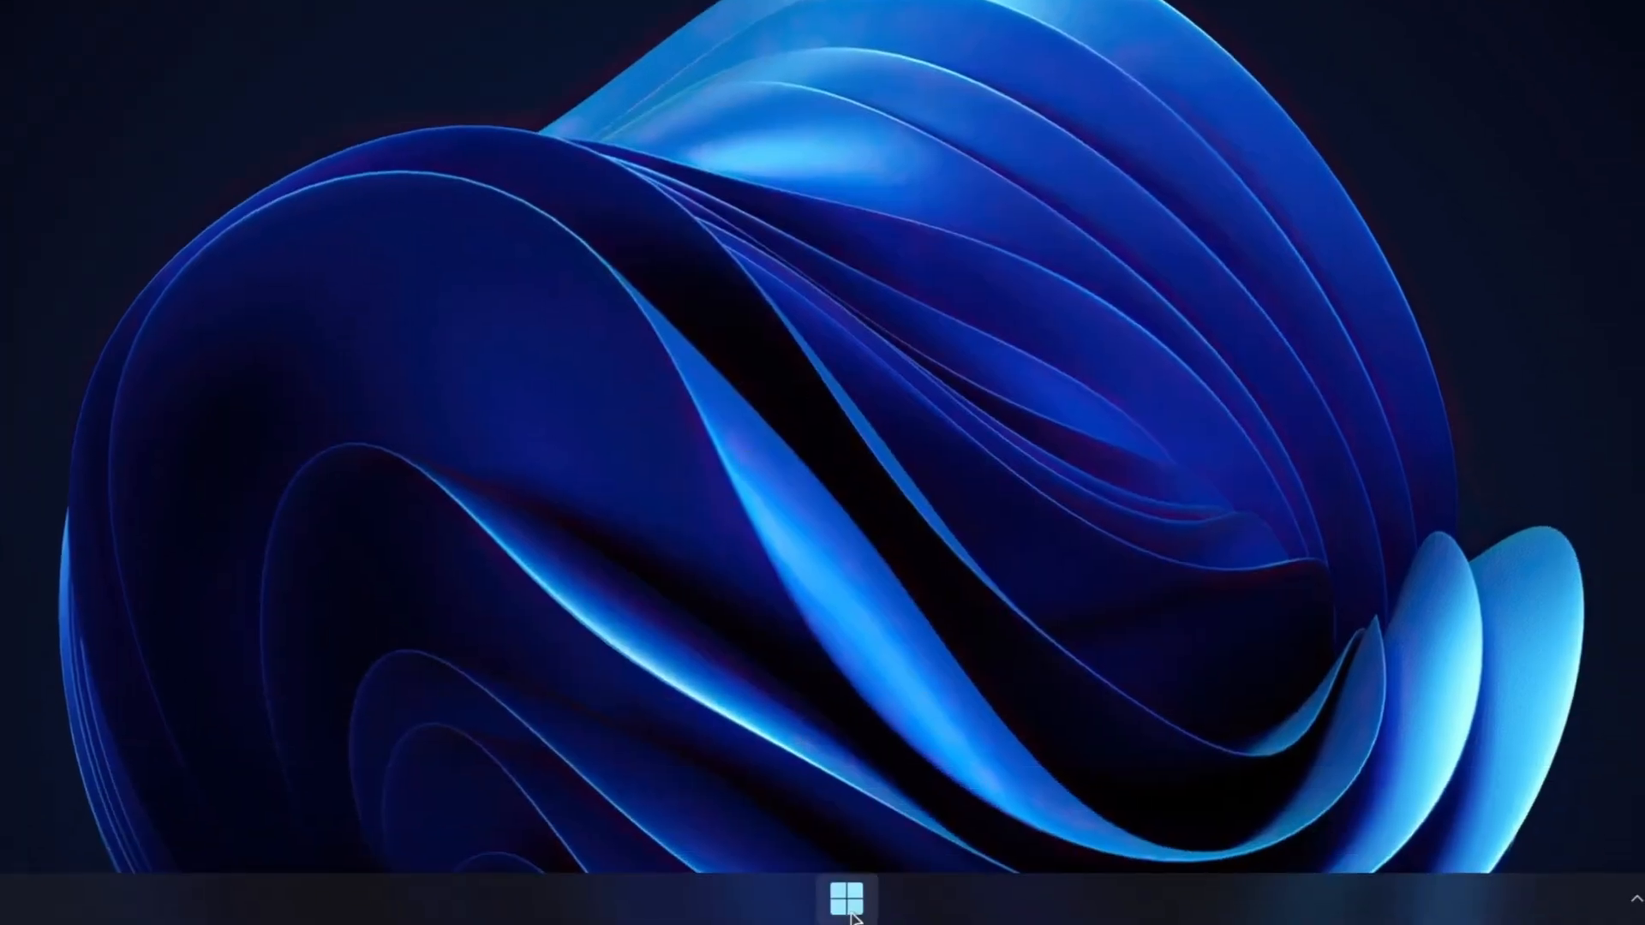
# - Check the C: drive properties in File Explorer (7.00 GB used of 119 GB), then close them
pyautogui.click(879, 898)
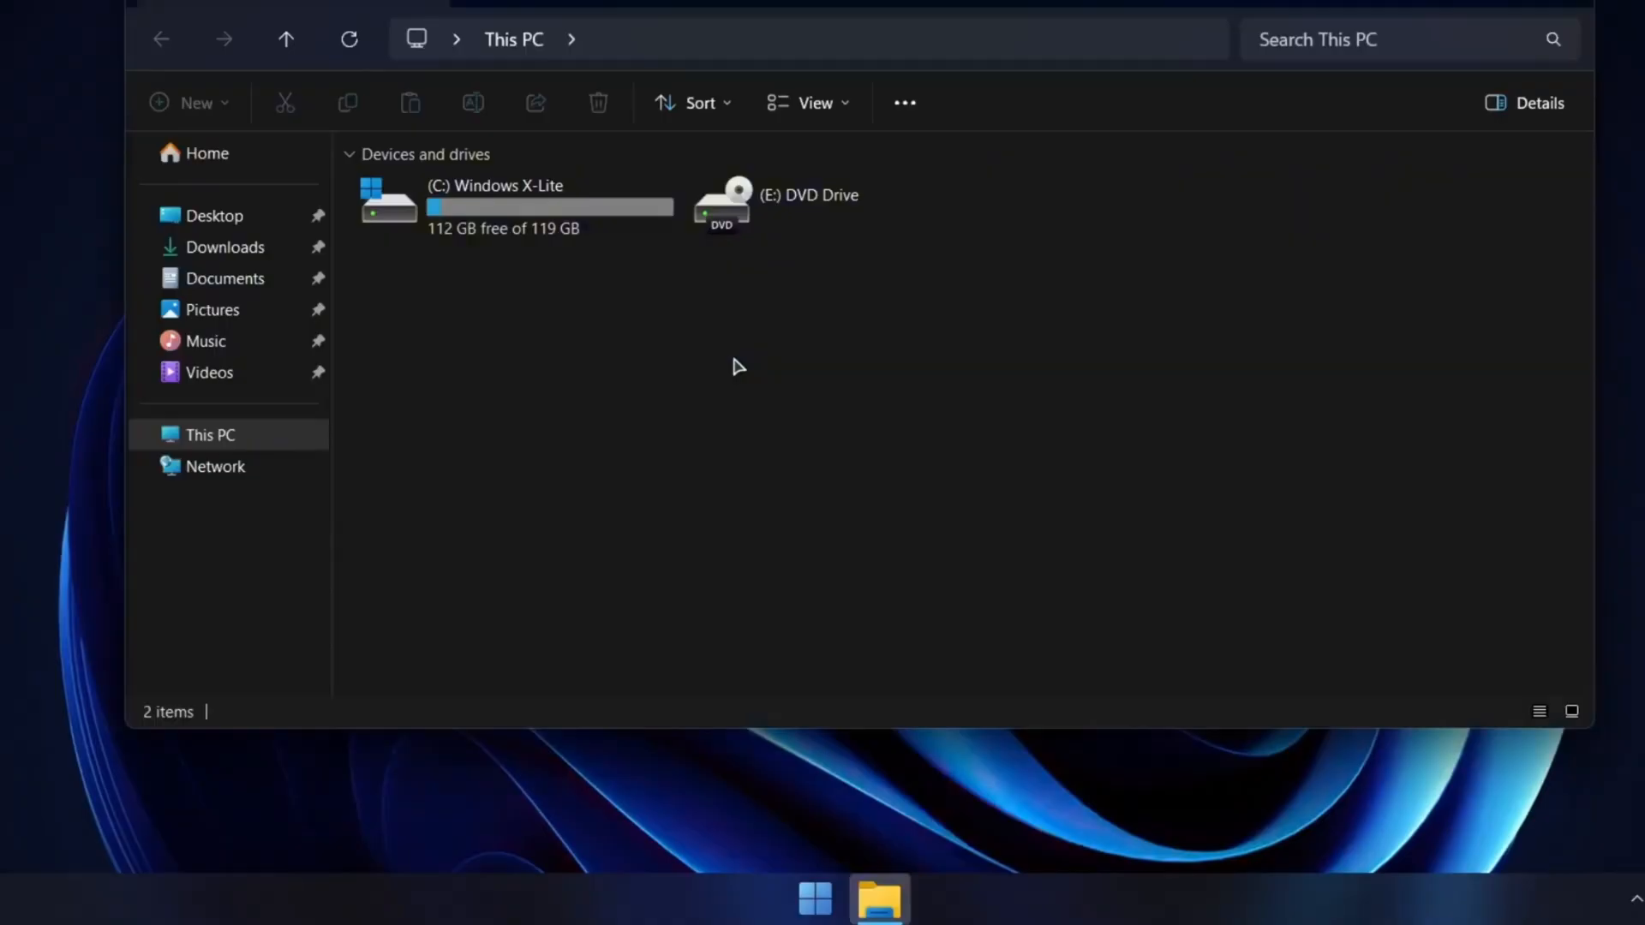
pyautogui.click(493, 205)
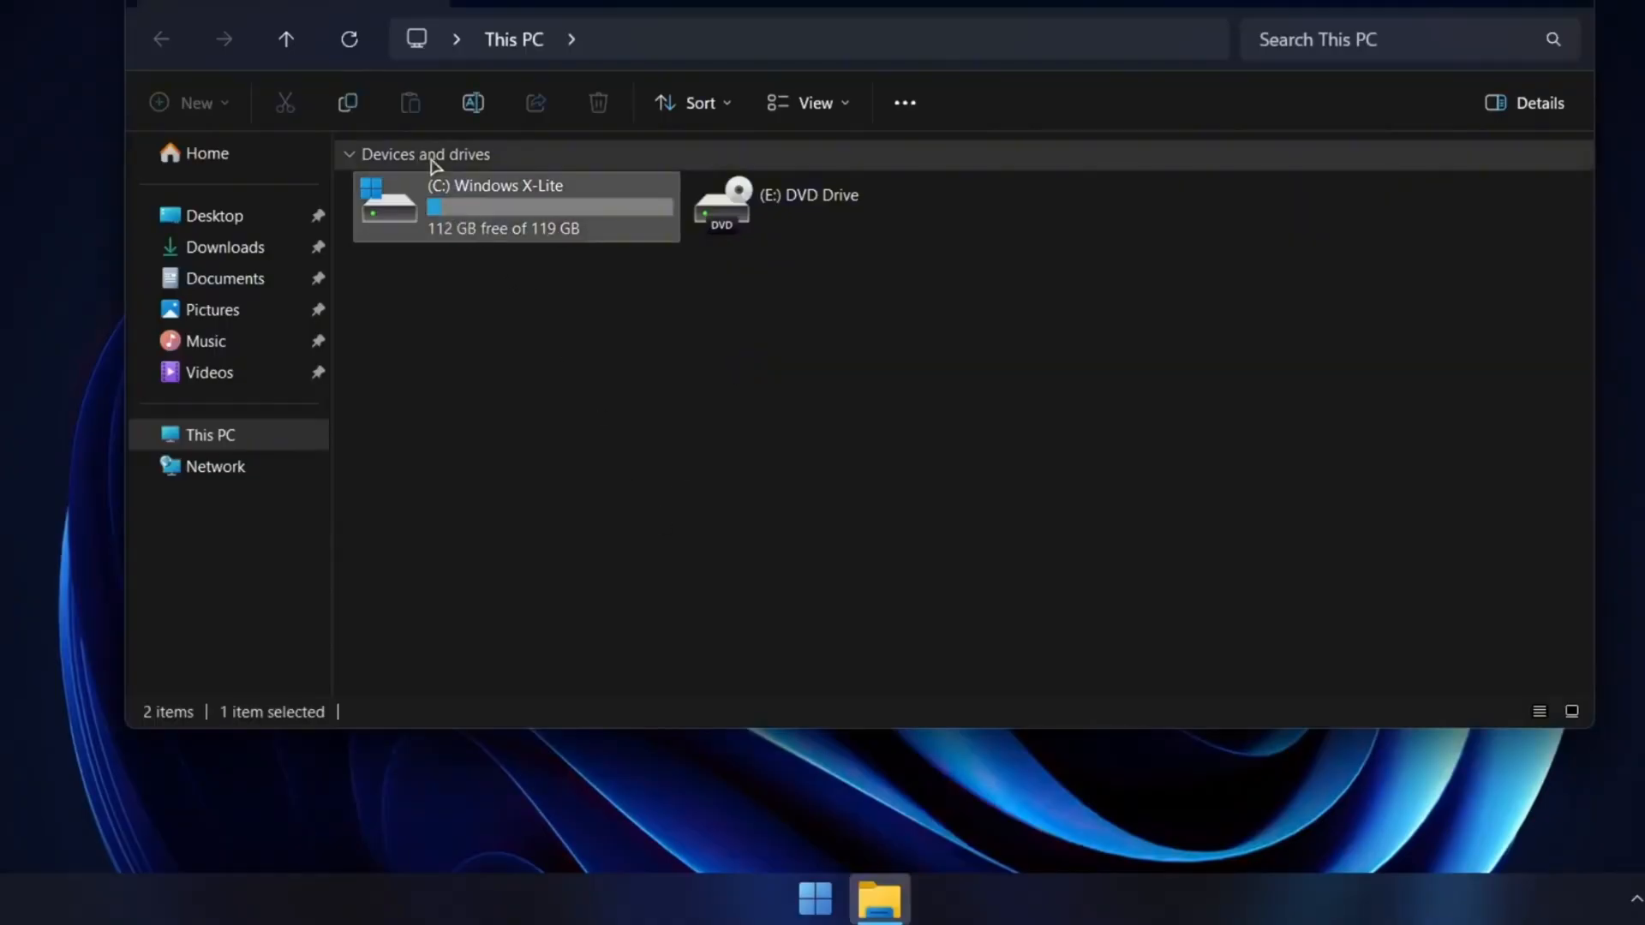
pyautogui.moveTo(607, 674)
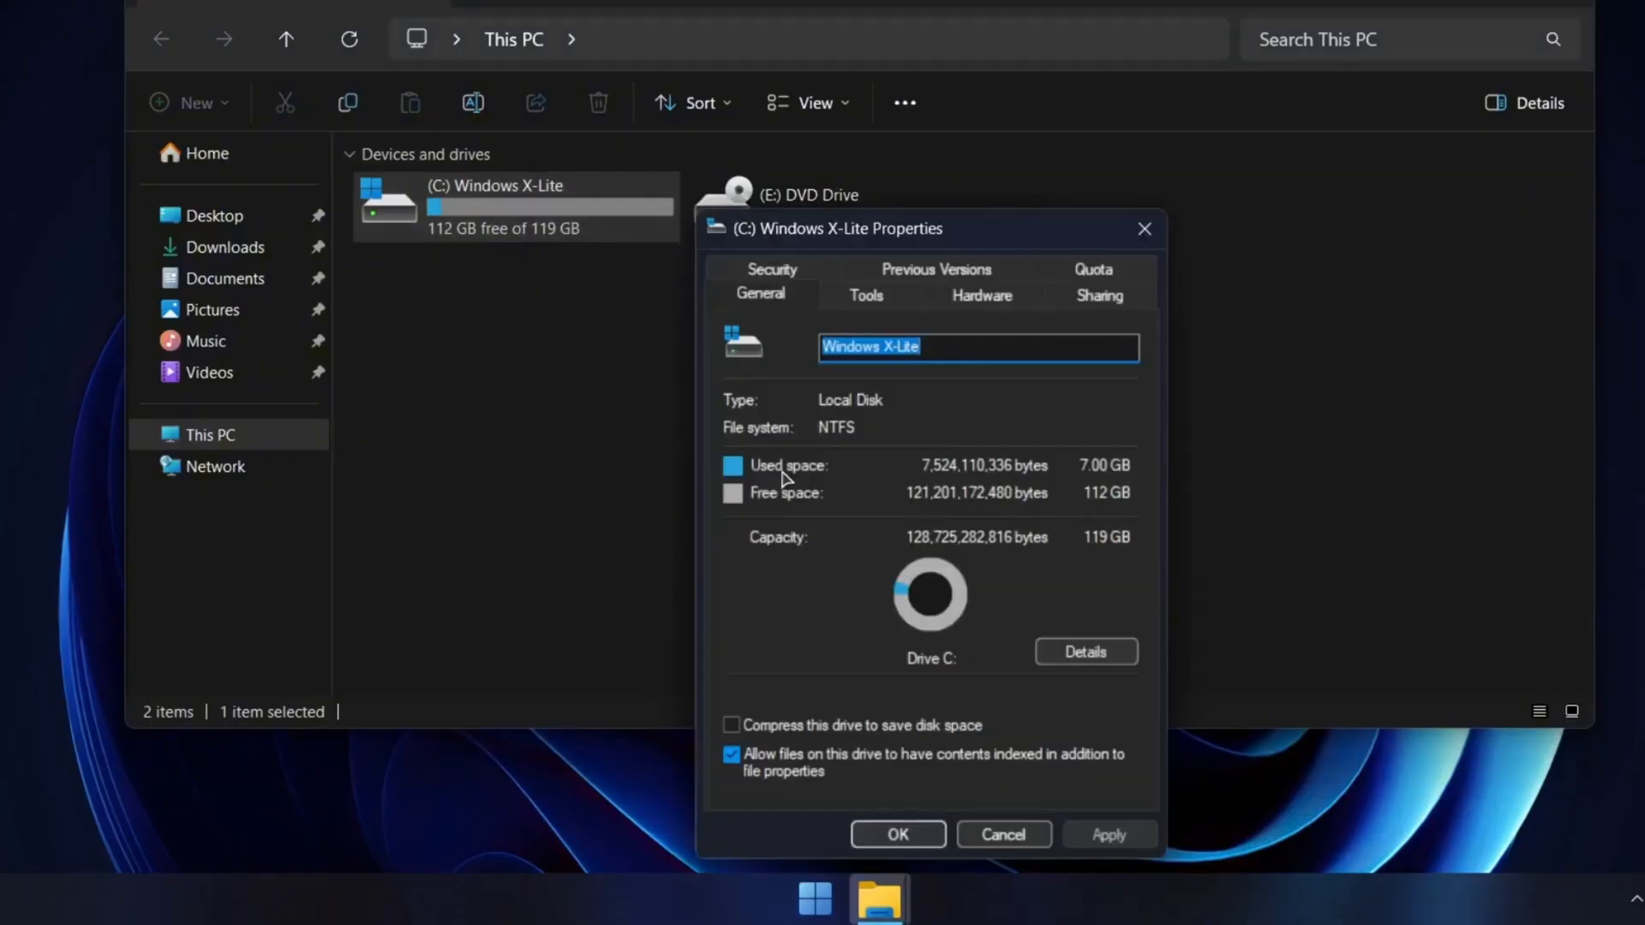
pyautogui.moveTo(1112, 482)
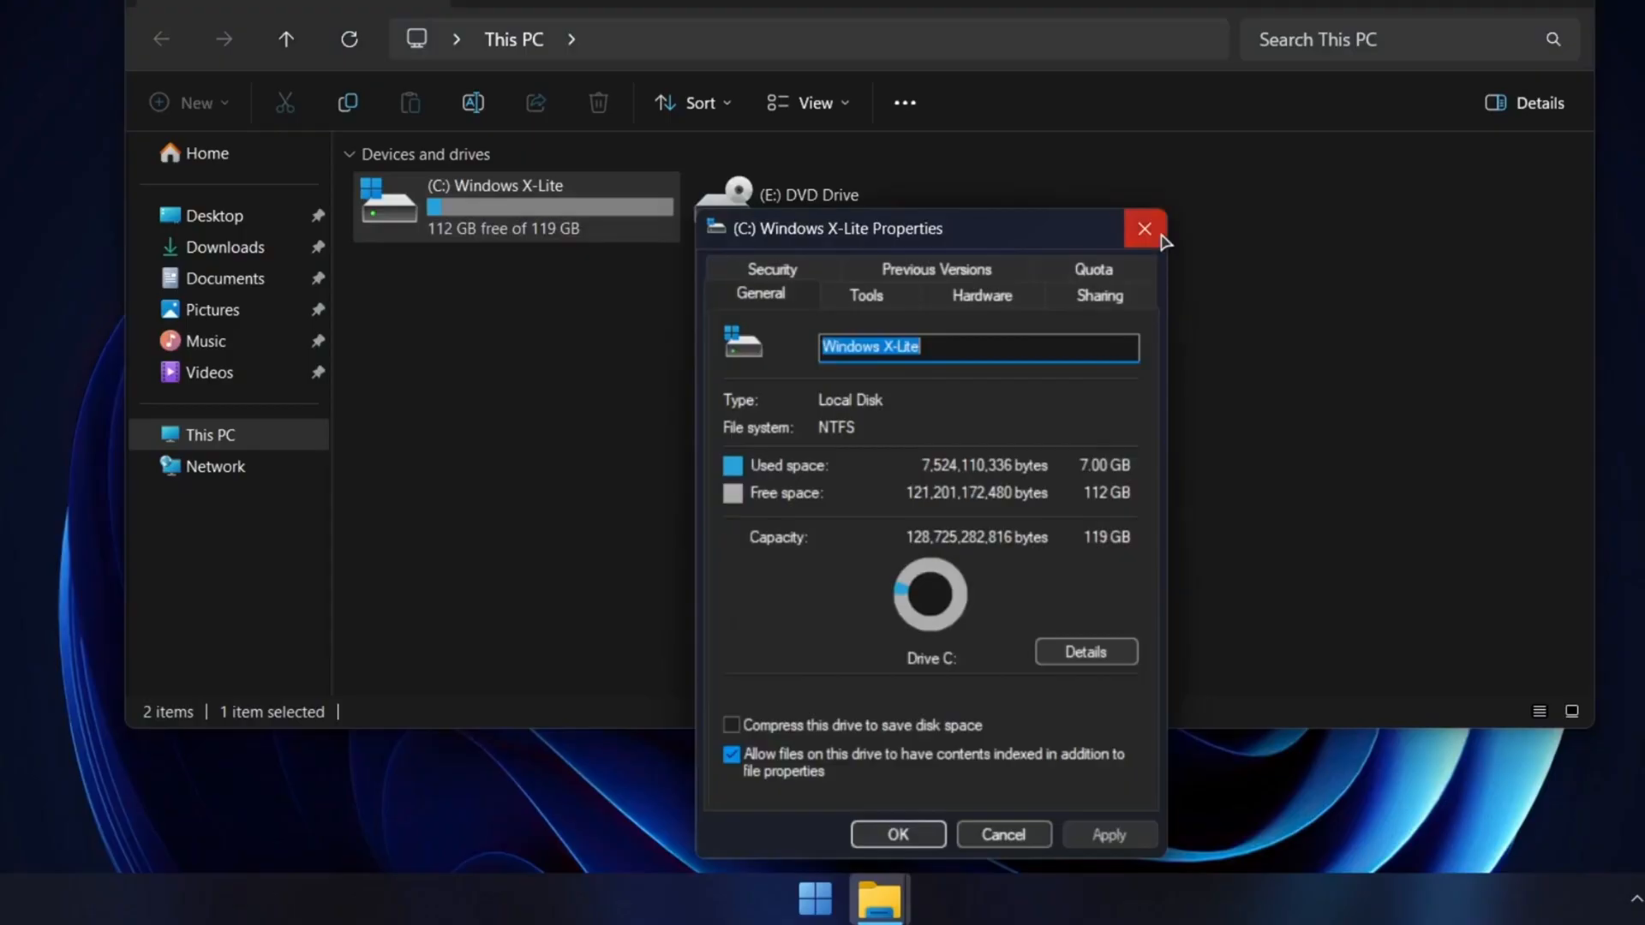
pyautogui.click(1143, 228)
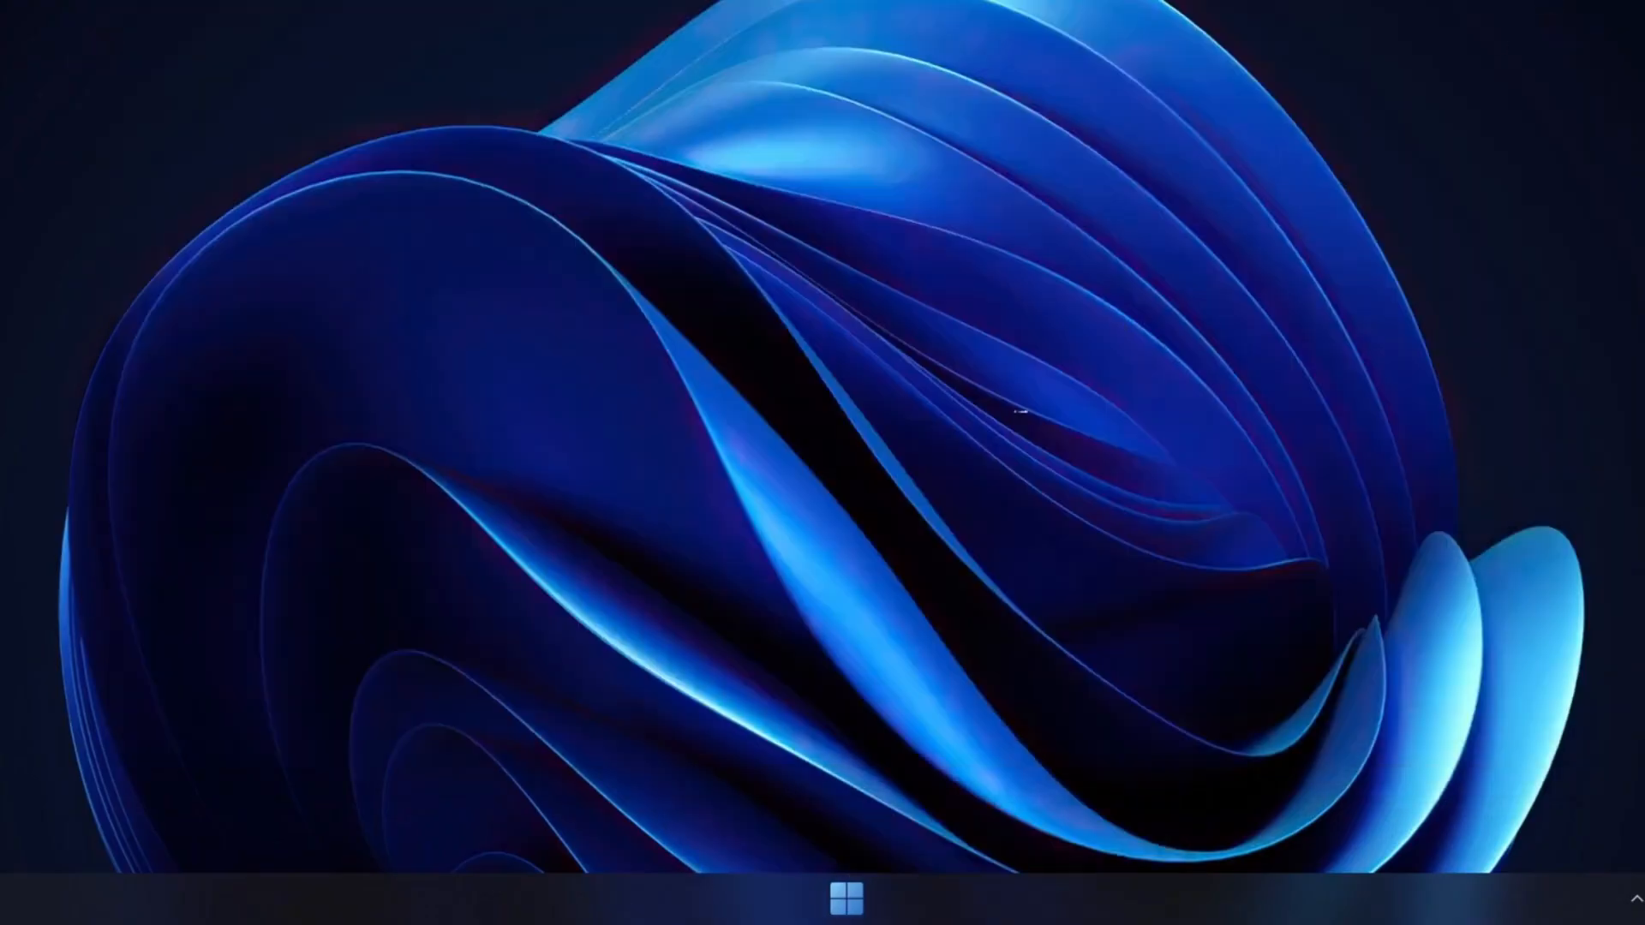
pyautogui.moveTo(828, 499)
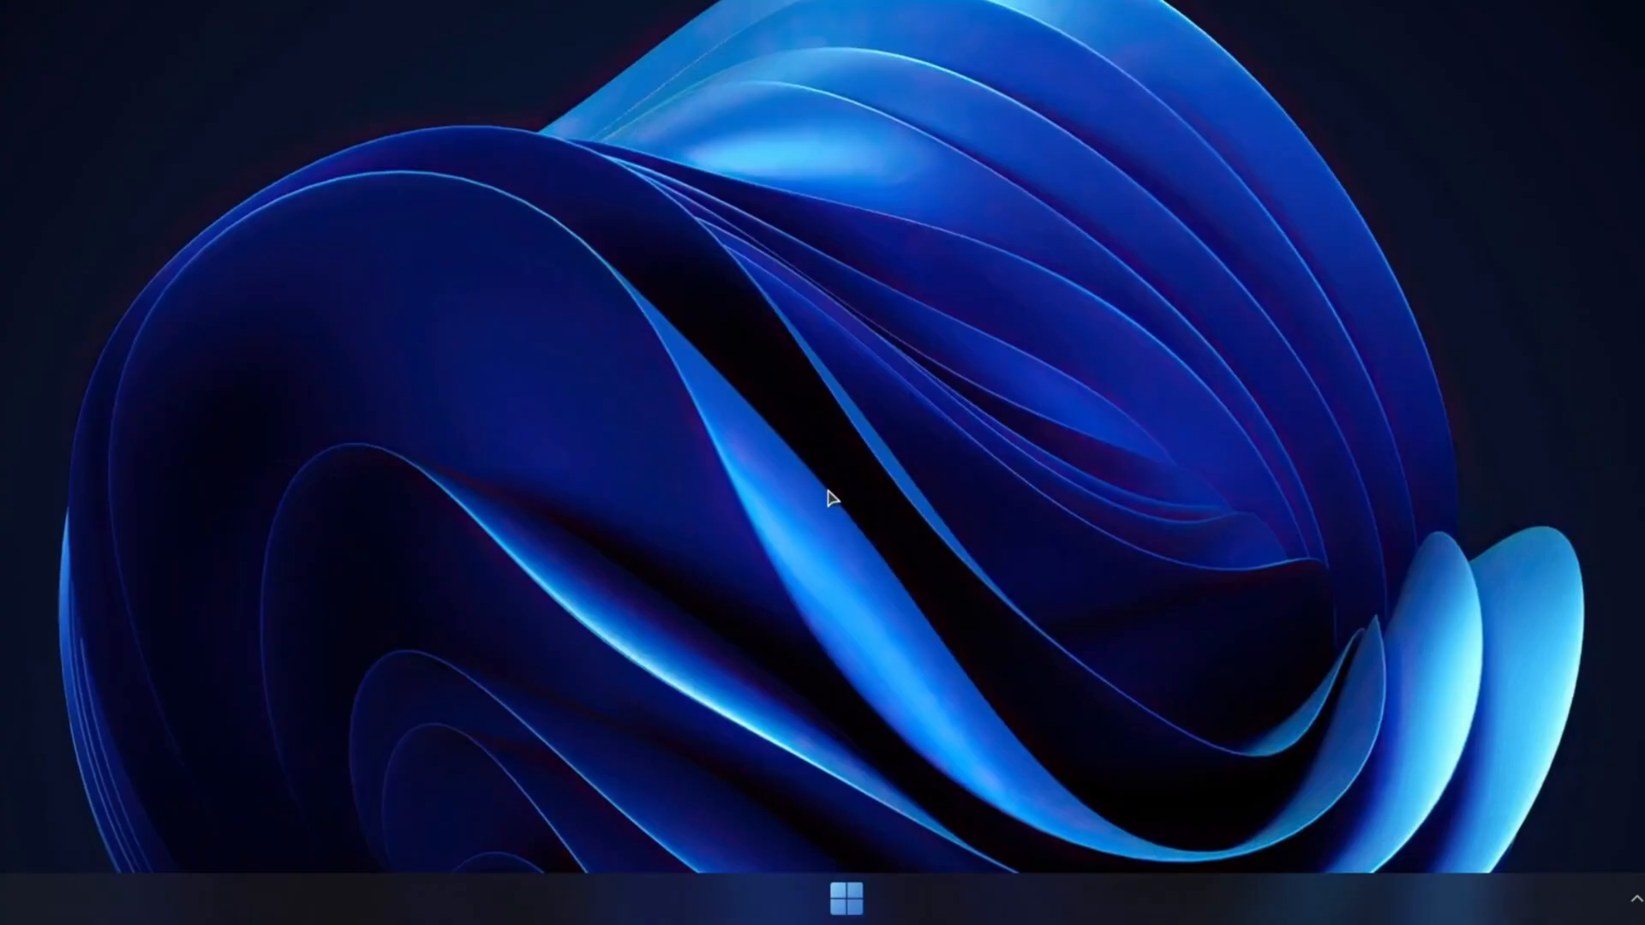
# - Show the desktop's enhanced context menu with Command Prompt, Restart Explorer, Safe Mode and System Properties
pyautogui.rightClick(830, 497)
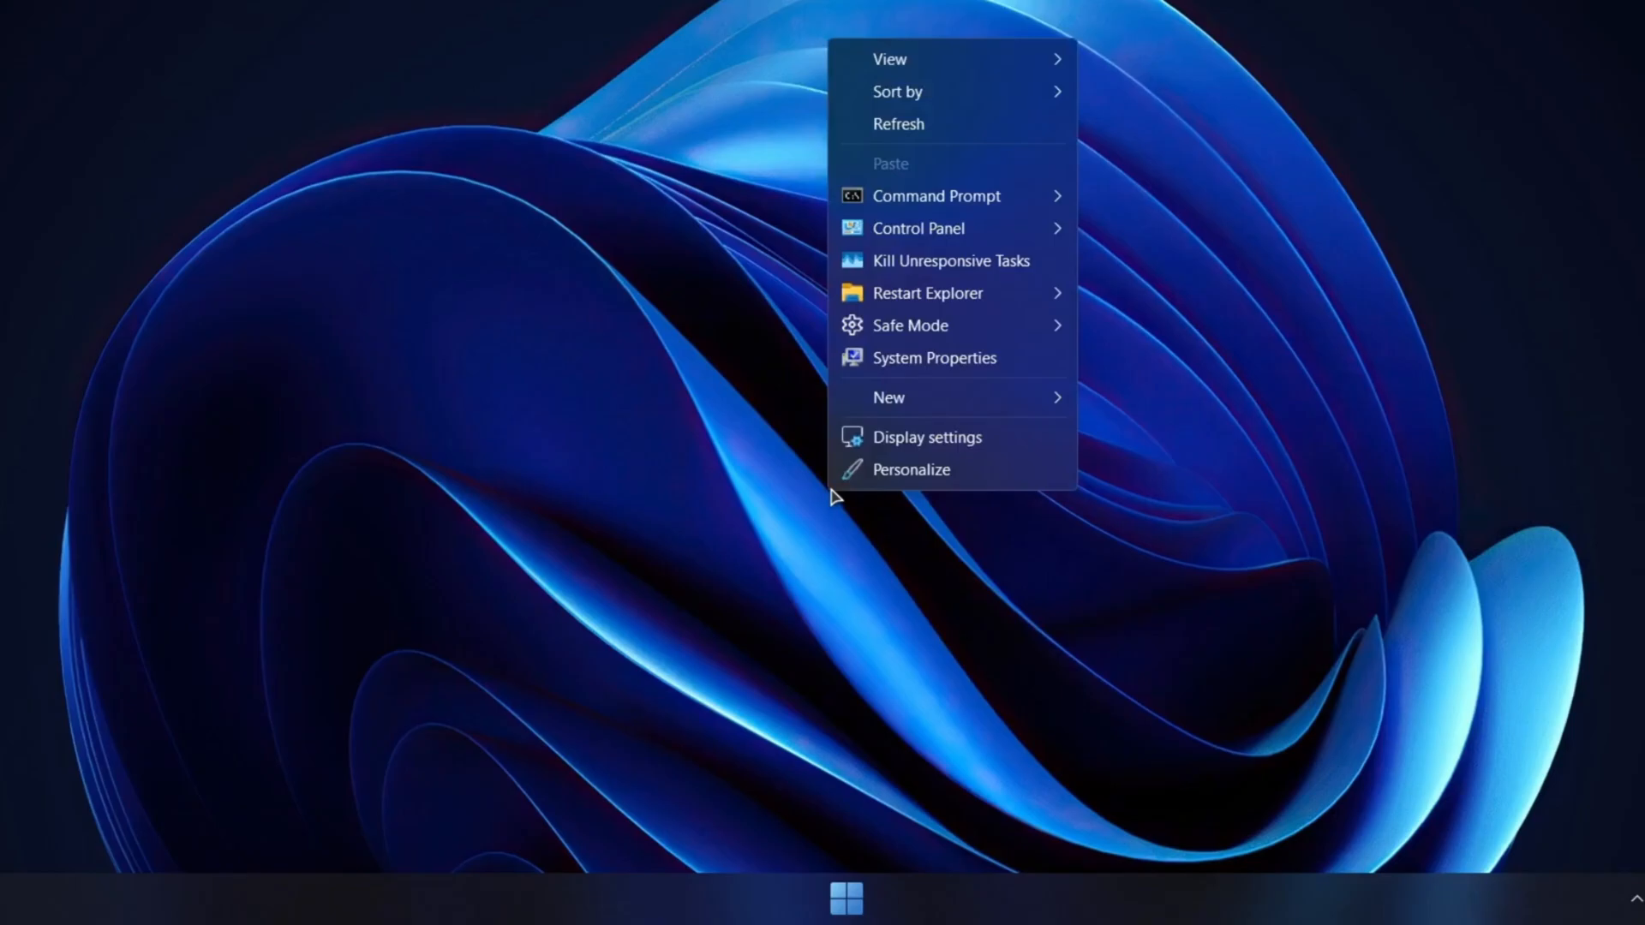
pyautogui.moveTo(937, 196)
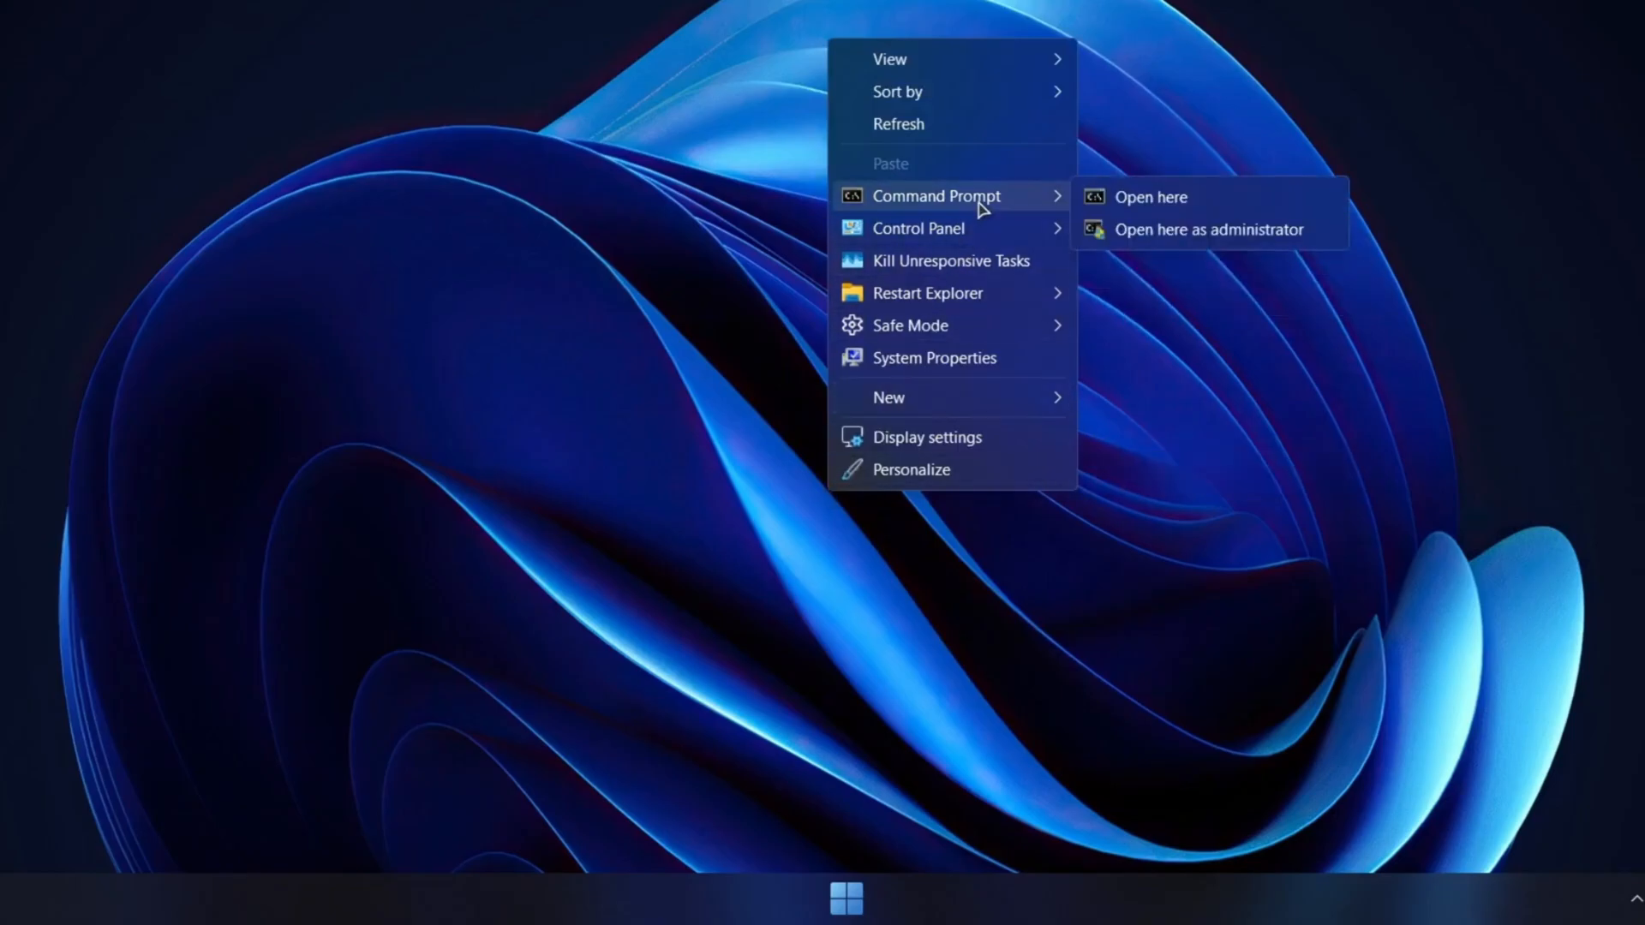
pyautogui.moveTo(1183, 233)
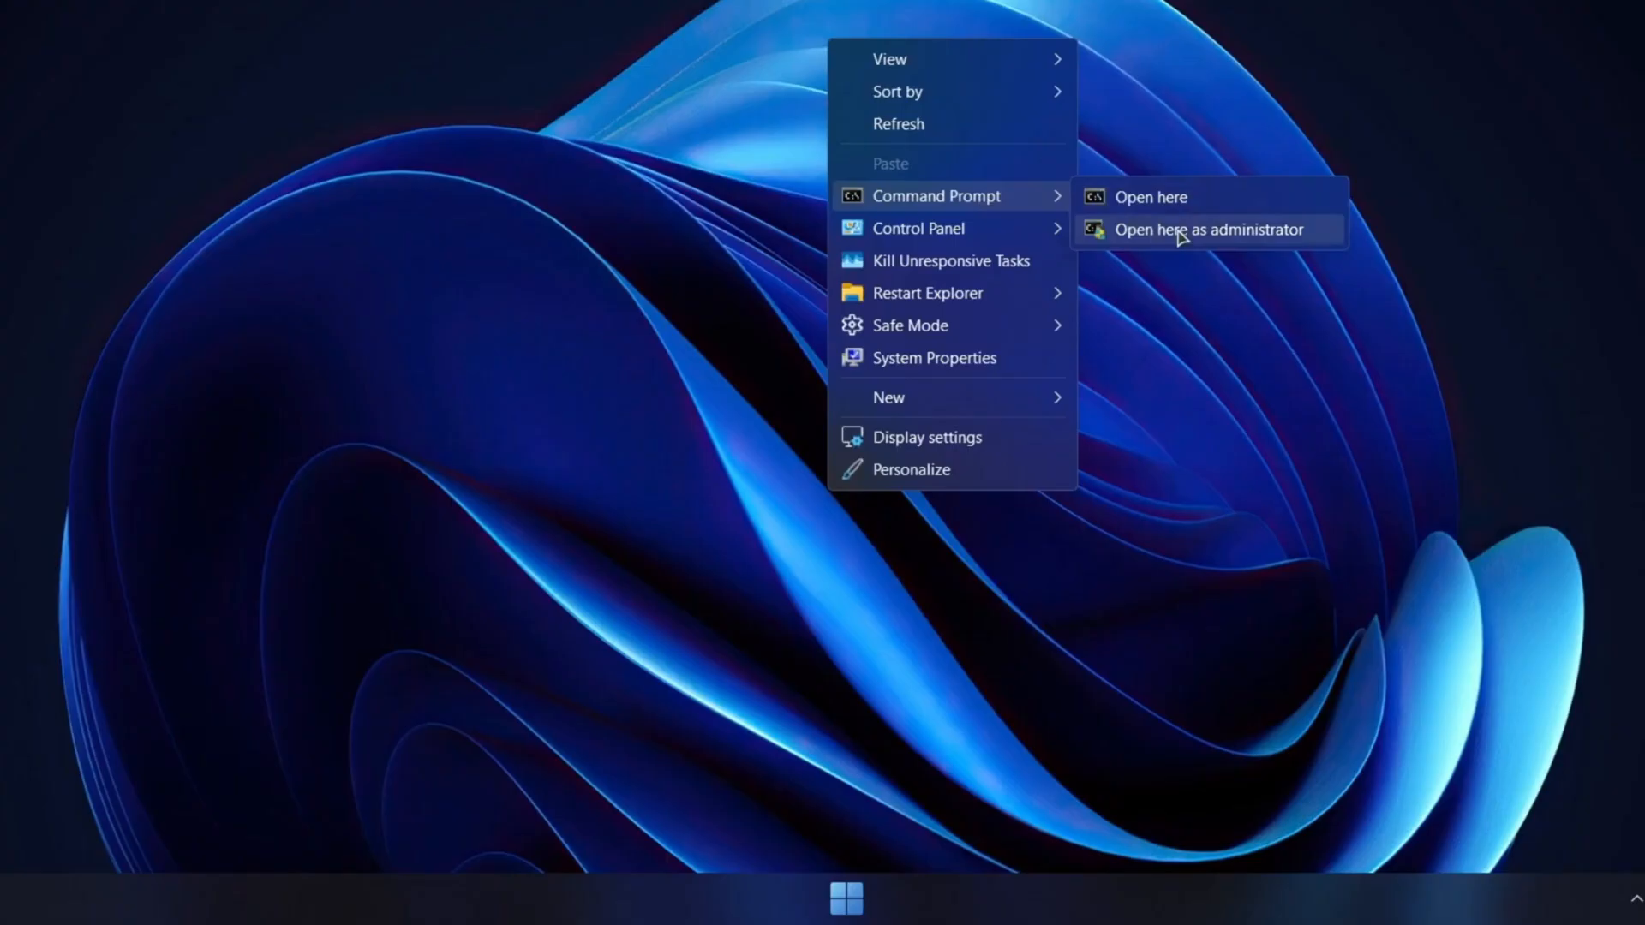
pyautogui.click(1214, 229)
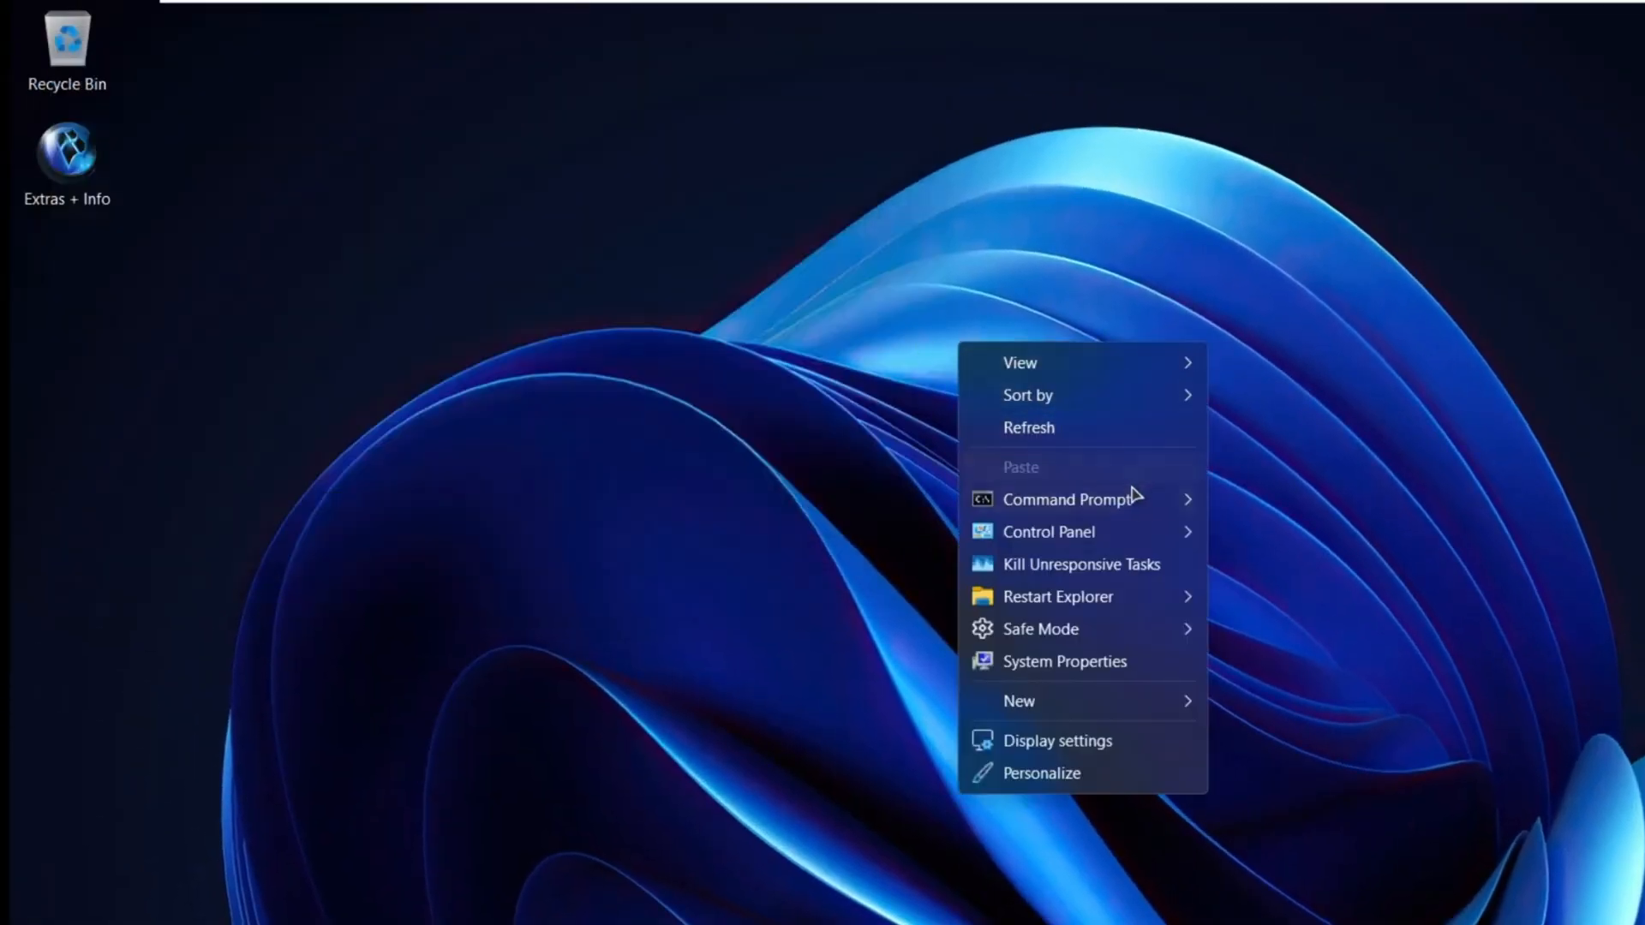
pyautogui.moveTo(1099, 576)
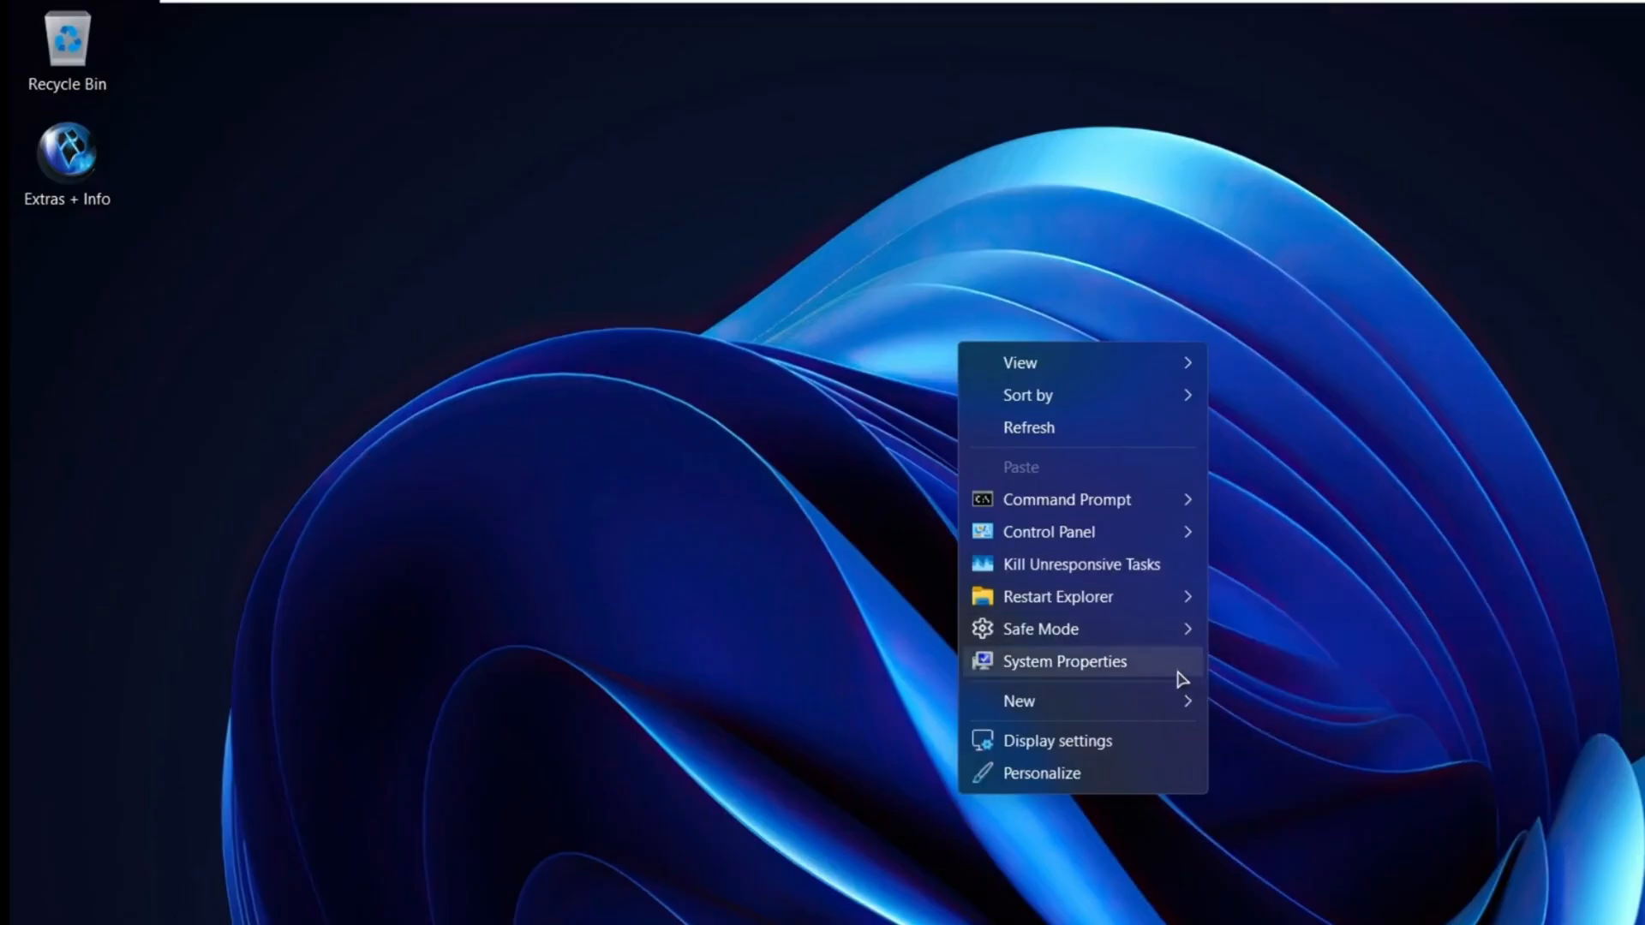
pyautogui.click(1064, 660)
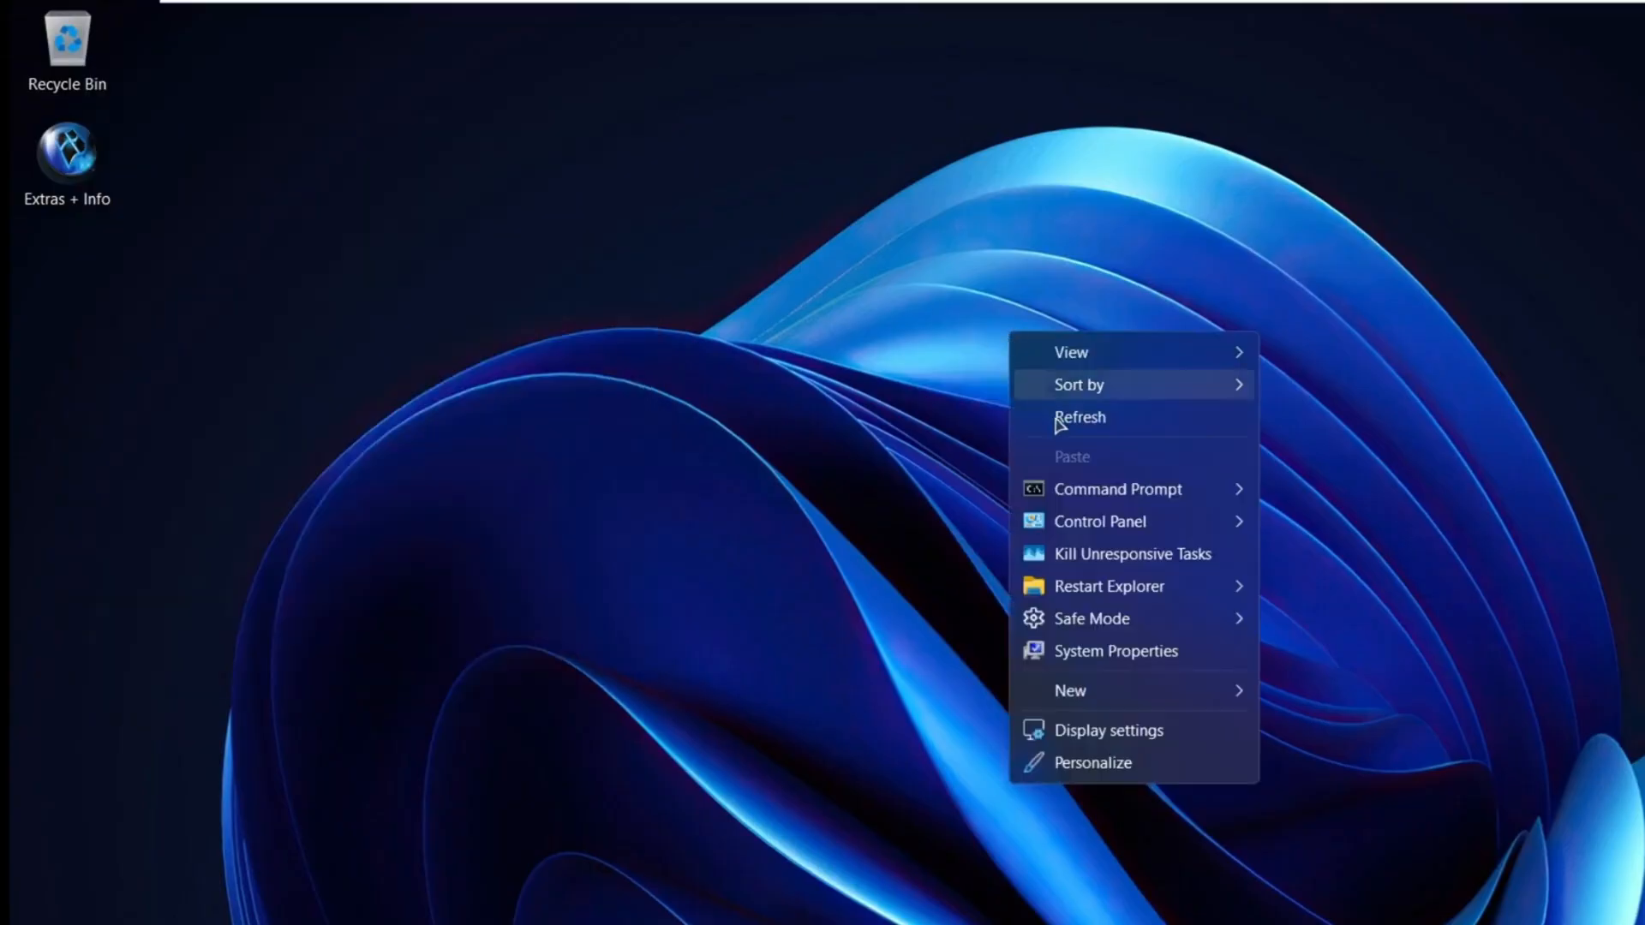
pyautogui.moveTo(1258, 647)
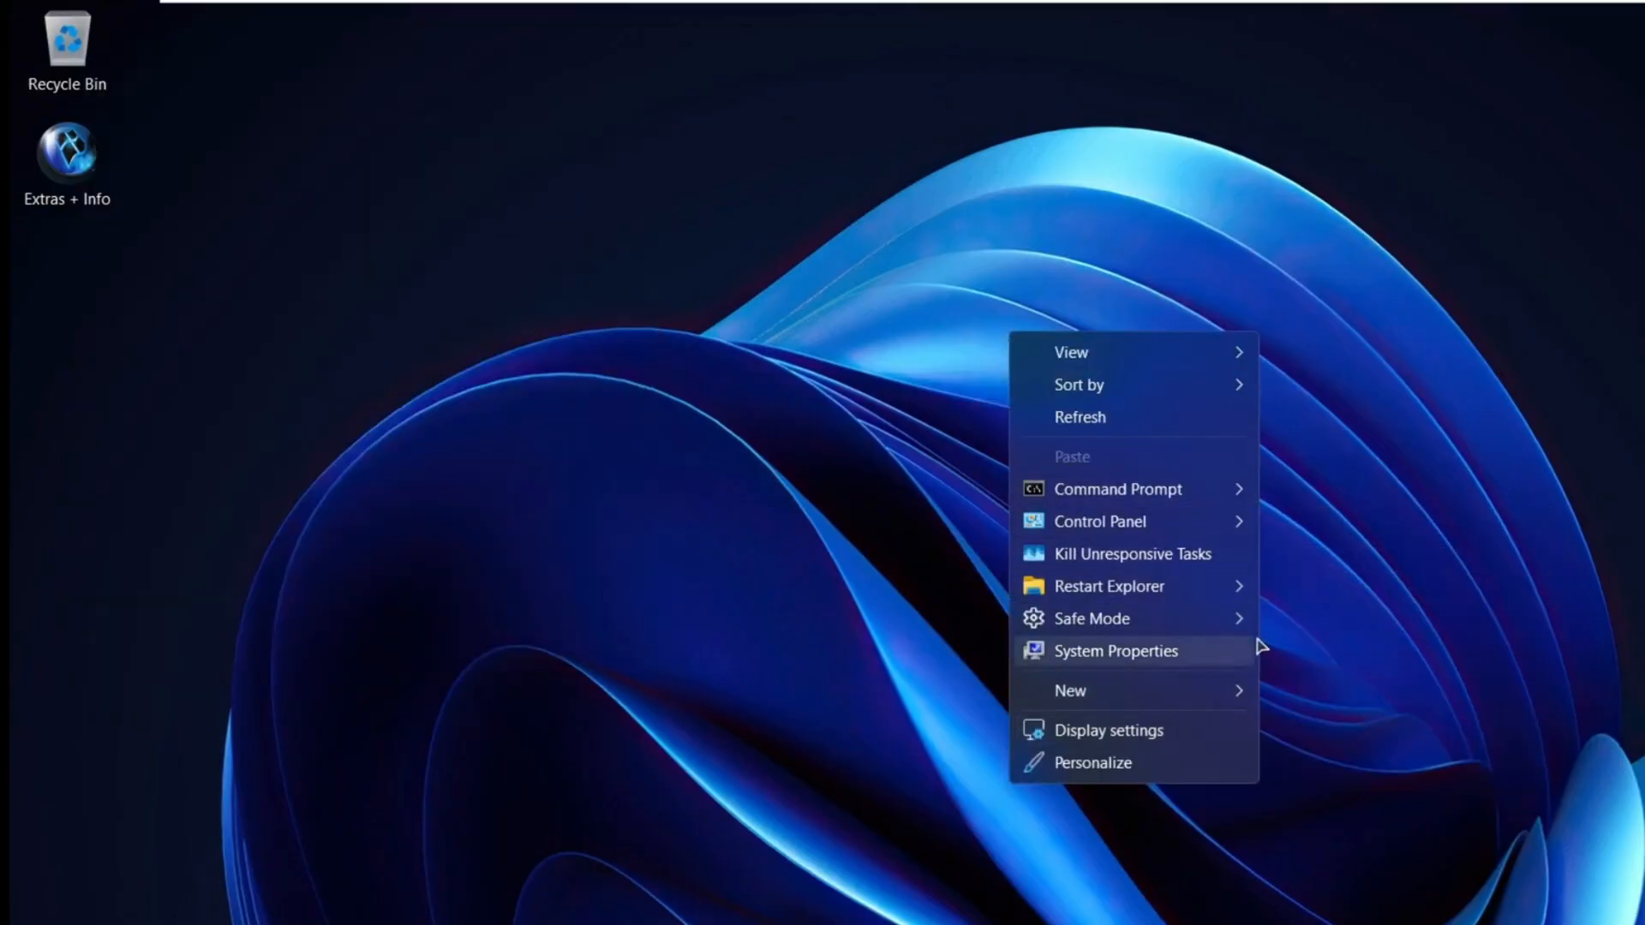
pyautogui.moveTo(1356, 633)
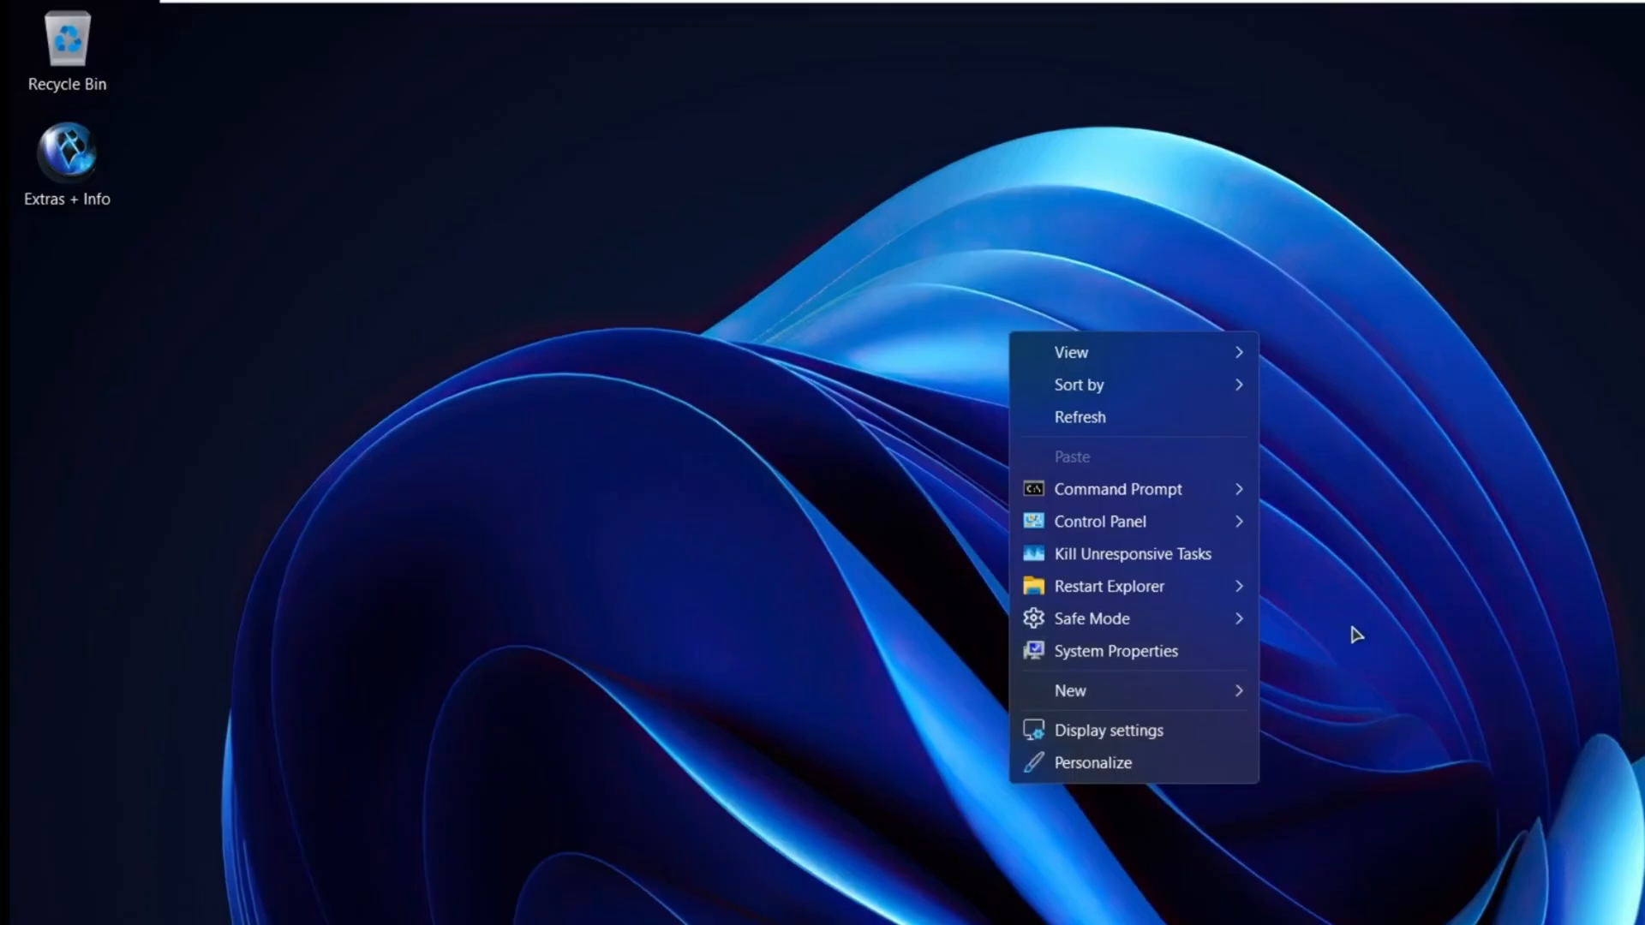